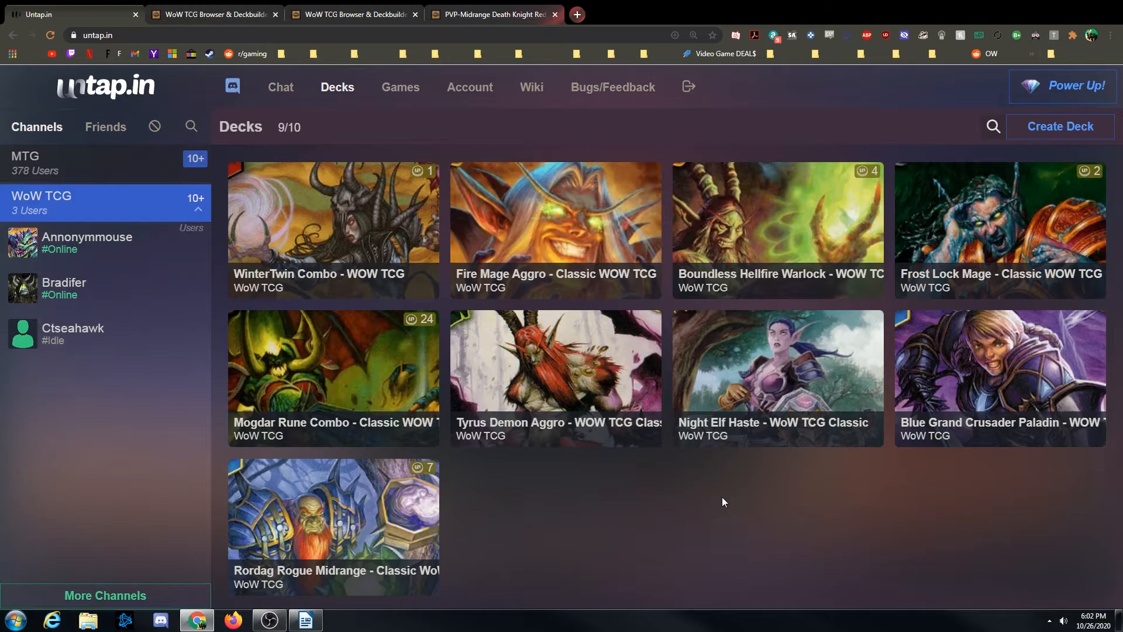
- Switch from the Untap.in deck list to the WoW TCG Browser & Deckbuilder tab
{"action": "left_click", "coordinate": [213, 14]}
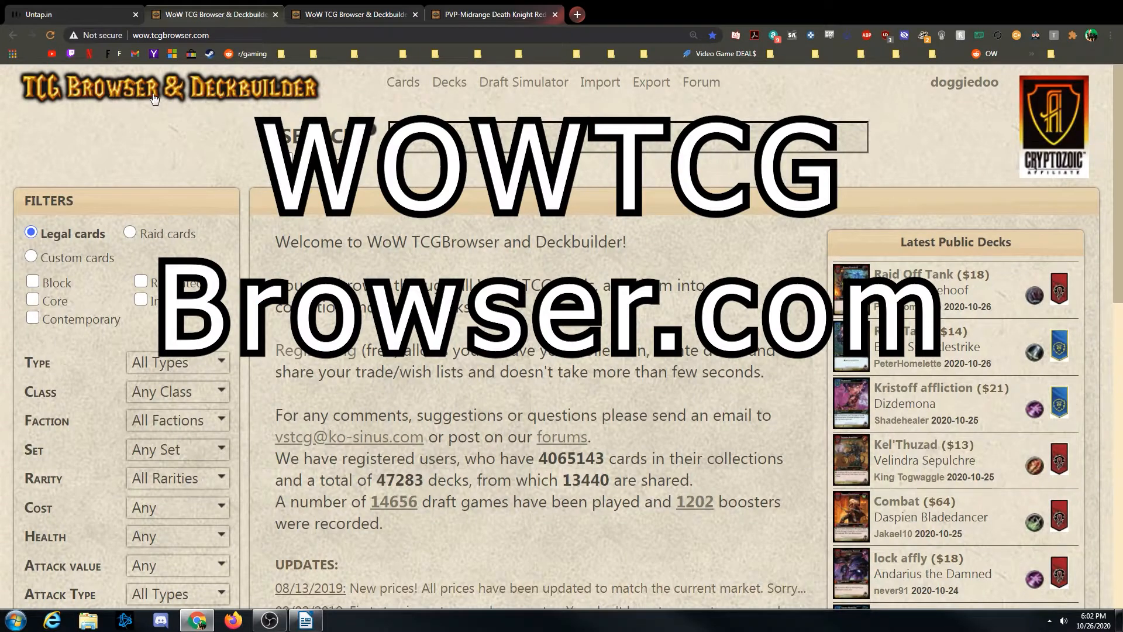
{"action": "mouse_move", "coordinate": [172, 131]}
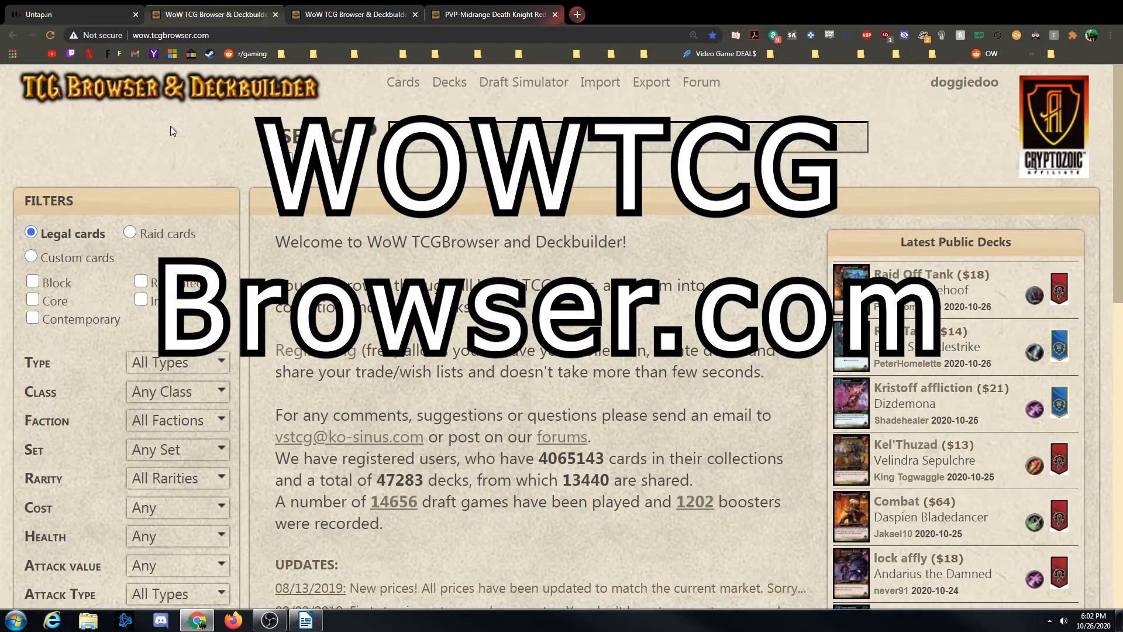
- View the PVP-Midrange Death Knight Red deck and open its printable card list
{"action": "left_click", "coordinate": [492, 13]}
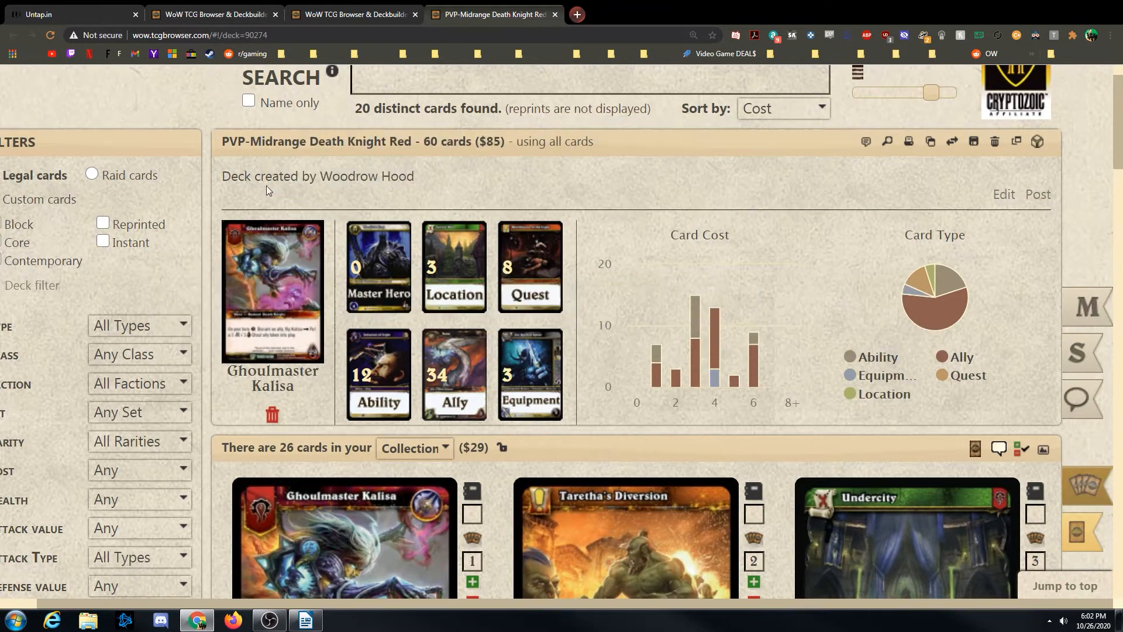
{"action": "mouse_move", "coordinate": [432, 201]}
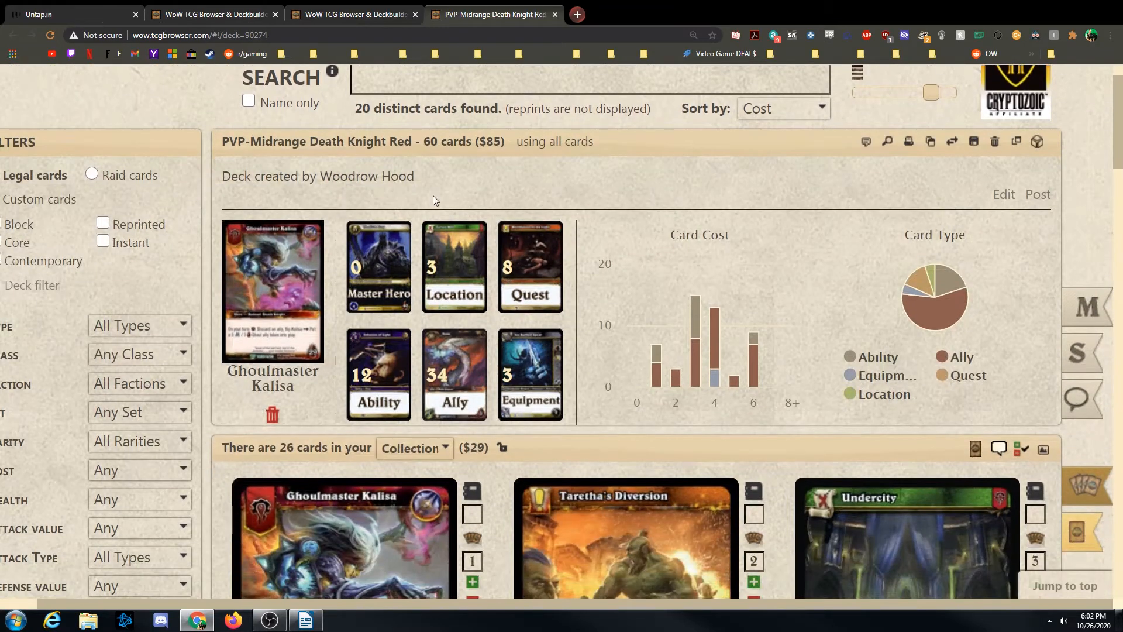
{"action": "scroll", "scroll_direction": "up", "scroll_amount": 3}
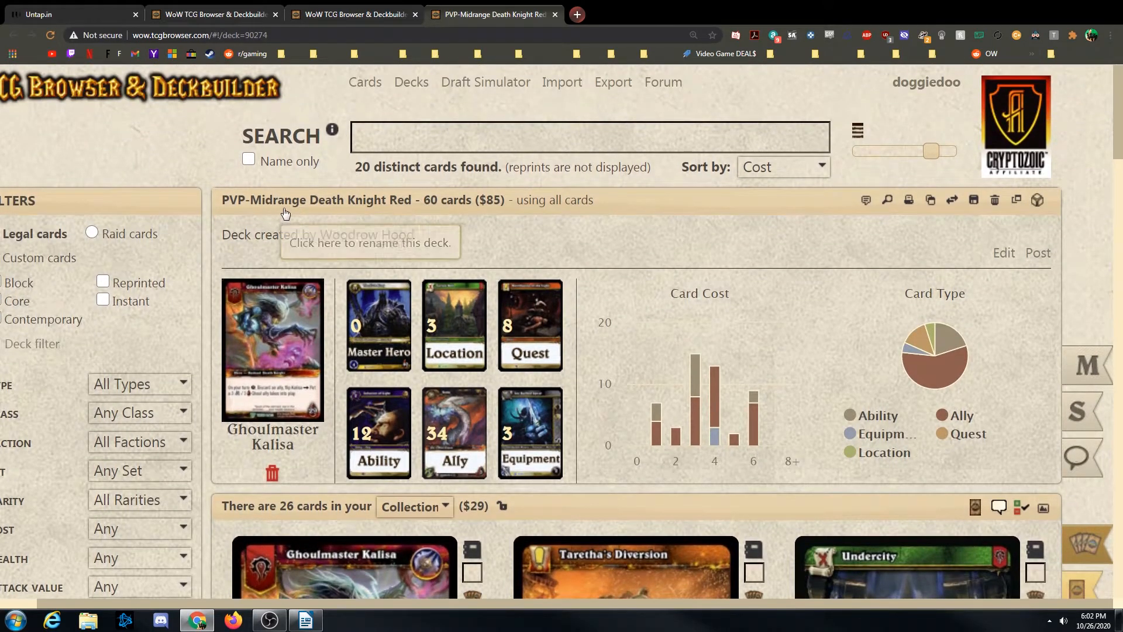
{"action": "mouse_move", "coordinate": [342, 255]}
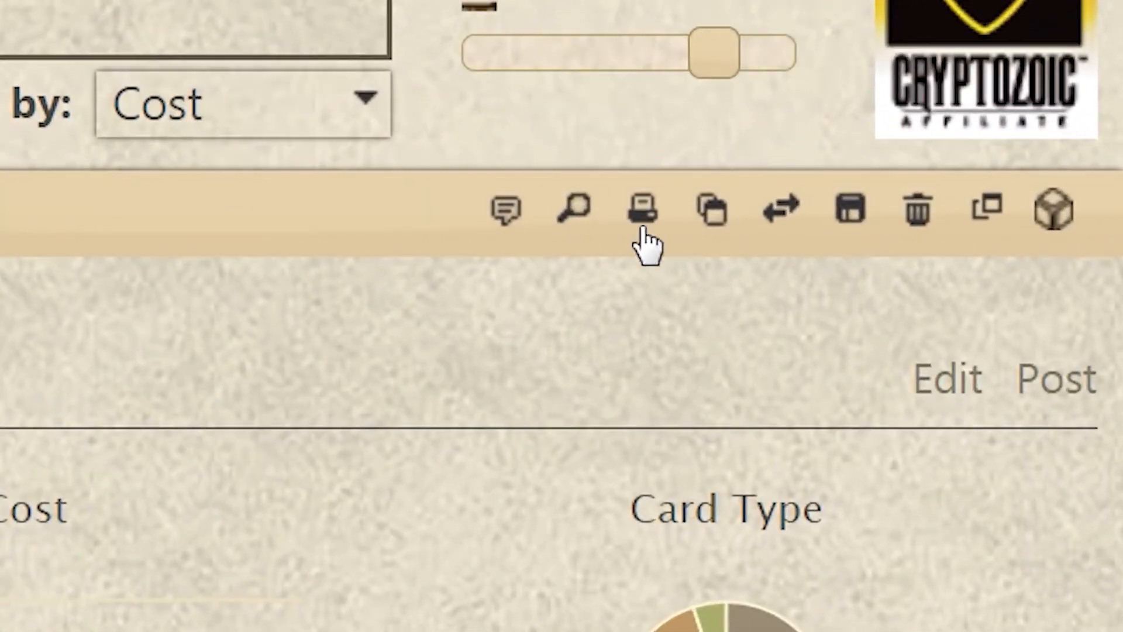
{"action": "mouse_move", "coordinate": [639, 210]}
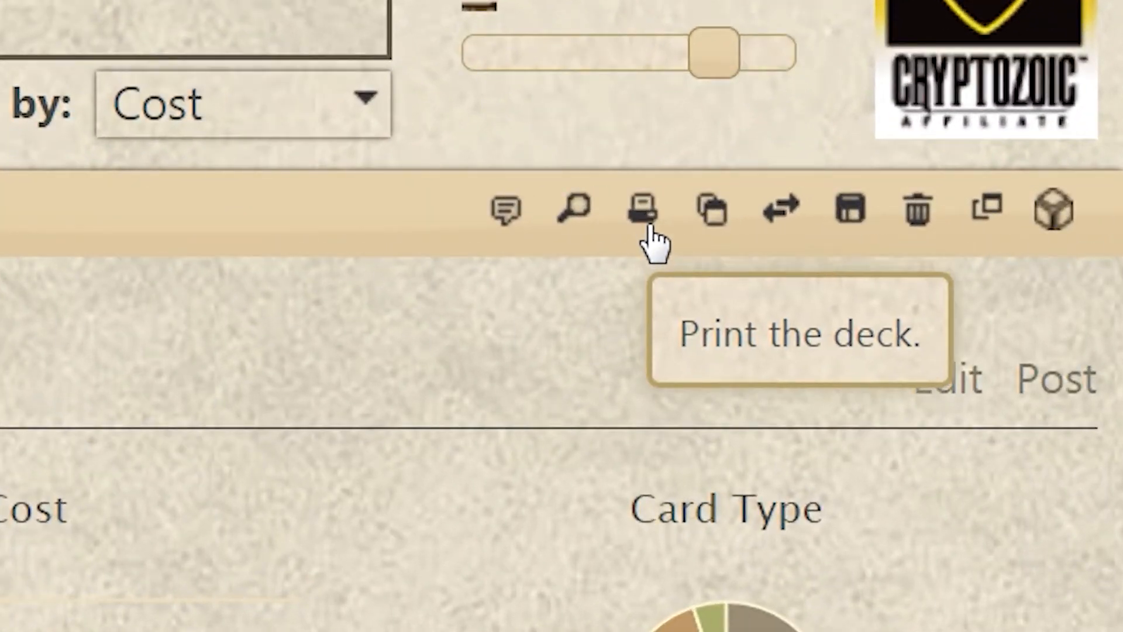
{"action": "left_click", "coordinate": [641, 211]}
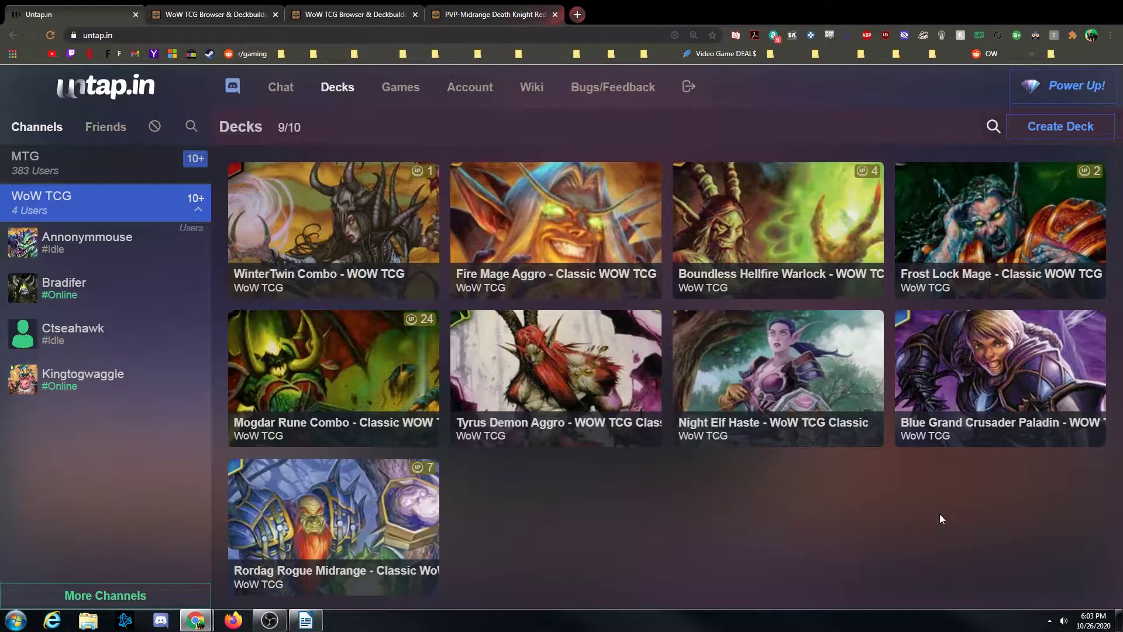
{"action": "mouse_move", "coordinate": [699, 120]}
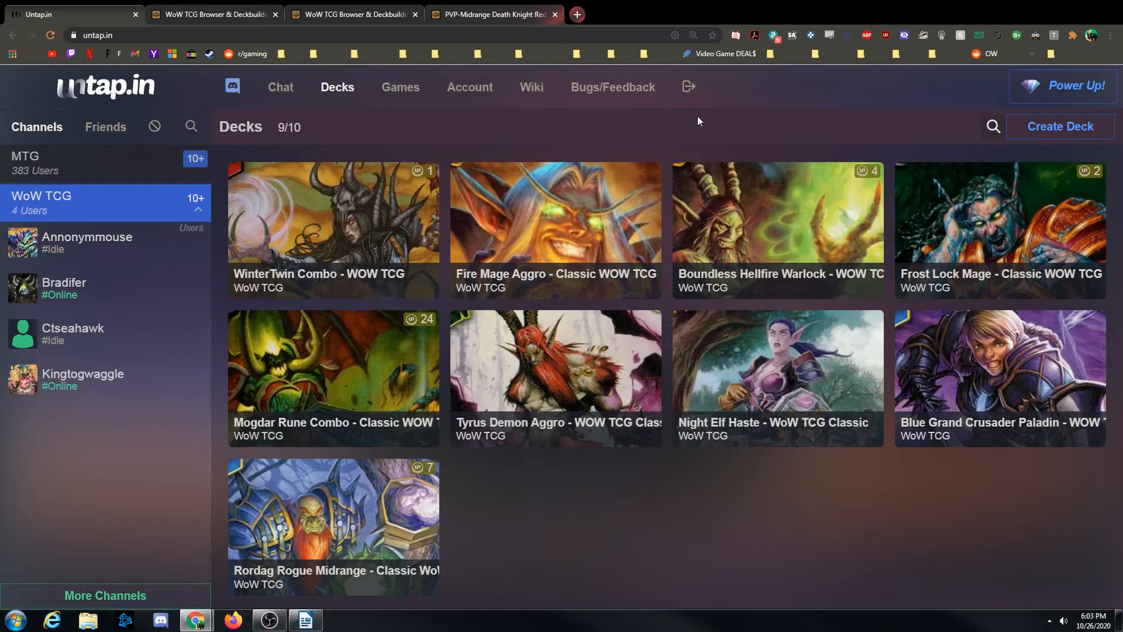
{"action": "mouse_move", "coordinate": [493, 323]}
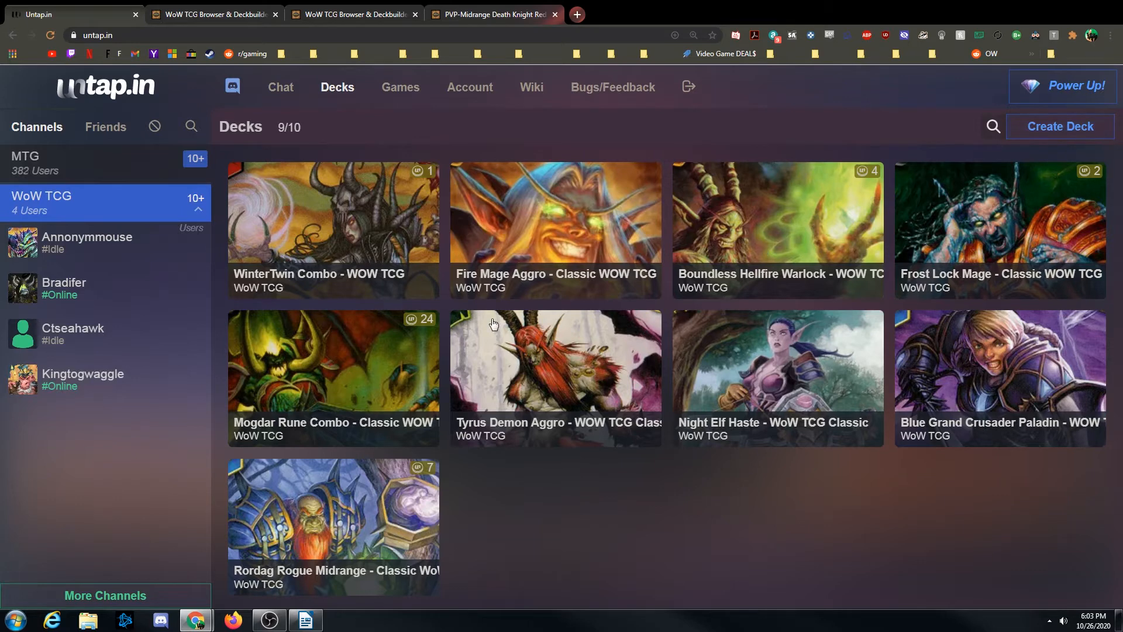
{"action": "mouse_move", "coordinate": [321, 242]}
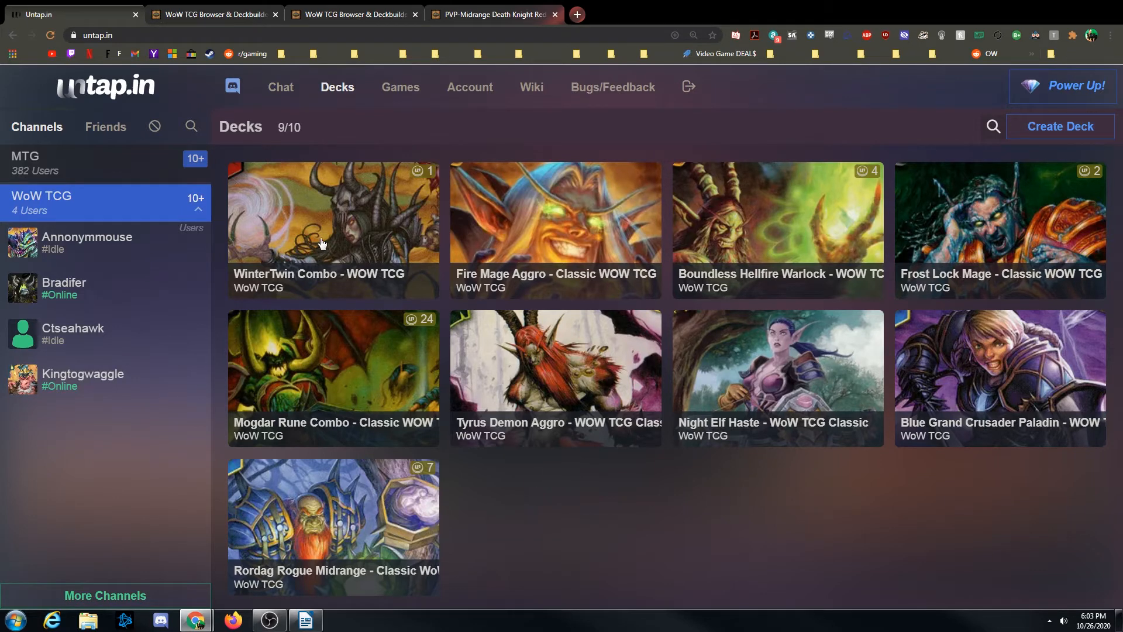
{"action": "mouse_move", "coordinate": [1038, 147]}
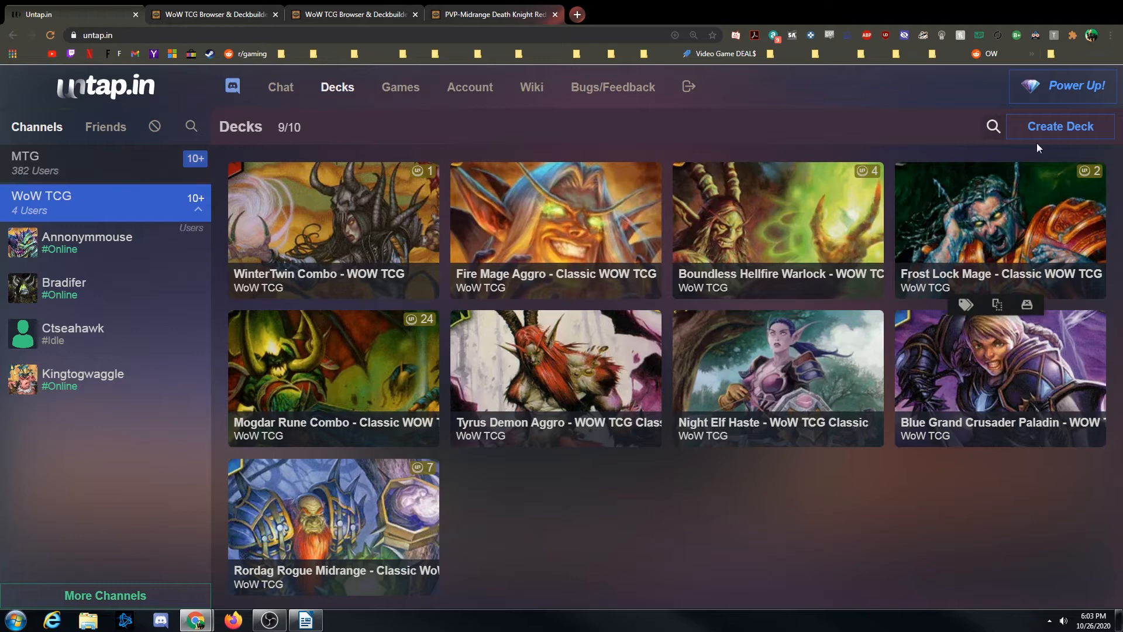
- Start a WoW TCG deck titled 'Ghoulmaster Kalisa DK Midrange - WOW TCG Classic'
{"action": "left_click", "coordinate": [1058, 126]}
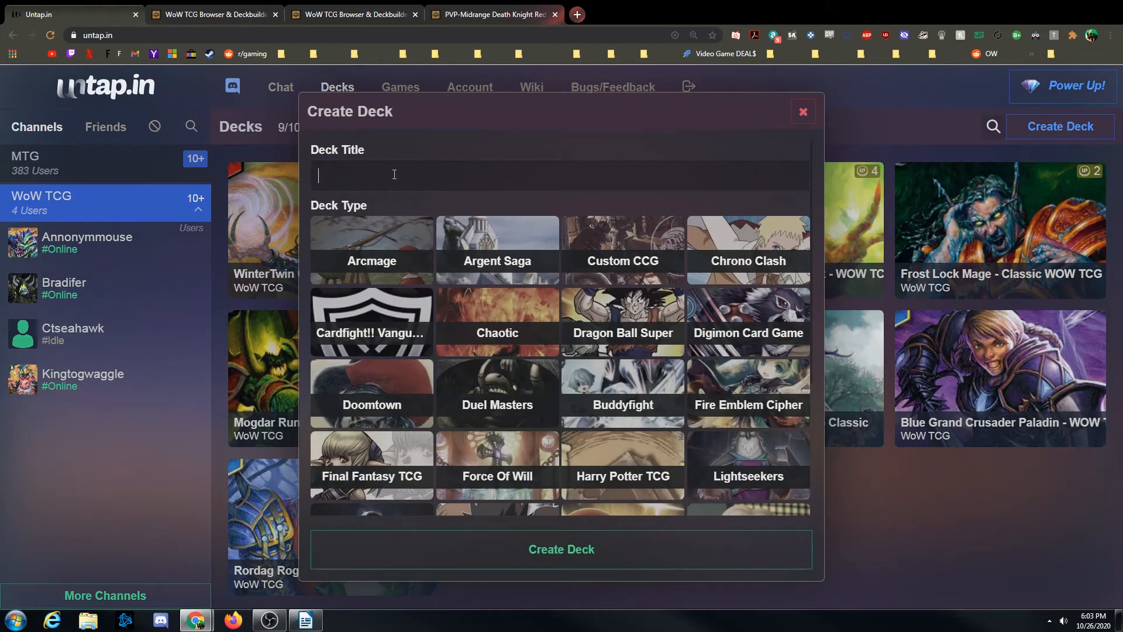
{"action": "scroll", "scroll_direction": "down", "scroll_amount": 3}
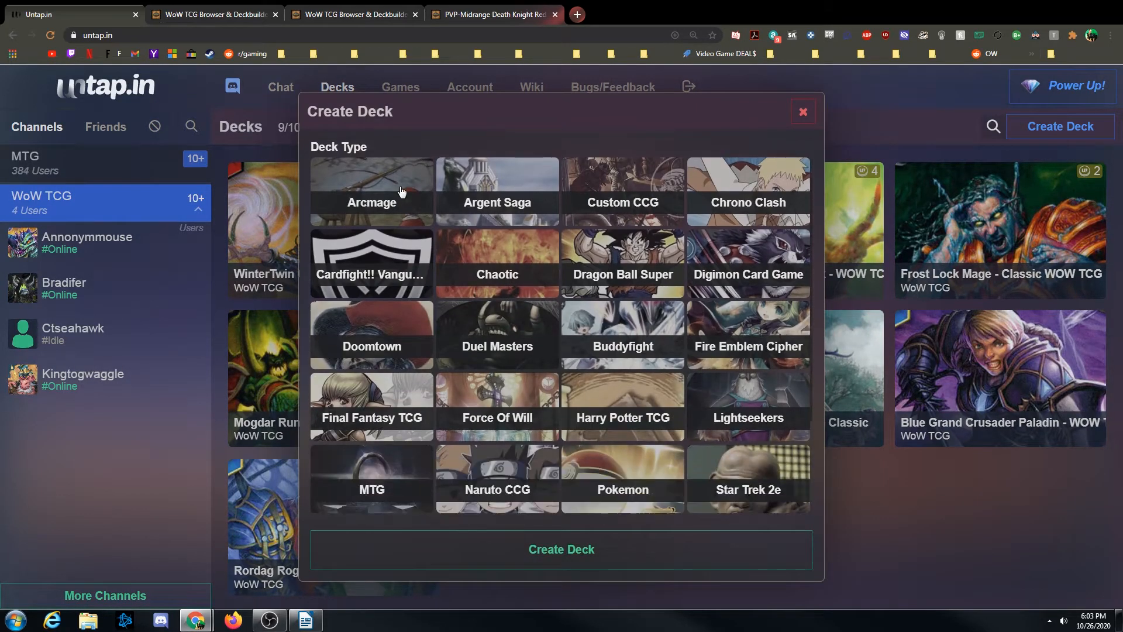
{"action": "scroll", "scroll_direction": "down", "scroll_amount": 3}
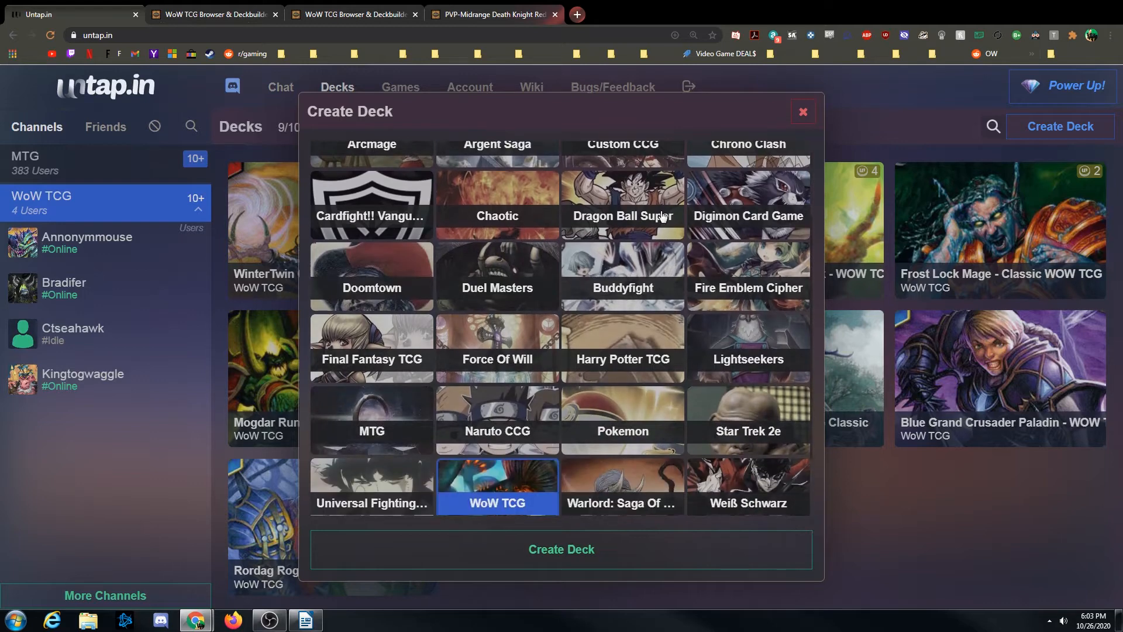
{"action": "scroll", "scroll_direction": "down", "scroll_amount": 3}
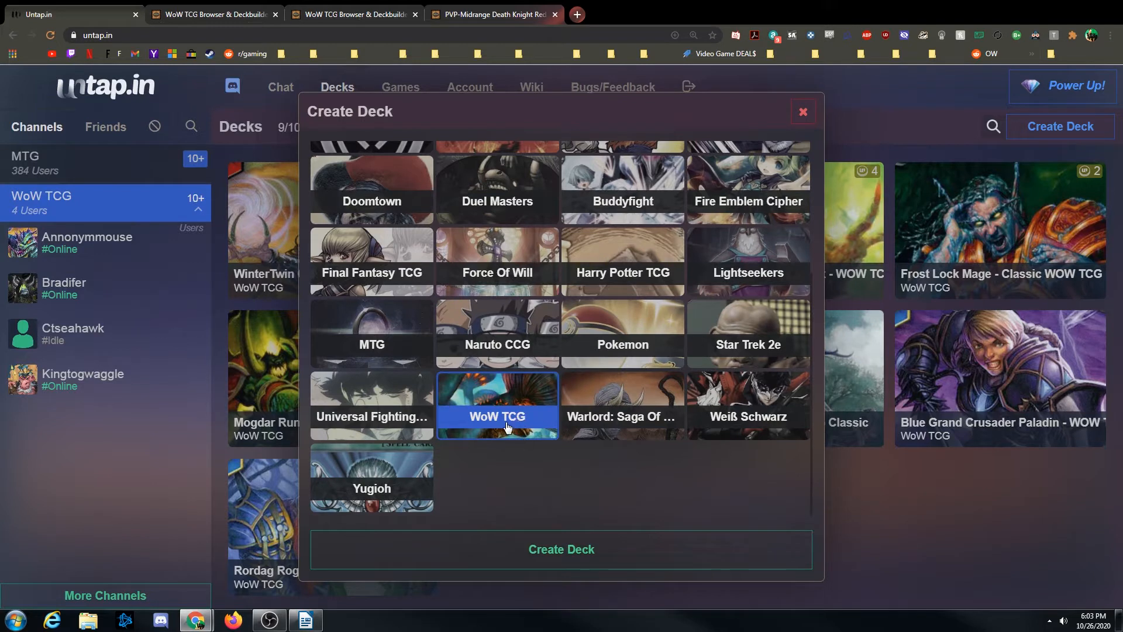
{"action": "mouse_move", "coordinate": [492, 421]}
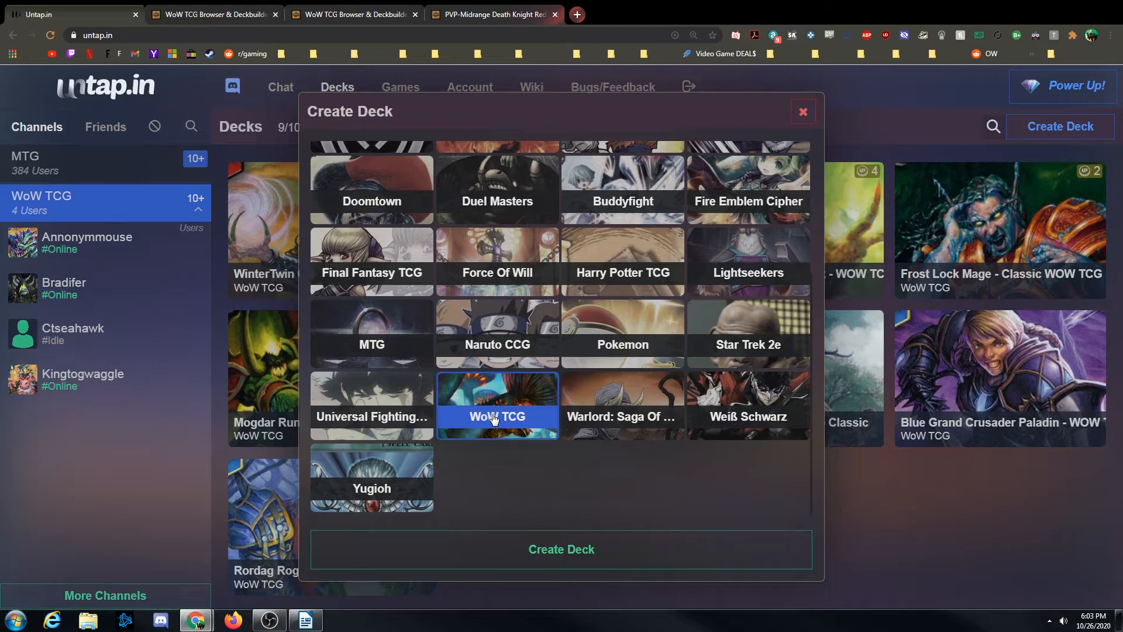
{"action": "mouse_move", "coordinate": [519, 412]}
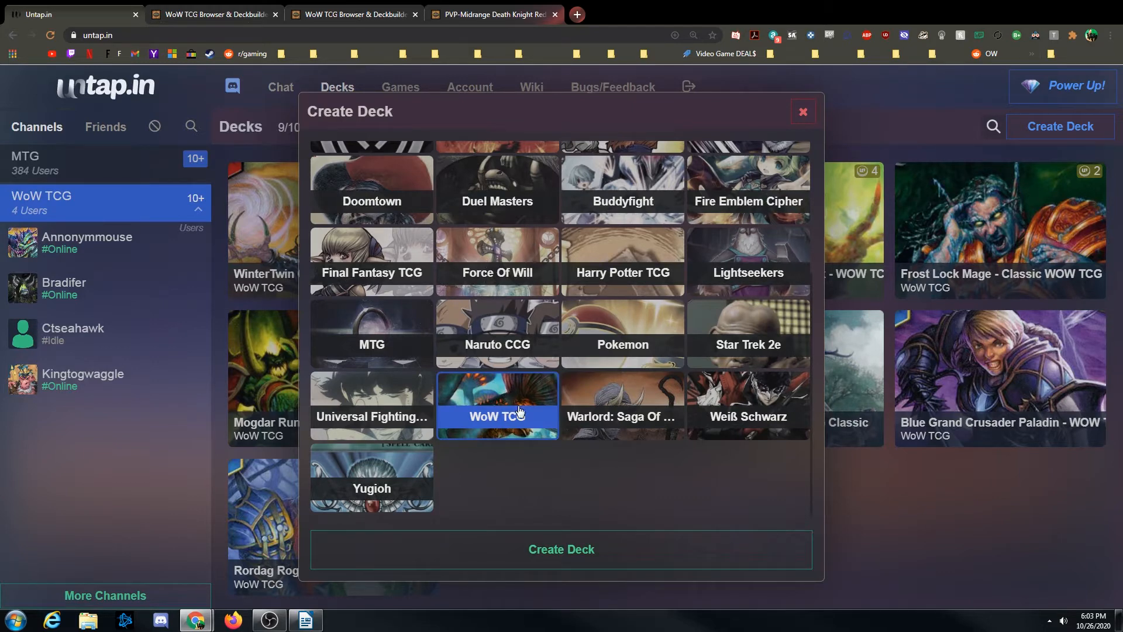
{"action": "scroll", "scroll_direction": "up", "scroll_amount": 3}
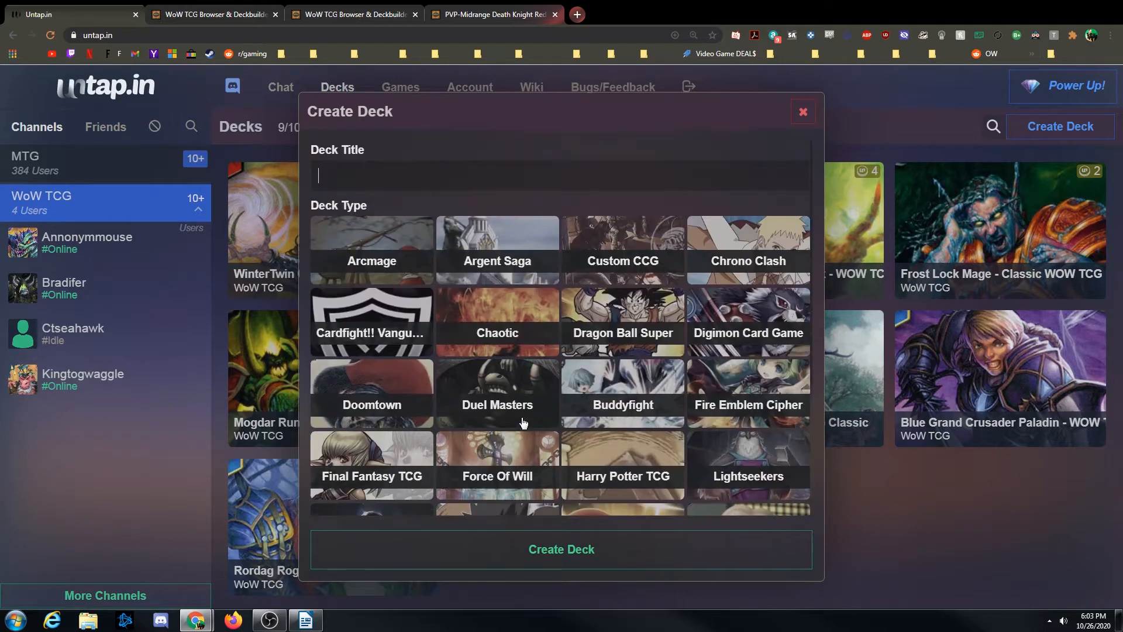
{"action": "mouse_move", "coordinate": [398, 172]}
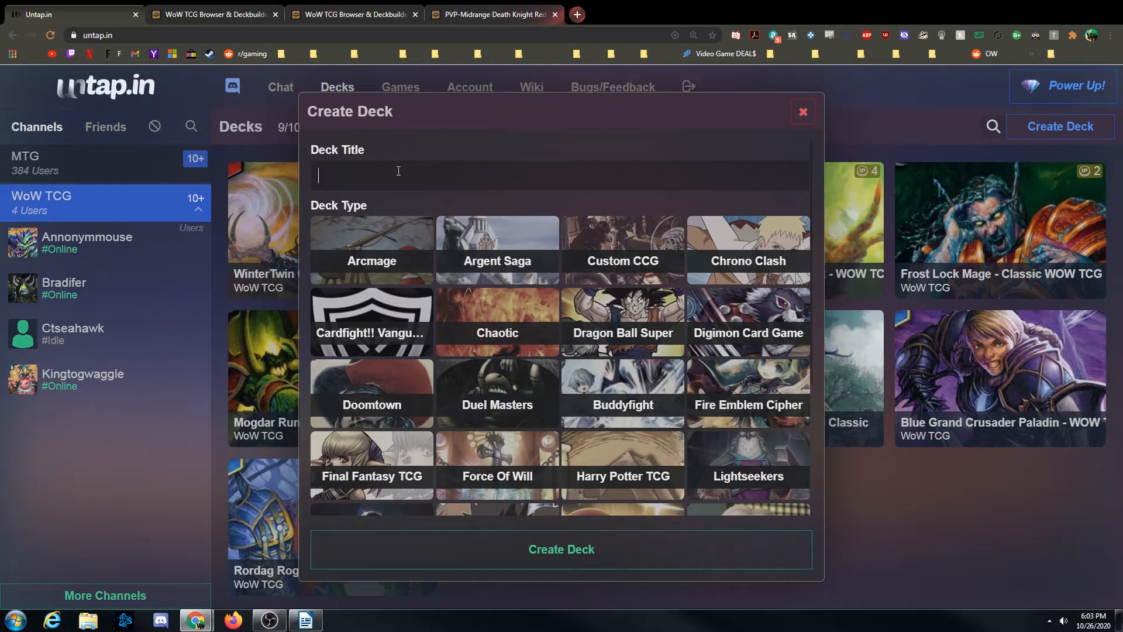
{"action": "type", "text": "Ghoulmaster Kalisa DK Midrange - WOW TCG Classic"}
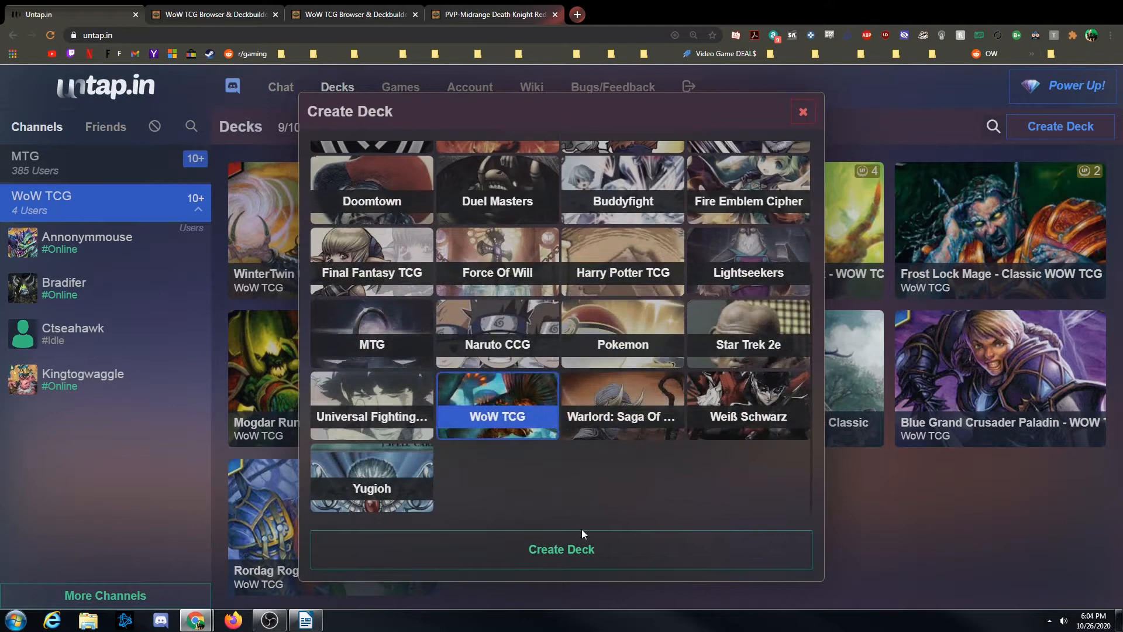
- Create the empty Ghoulmaster Kalisa DK Midrange WoW TCG deck
{"action": "left_click", "coordinate": [561, 548]}
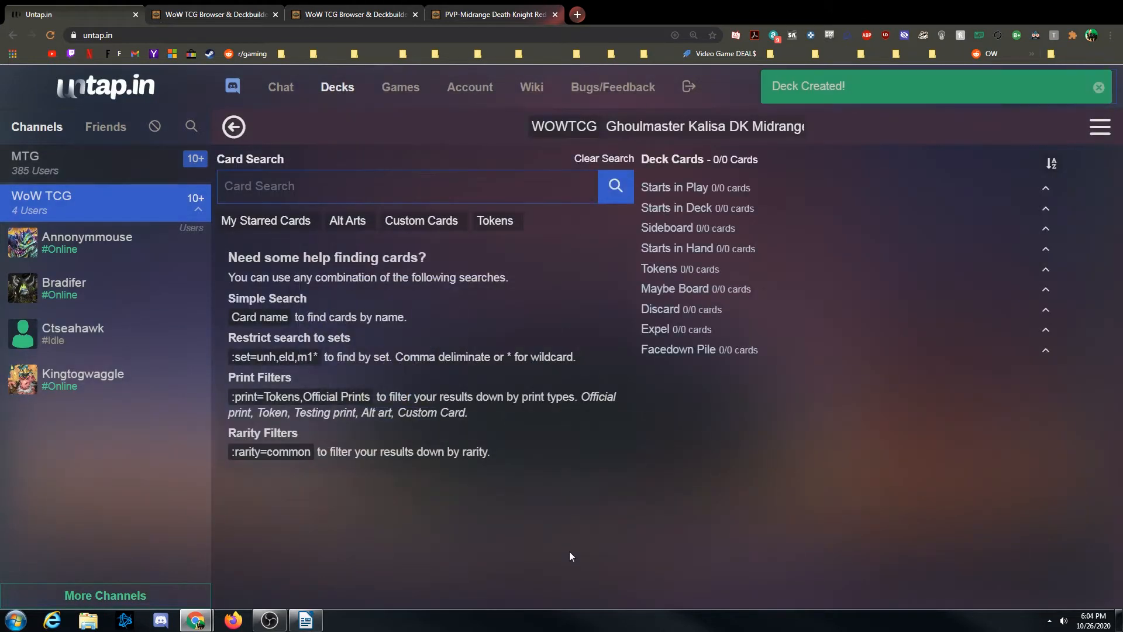
{"action": "mouse_move", "coordinate": [686, 455]}
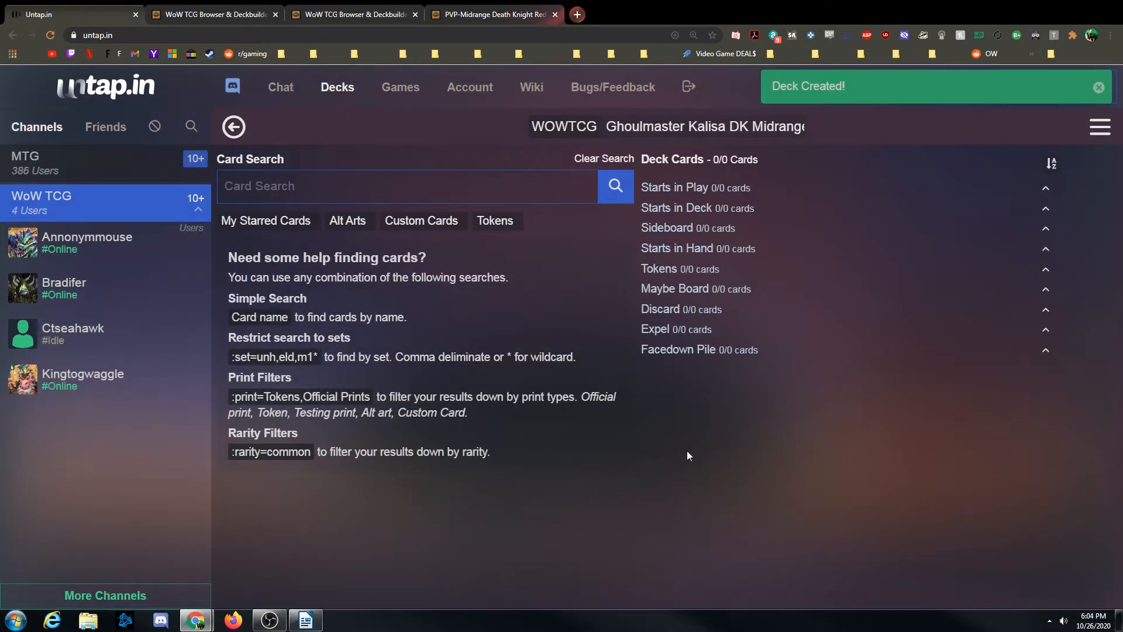
{"action": "mouse_move", "coordinate": [654, 243]}
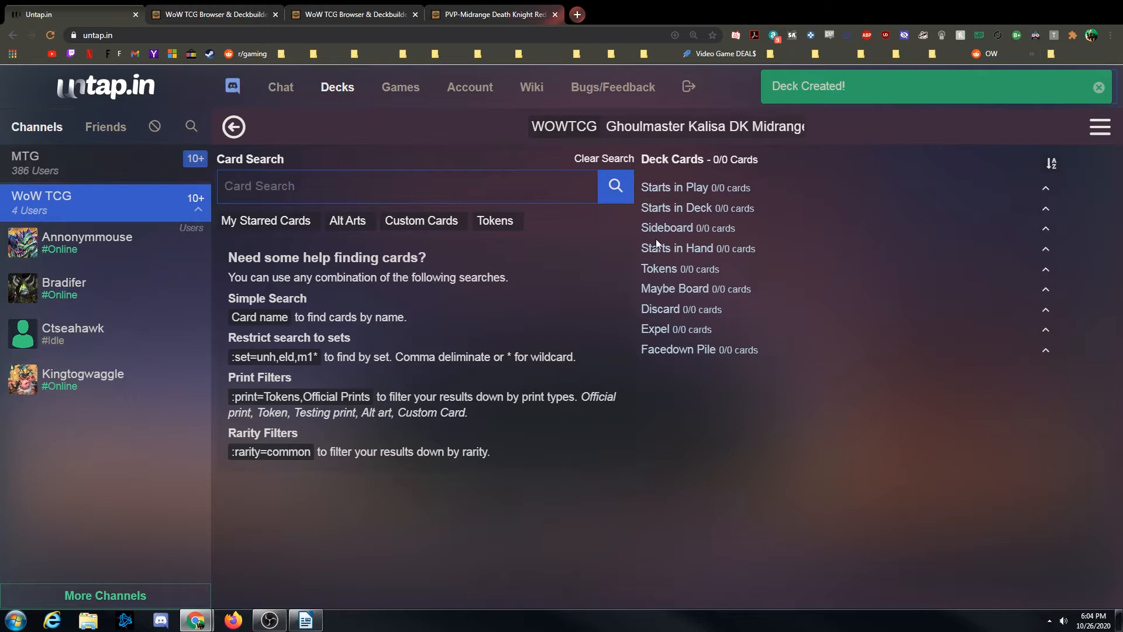
{"action": "mouse_move", "coordinate": [1105, 134]}
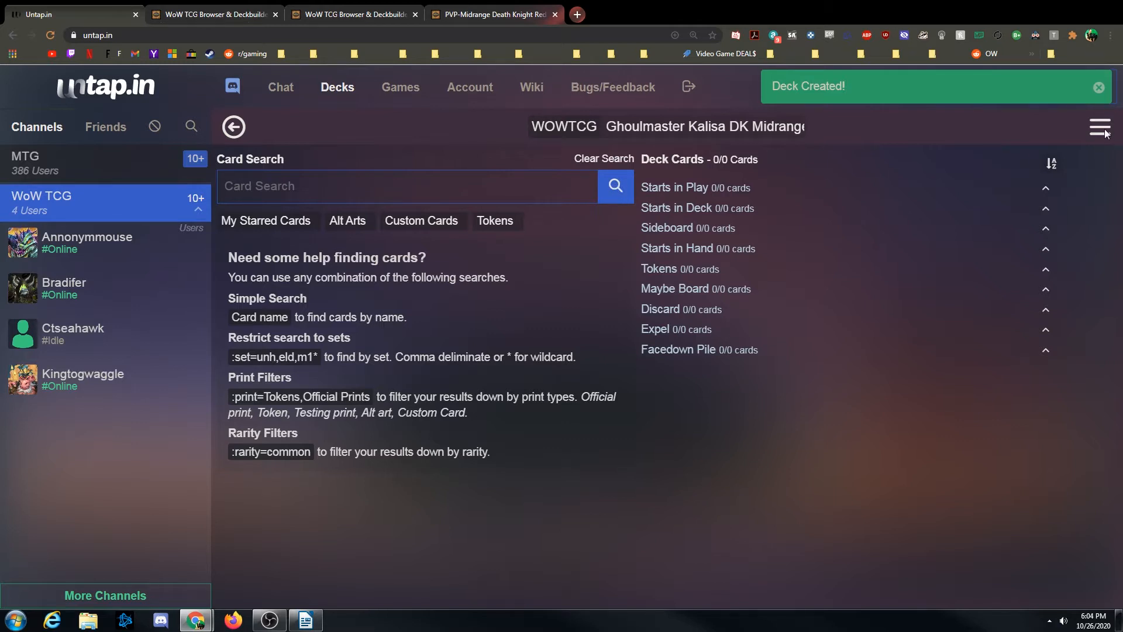
{"action": "left_click", "coordinate": [1100, 127]}
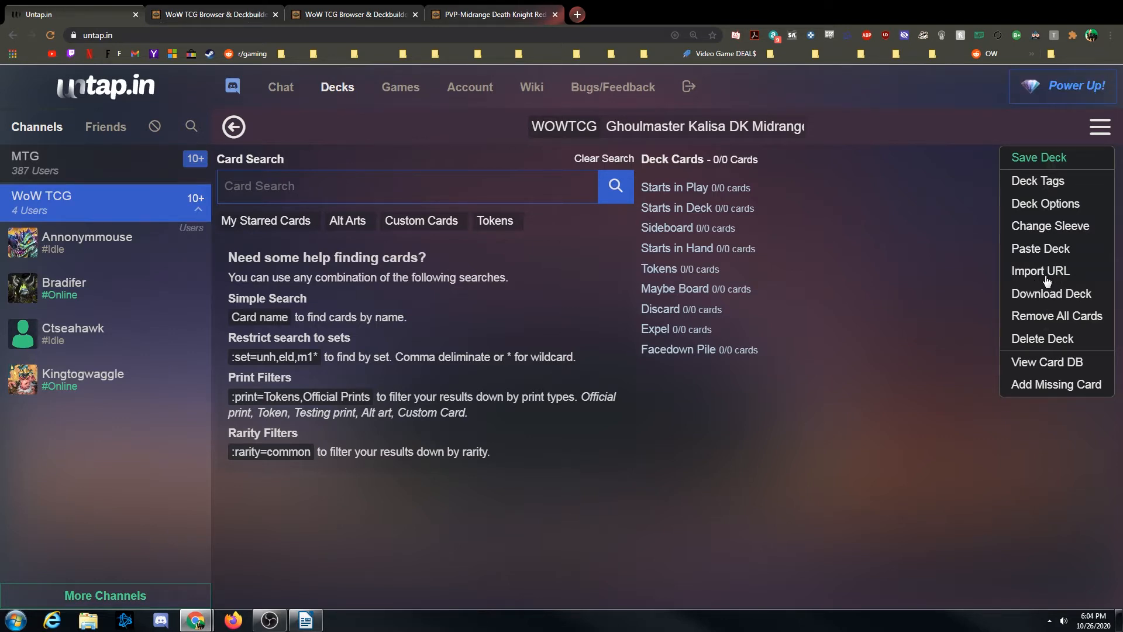
{"action": "mouse_move", "coordinate": [1040, 248]}
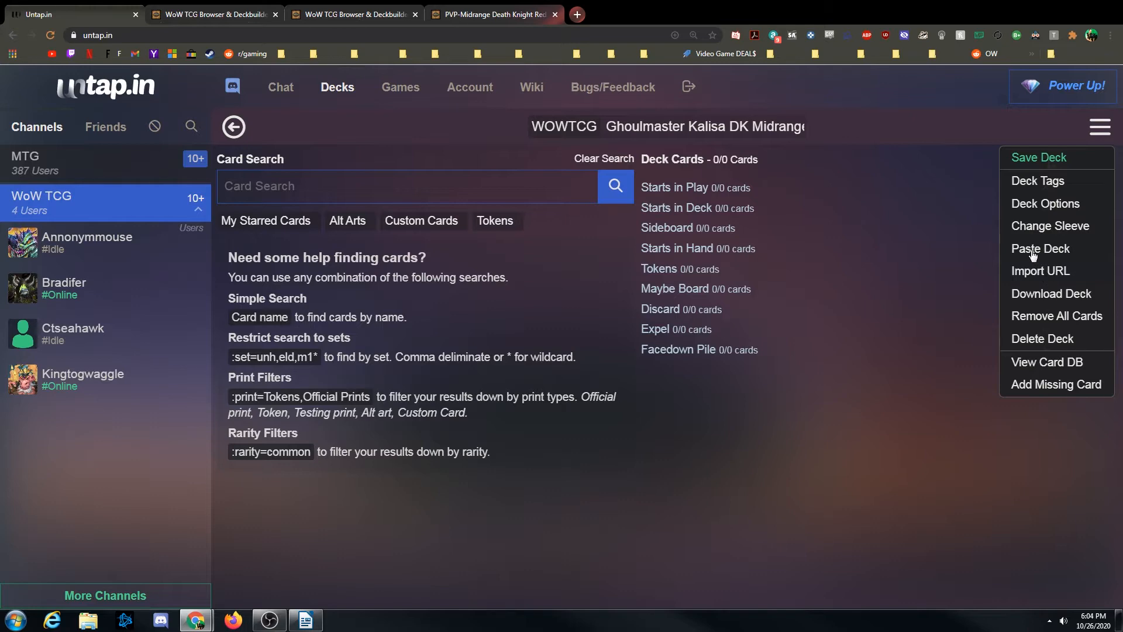
- In Paste Deck, enter Ghoulmaster Kalisa as the card starting in play
{"action": "left_click", "coordinate": [1040, 249]}
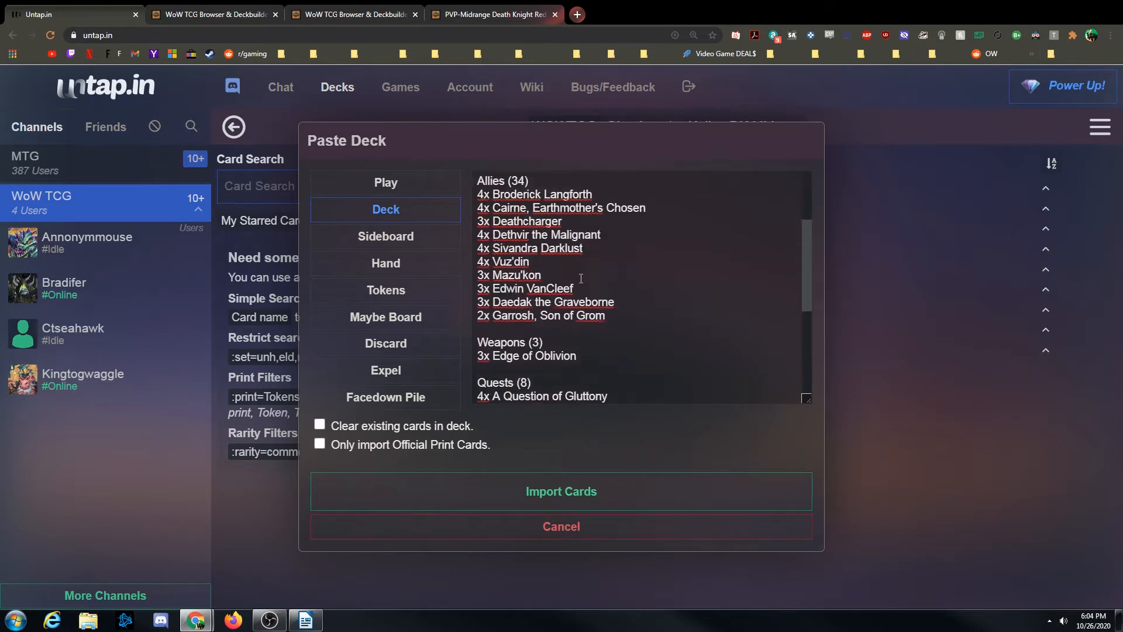
{"action": "scroll", "scroll_direction": "up", "scroll_amount": 3}
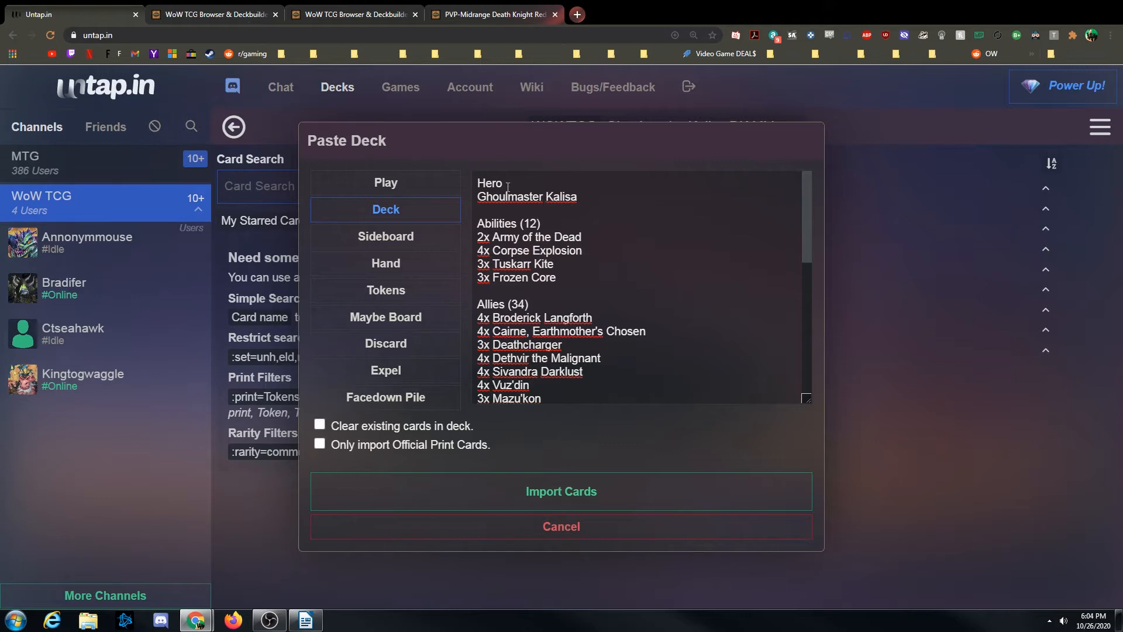
{"action": "double_click", "coordinate": [526, 197]}
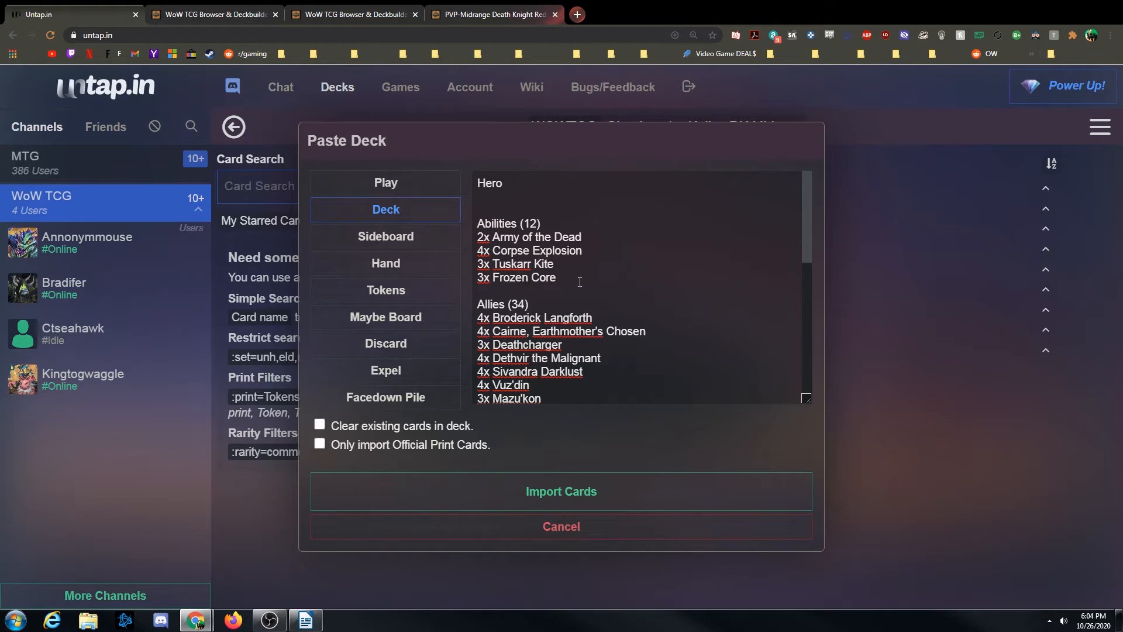
{"action": "left_click", "coordinate": [386, 182]}
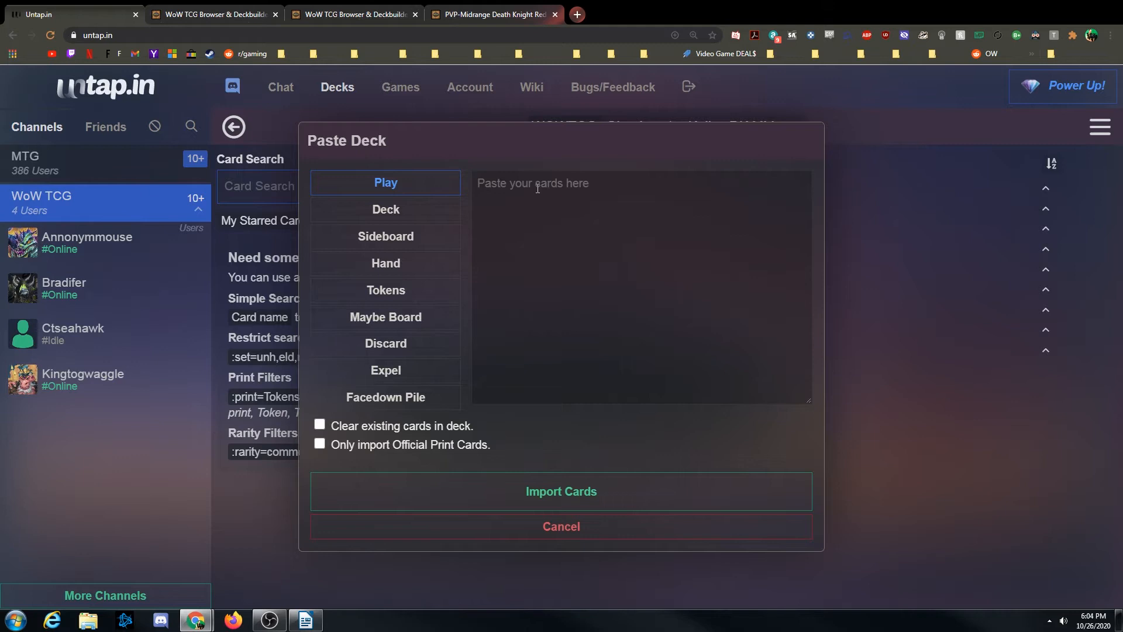
{"action": "type", "text": "Ghoulmaster Kalisa"}
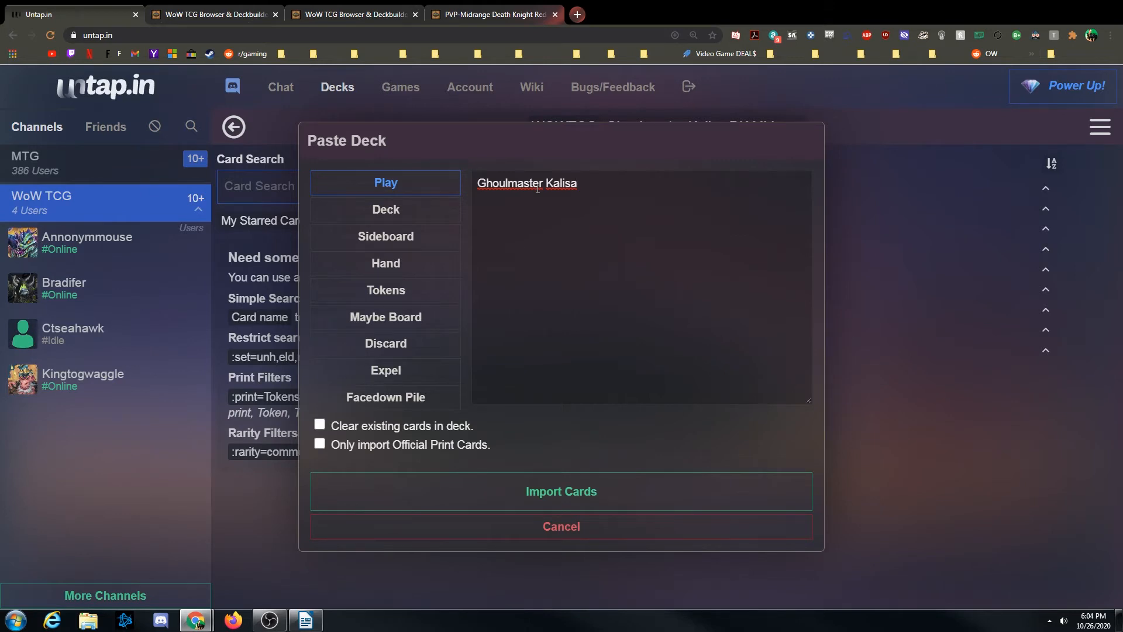
{"action": "mouse_move", "coordinate": [545, 207]}
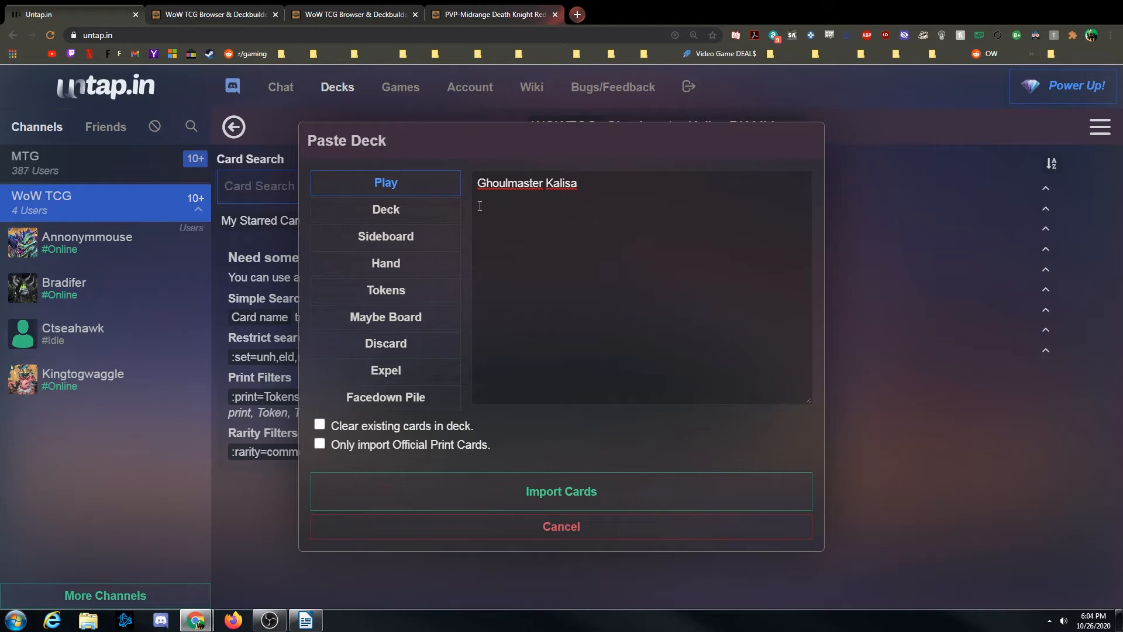
- Paste the main decklist, Army of the Dead through Burn Away, and scroll to check it
{"action": "left_click", "coordinate": [386, 209]}
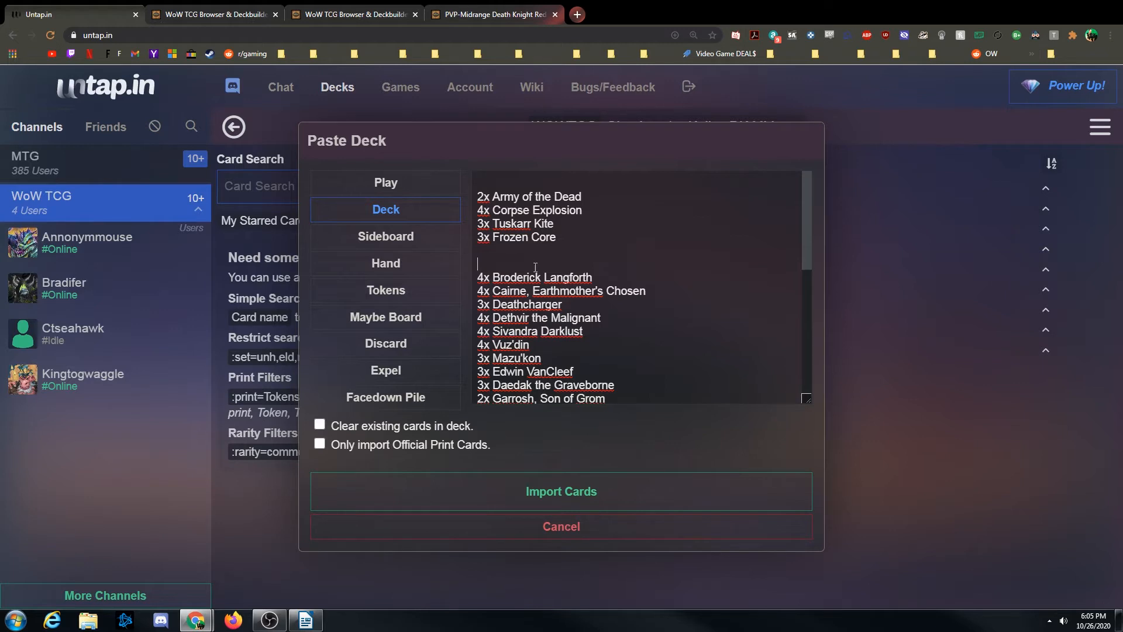
{"action": "scroll", "scroll_direction": "down", "scroll_amount": 3}
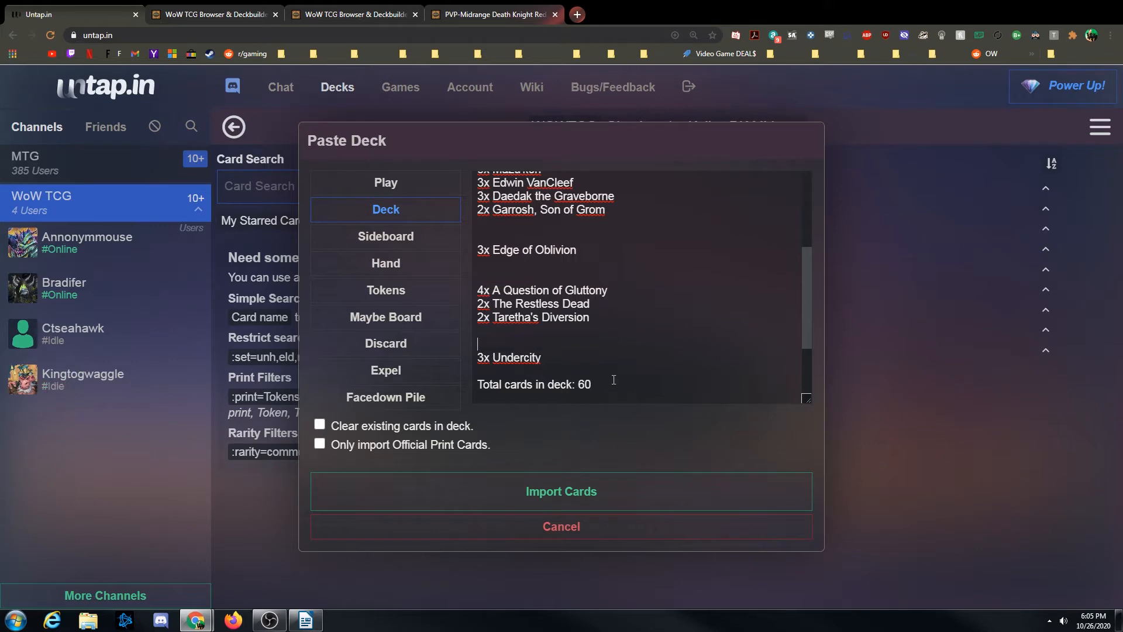
{"action": "scroll", "scroll_direction": "down", "scroll_amount": 3}
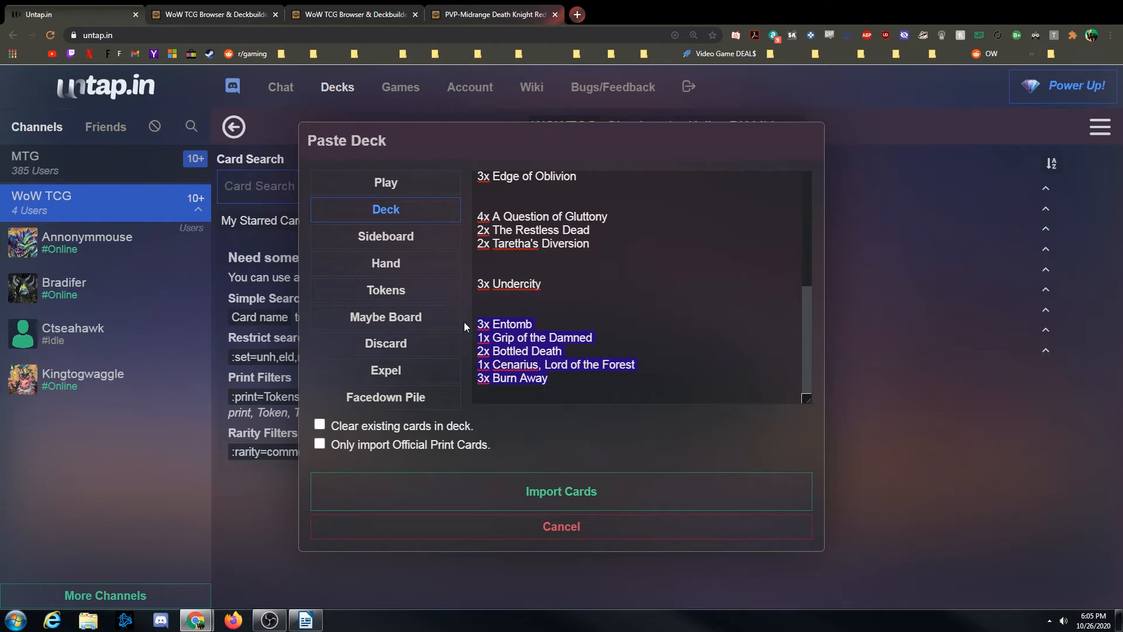
- Review the Sideboard, Play, Tokens and Deck sections, then import the pasted cards
{"action": "left_click", "coordinate": [386, 236]}
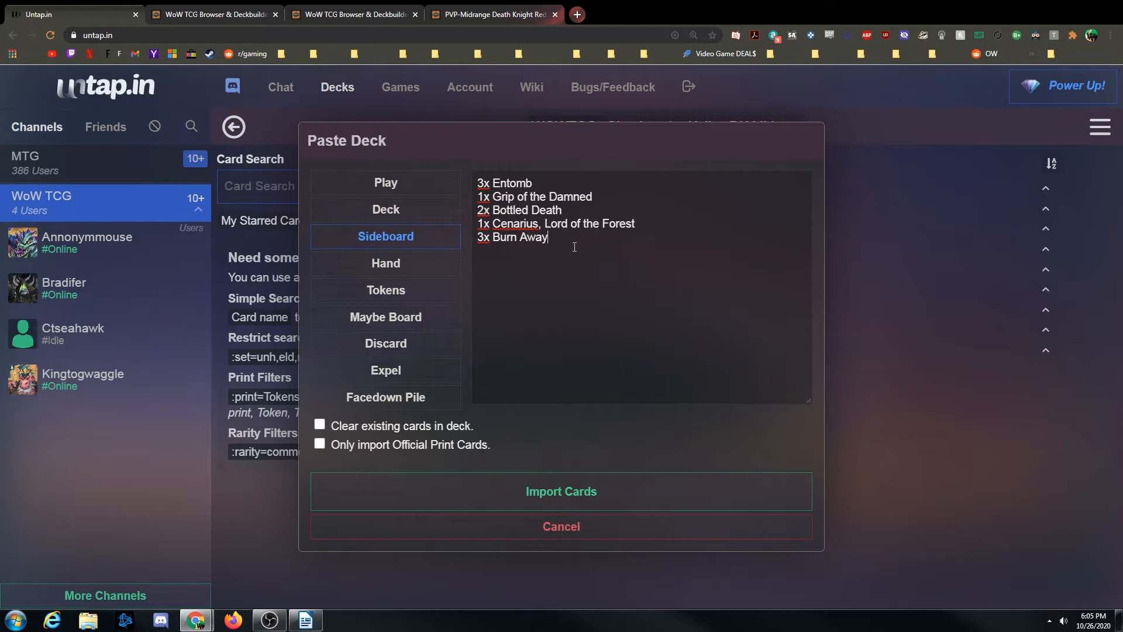
{"action": "left_click", "coordinate": [385, 182]}
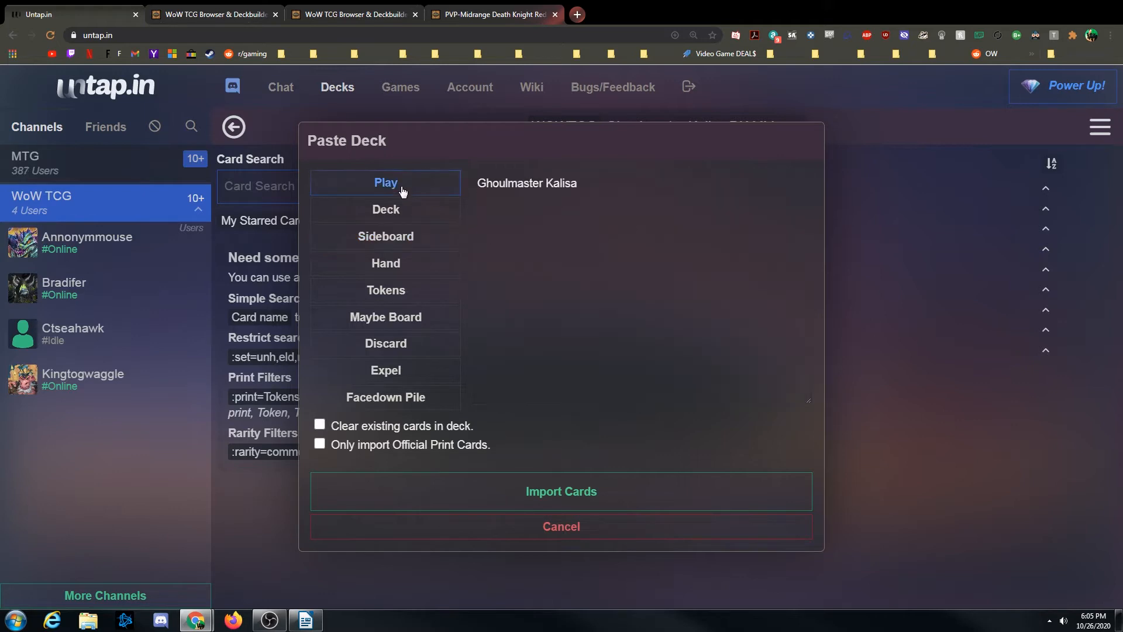
{"action": "left_click", "coordinate": [386, 237]}
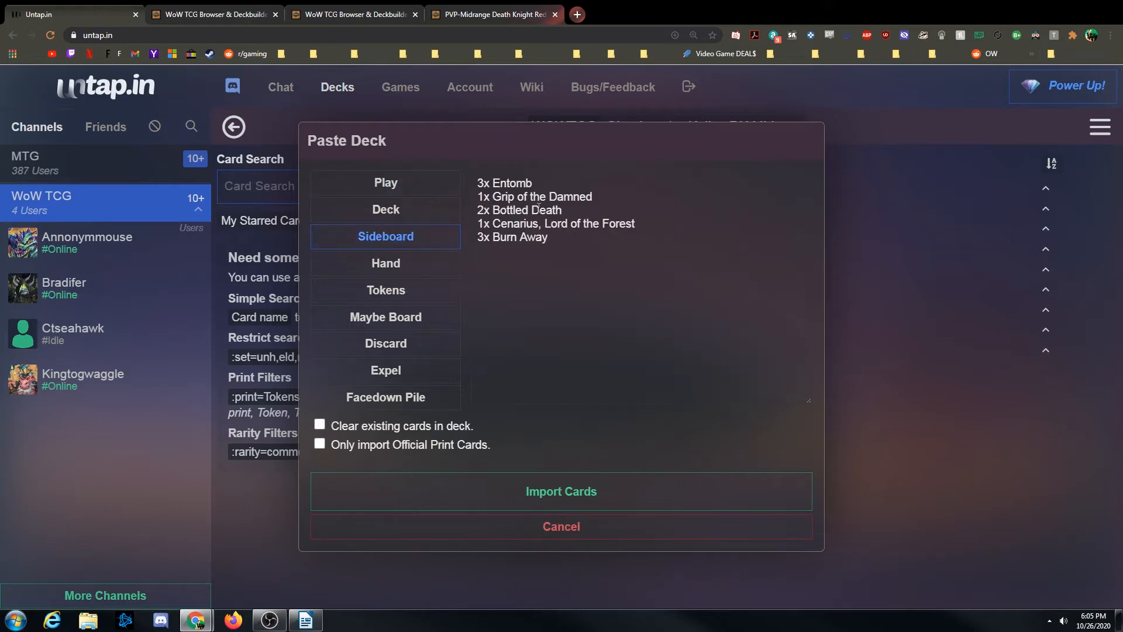
{"action": "mouse_move", "coordinate": [405, 294]}
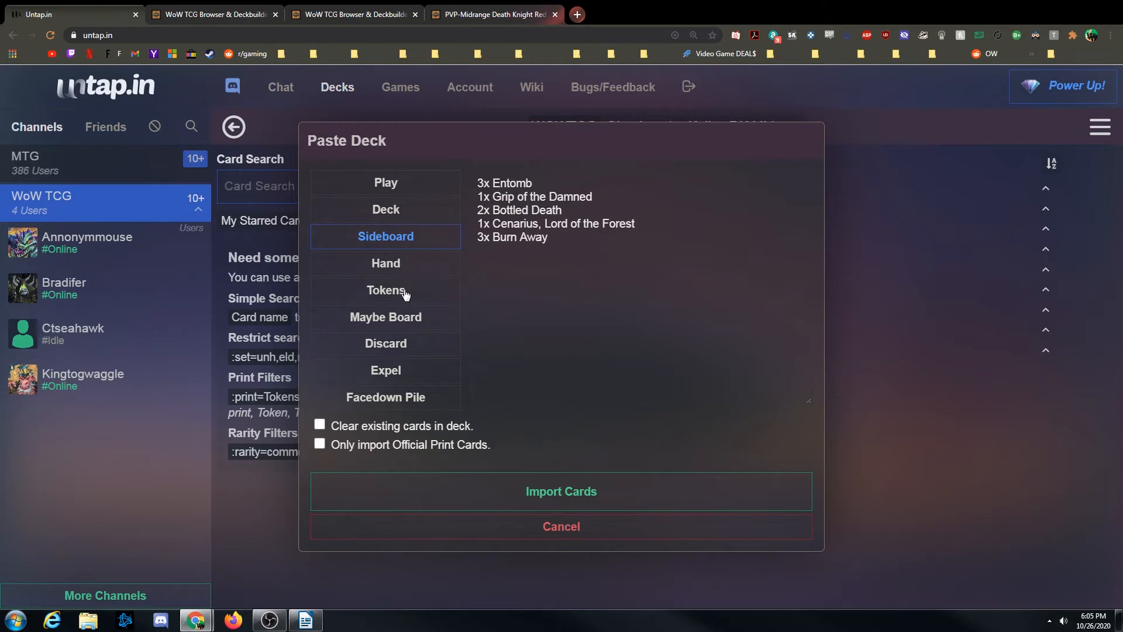
{"action": "left_click", "coordinate": [386, 290]}
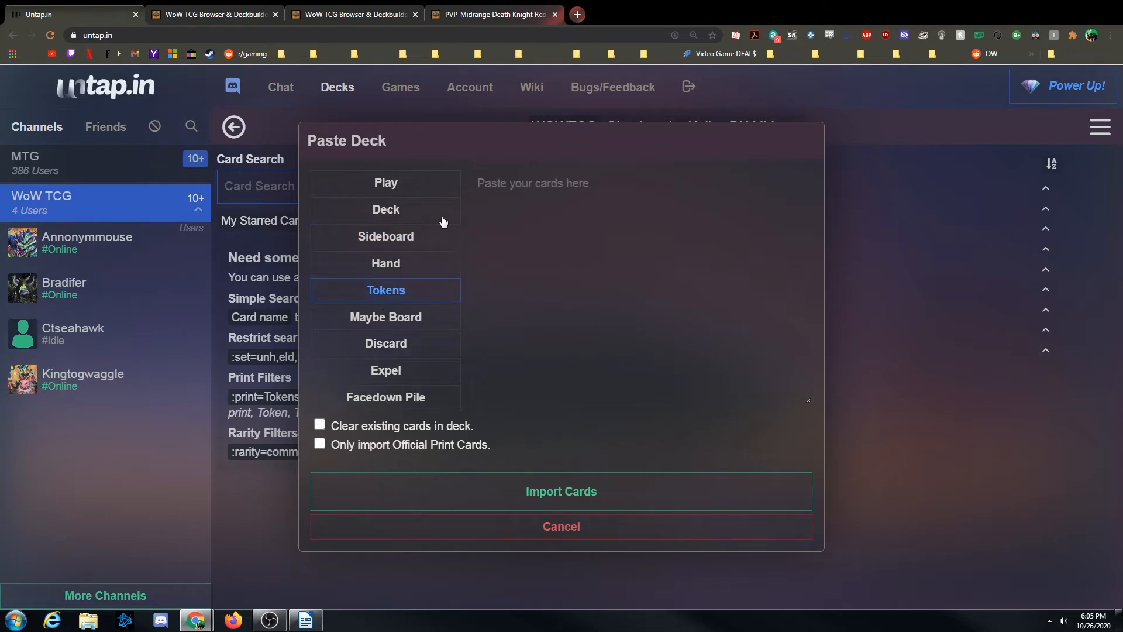
{"action": "left_click", "coordinate": [386, 210]}
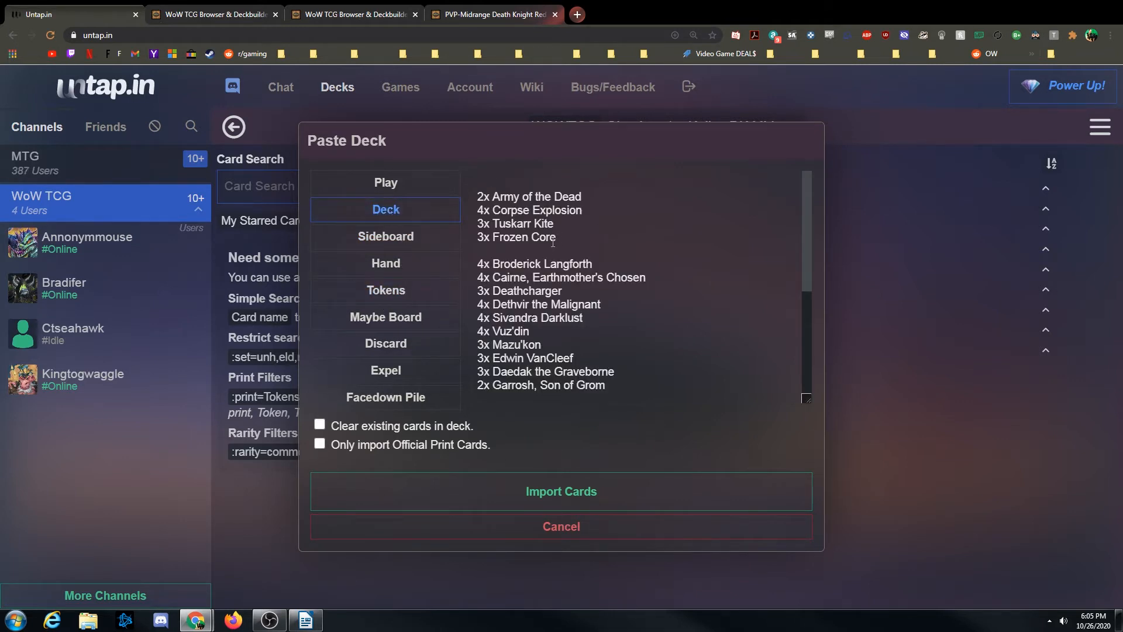
{"action": "mouse_move", "coordinate": [561, 491]}
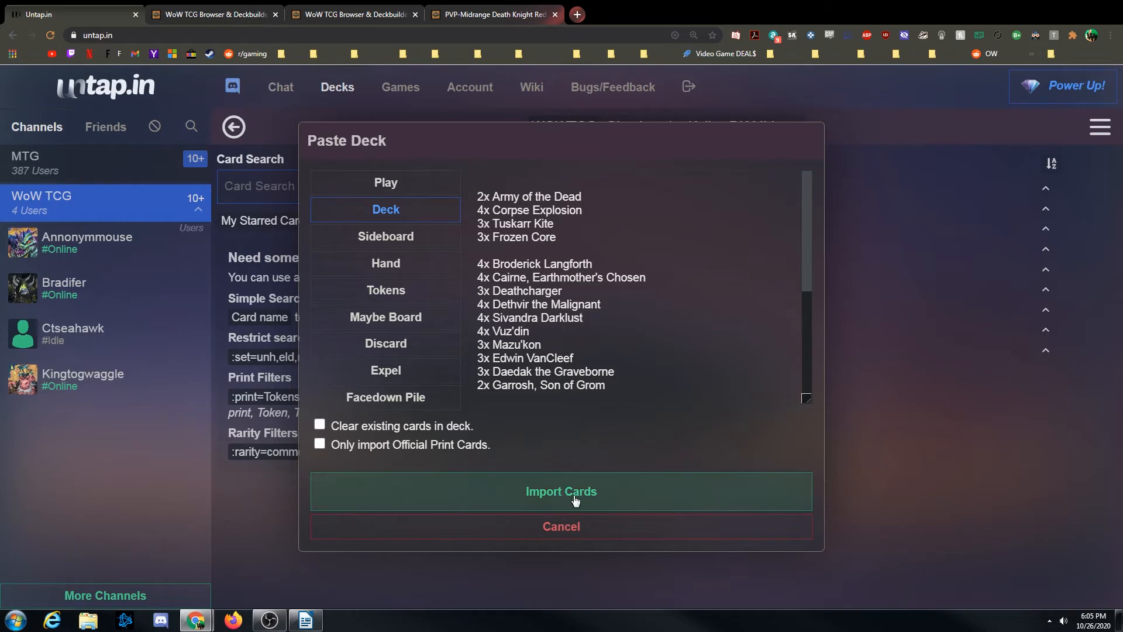
{"action": "left_click", "coordinate": [561, 491]}
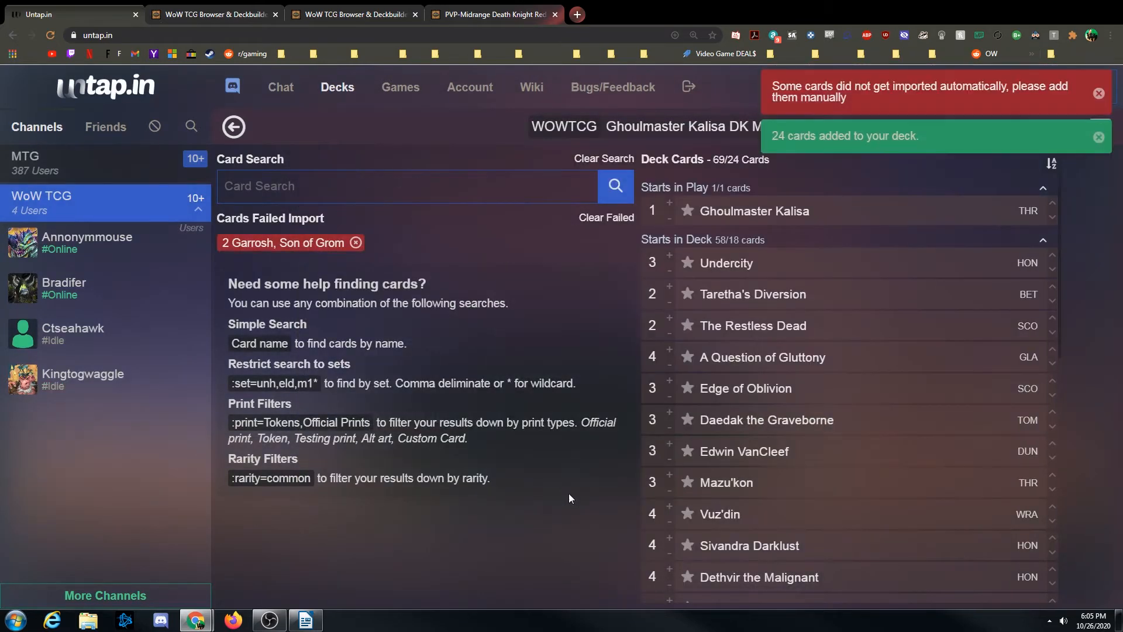
- Search 'garo' and add two copies of Garosh, Son of Grom to the deck
{"action": "type", "text": "garo"}
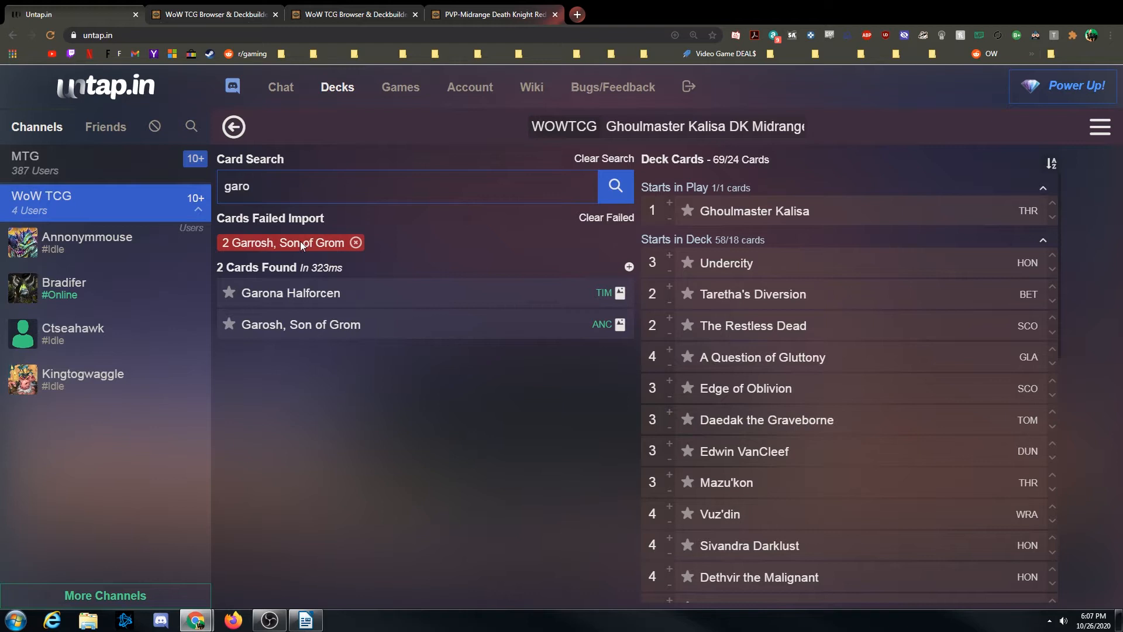
{"action": "mouse_move", "coordinate": [268, 258]}
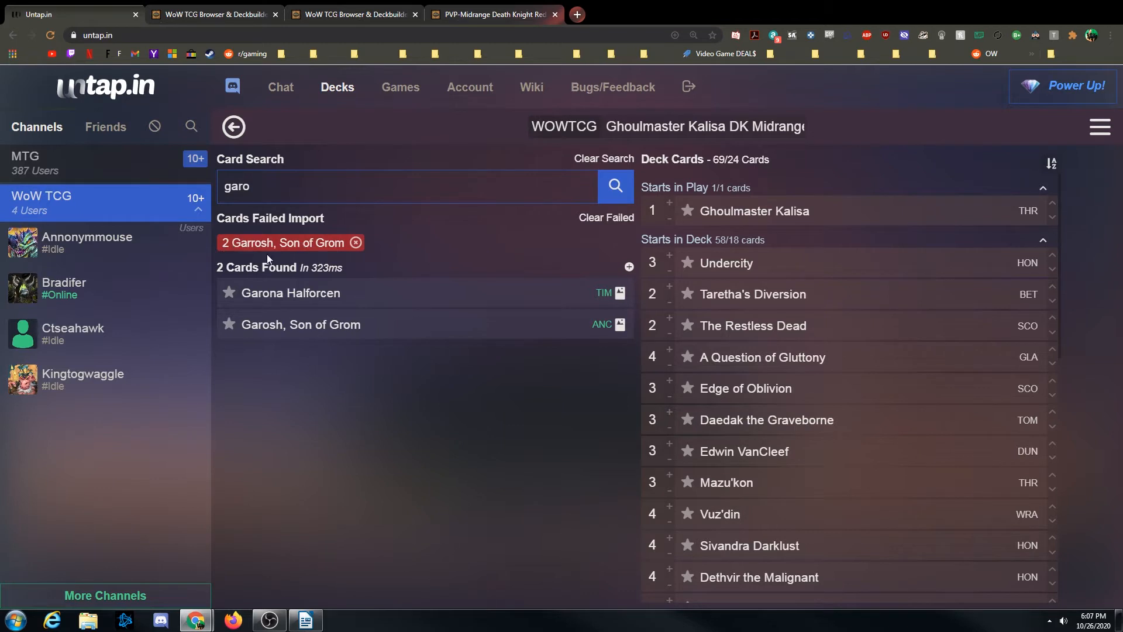
{"action": "mouse_move", "coordinate": [378, 367]}
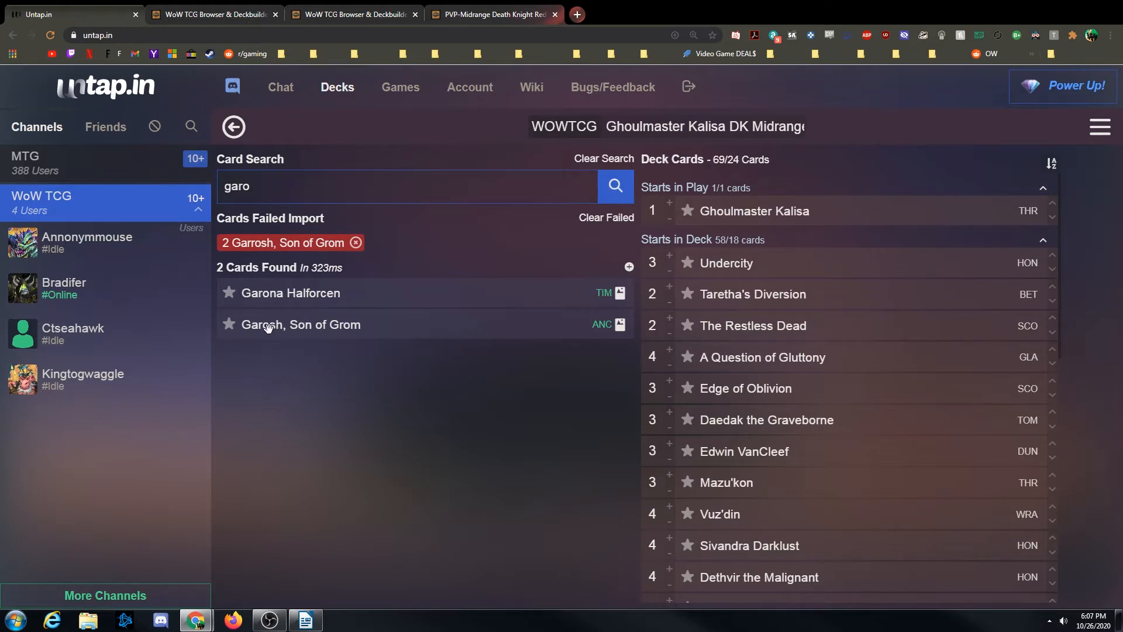
{"action": "right_click", "coordinate": [300, 325]}
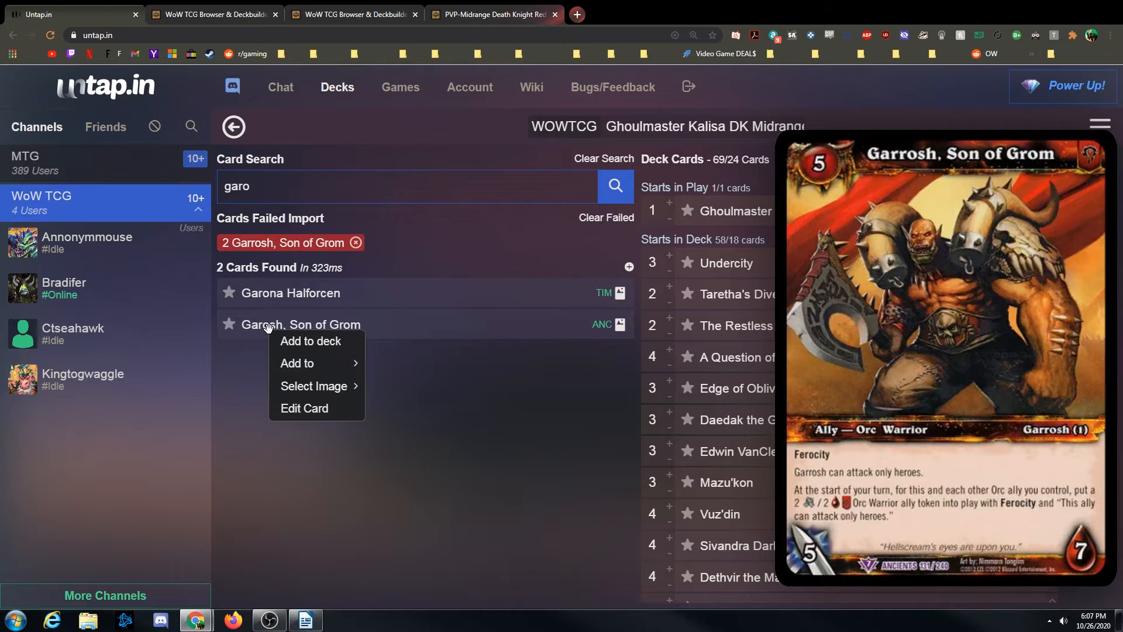
{"action": "mouse_move", "coordinate": [247, 363]}
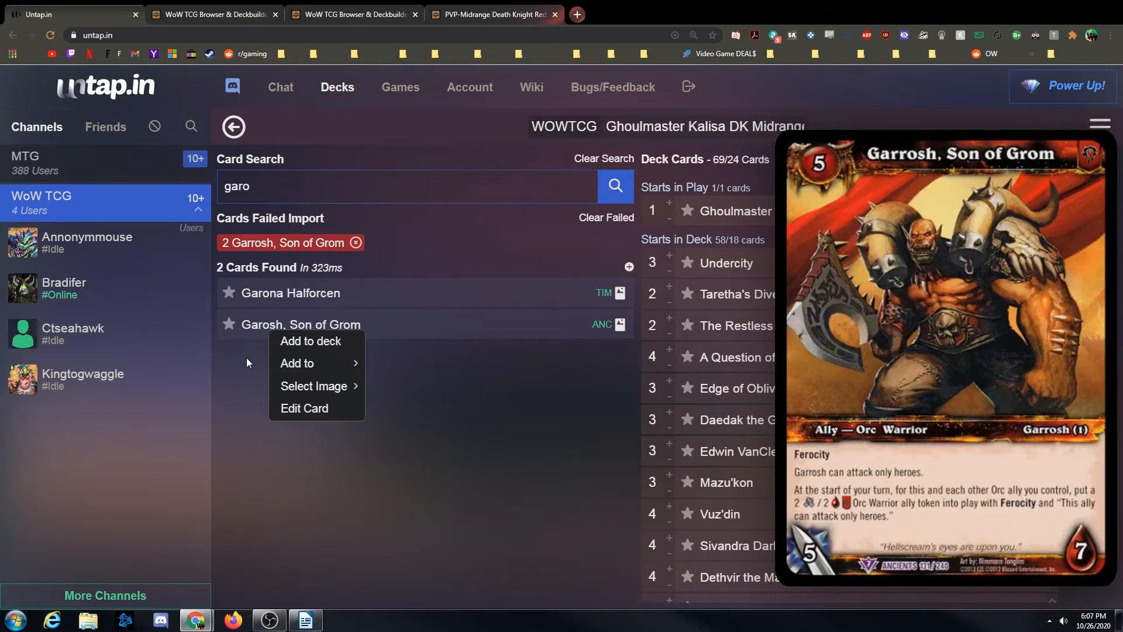
{"action": "left_click", "coordinate": [319, 361]}
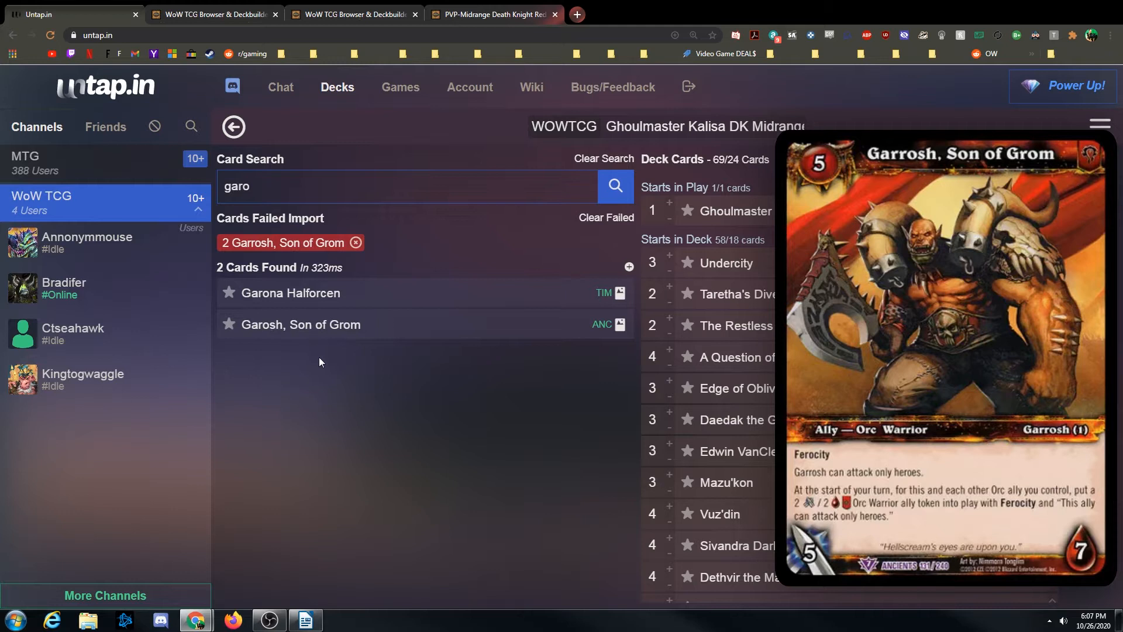
{"action": "mouse_move", "coordinate": [347, 327]}
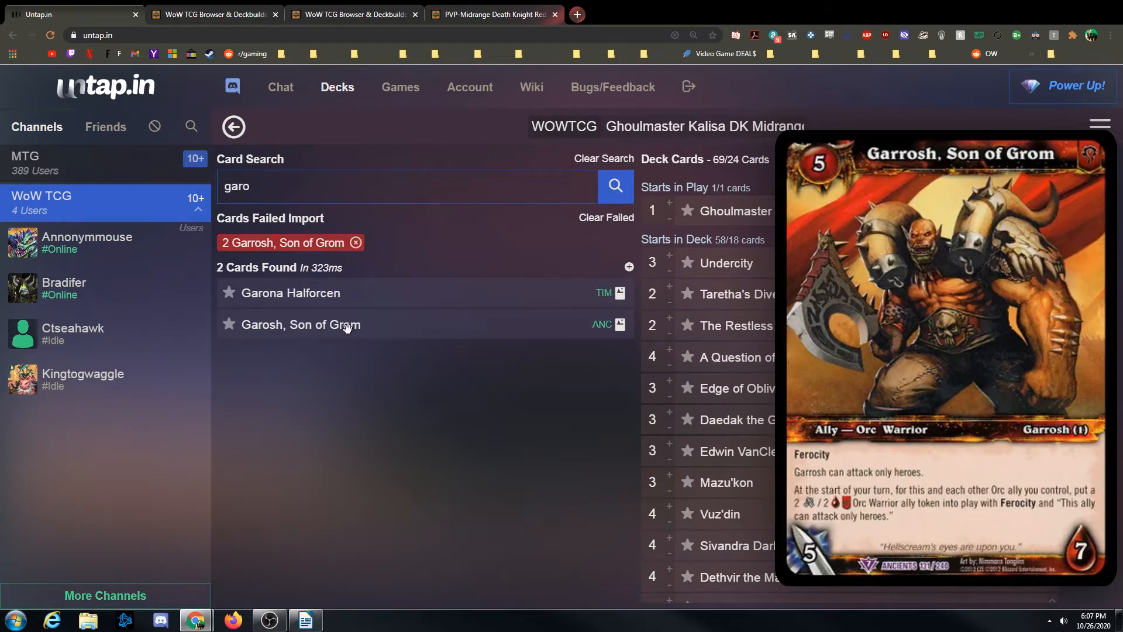
{"action": "mouse_move", "coordinate": [391, 327]}
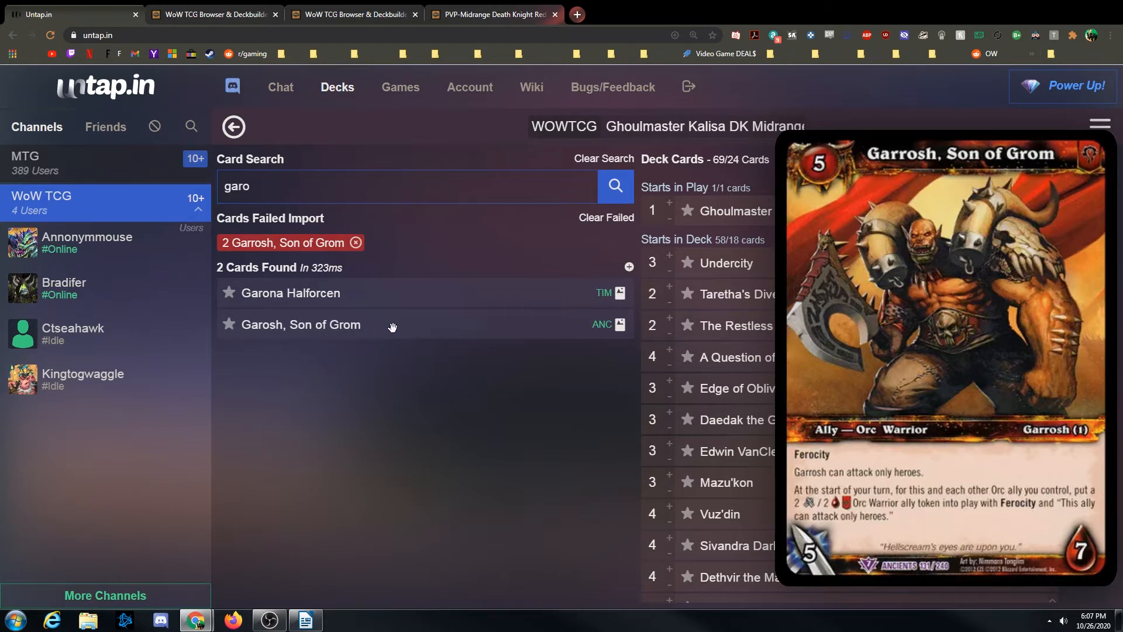
{"action": "mouse_move", "coordinate": [421, 385]}
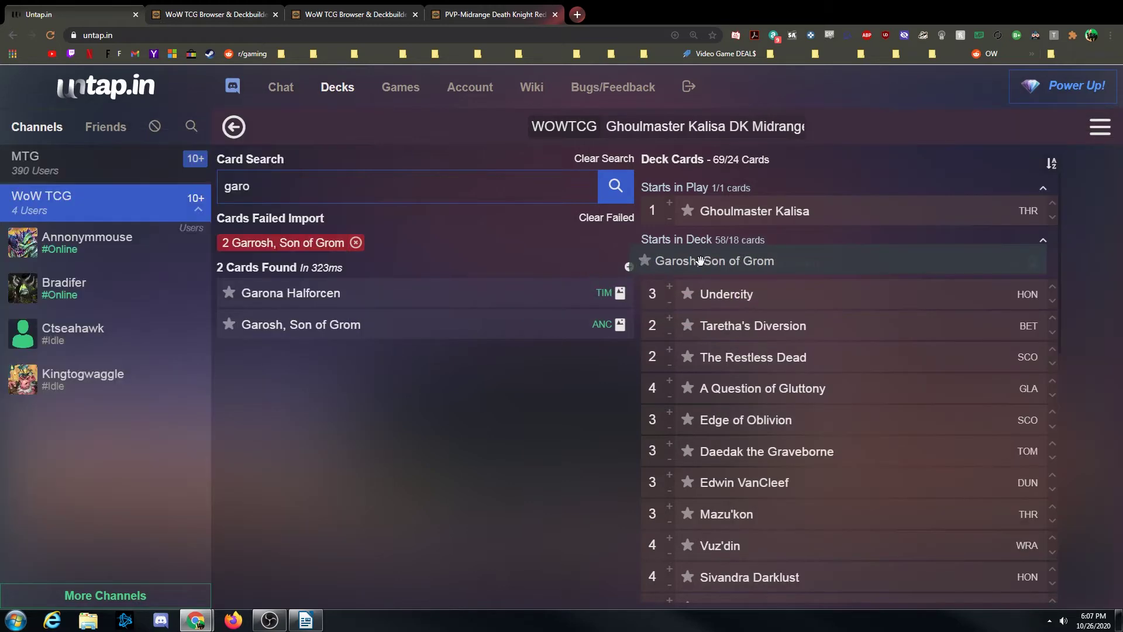
{"action": "mouse_move", "coordinate": [744, 419]}
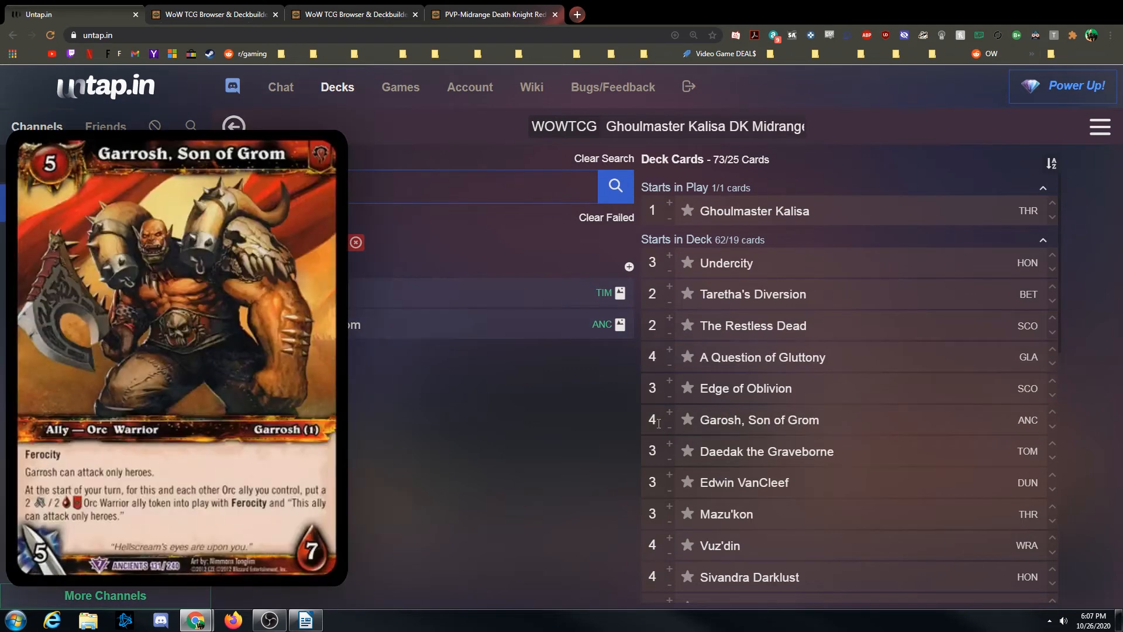
{"action": "left_click", "coordinate": [668, 427]}
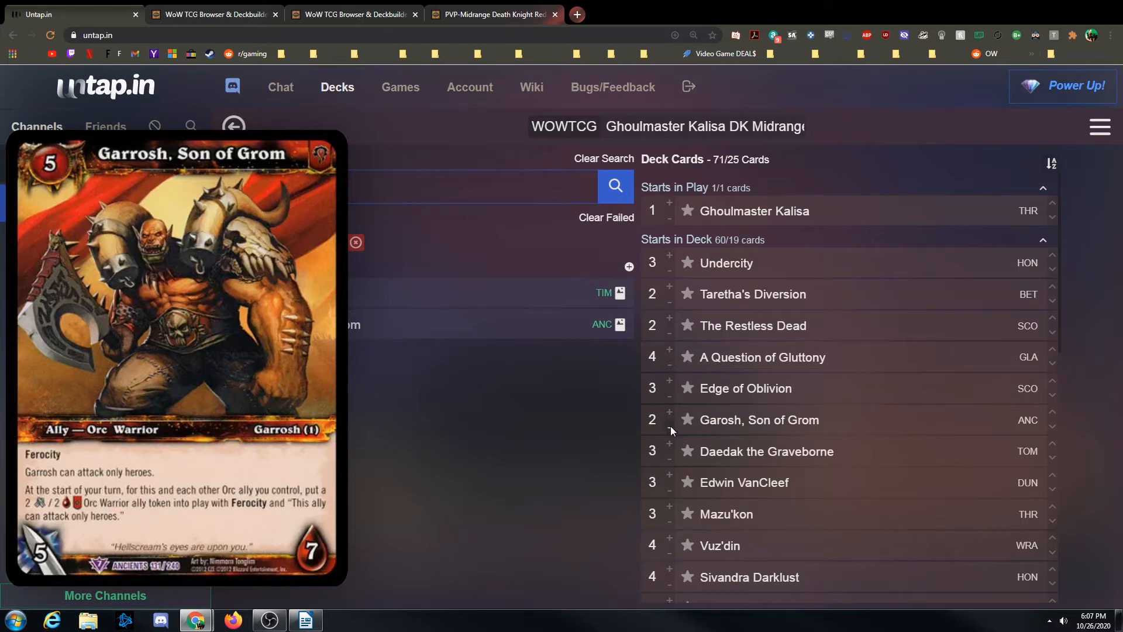
{"action": "left_click", "coordinate": [1101, 127]}
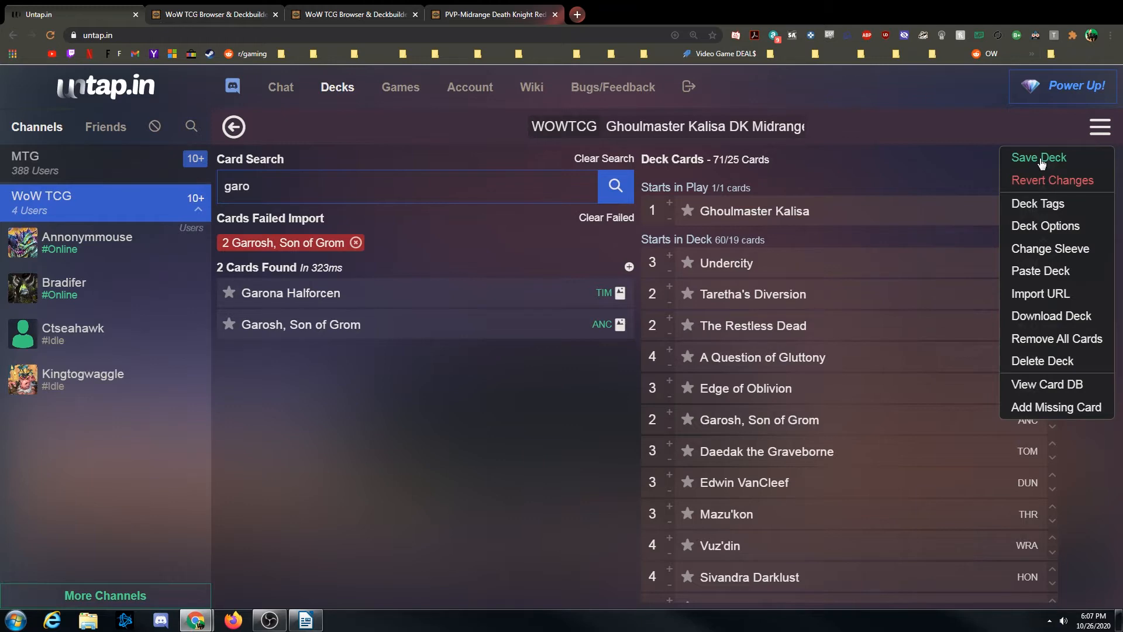
- Save the Ghoulmaster Kalisa DK Midrange deck from the hamburger menu
{"action": "left_click", "coordinate": [1039, 157]}
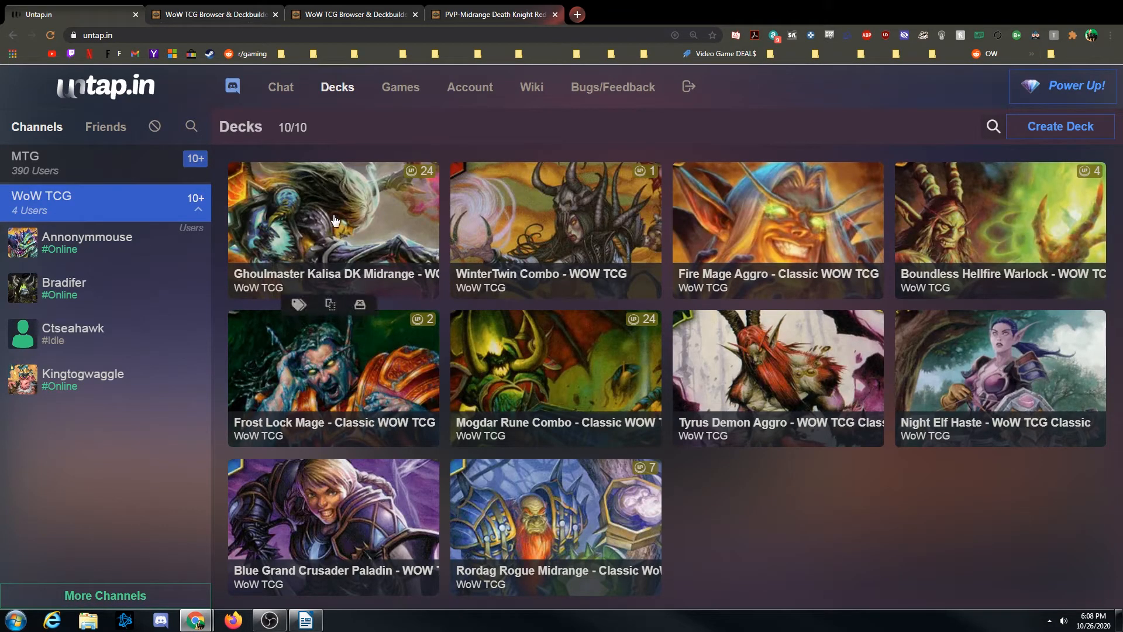
{"action": "mouse_move", "coordinate": [338, 217]}
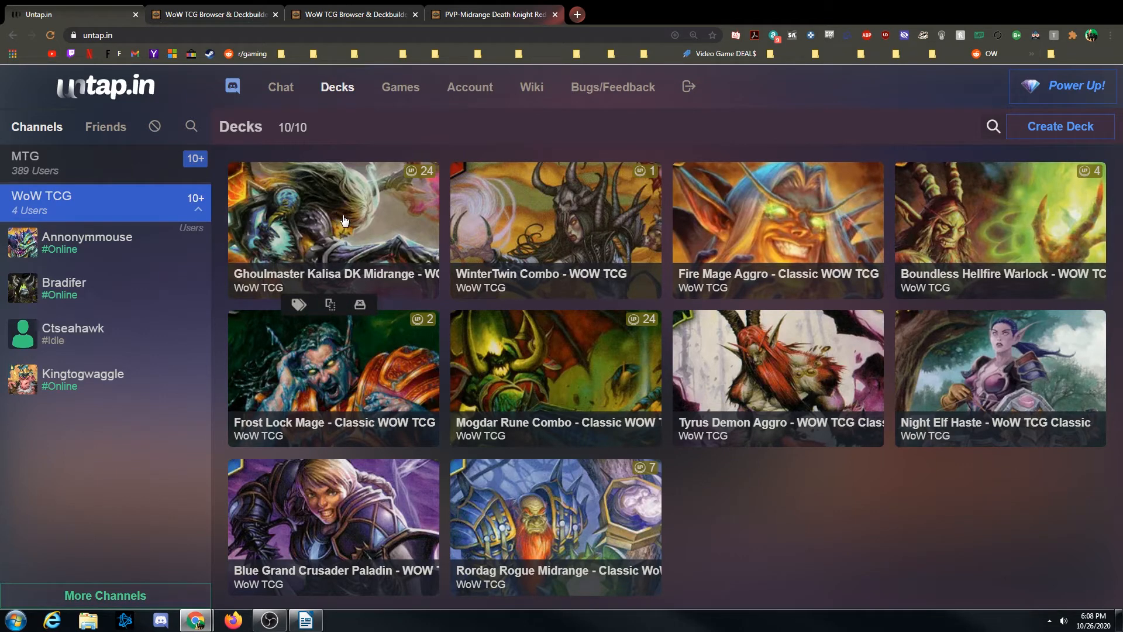
{"action": "mouse_move", "coordinate": [347, 215]}
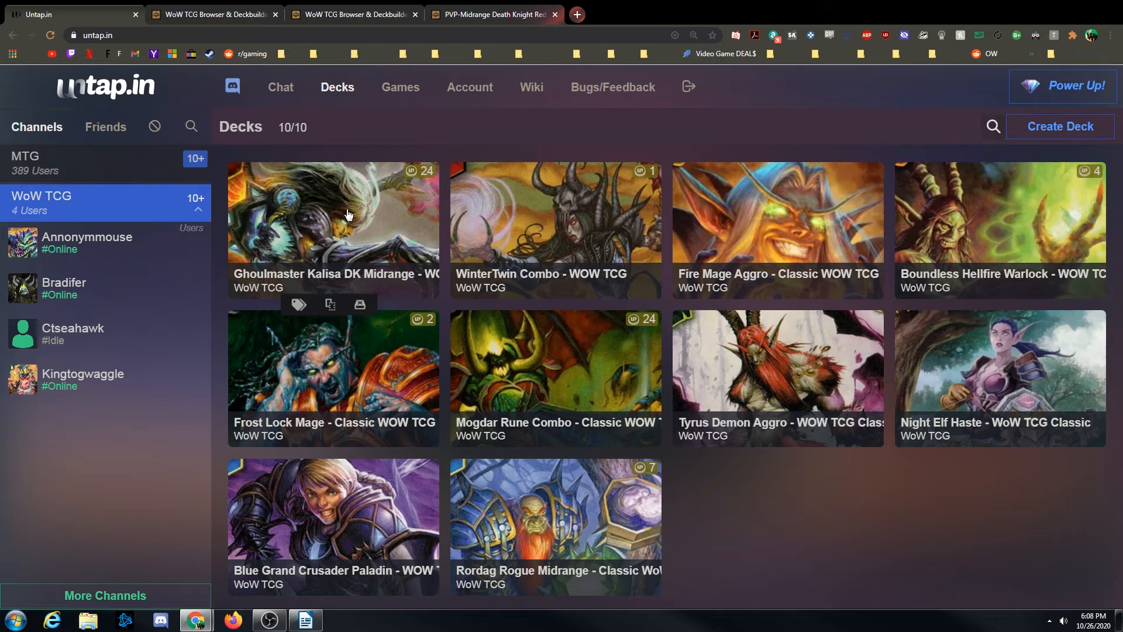
- Reopen the Ghoulmaster Kalisa deck and set its cover image to Army of the Dead
{"action": "left_click", "coordinate": [332, 214]}
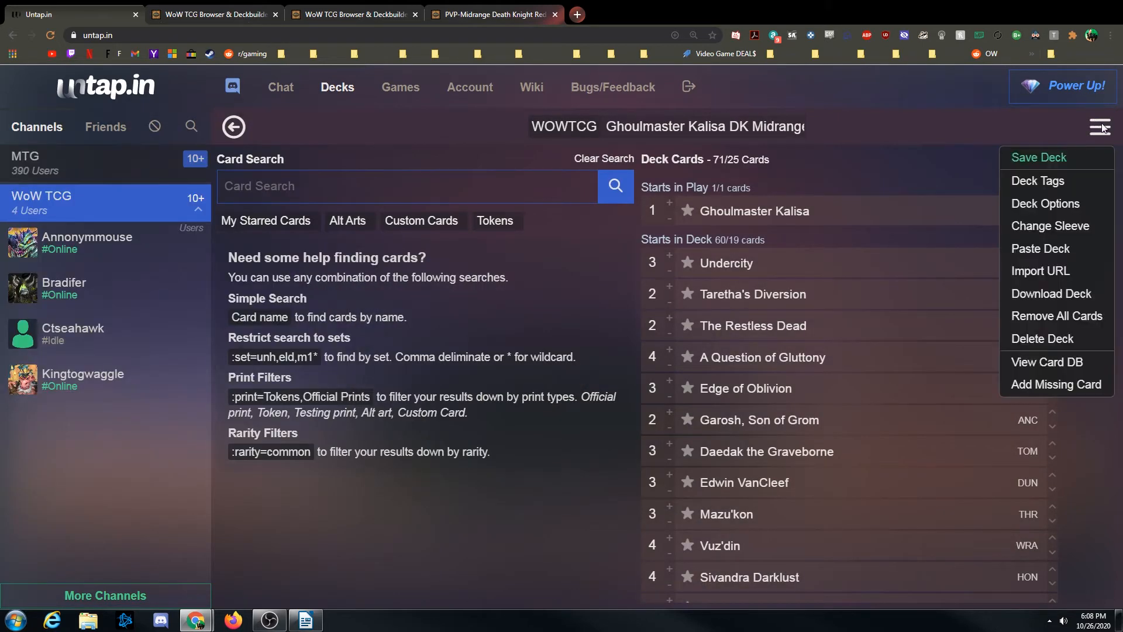
{"action": "mouse_move", "coordinate": [1049, 208]}
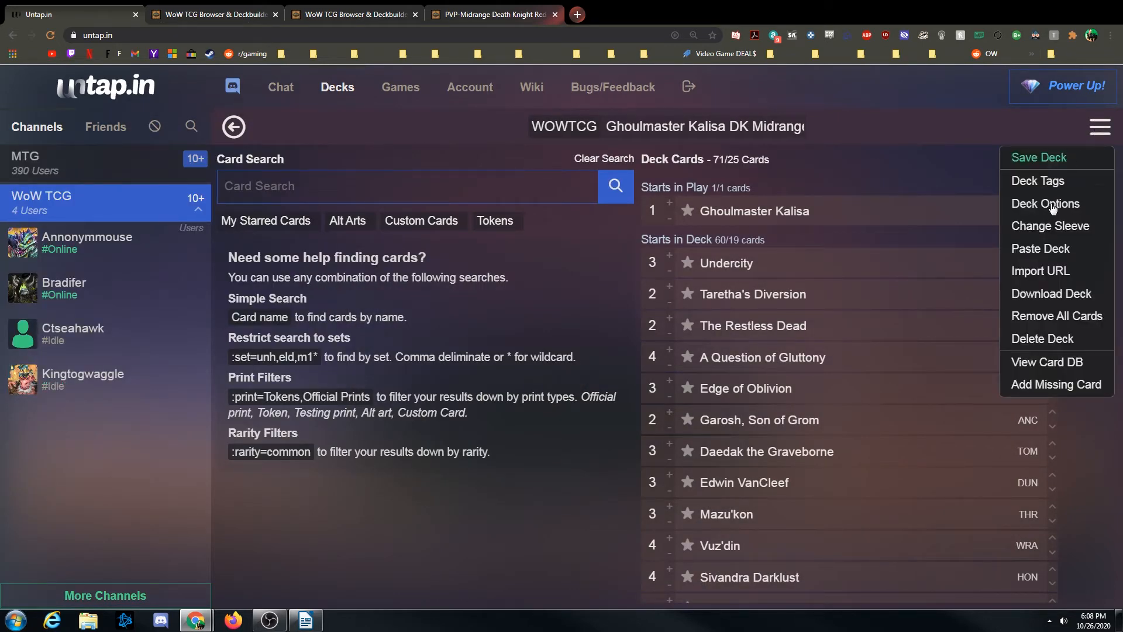
{"action": "left_click", "coordinate": [1043, 203]}
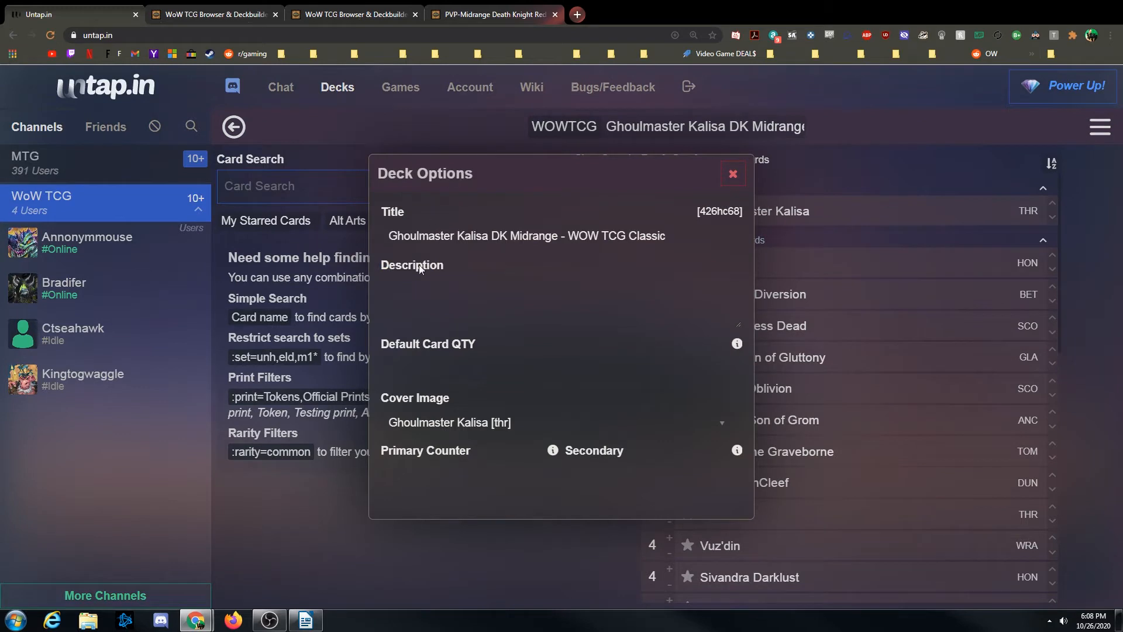
{"action": "left_click", "coordinate": [551, 422]}
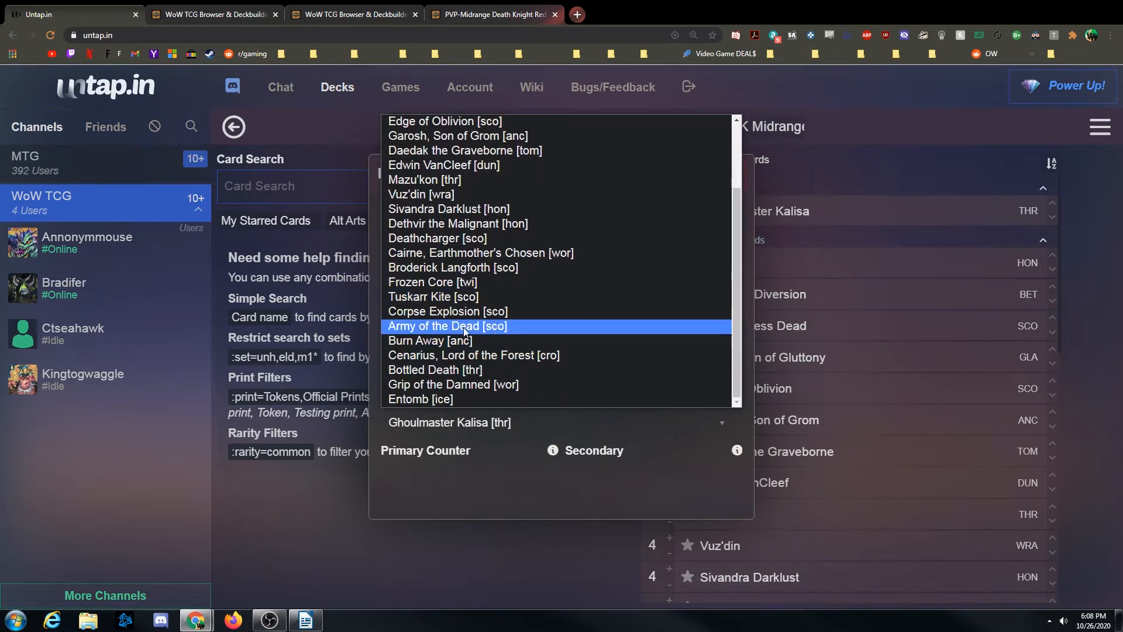
{"action": "left_click", "coordinate": [447, 326]}
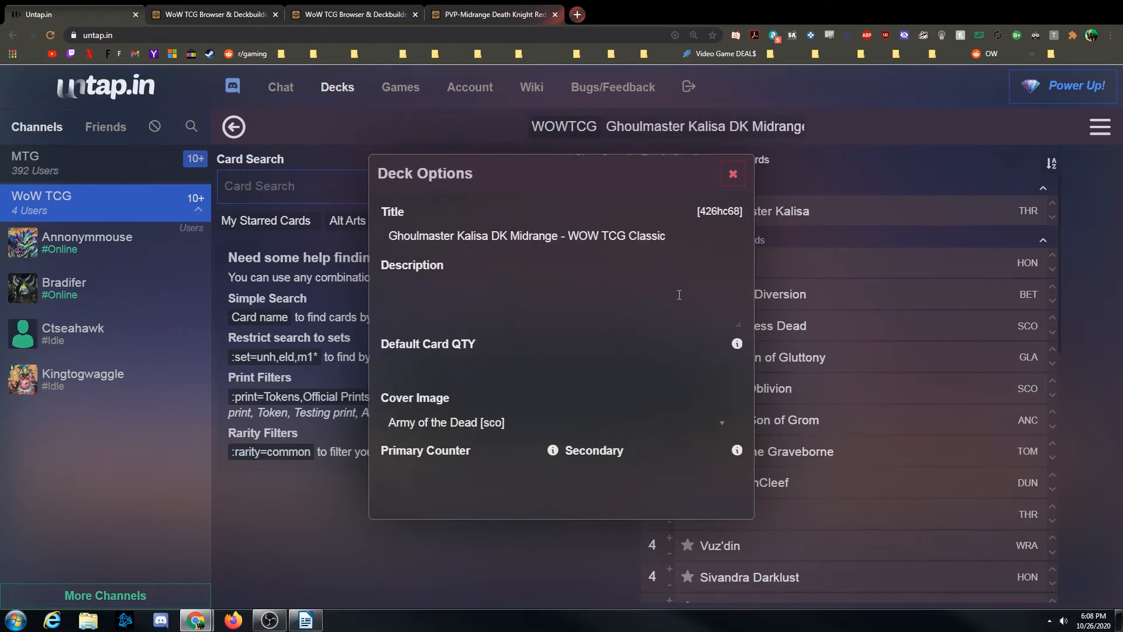
{"action": "left_click", "coordinate": [732, 175]}
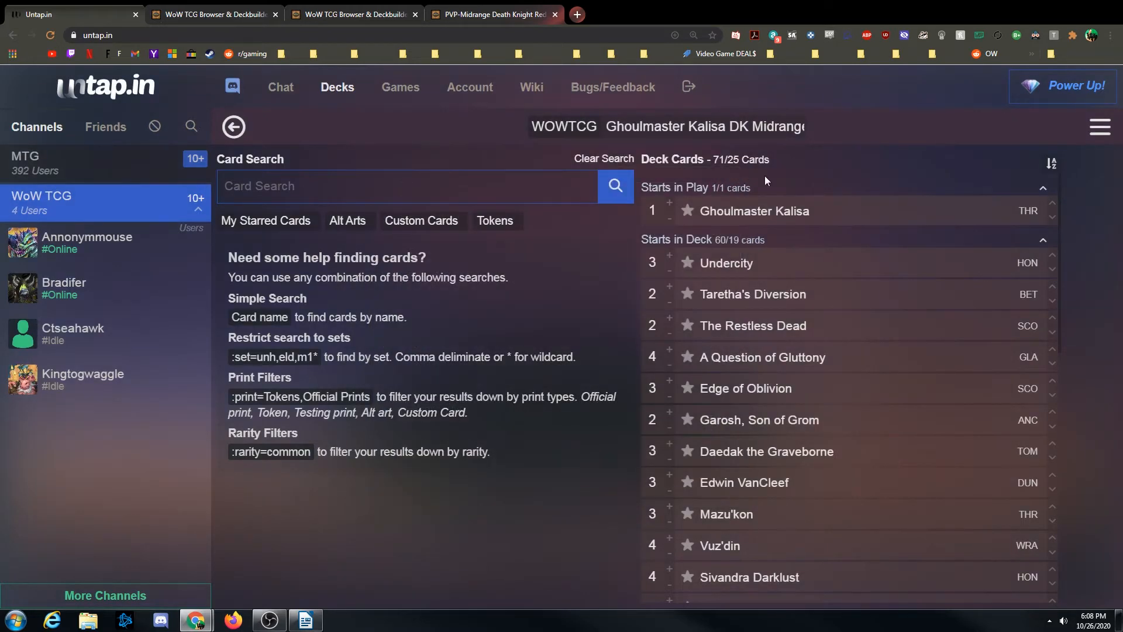
{"action": "mouse_move", "coordinate": [1031, 163]}
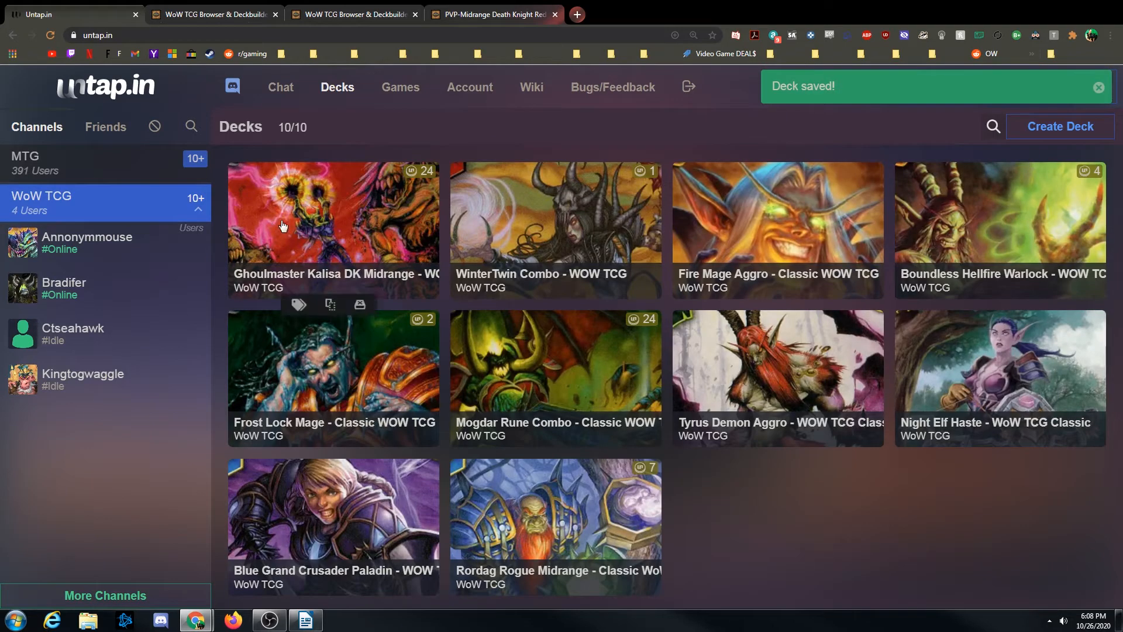
{"action": "mouse_move", "coordinate": [293, 233]}
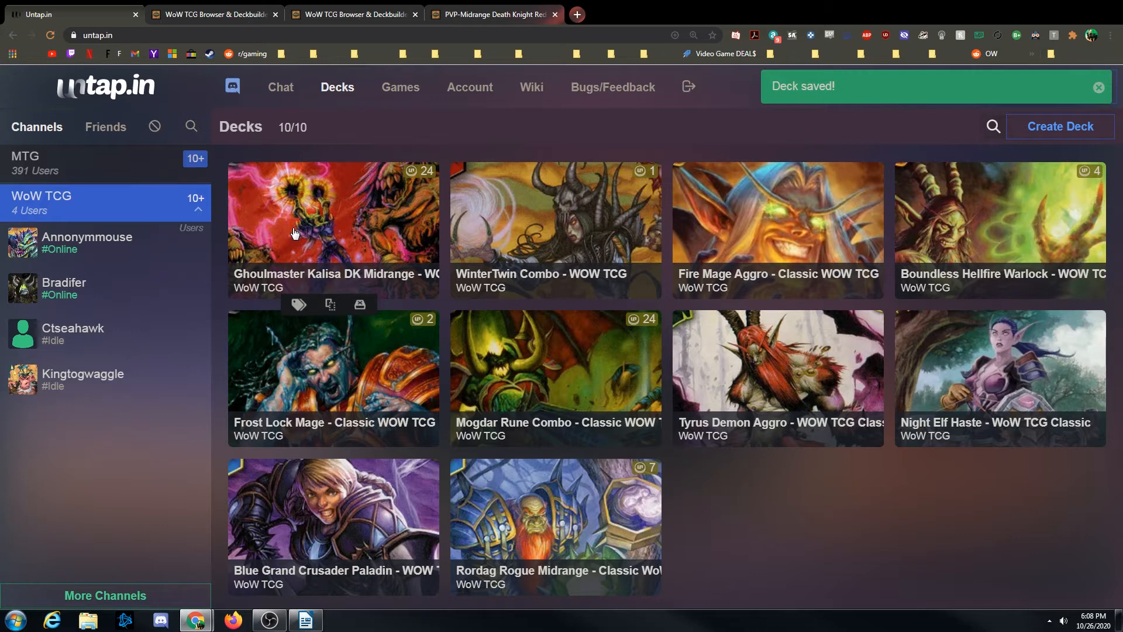
{"action": "mouse_move", "coordinate": [305, 236]}
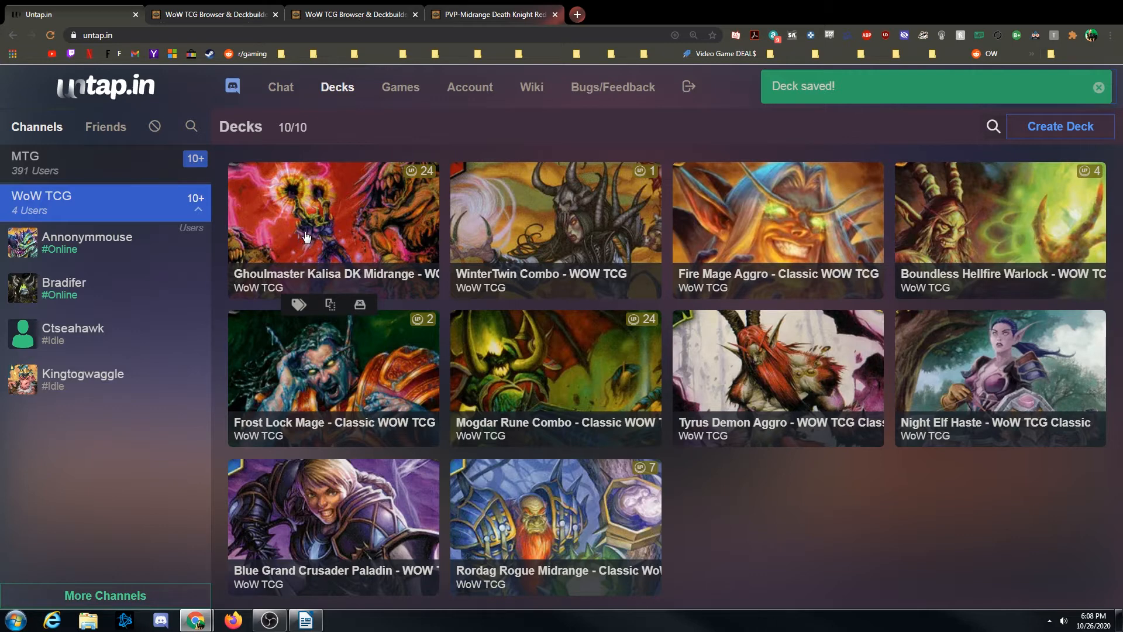
{"action": "mouse_move", "coordinate": [354, 197]}
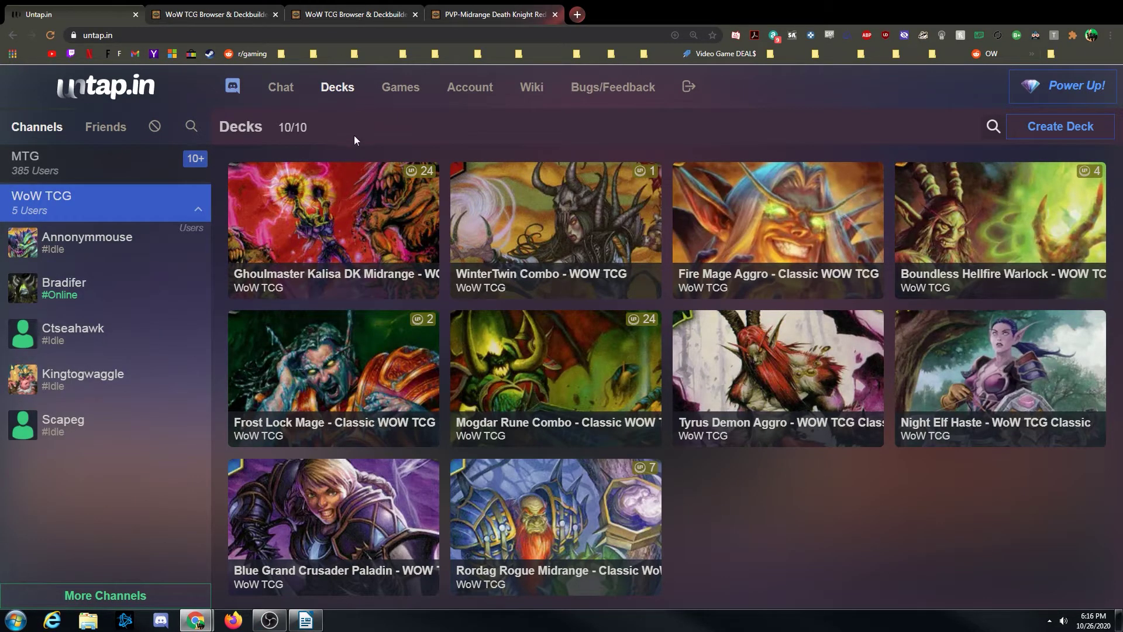
{"action": "mouse_move", "coordinate": [341, 130]}
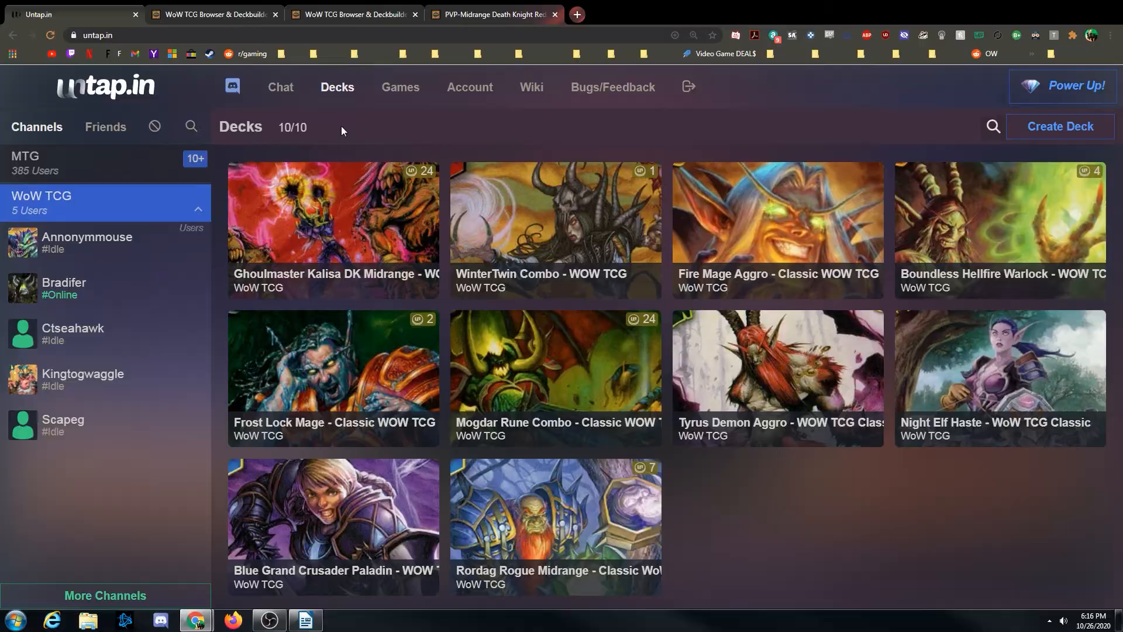
- Create a solo WoW TCG game titled 'WOW TCG Classic Match' with one player
{"action": "left_click", "coordinate": [400, 87]}
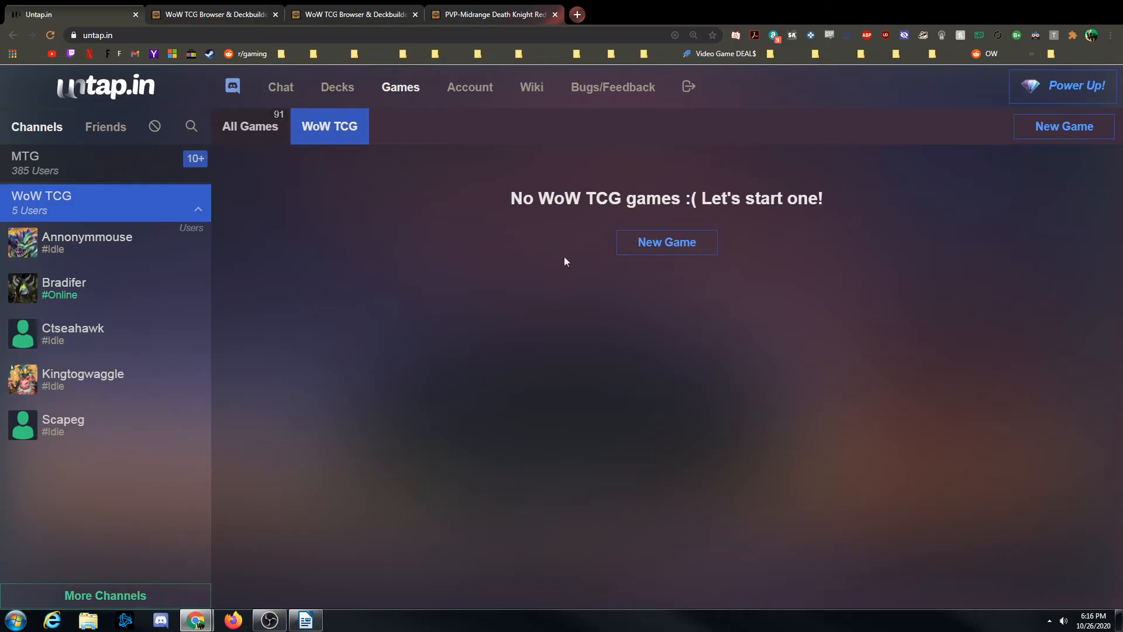
{"action": "left_click", "coordinate": [665, 243]}
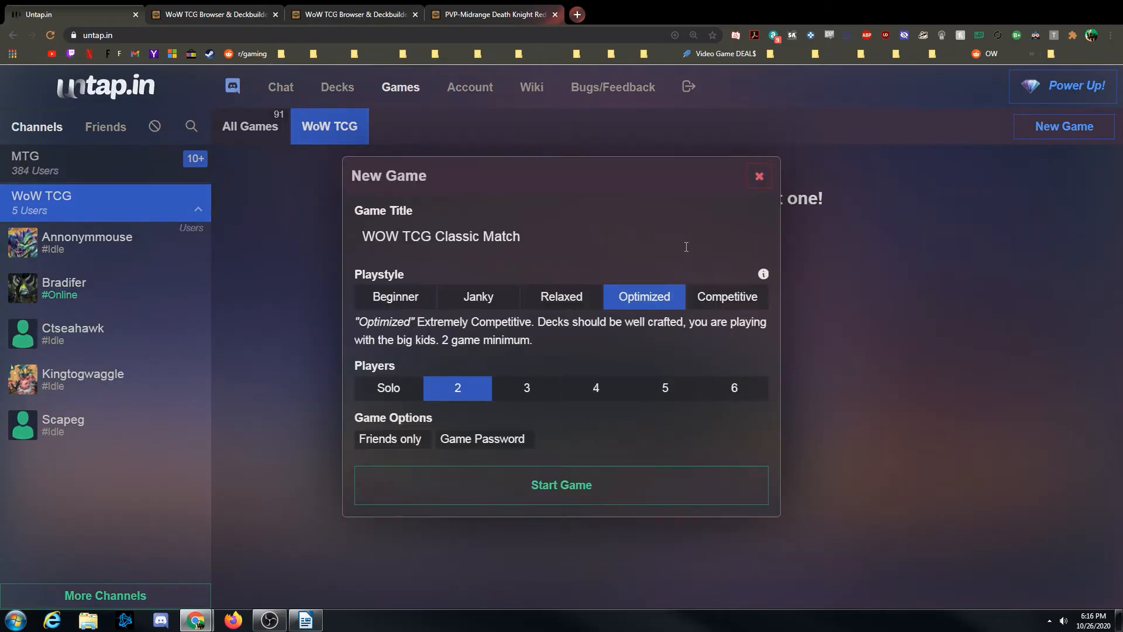
{"action": "mouse_move", "coordinate": [501, 297]}
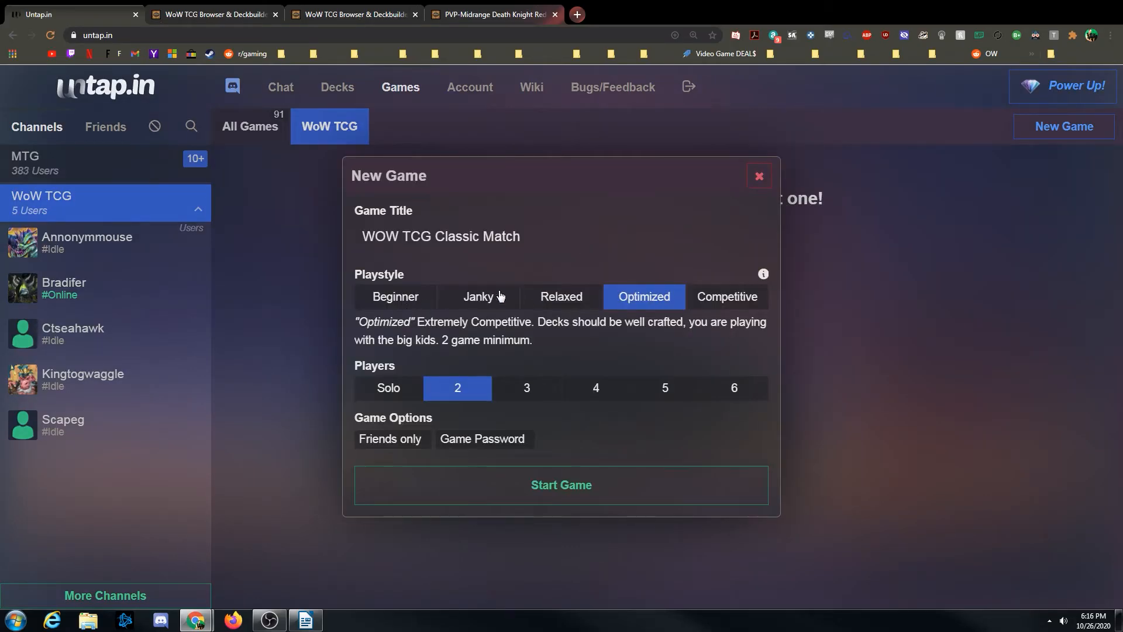
{"action": "mouse_move", "coordinate": [513, 343]}
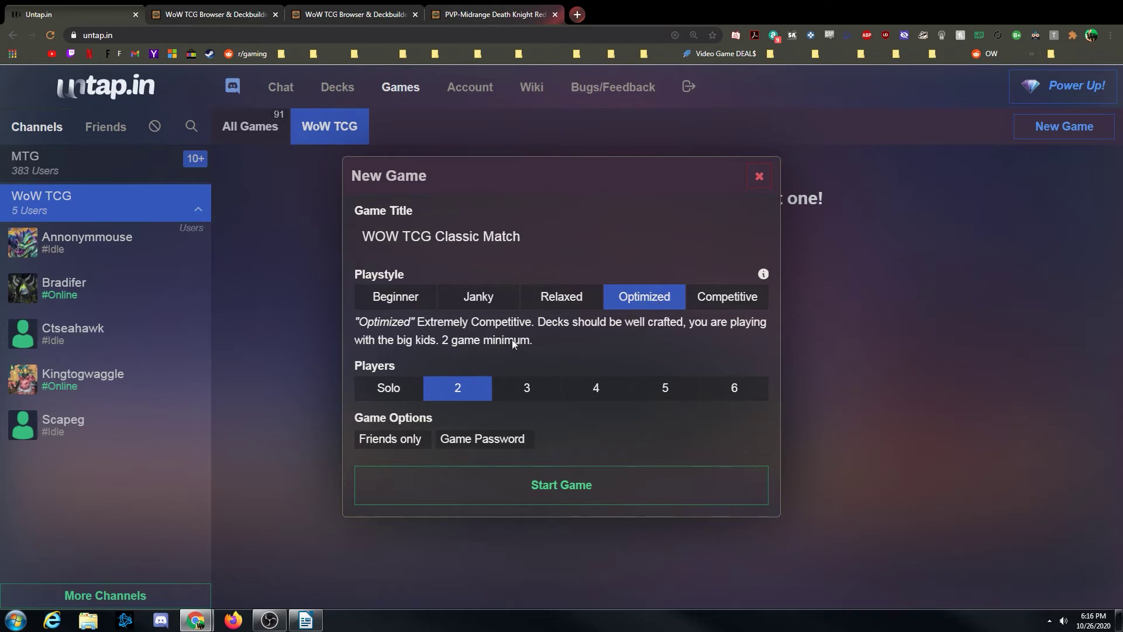
{"action": "mouse_move", "coordinate": [484, 395]}
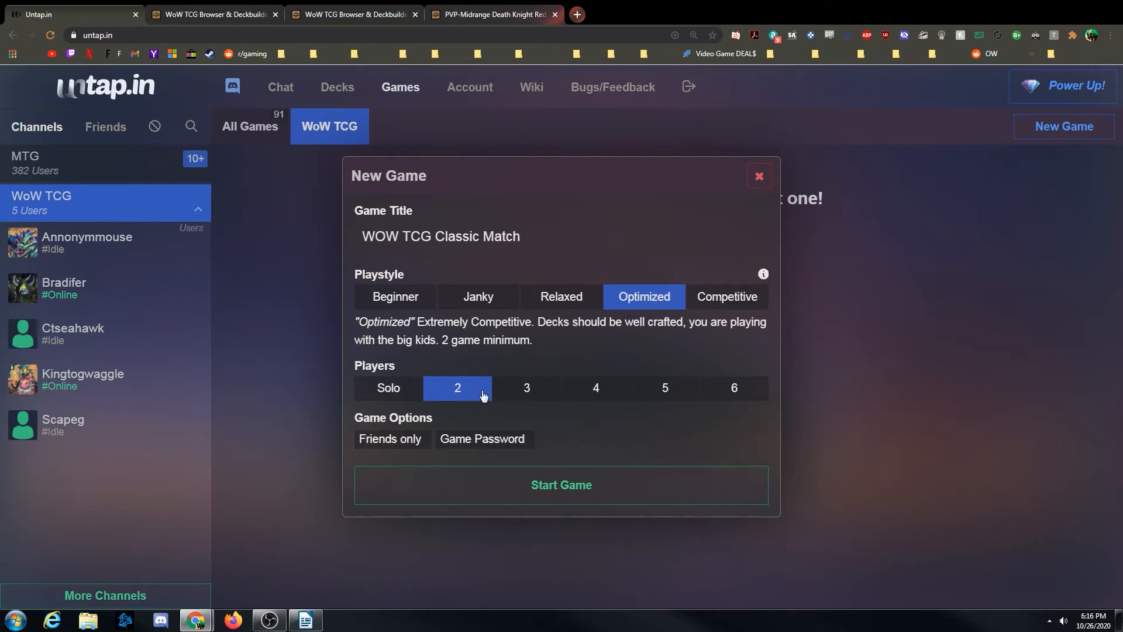
{"action": "mouse_move", "coordinate": [386, 392]}
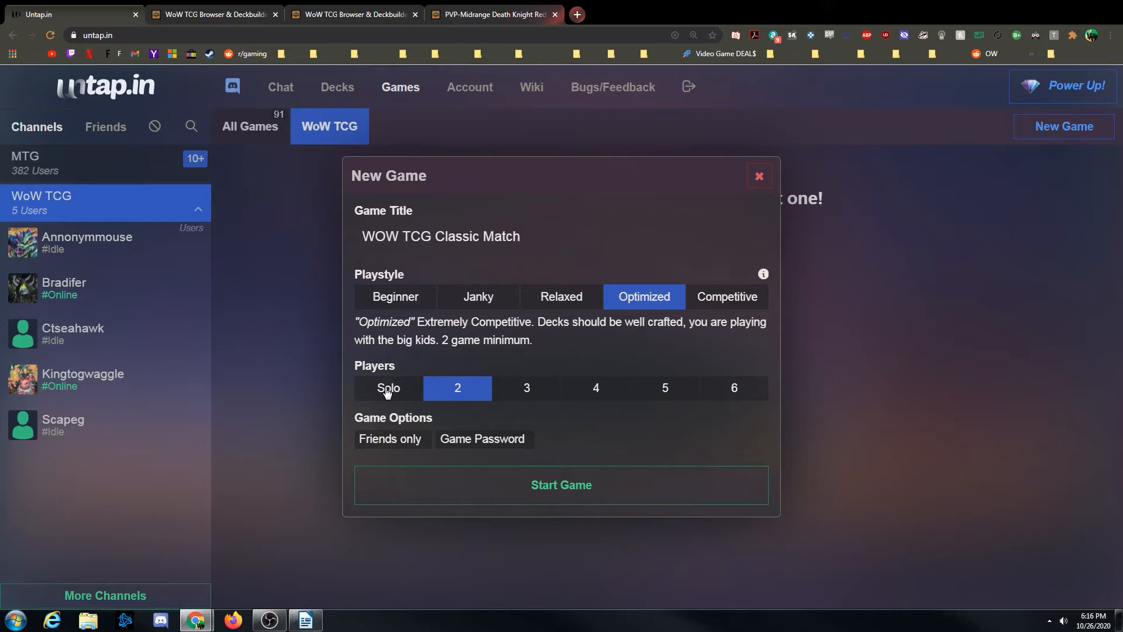
{"action": "left_click", "coordinate": [387, 387]}
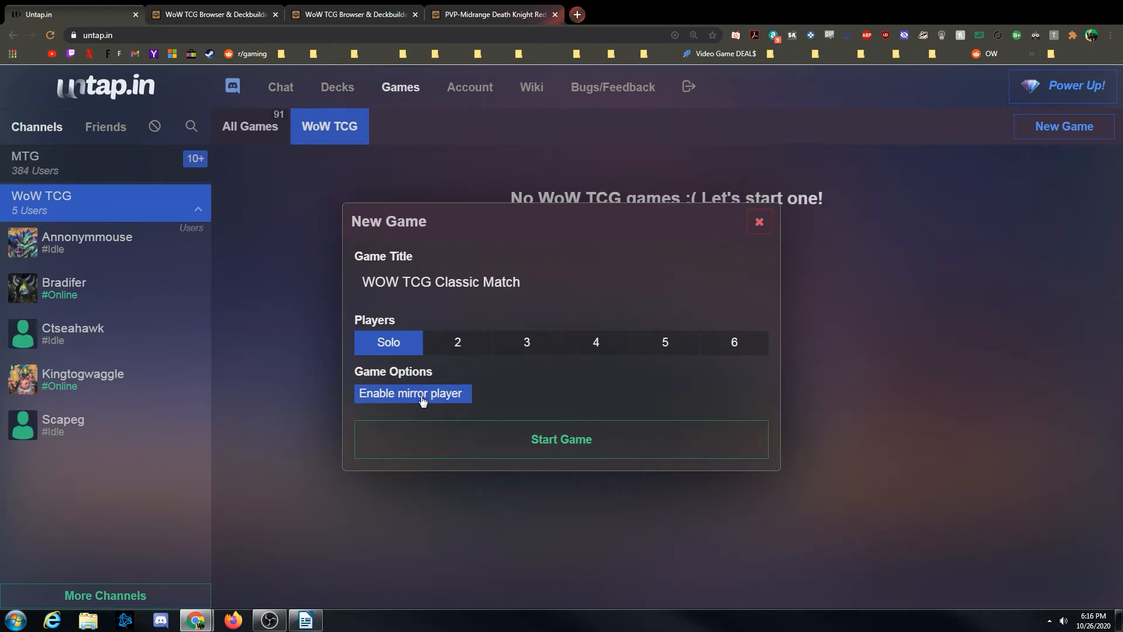
{"action": "left_click", "coordinate": [411, 393]}
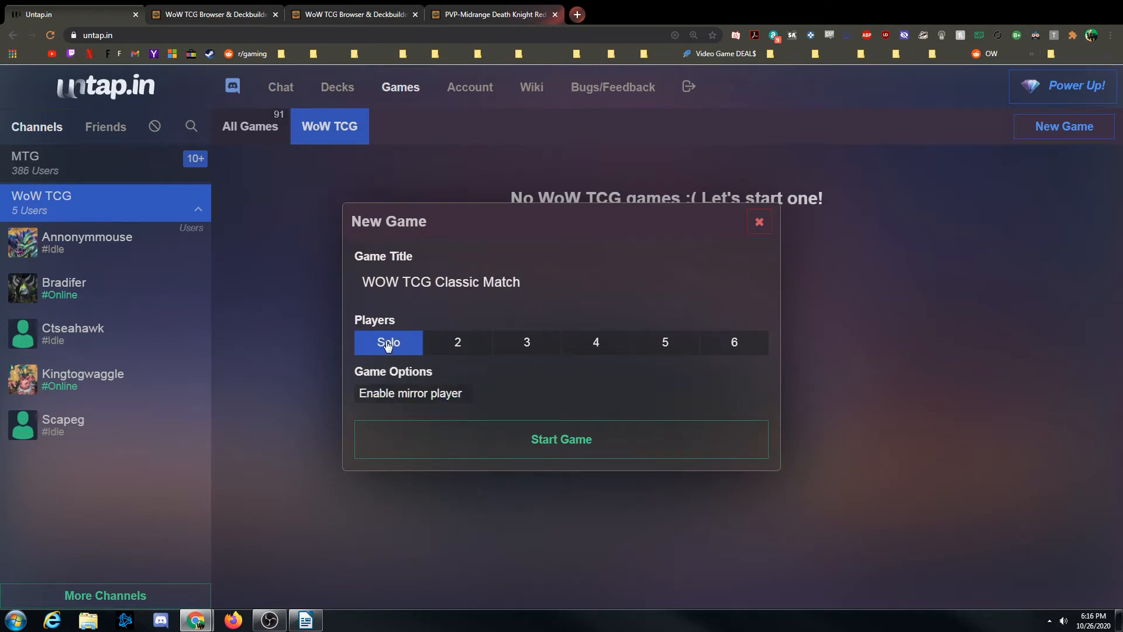
{"action": "left_click", "coordinate": [561, 439]}
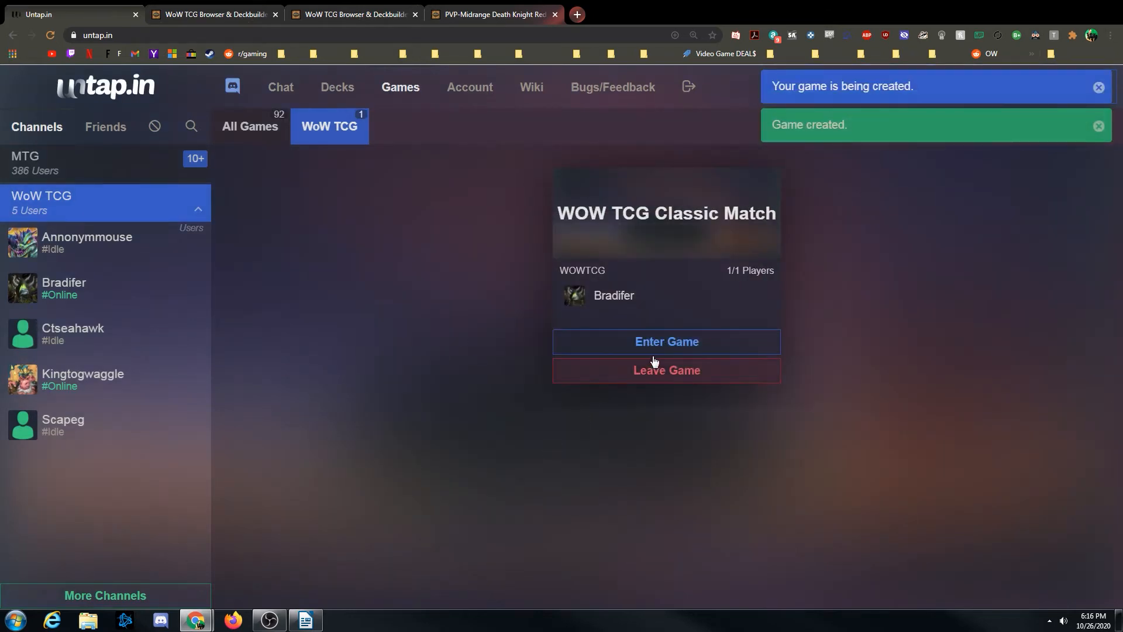
- Enter the game and load the Ghoulmaster Kalisa deck of 60 cards
{"action": "left_click", "coordinate": [665, 342]}
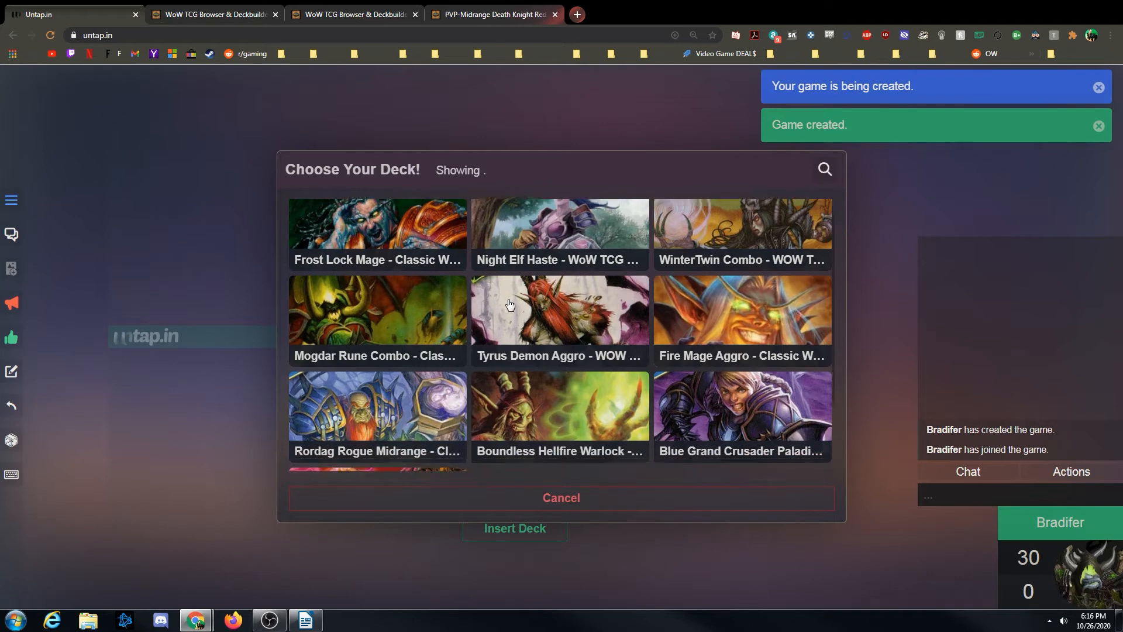
{"action": "left_click", "coordinate": [559, 309]}
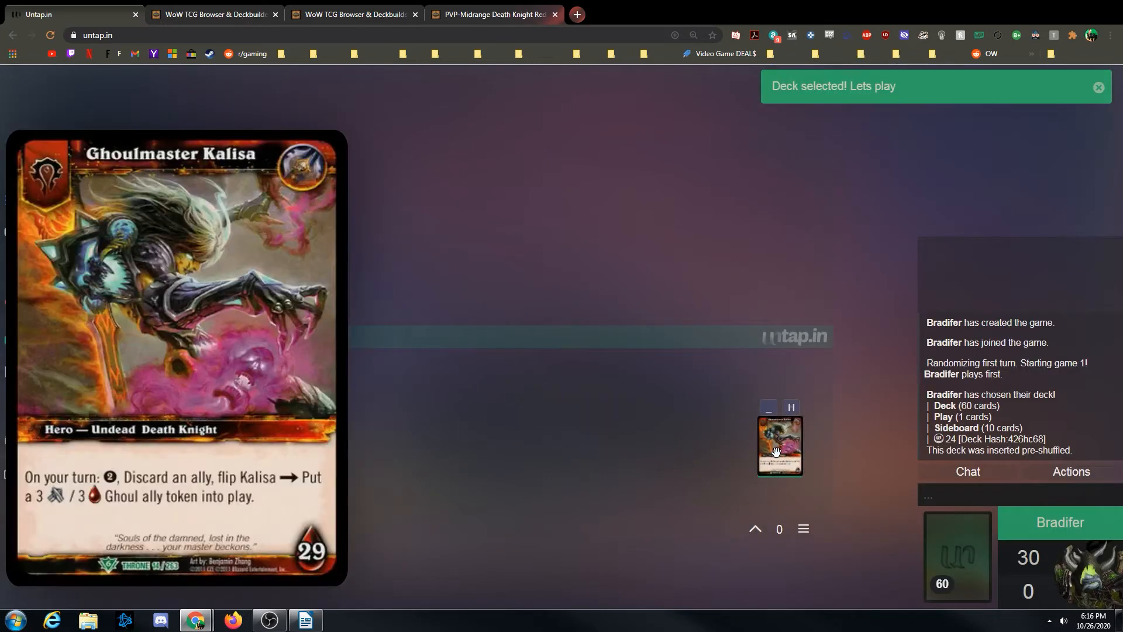
{"action": "mouse_move", "coordinate": [779, 449]}
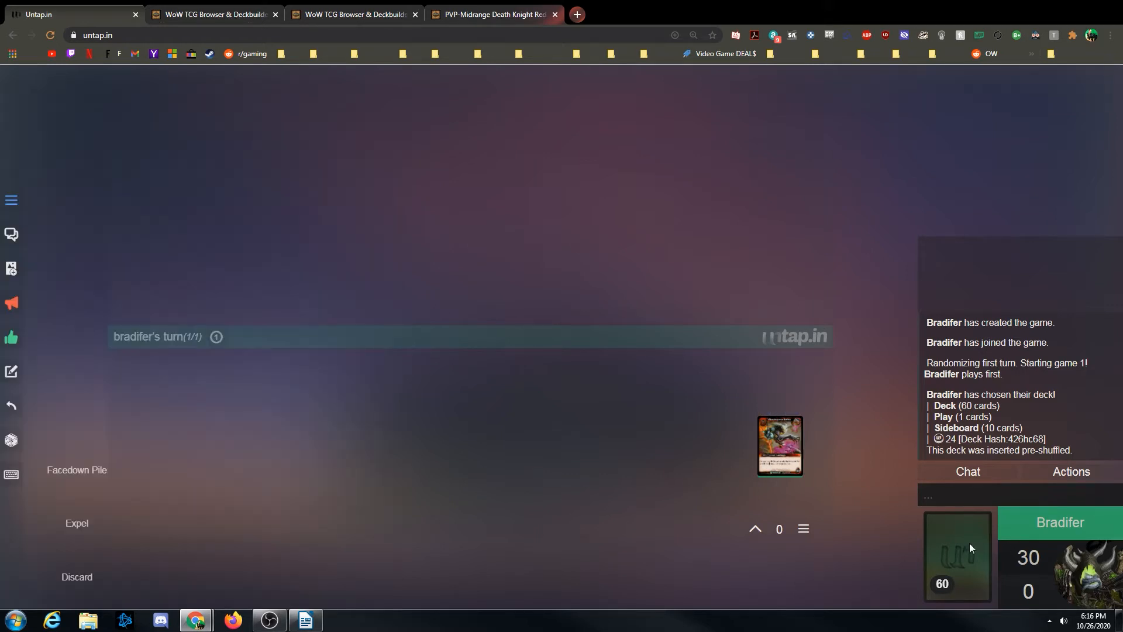
{"action": "mouse_move", "coordinate": [1021, 459]}
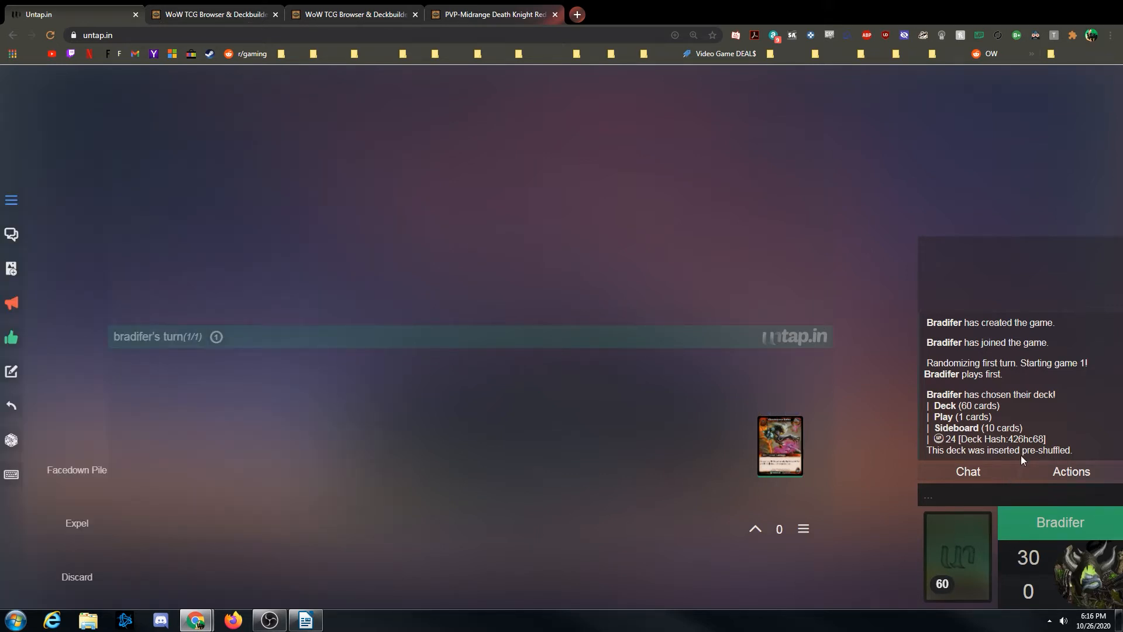
{"action": "mouse_move", "coordinate": [934, 526]}
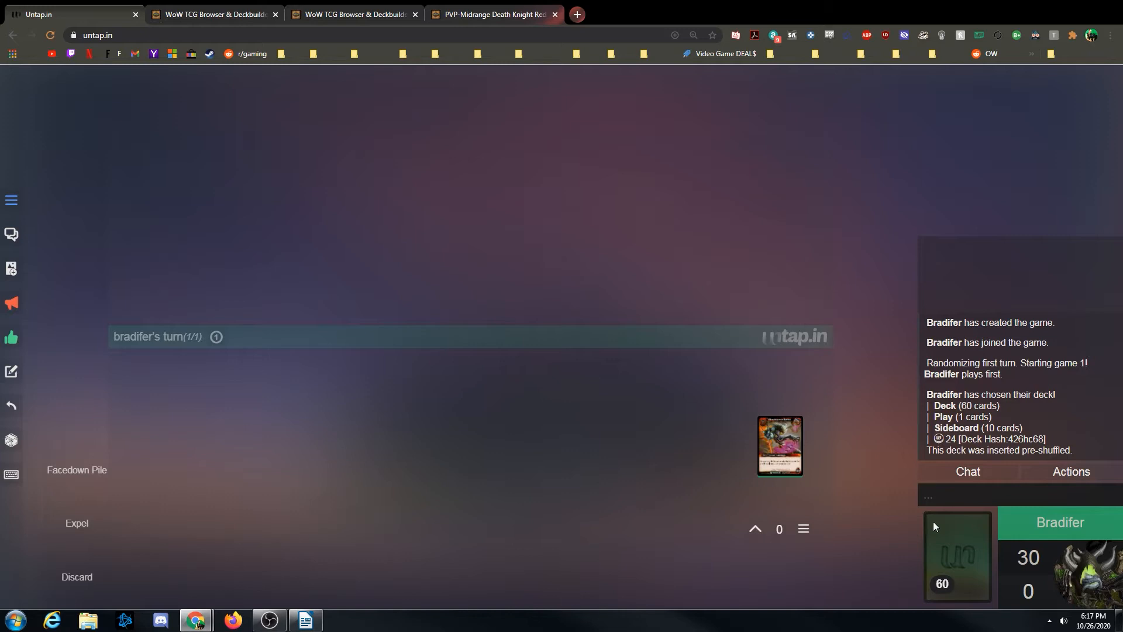
- Roll a D20 from the dice options, getting a 6
{"action": "left_click", "coordinate": [11, 440]}
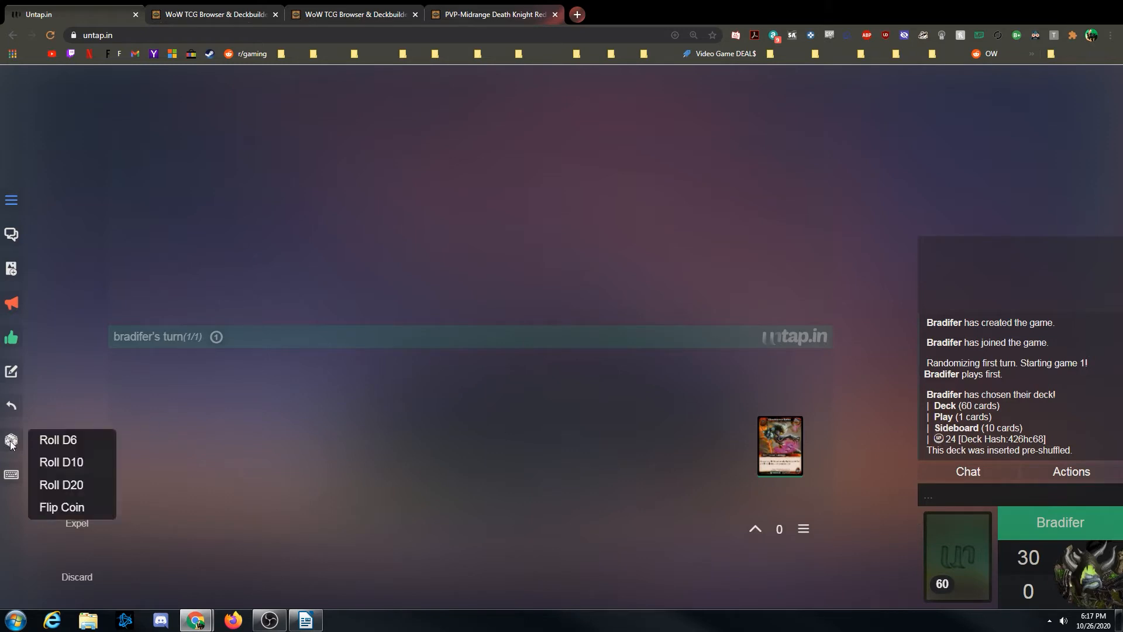
{"action": "left_click", "coordinate": [61, 485]}
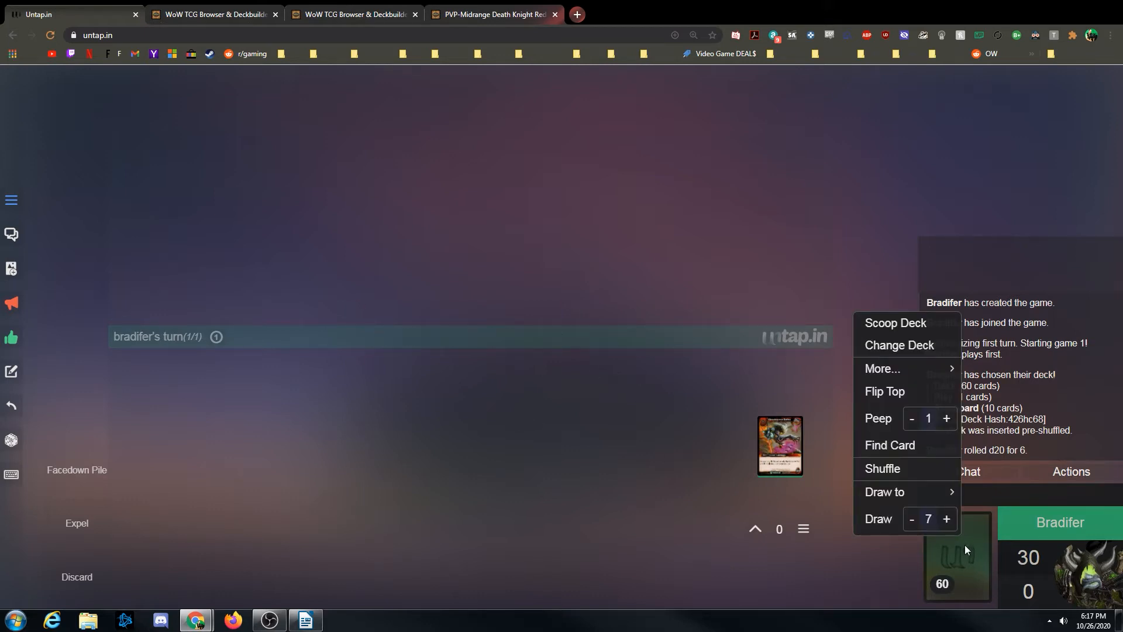
{"action": "mouse_move", "coordinate": [883, 523]}
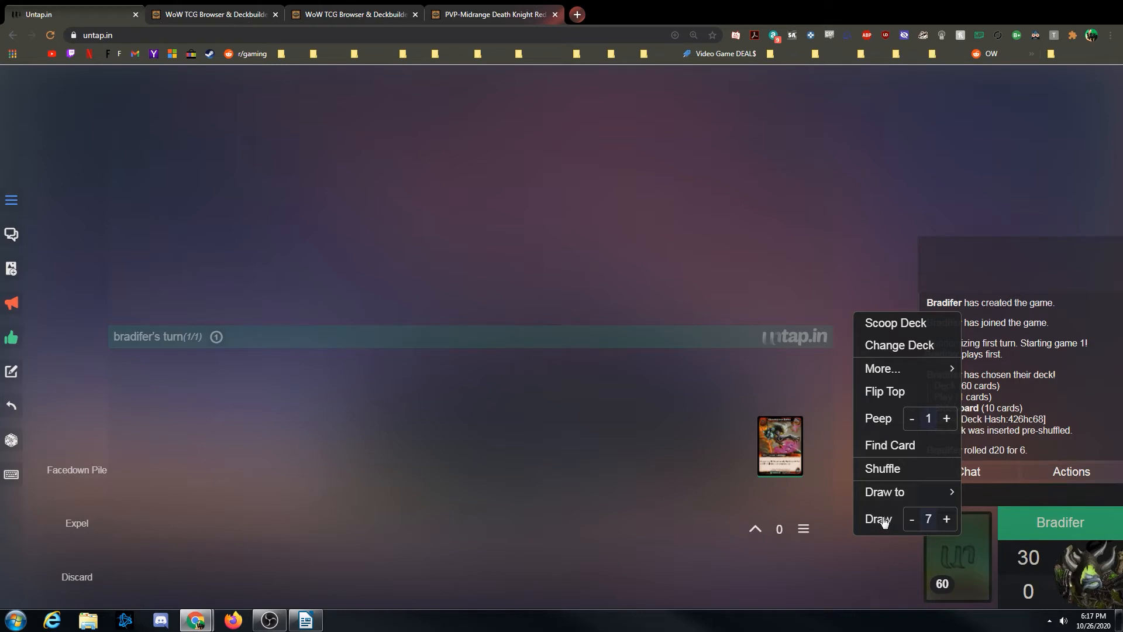
{"action": "left_click", "coordinate": [876, 518]}
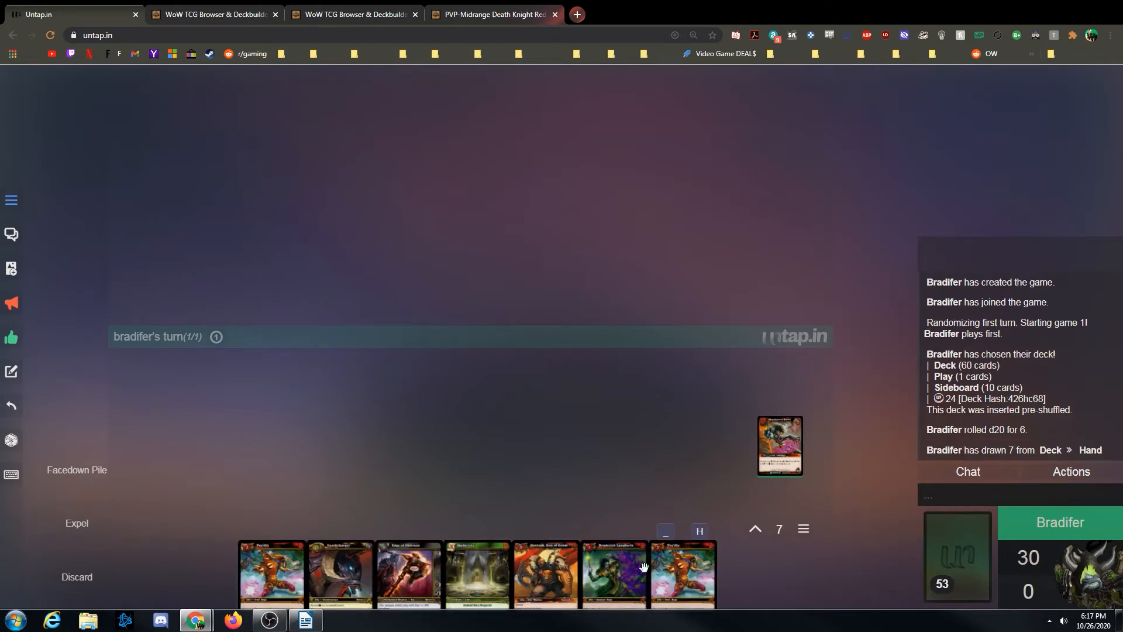
{"action": "mouse_move", "coordinate": [340, 573]}
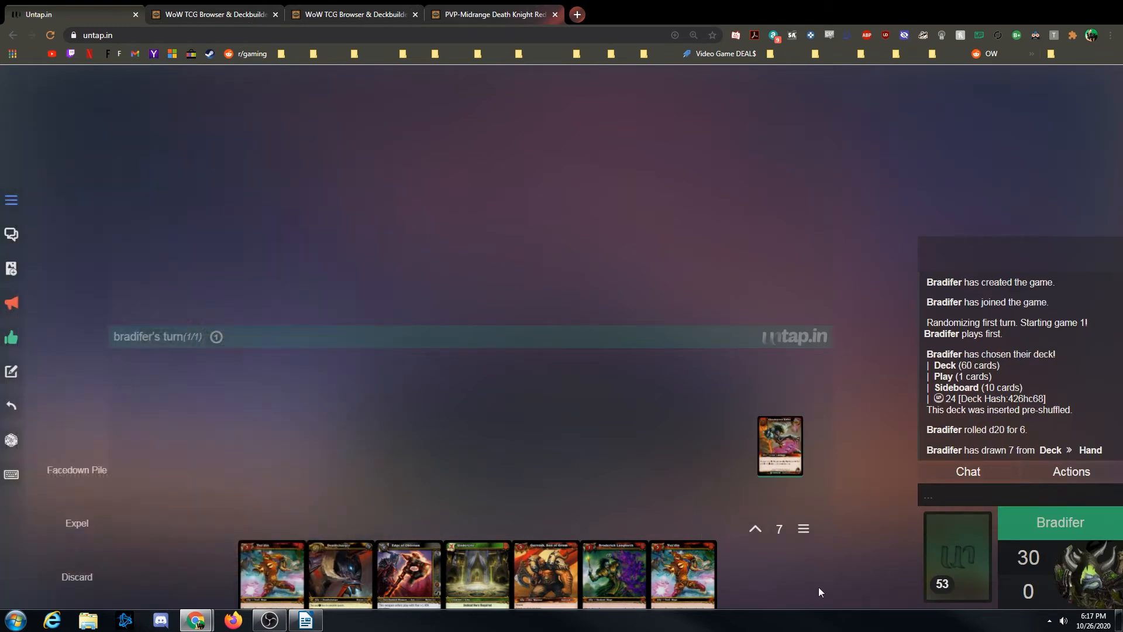
{"action": "mouse_move", "coordinate": [801, 536]}
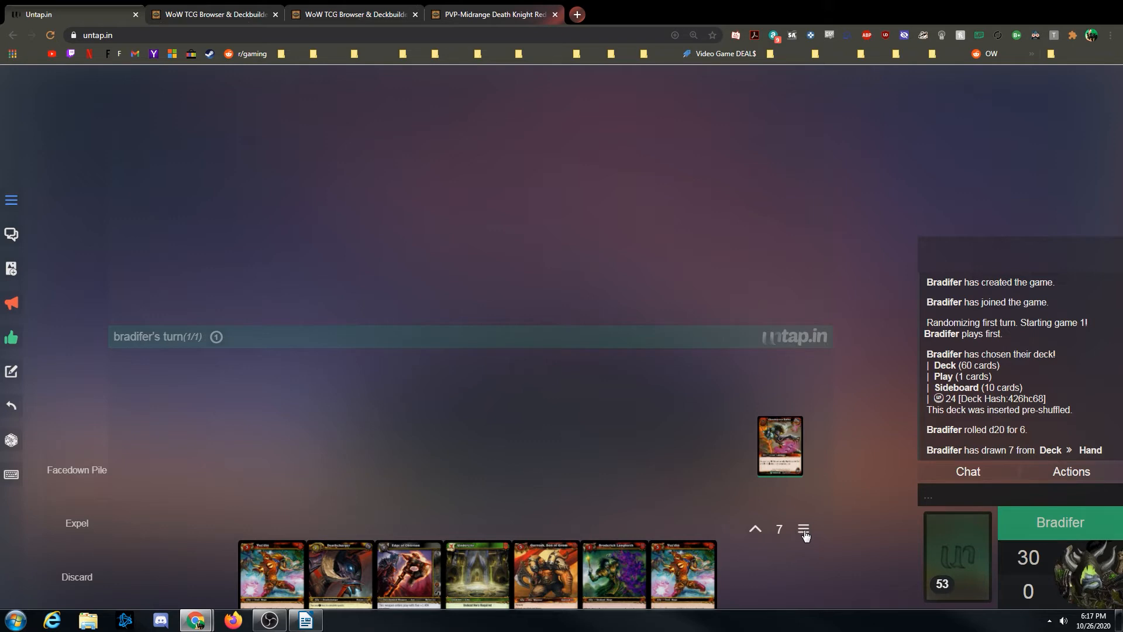
{"action": "left_click", "coordinate": [802, 529]}
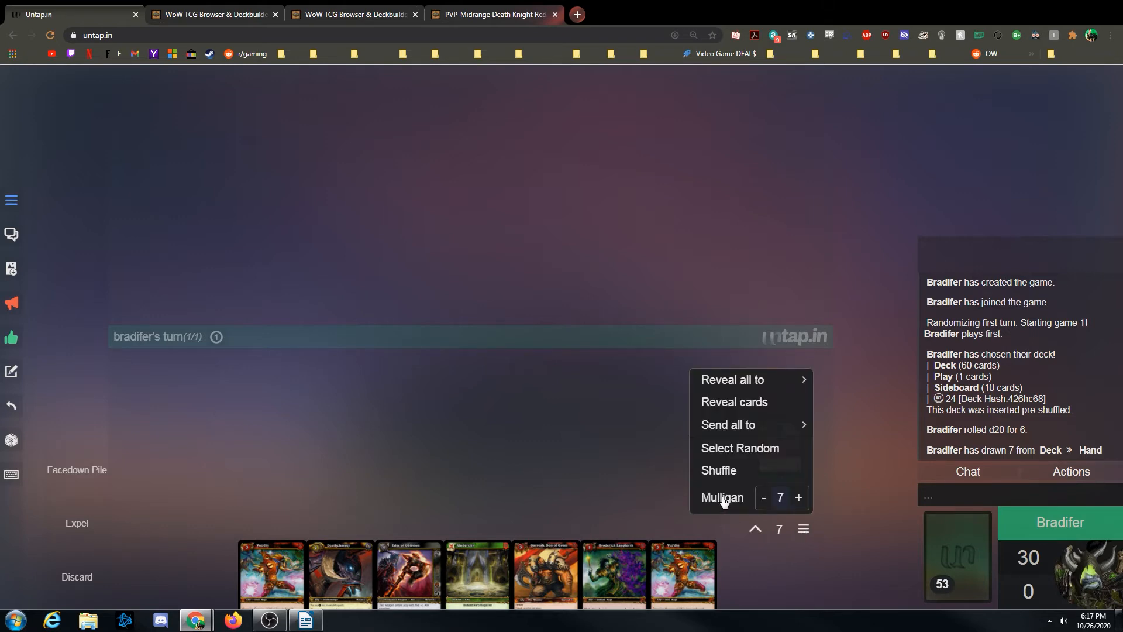
{"action": "left_click", "coordinate": [721, 497]}
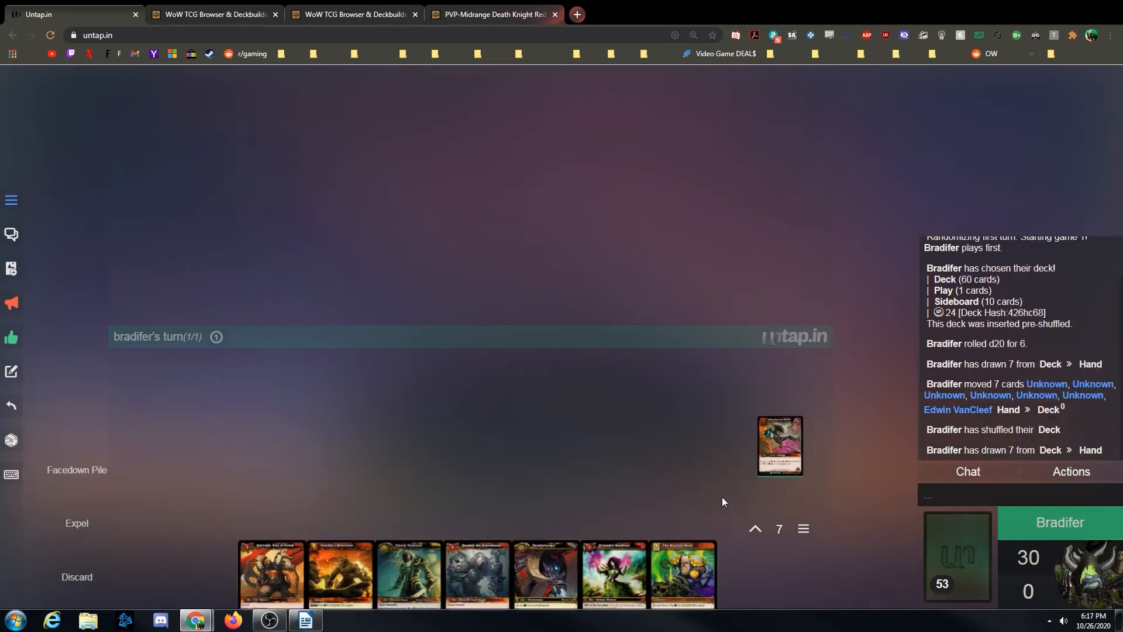
{"action": "mouse_move", "coordinate": [630, 454]}
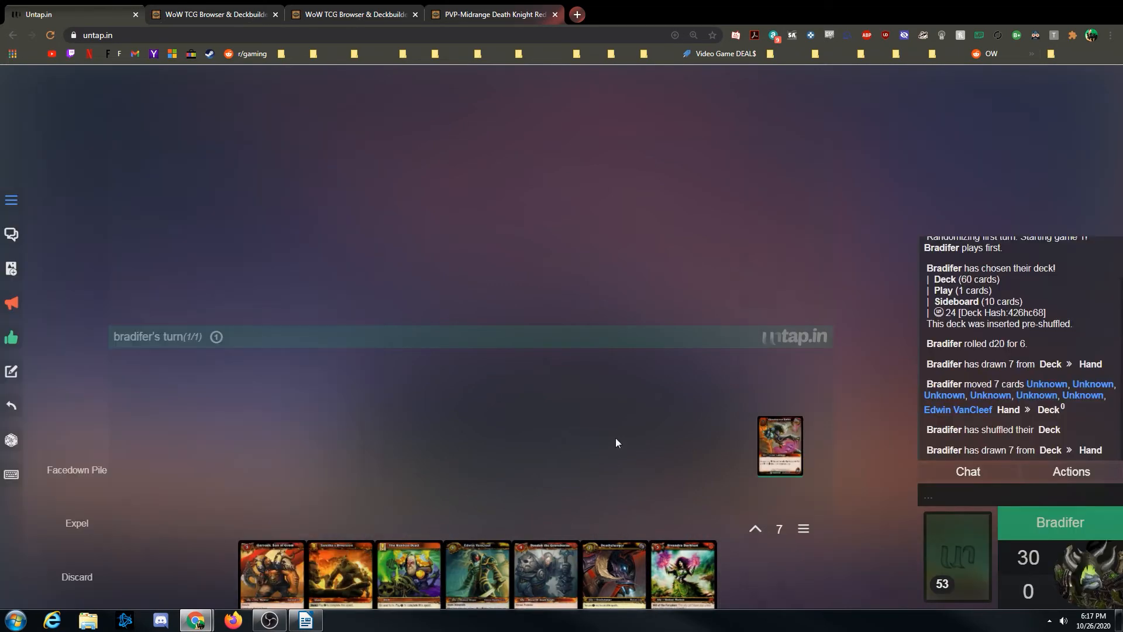
{"action": "mouse_move", "coordinate": [661, 399]}
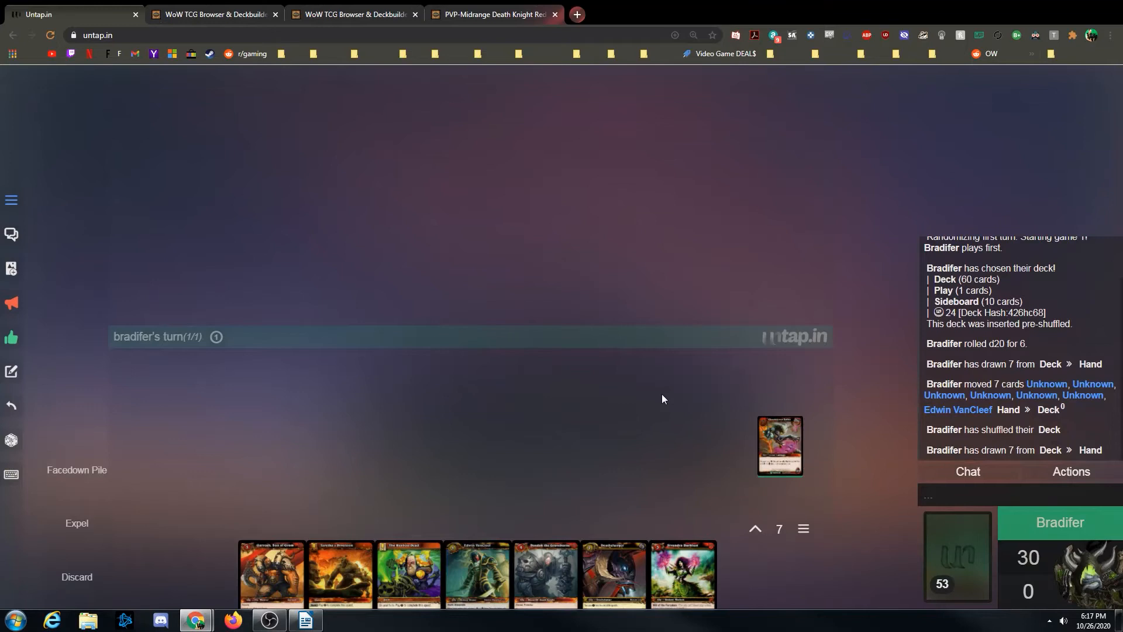
{"action": "mouse_move", "coordinate": [558, 396]}
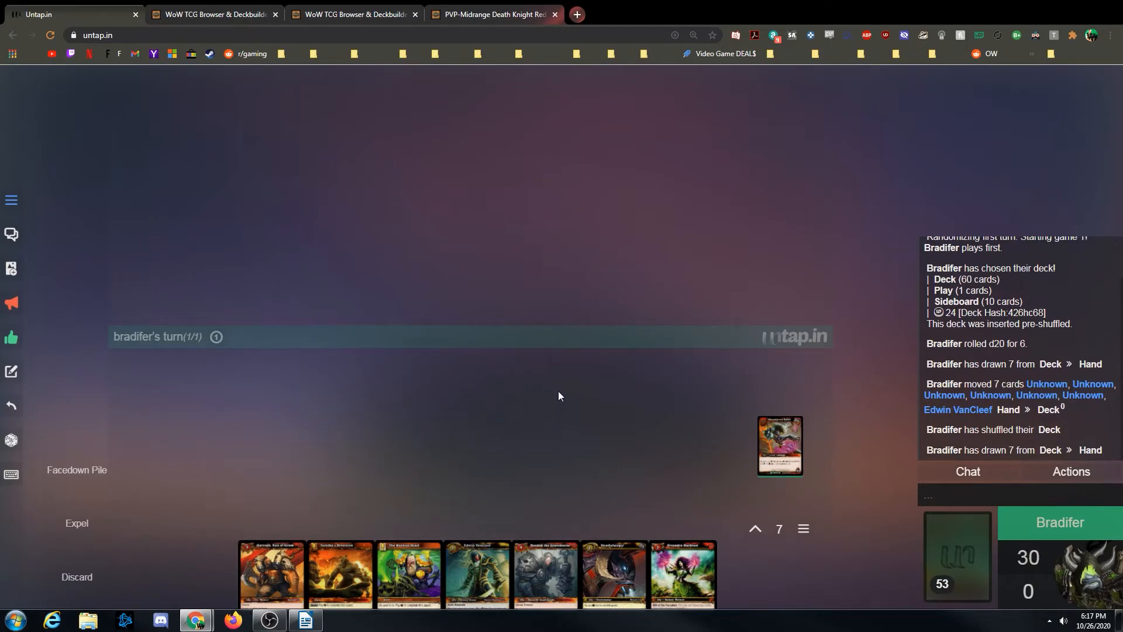
{"action": "mouse_move", "coordinate": [570, 409]}
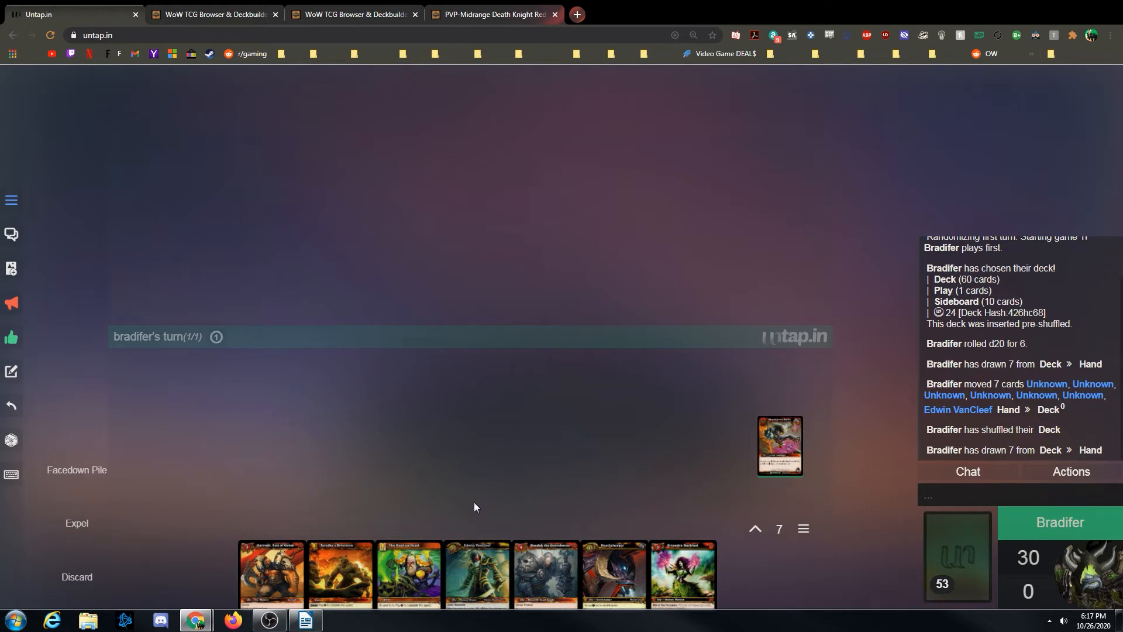
{"action": "mouse_move", "coordinate": [409, 573]}
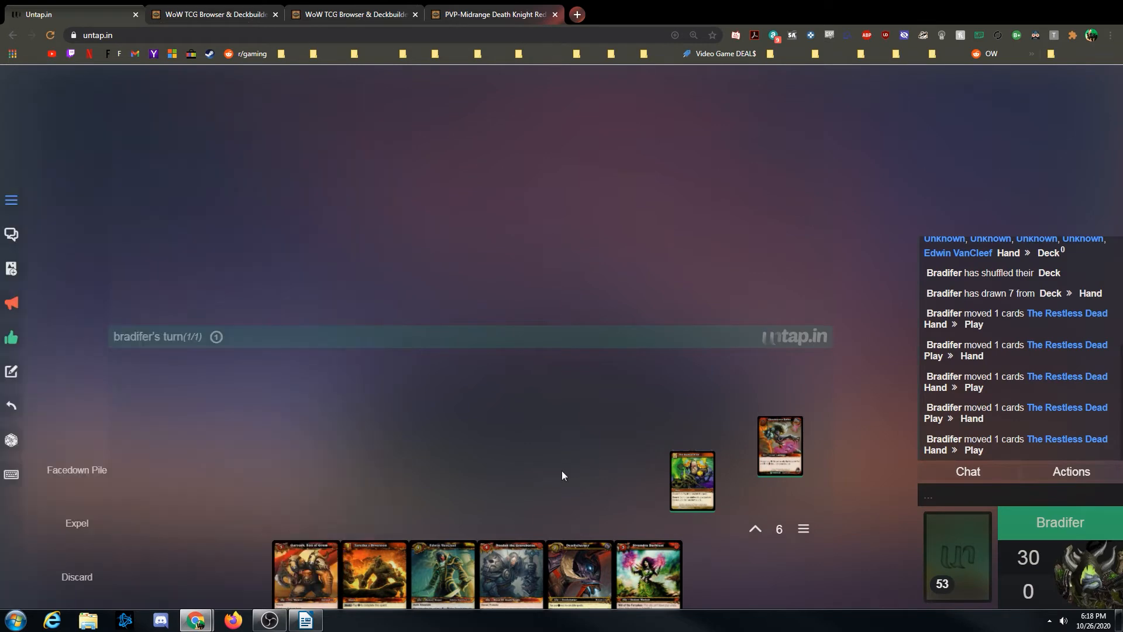
{"action": "mouse_move", "coordinate": [647, 573]}
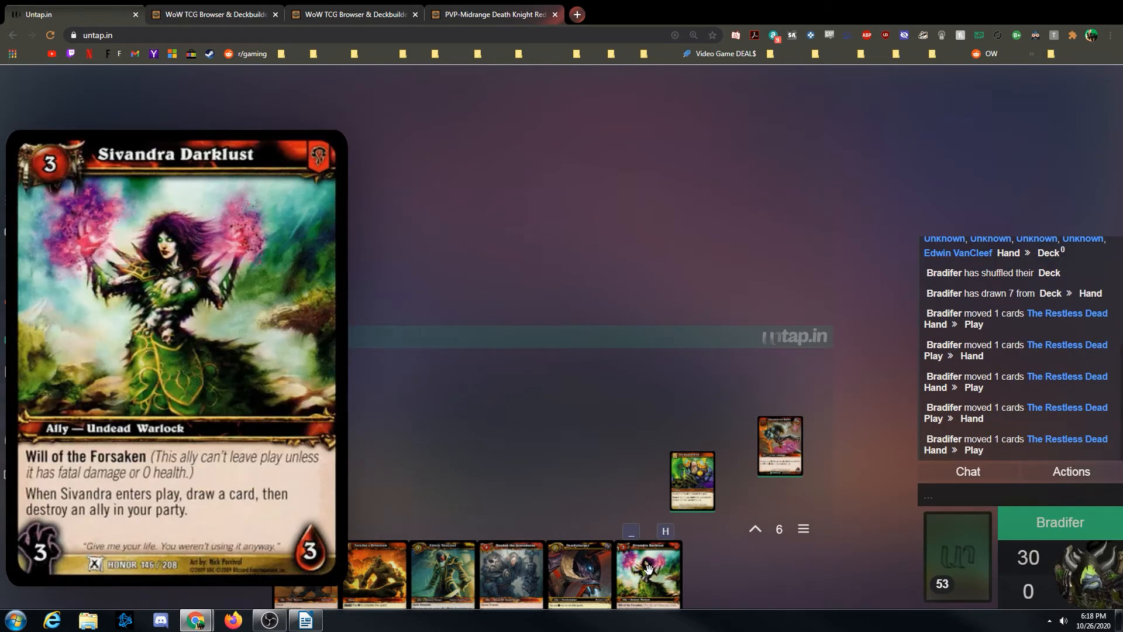
- Play Sivandra Darklust from hand face down
{"action": "right_click", "coordinate": [691, 479]}
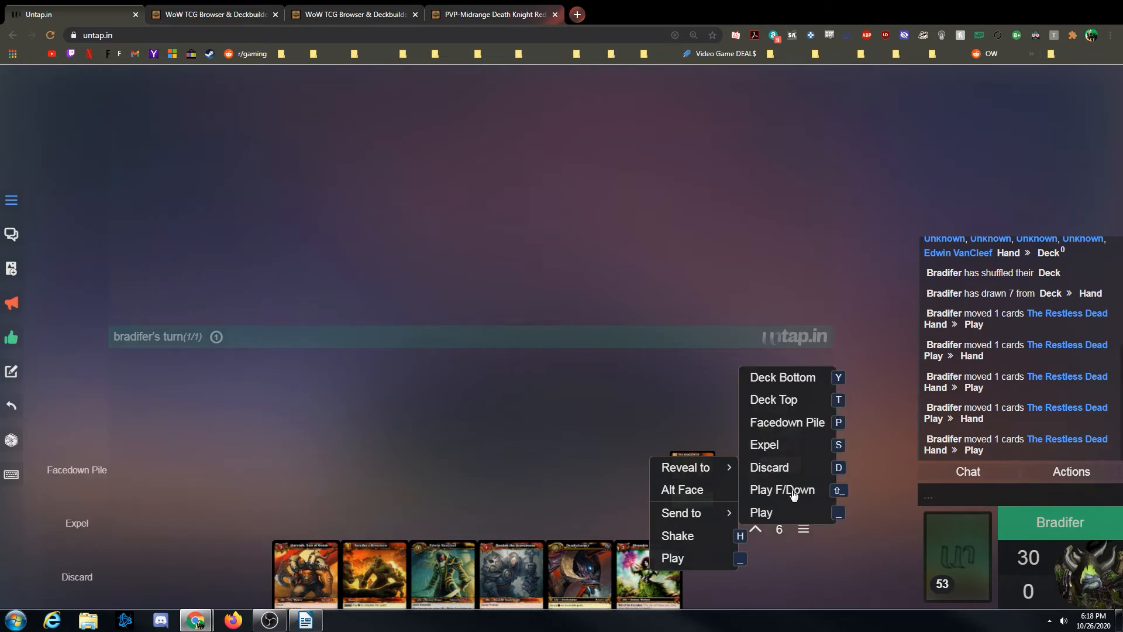
{"action": "left_click", "coordinate": [782, 489]}
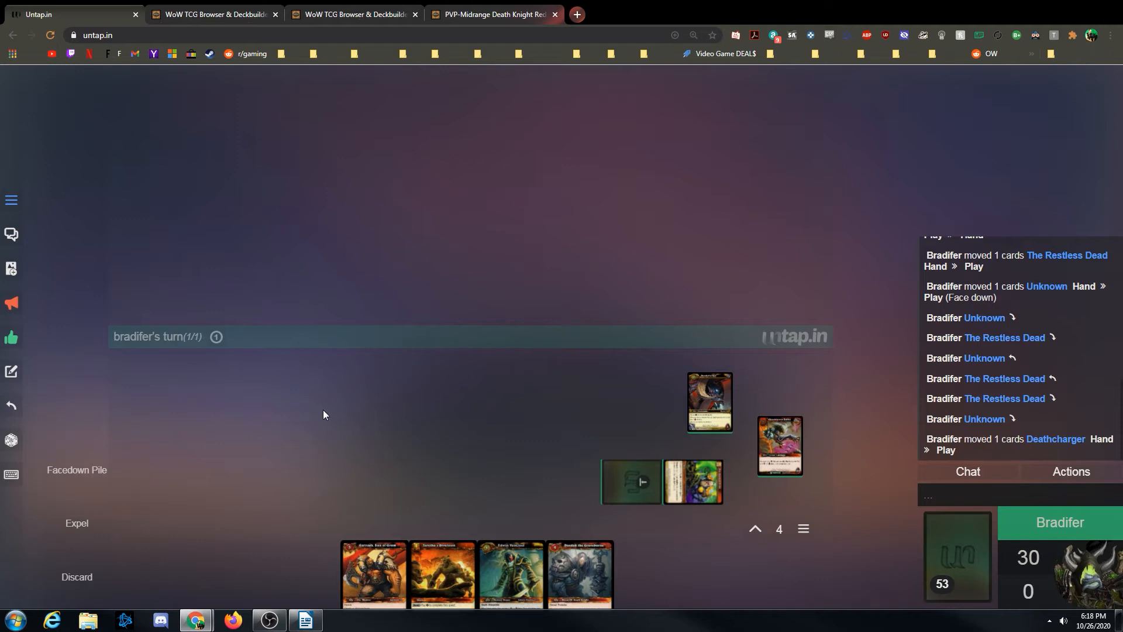
{"action": "mouse_move", "coordinate": [218, 174]}
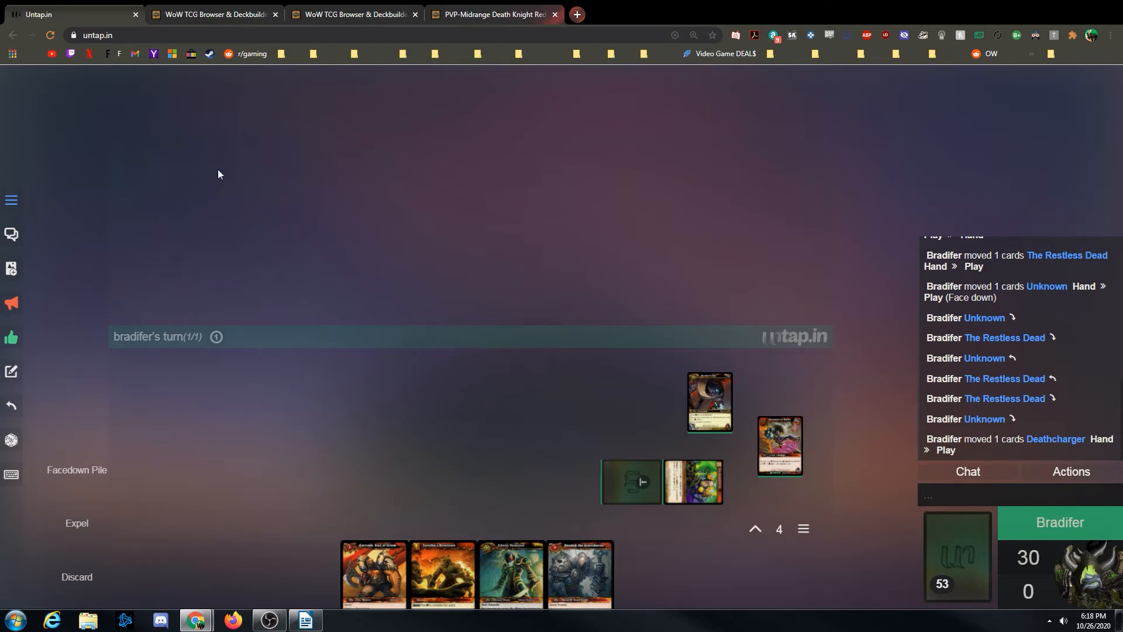
{"action": "mouse_move", "coordinate": [342, 445]}
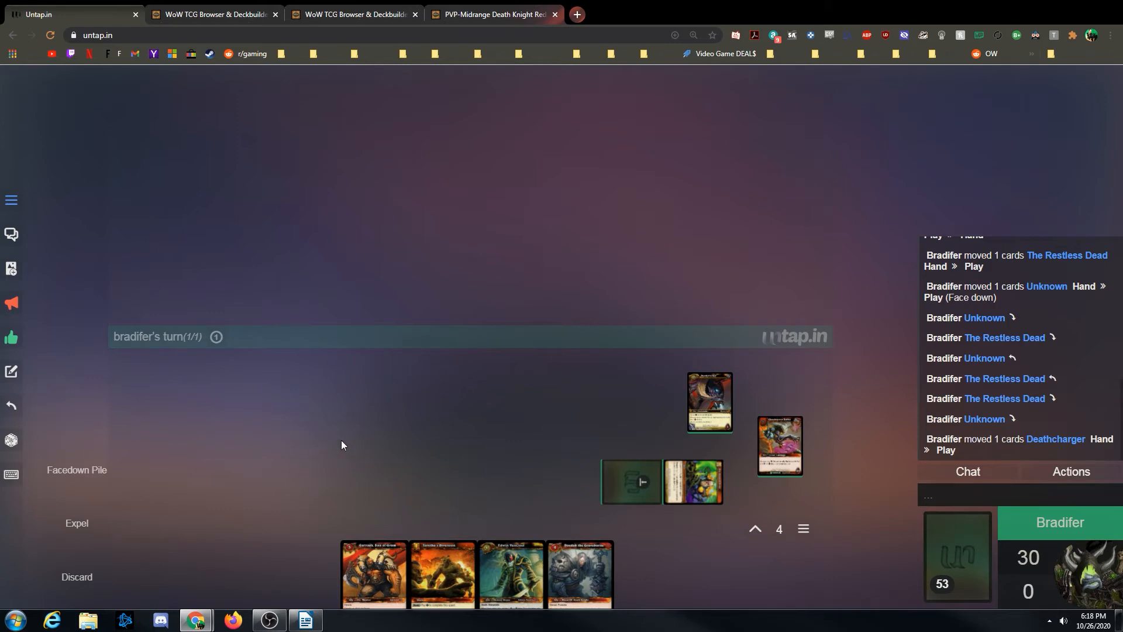
{"action": "mouse_move", "coordinate": [11, 406]}
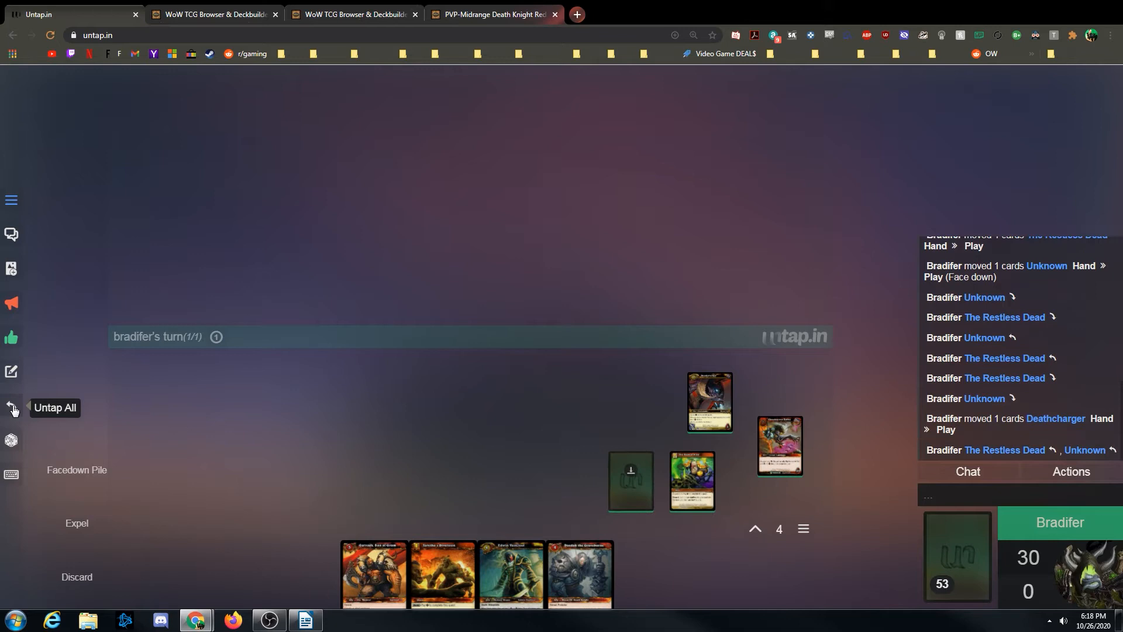
{"action": "mouse_move", "coordinate": [940, 539]}
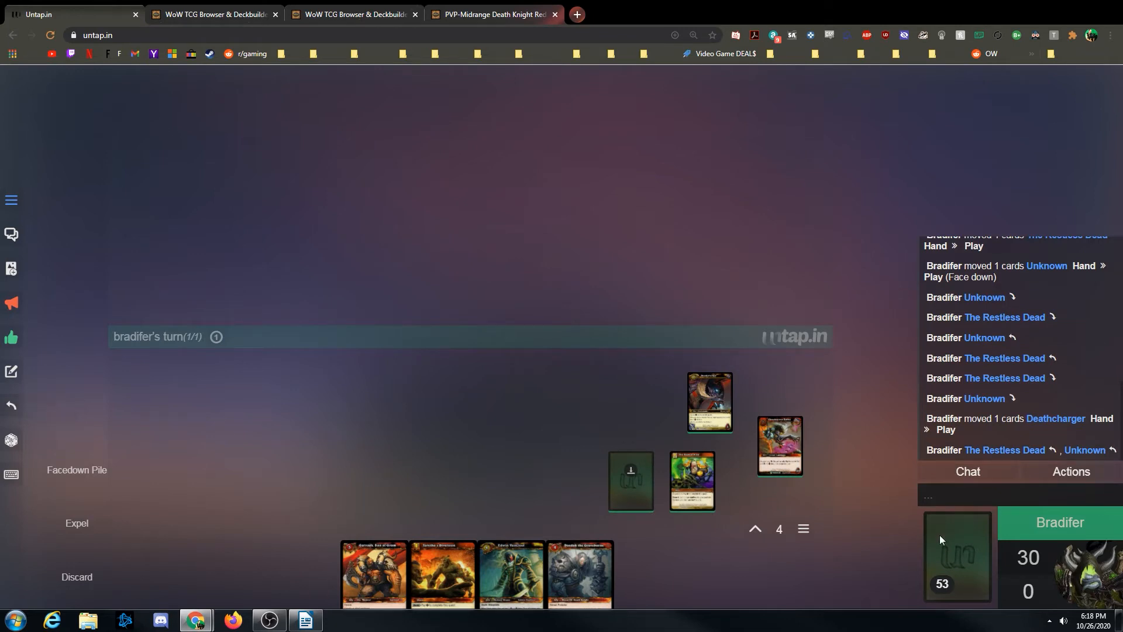
- Draw a card from the deck and view the hotkey reference
{"action": "right_click", "coordinate": [957, 555]}
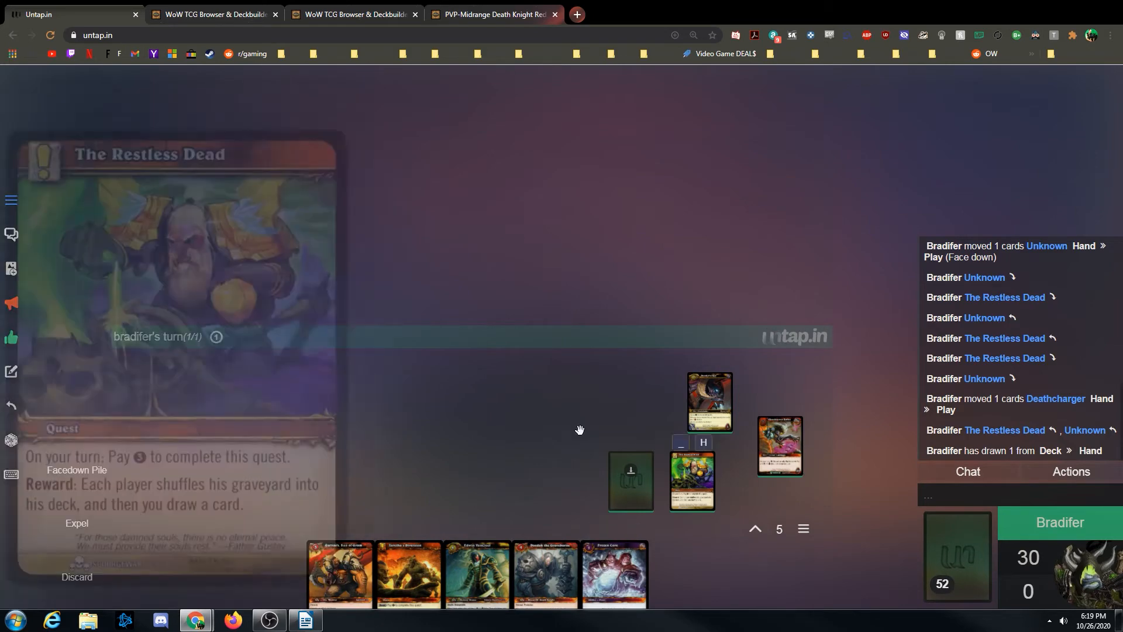
{"action": "mouse_move", "coordinate": [408, 573]}
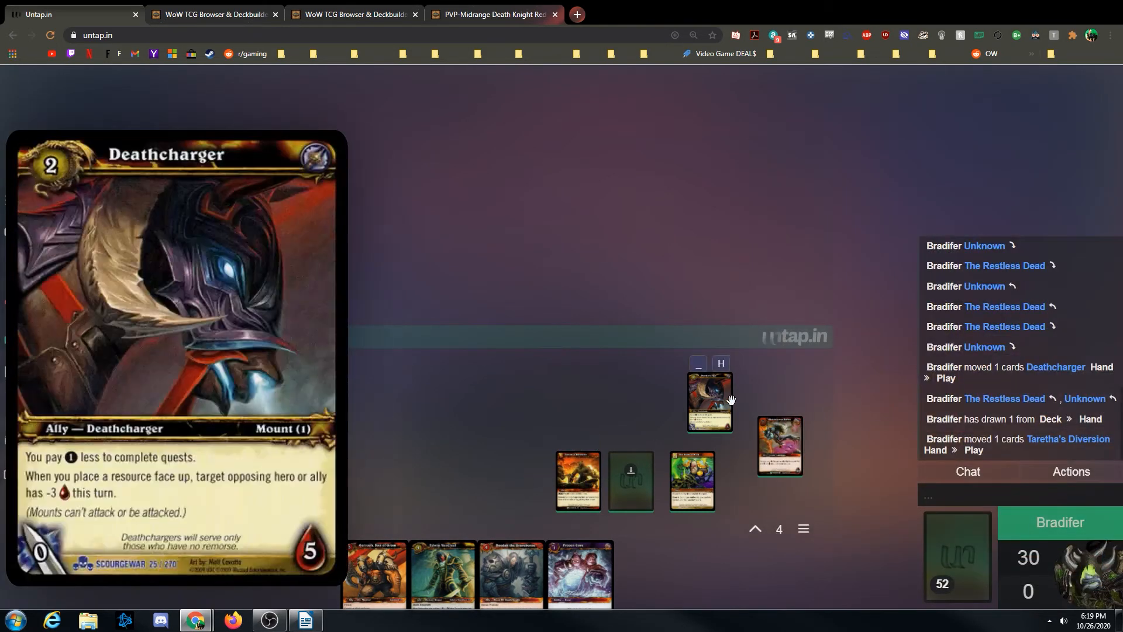
{"action": "mouse_move", "coordinate": [725, 407]}
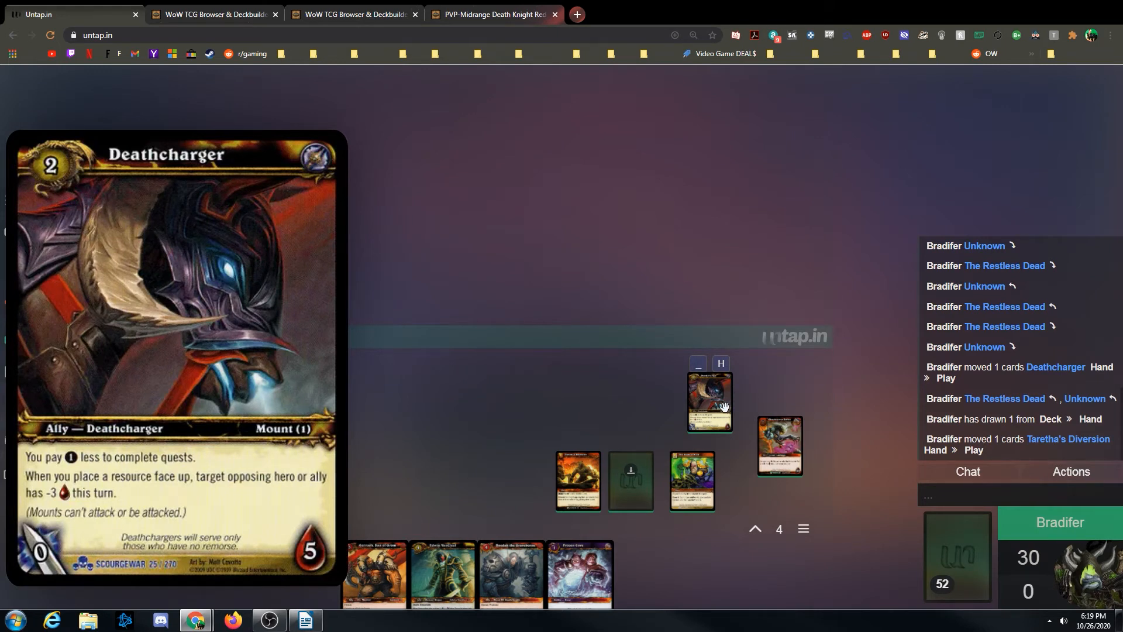
{"action": "mouse_move", "coordinate": [716, 402]}
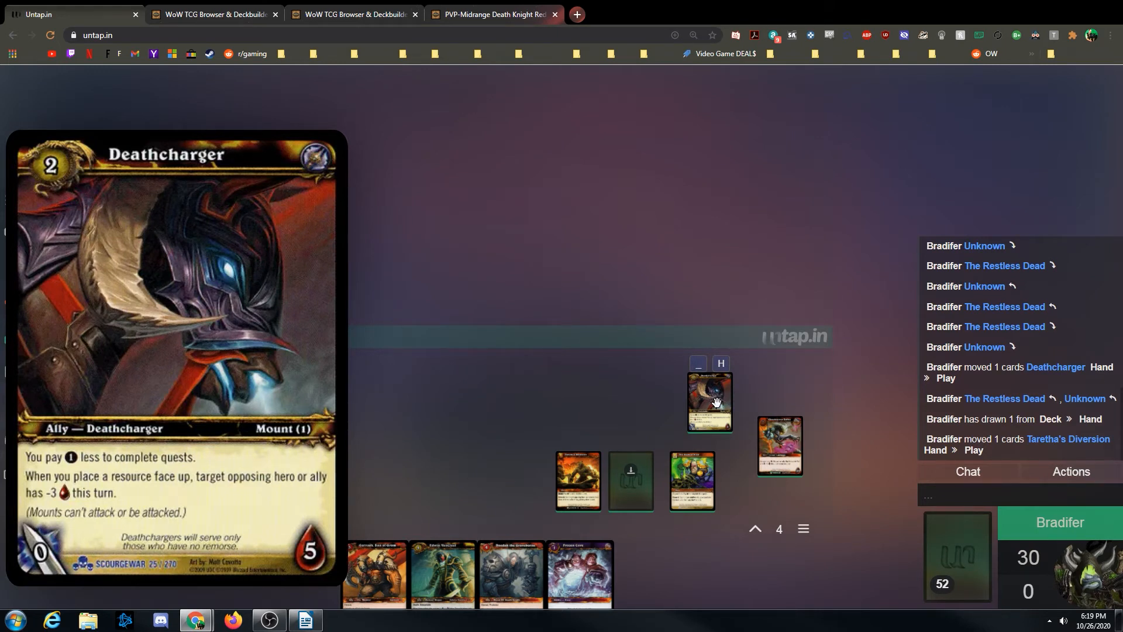
{"action": "mouse_move", "coordinate": [719, 403]}
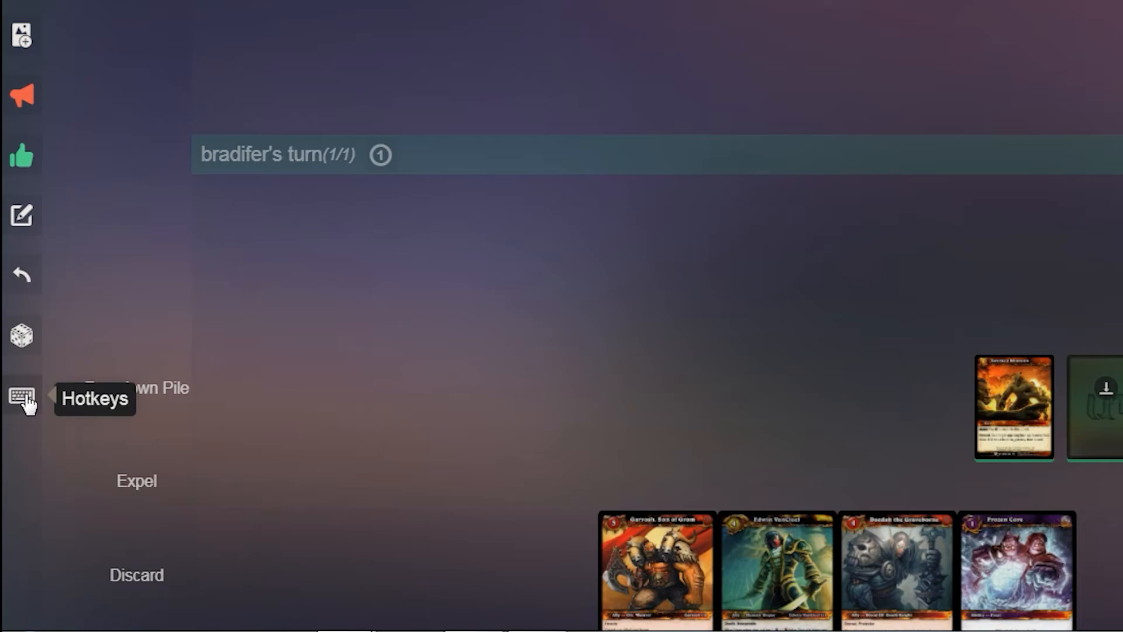
{"action": "left_click", "coordinate": [21, 398]}
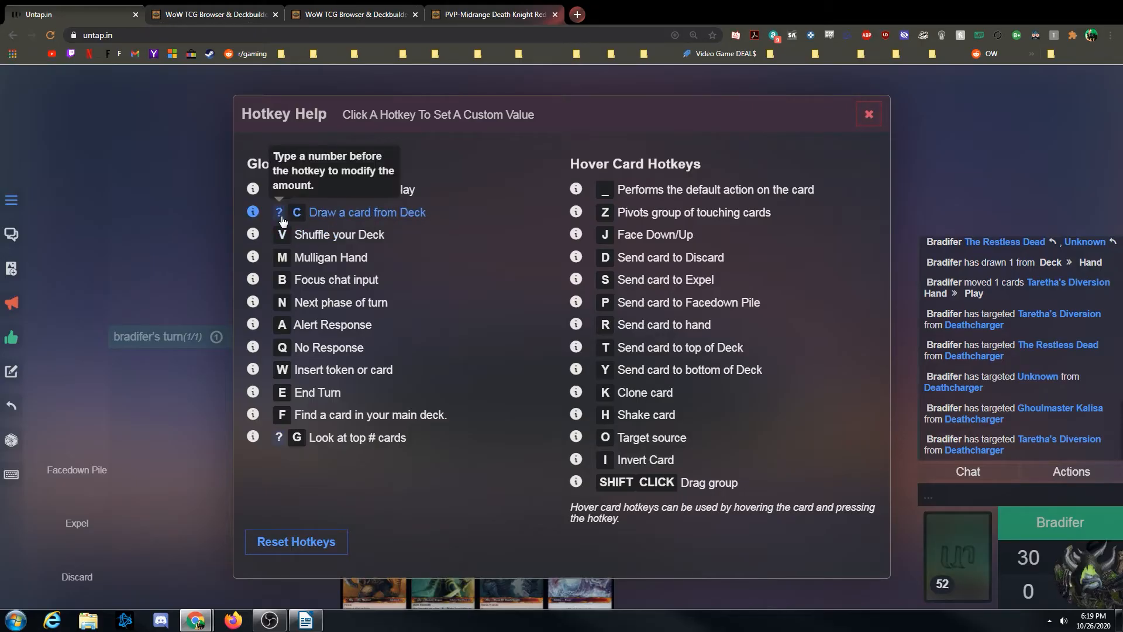
{"action": "mouse_move", "coordinate": [559, 140]}
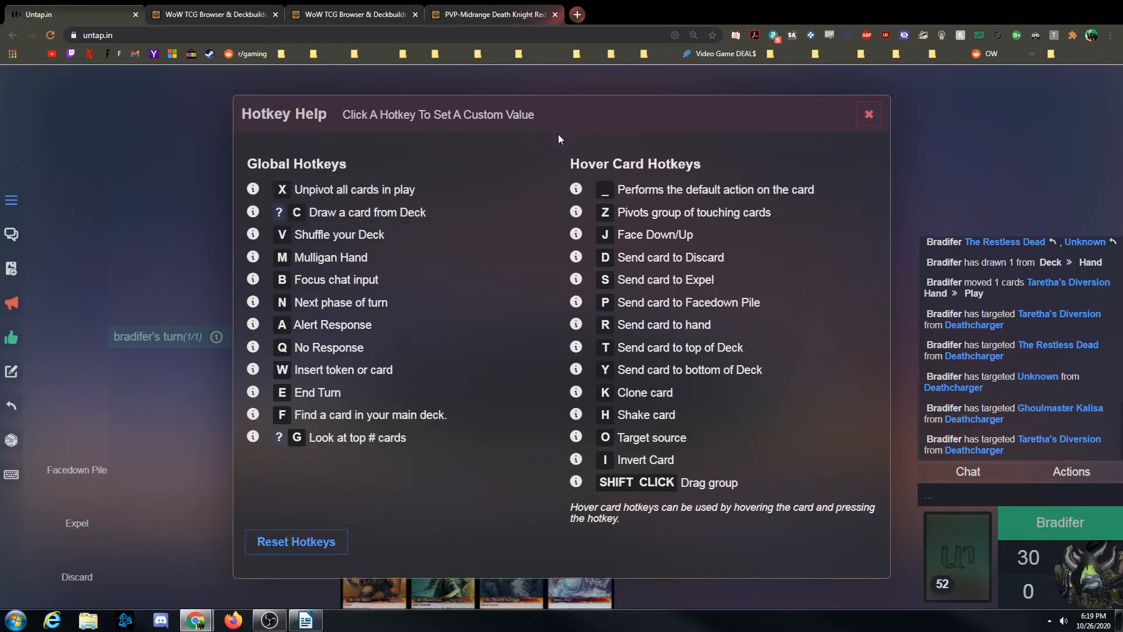
{"action": "mouse_move", "coordinate": [537, 122]}
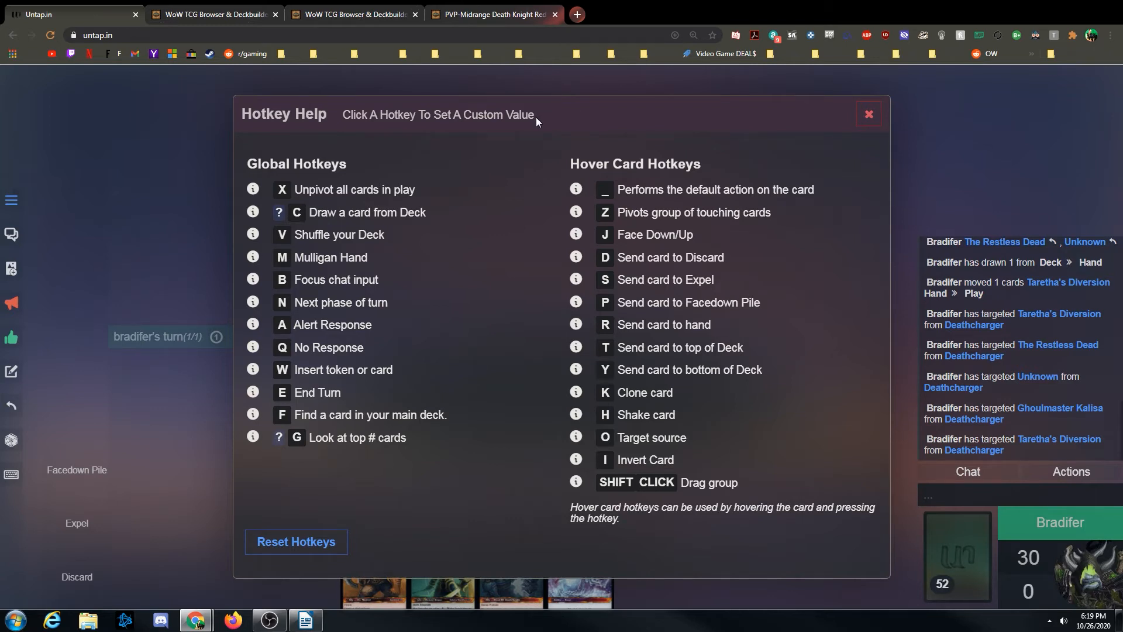
{"action": "mouse_move", "coordinate": [883, 134]}
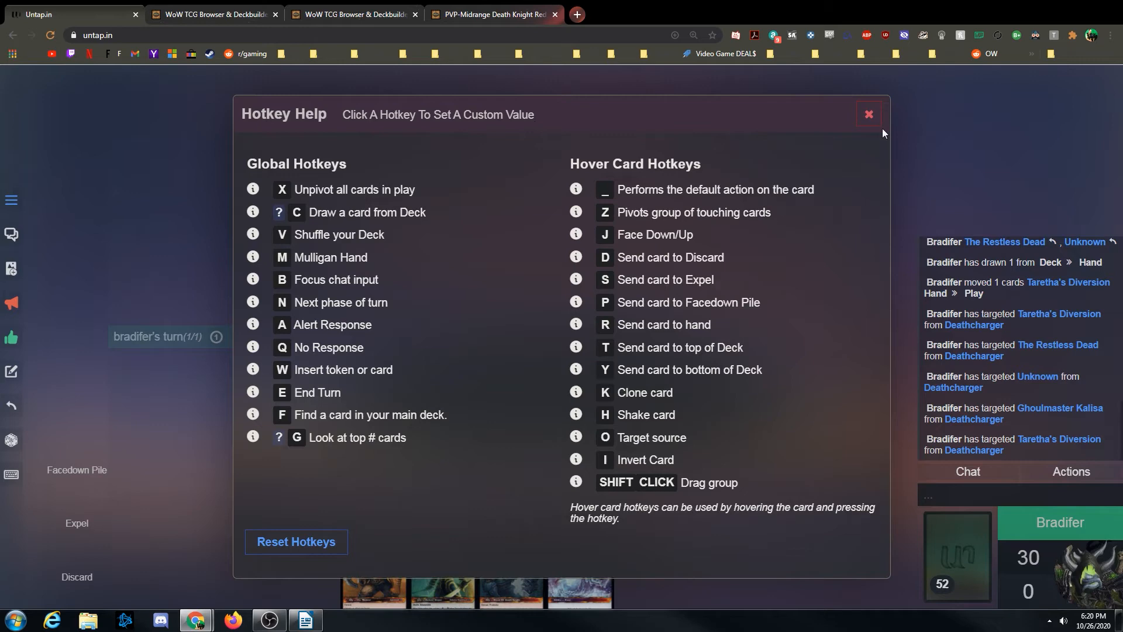
{"action": "left_click", "coordinate": [867, 114]}
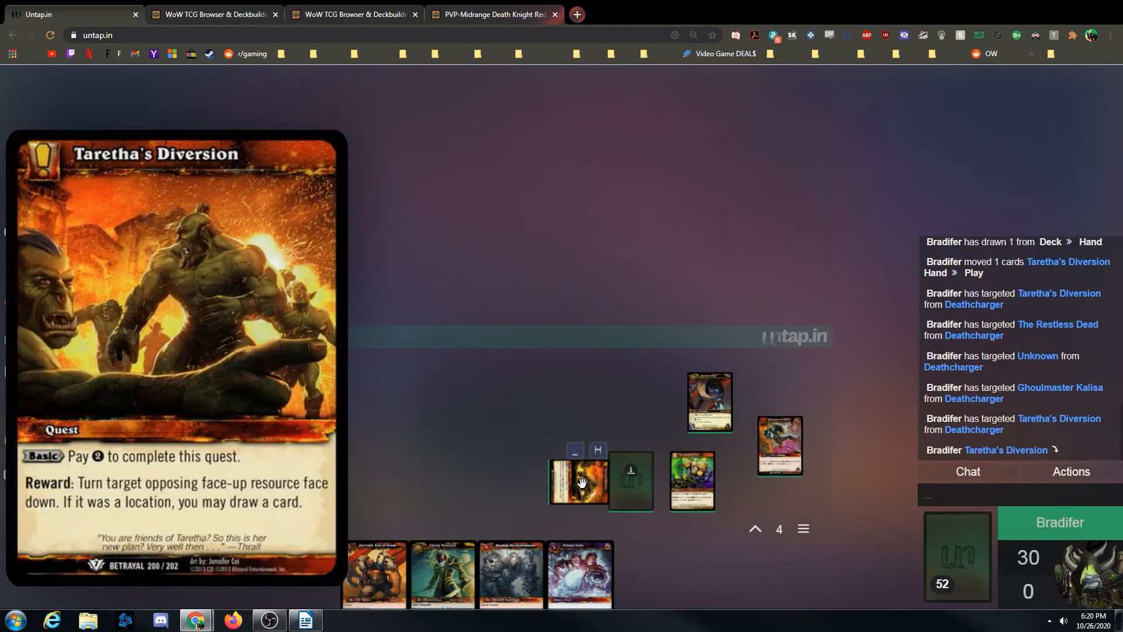
{"action": "mouse_move", "coordinate": [581, 486]}
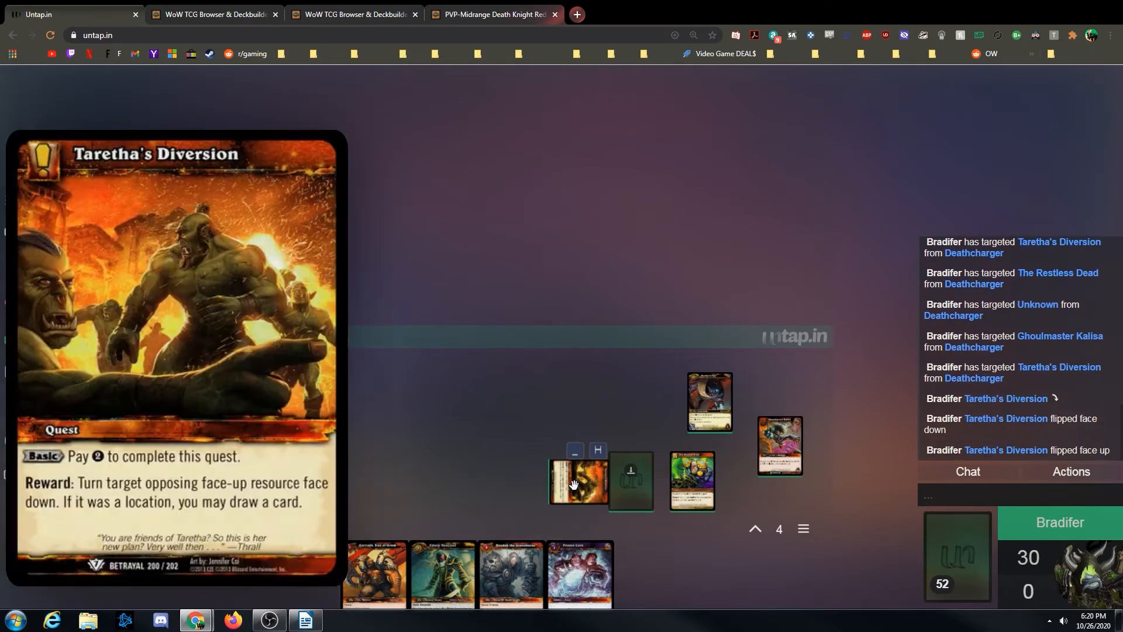
- Work with Taretha's Diversion's options, then bring up the deck's Draw to destinations
{"action": "right_click", "coordinate": [578, 481]}
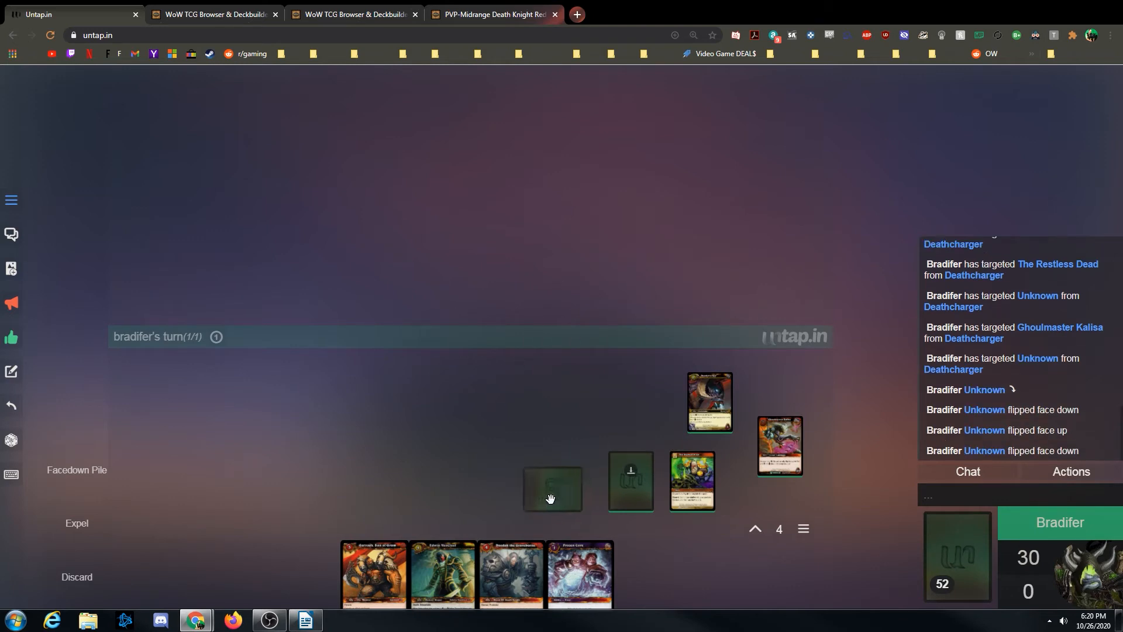
{"action": "mouse_move", "coordinate": [409, 392]}
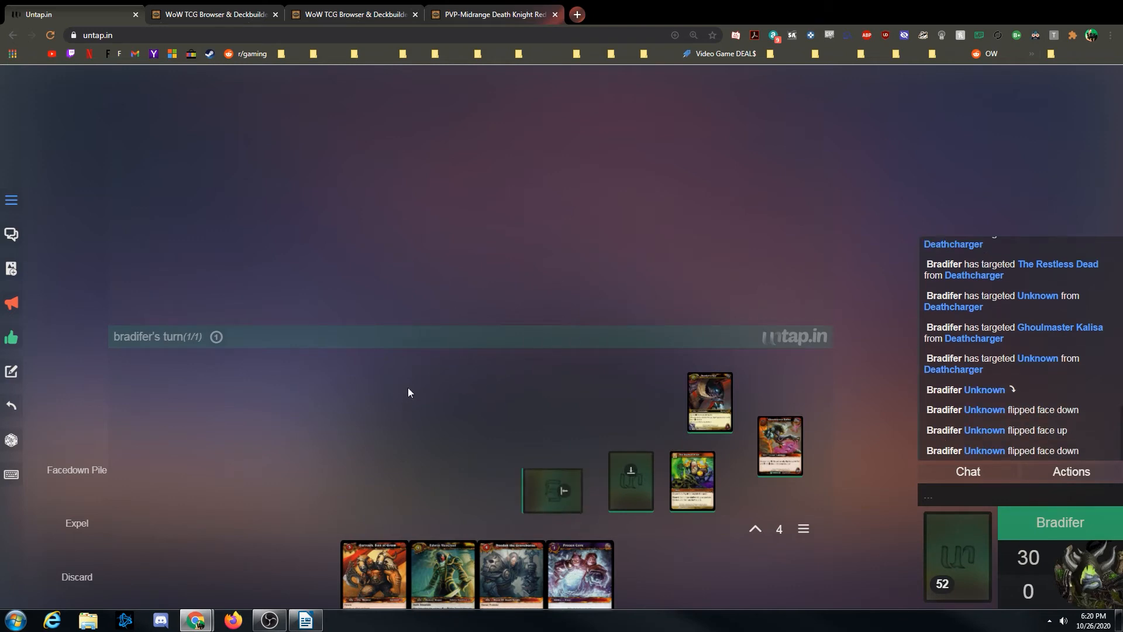
{"action": "mouse_move", "coordinate": [409, 394]}
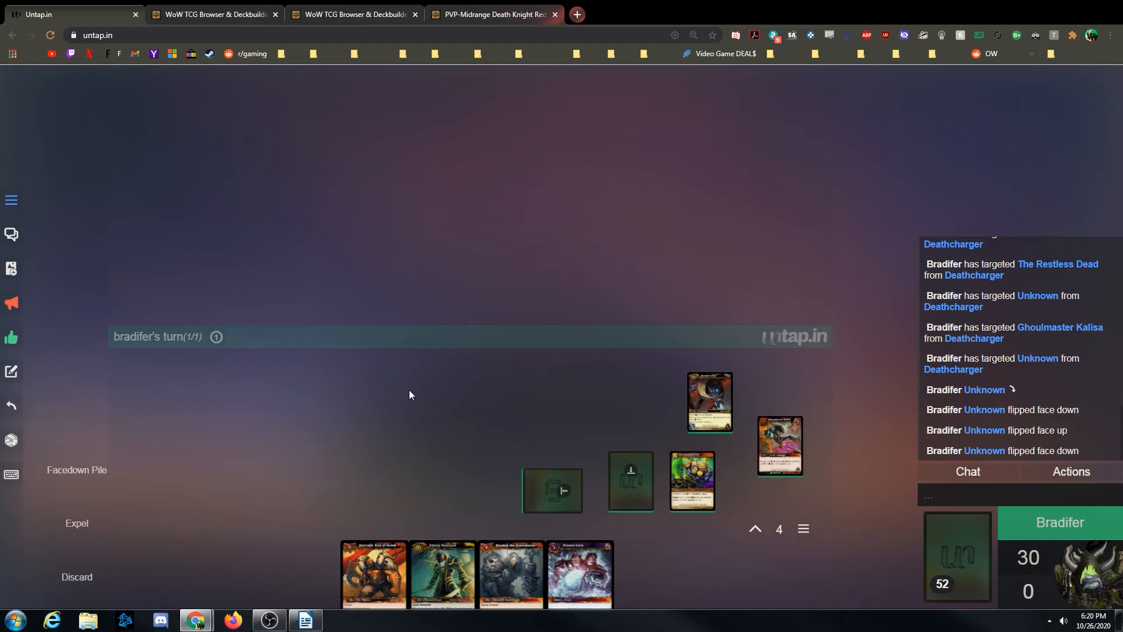
{"action": "mouse_move", "coordinate": [480, 425]}
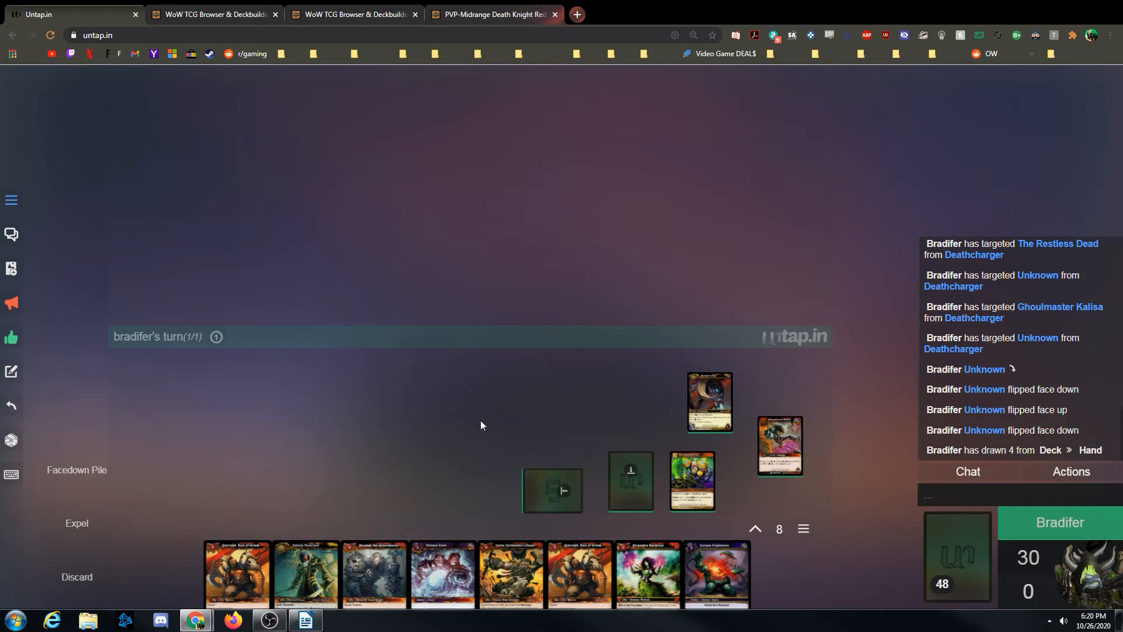
{"action": "mouse_move", "coordinate": [441, 397]}
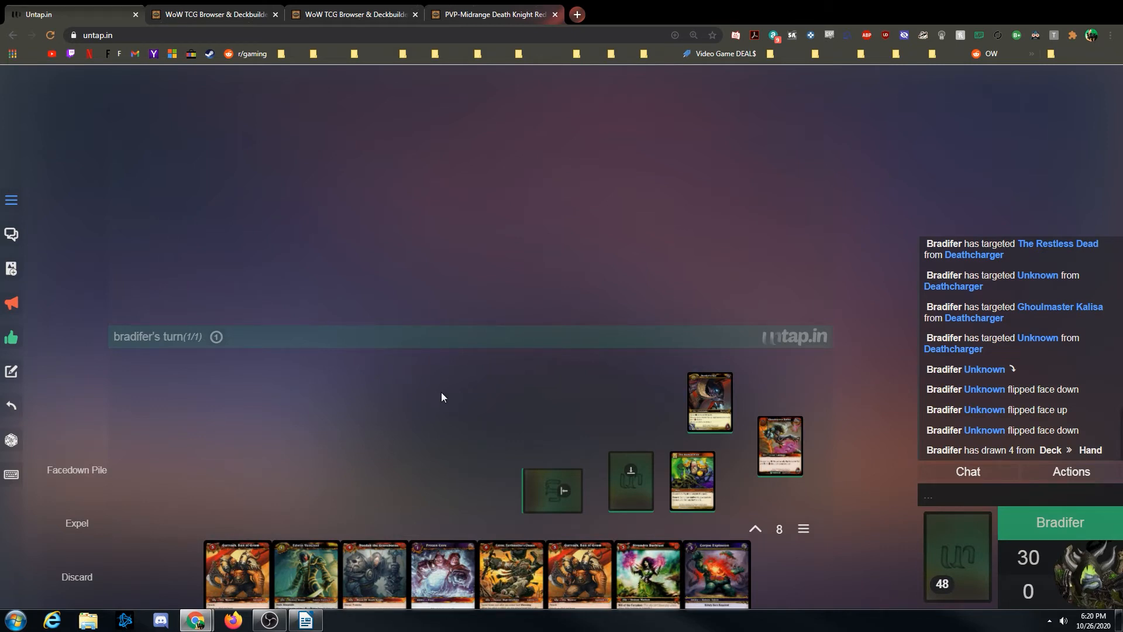
{"action": "mouse_move", "coordinate": [478, 418]}
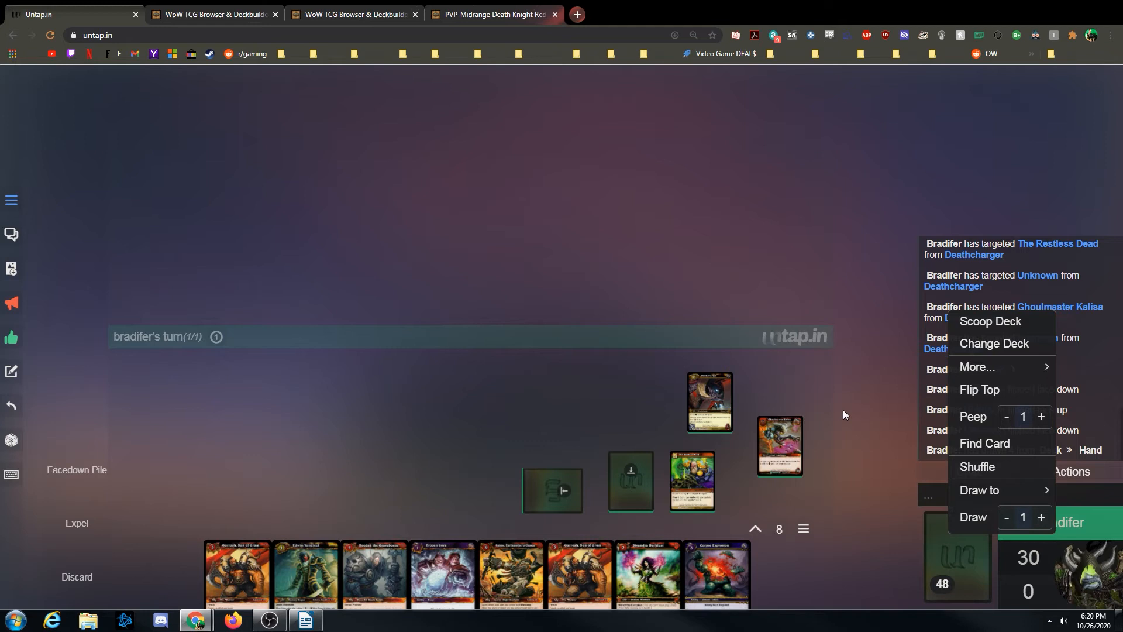
{"action": "left_click", "coordinate": [979, 490]}
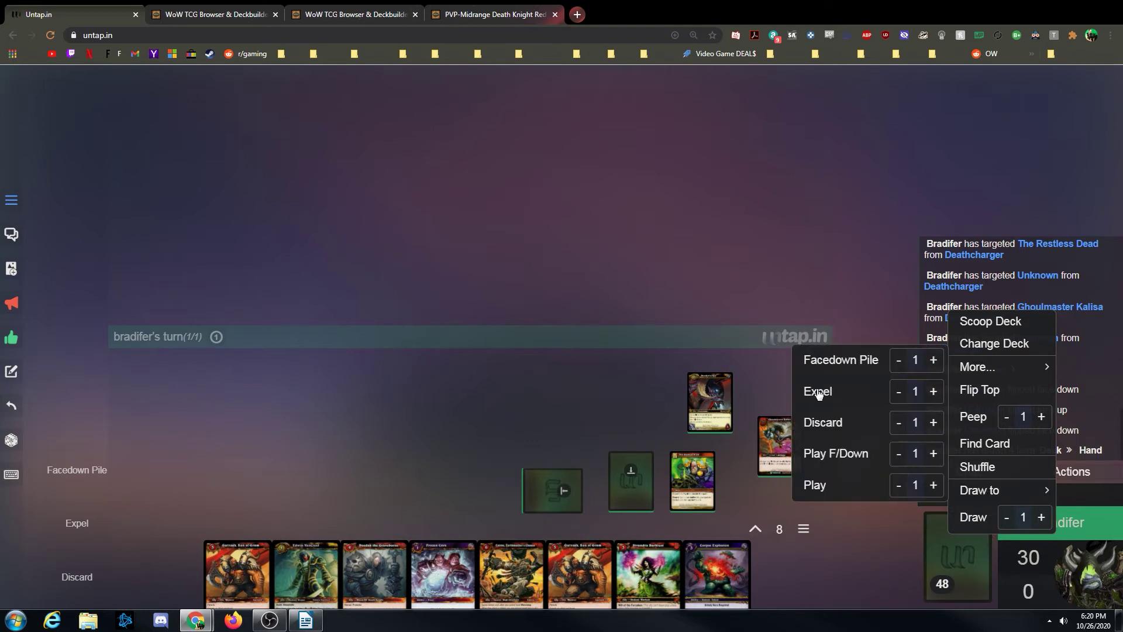
{"action": "mouse_move", "coordinate": [933, 391]}
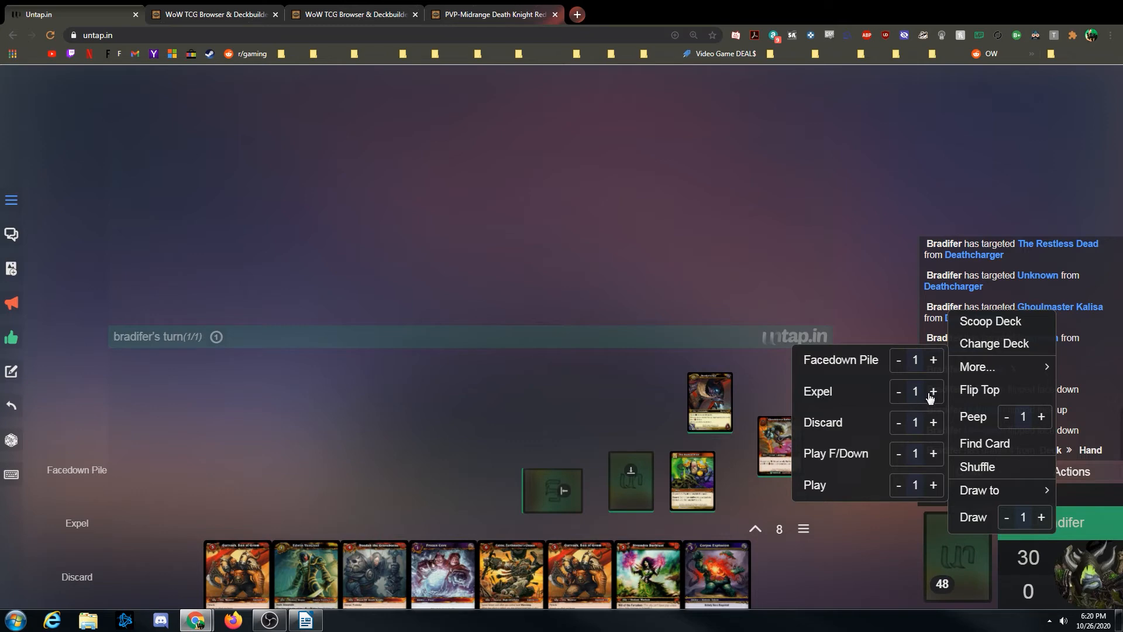
- Raise the number of deck cards to expel
{"action": "left_click", "coordinate": [934, 391]}
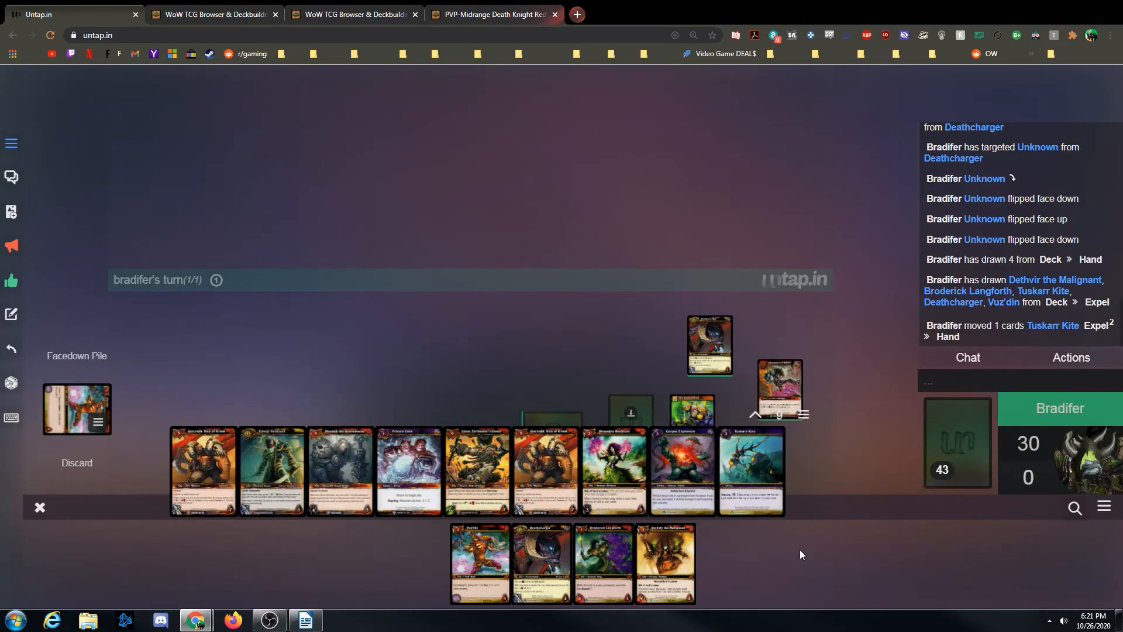
{"action": "mouse_move", "coordinate": [789, 555]}
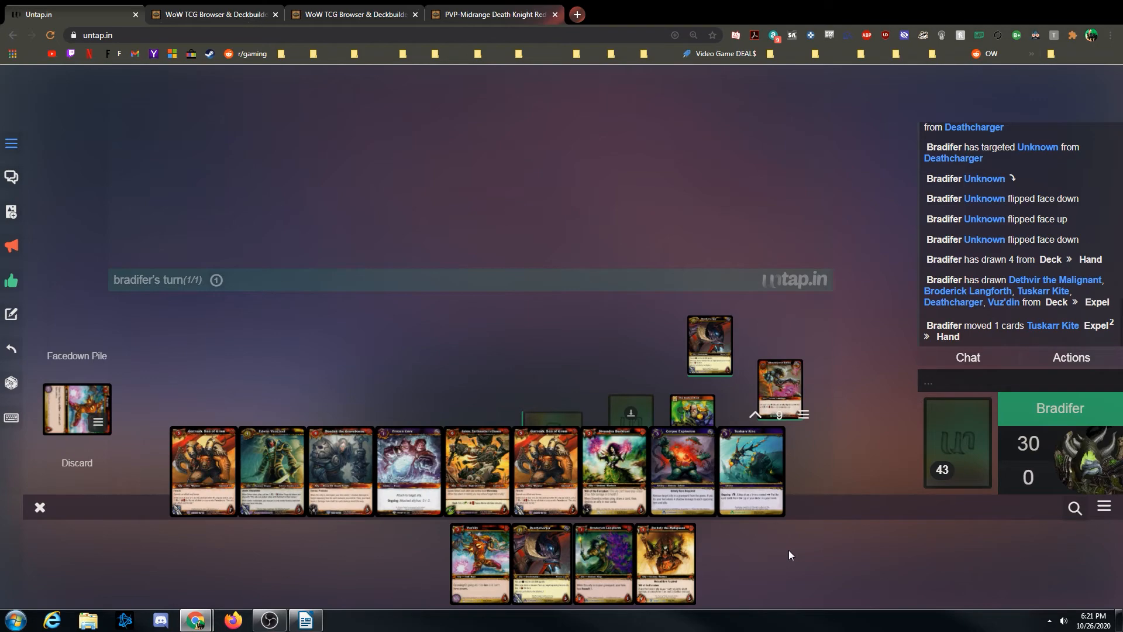
{"action": "mouse_move", "coordinate": [906, 550]}
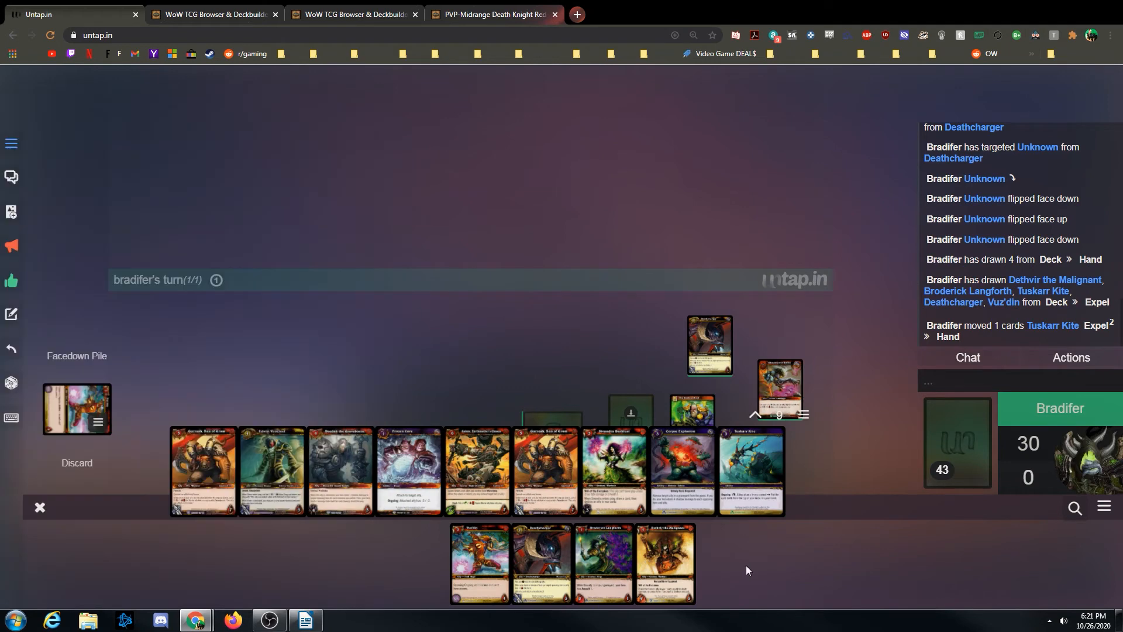
{"action": "mouse_move", "coordinate": [1103, 509]}
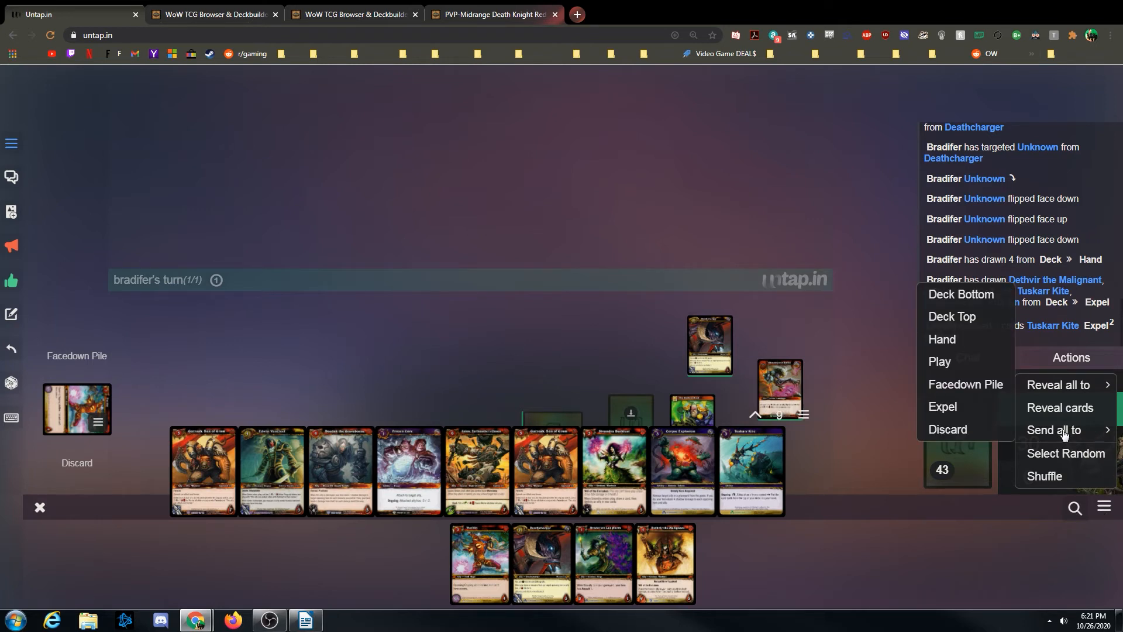
{"action": "mouse_move", "coordinate": [960, 301]}
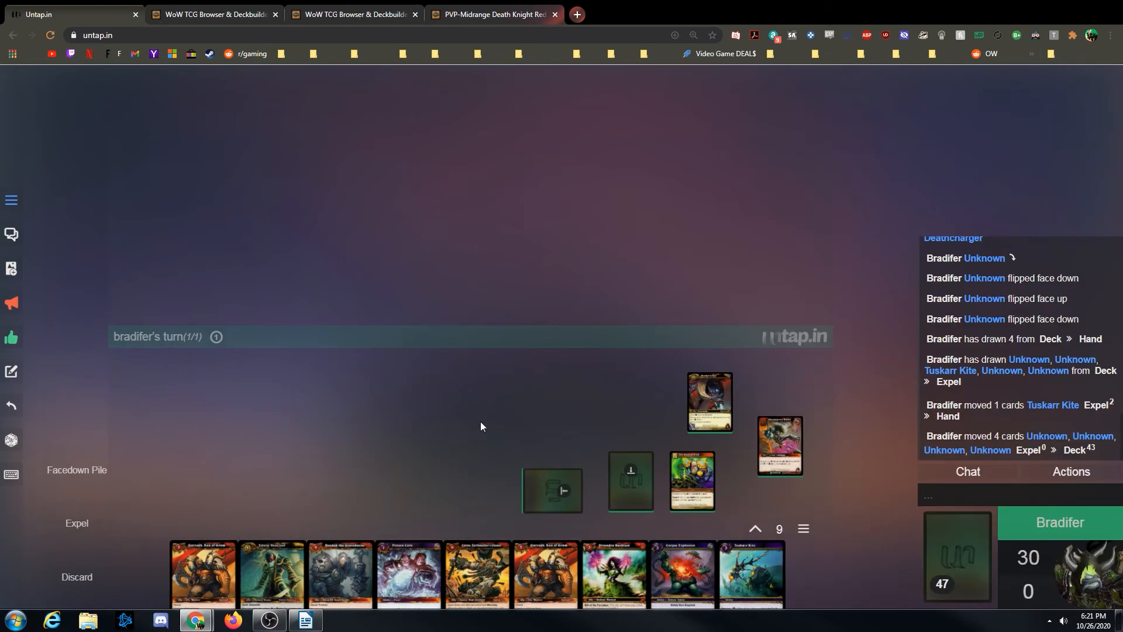
{"action": "mouse_move", "coordinate": [488, 449]}
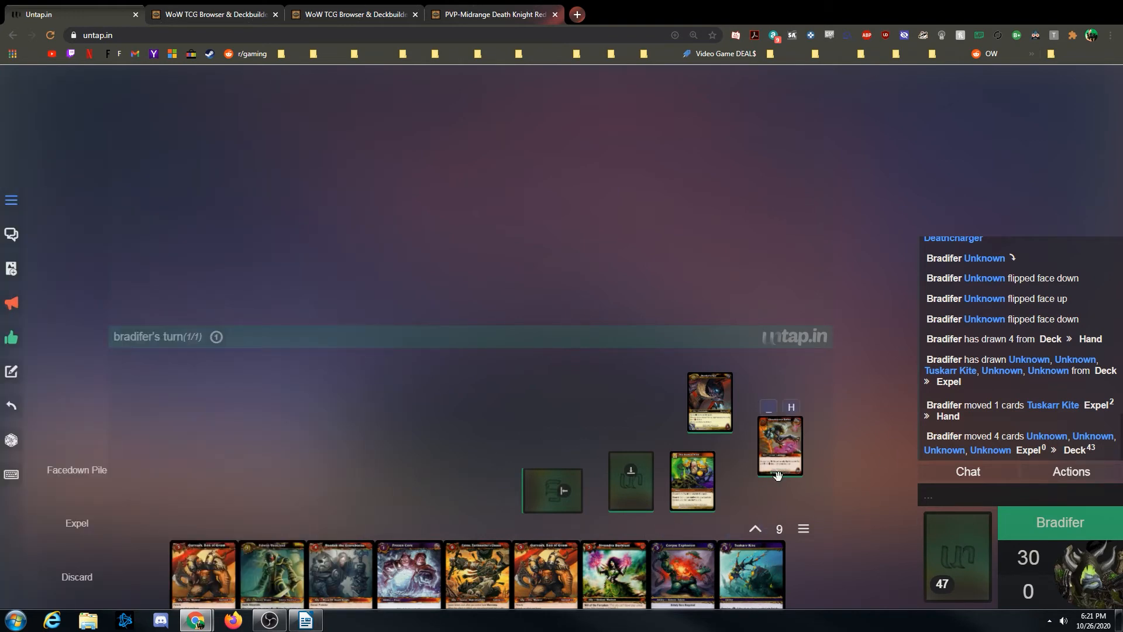
{"action": "mouse_move", "coordinate": [945, 535]}
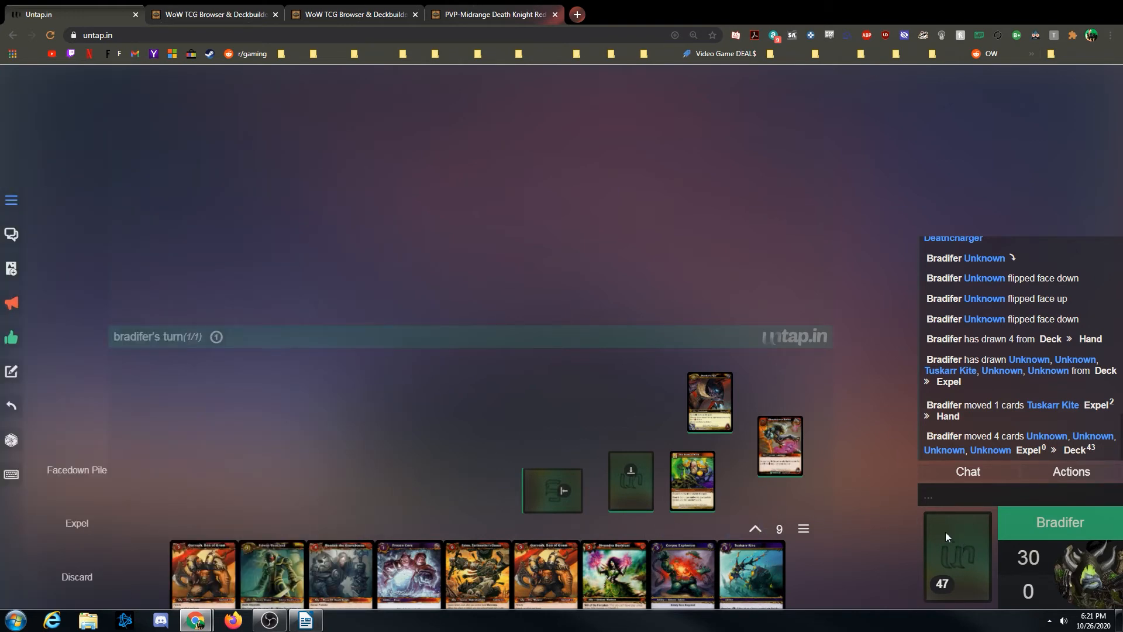
{"action": "mouse_move", "coordinate": [954, 536]}
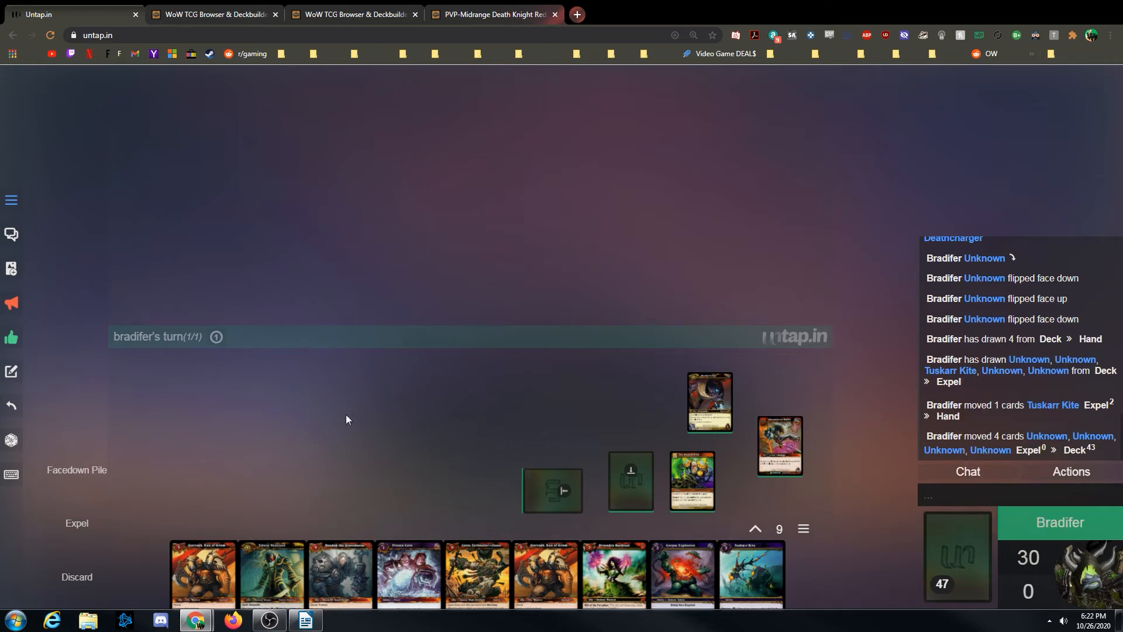
{"action": "mouse_move", "coordinate": [459, 407]}
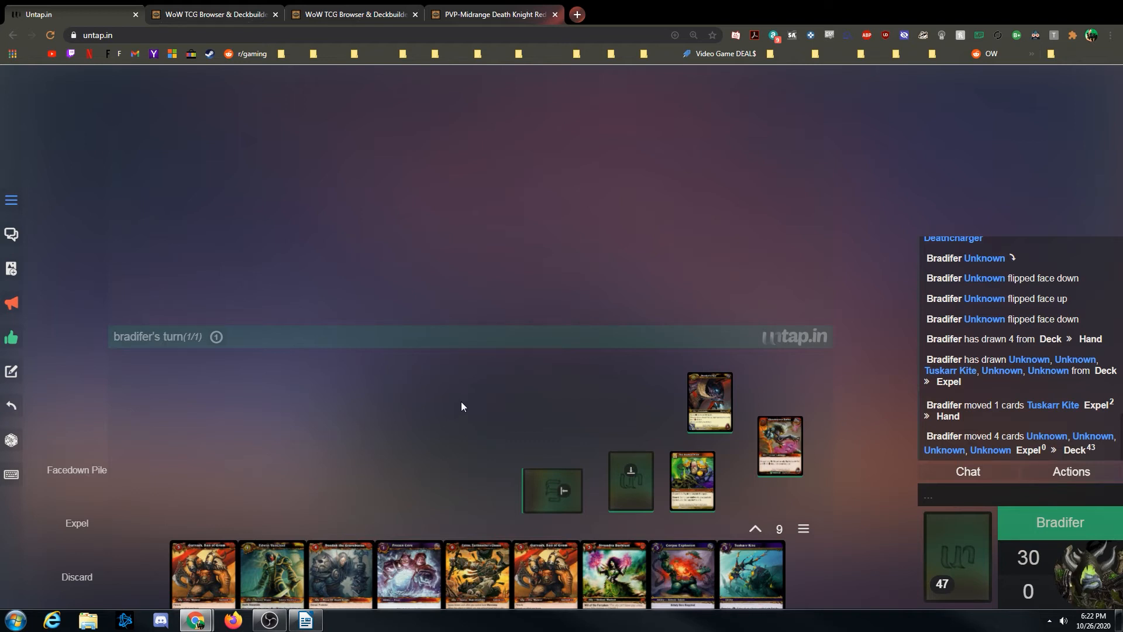
- Clone Deathcharger to put a second copy on the table
{"action": "right_click", "coordinate": [707, 401]}
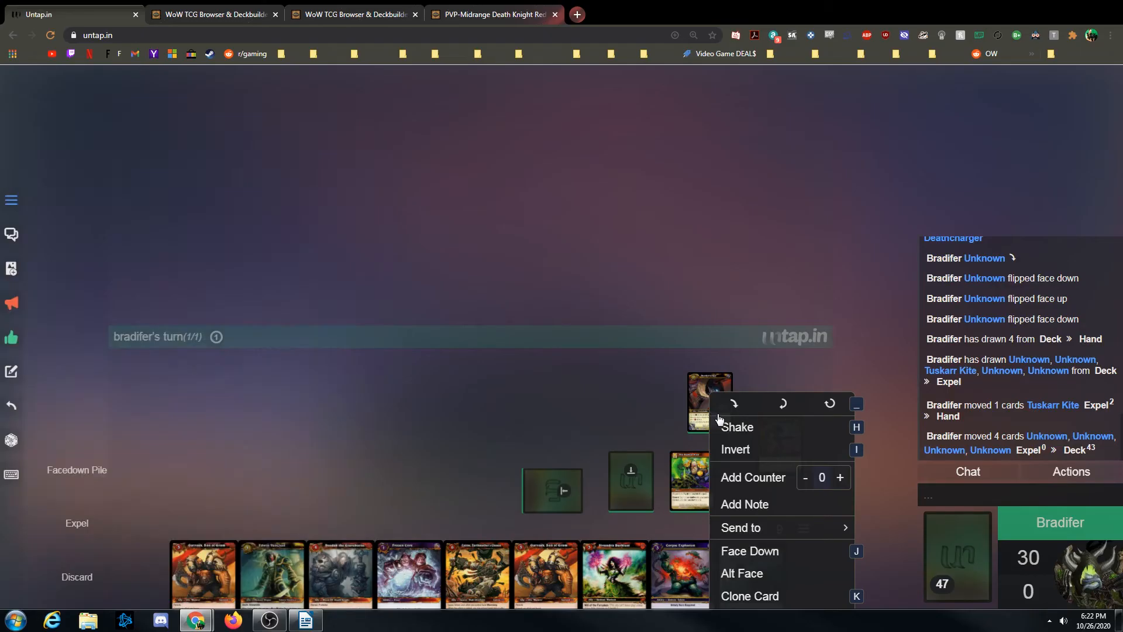
{"action": "mouse_move", "coordinate": [750, 600]}
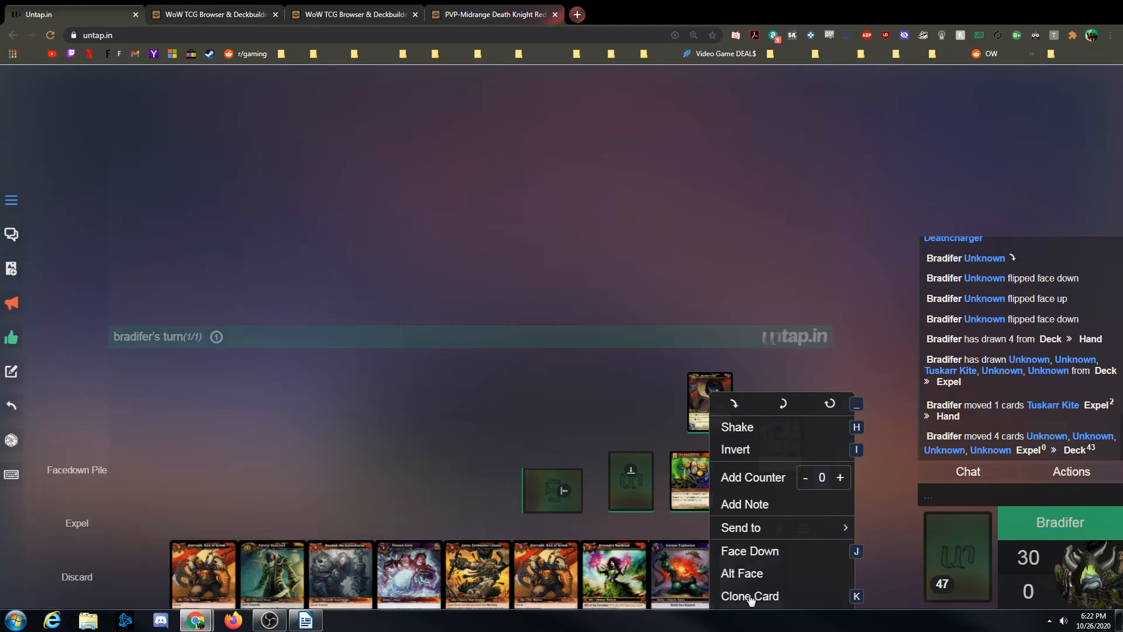
{"action": "left_click", "coordinate": [749, 596]}
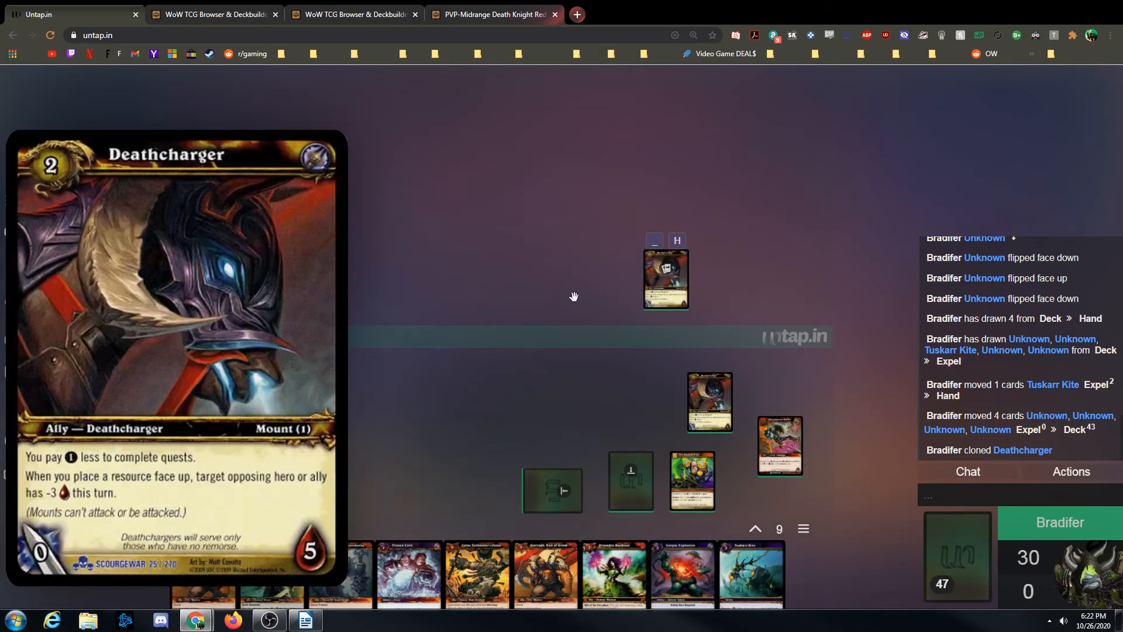
{"action": "mouse_move", "coordinate": [666, 288]}
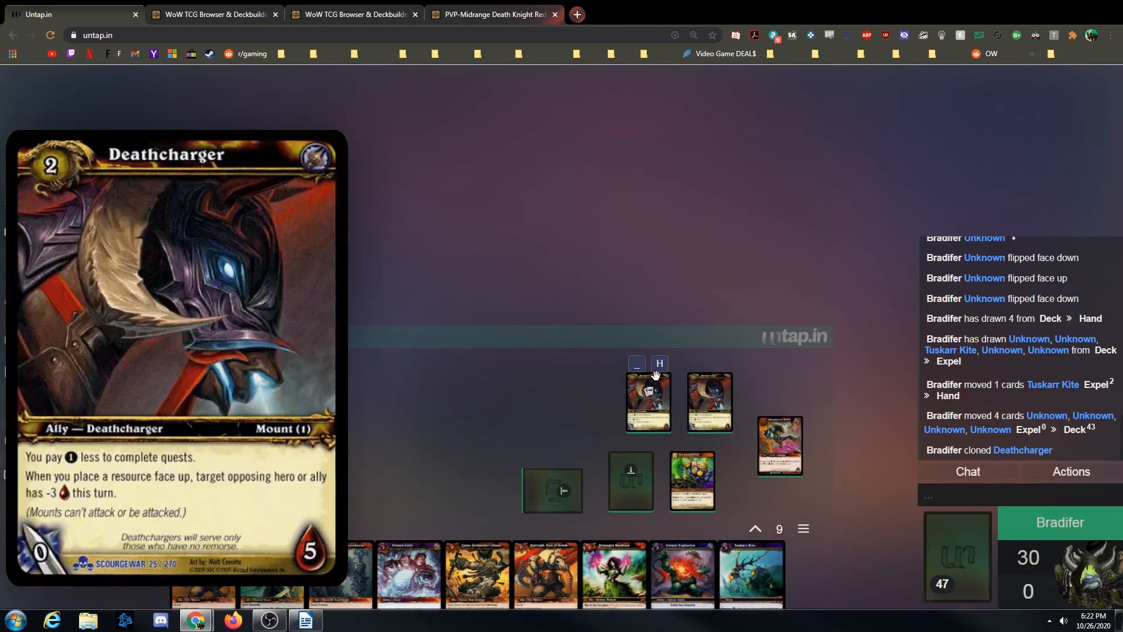
{"action": "mouse_move", "coordinate": [663, 392]}
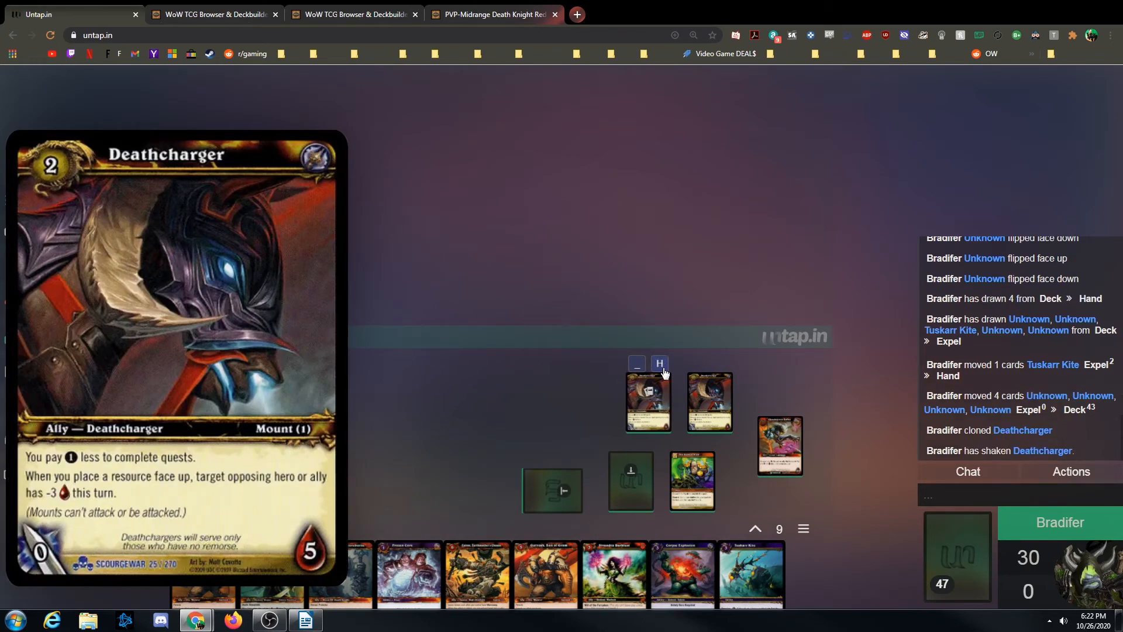
{"action": "mouse_move", "coordinate": [657, 408]}
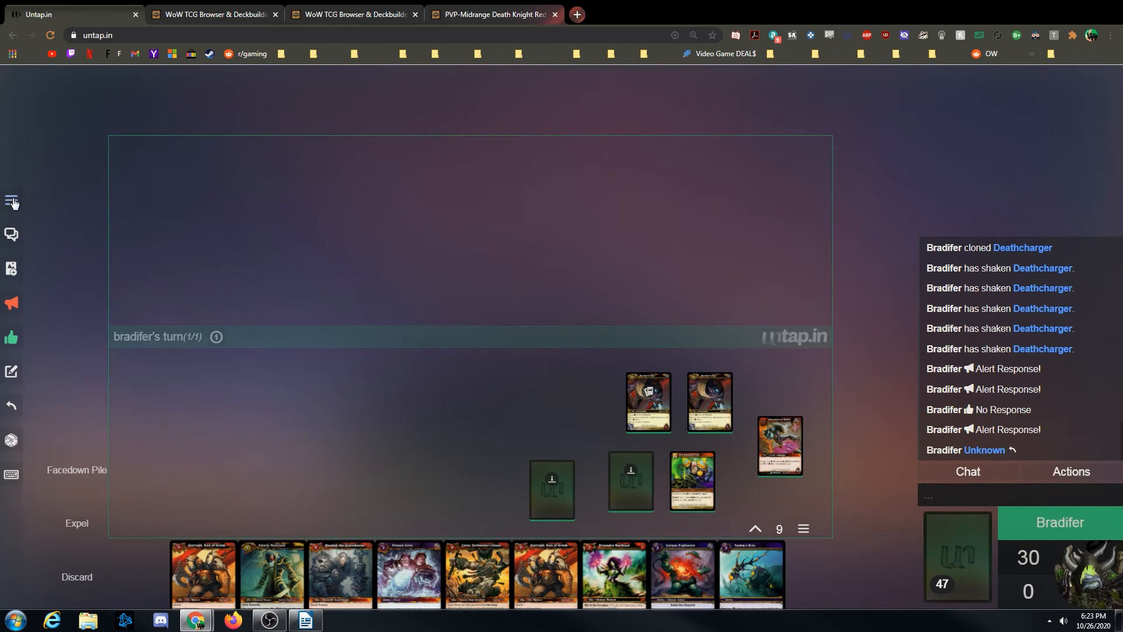
- Finish the game and start game 2 keeping the existing deck
{"action": "left_click", "coordinate": [11, 201]}
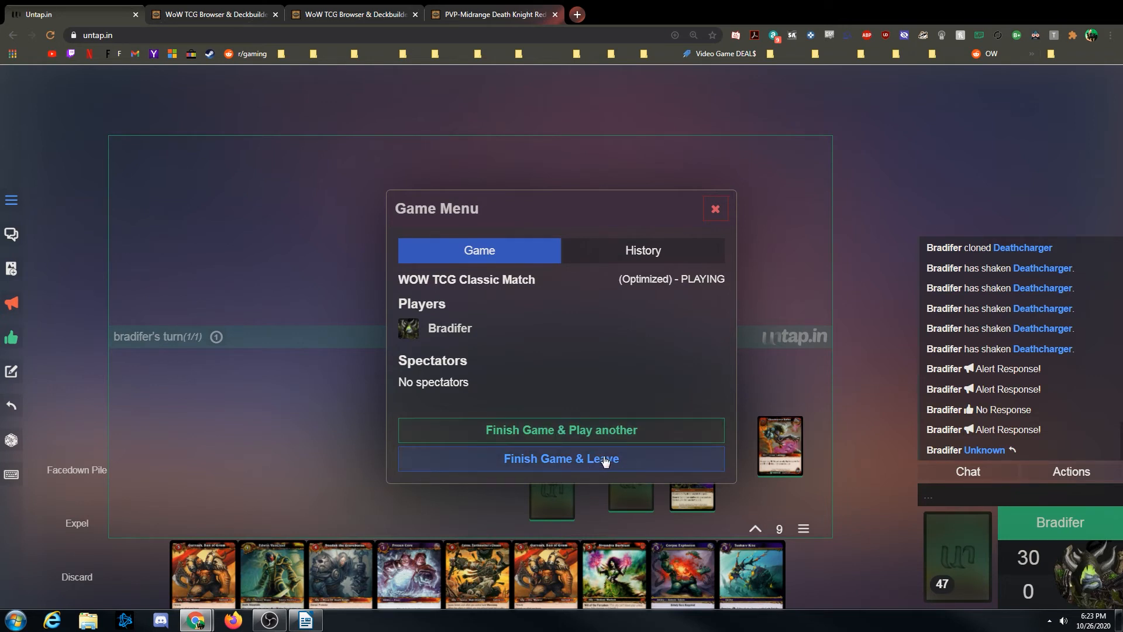
{"action": "mouse_move", "coordinate": [561, 430]}
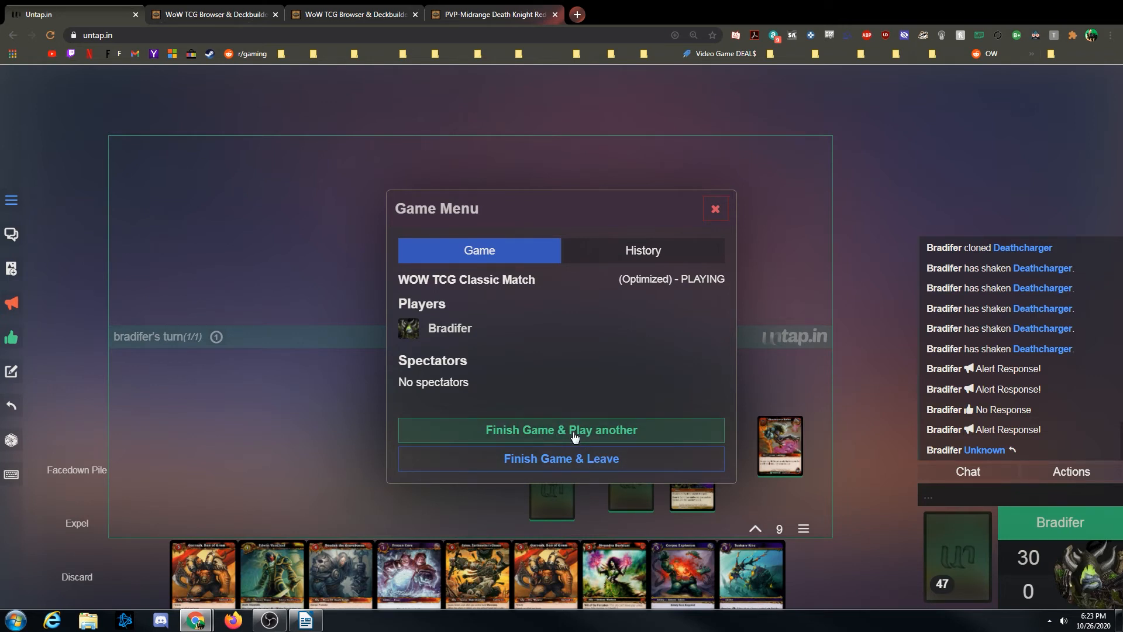
{"action": "left_click", "coordinate": [561, 429]}
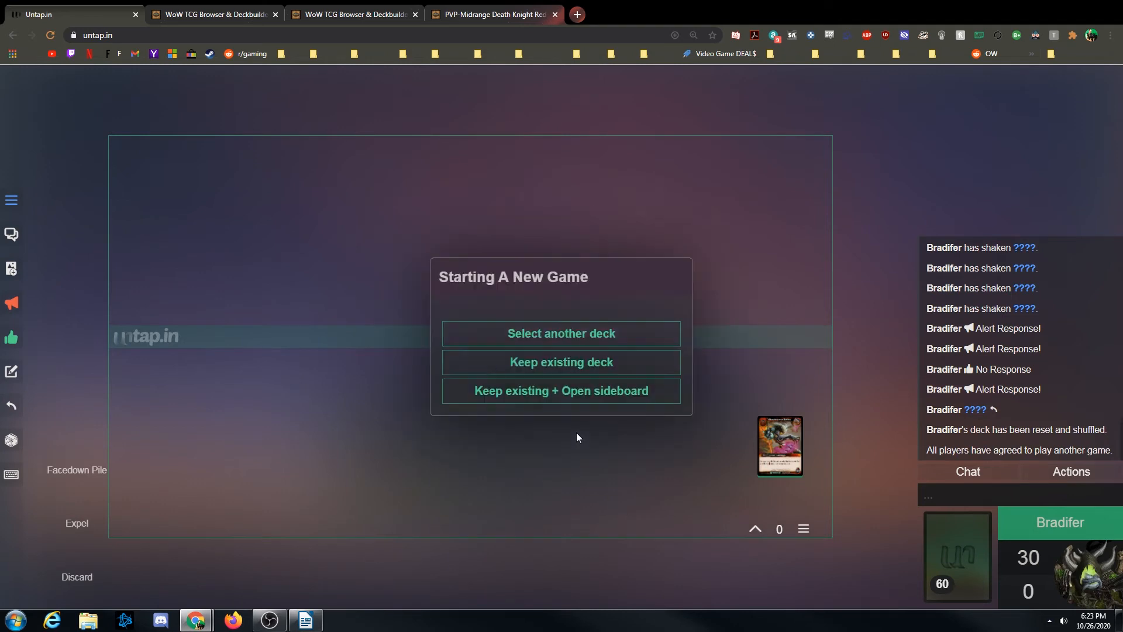
{"action": "mouse_move", "coordinate": [570, 439]}
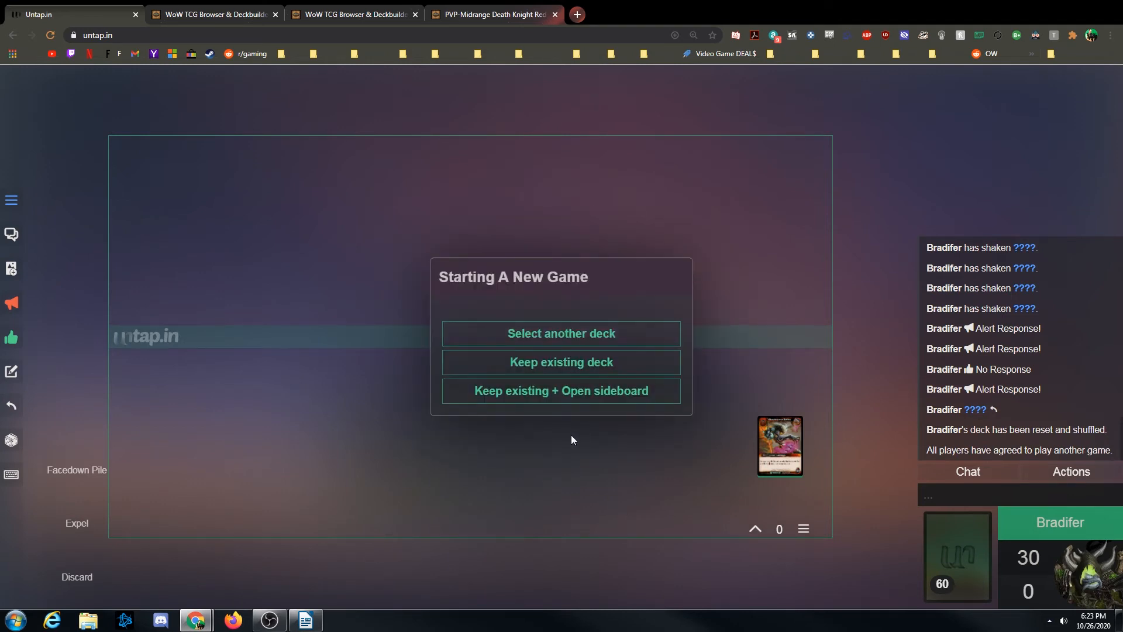
{"action": "mouse_move", "coordinate": [963, 545]}
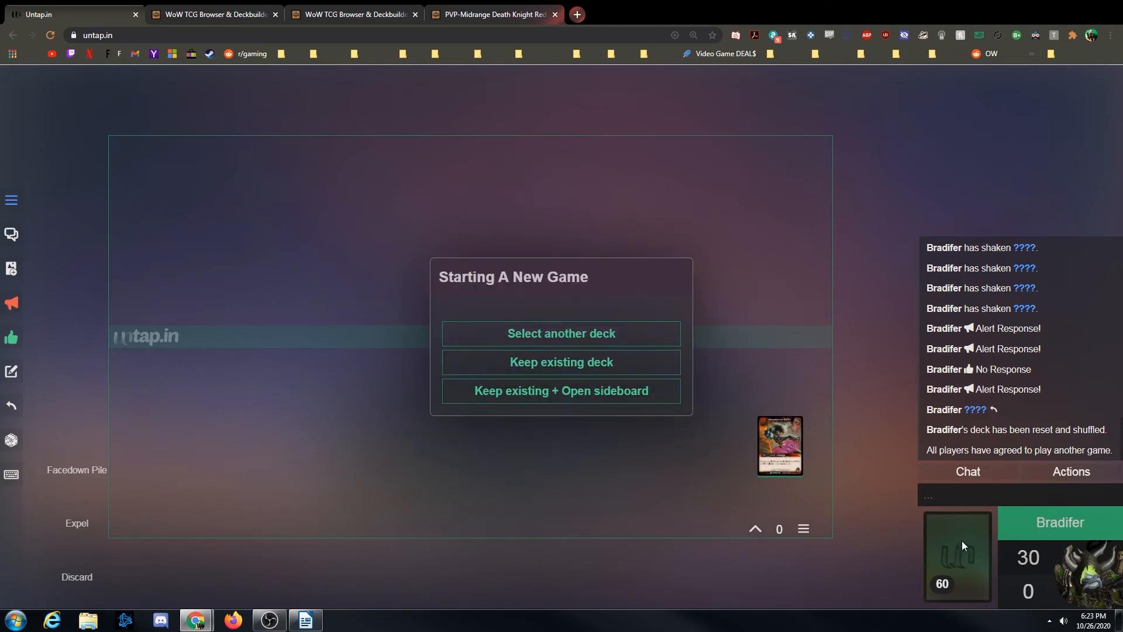
{"action": "mouse_move", "coordinate": [499, 291]}
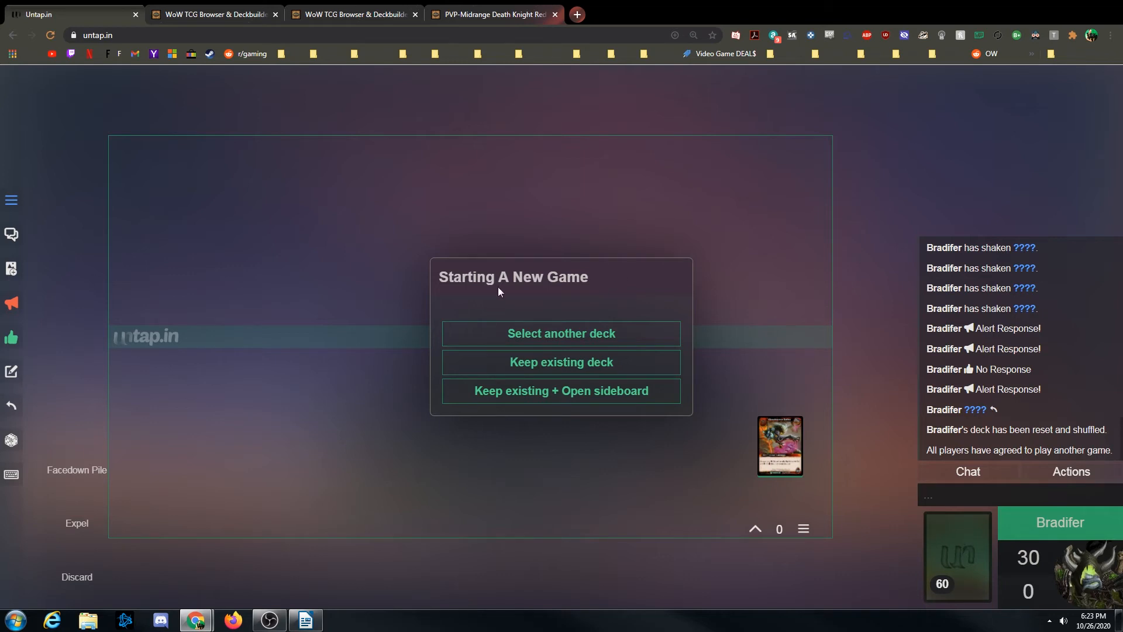
{"action": "mouse_move", "coordinate": [600, 344]}
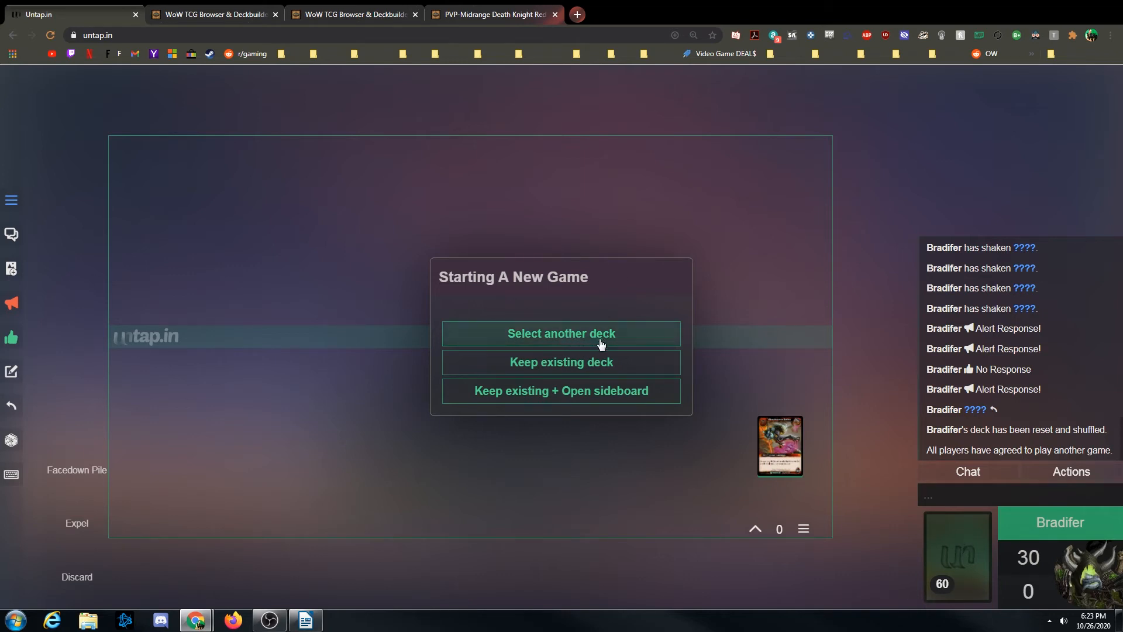
{"action": "mouse_move", "coordinate": [546, 398]}
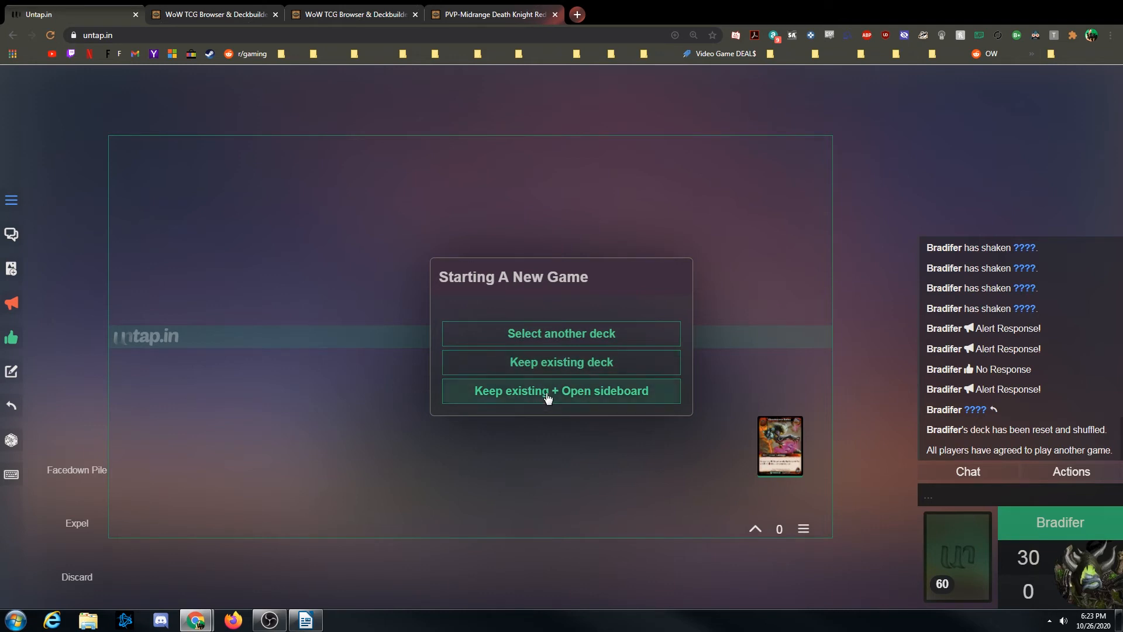
{"action": "mouse_move", "coordinate": [599, 398]}
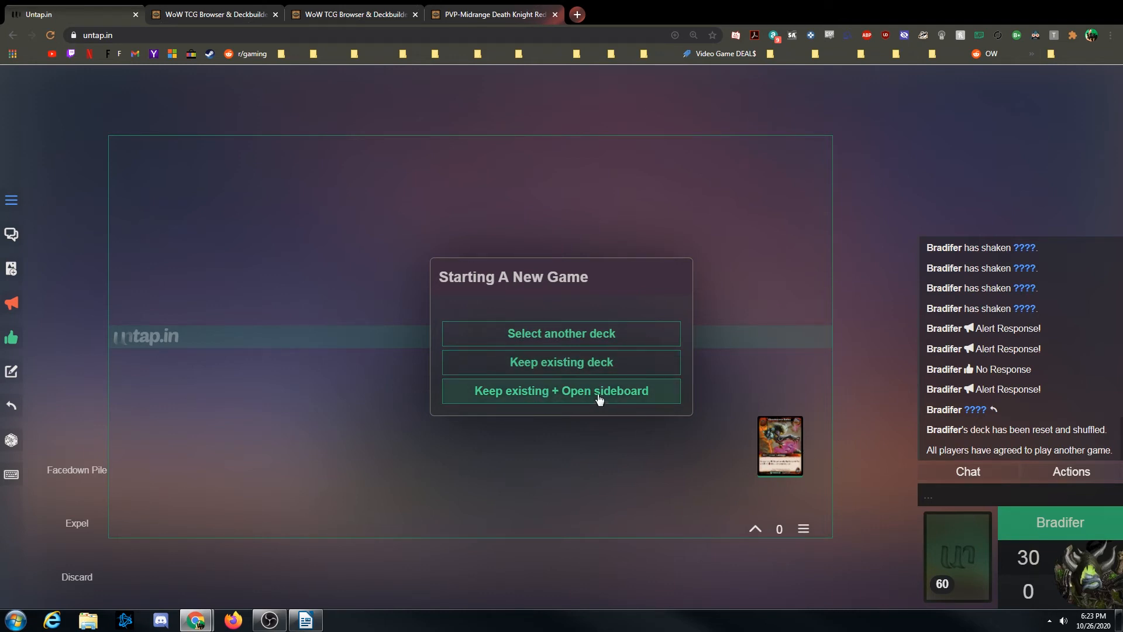
{"action": "left_click", "coordinate": [561, 361]}
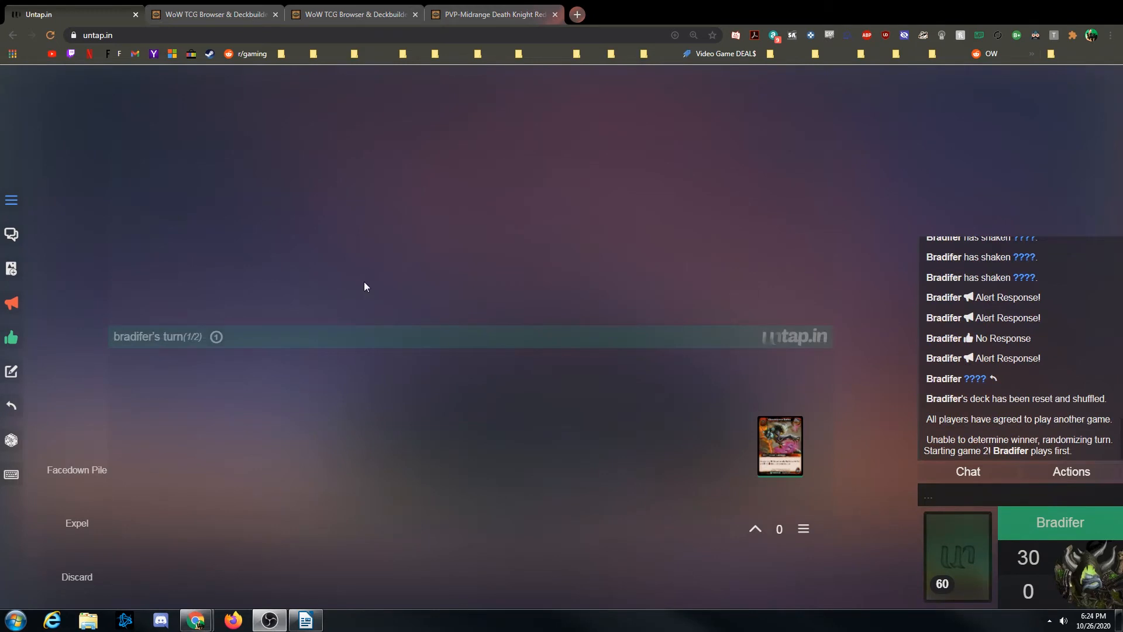
{"action": "mouse_move", "coordinate": [287, 338]}
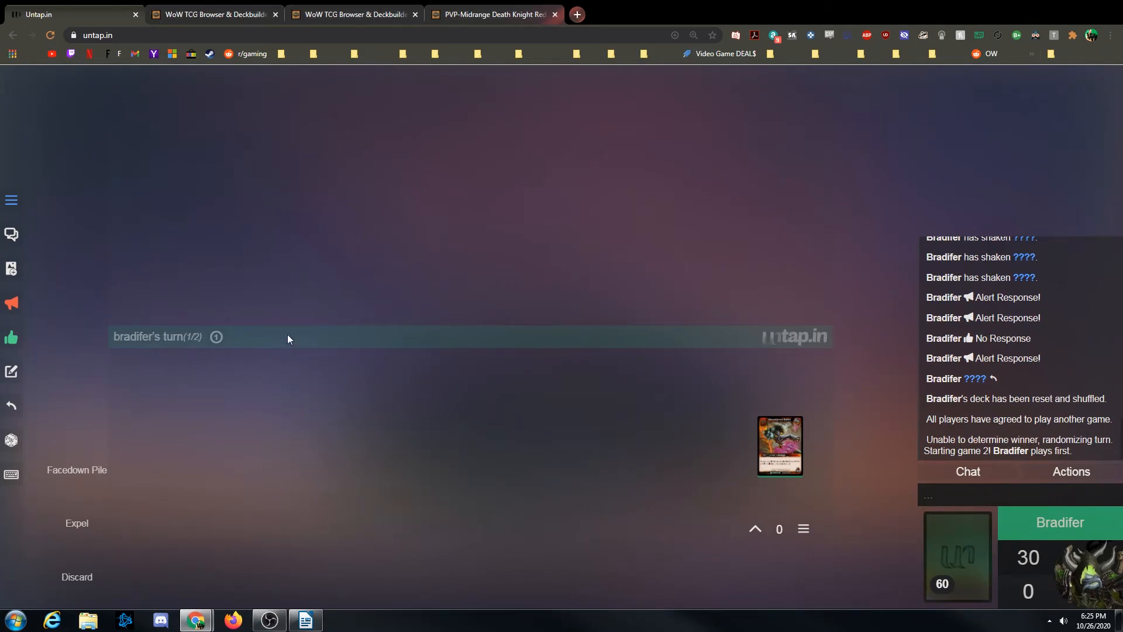
{"action": "mouse_move", "coordinate": [11, 201]}
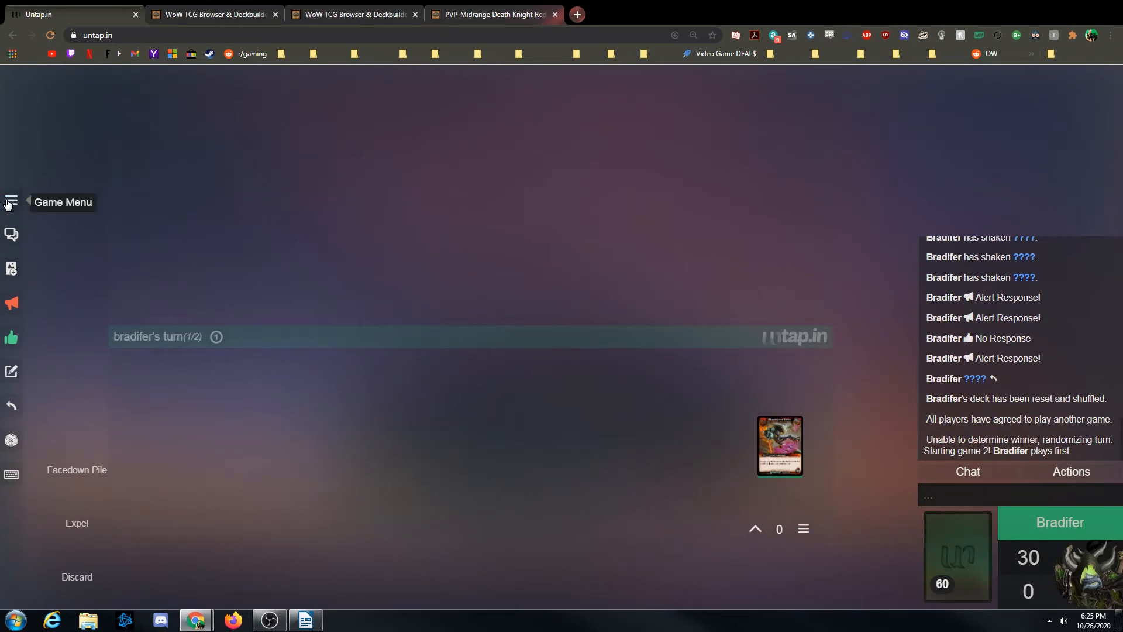
- Start game 3 from the game menu, keeping the existing deck
{"action": "left_click", "coordinate": [10, 201]}
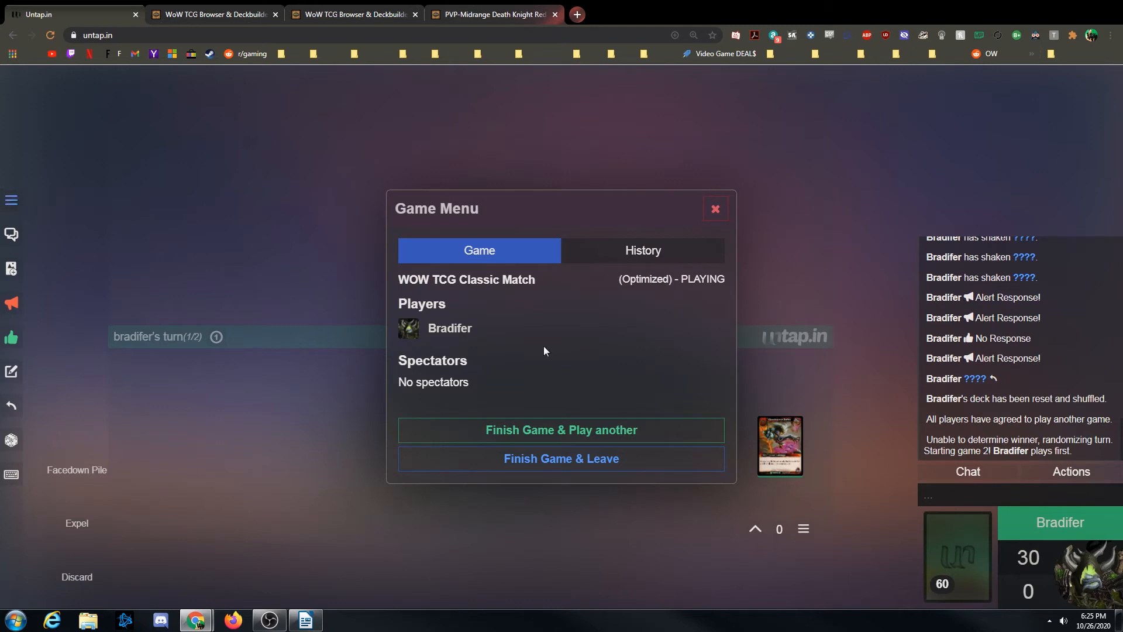
{"action": "mouse_move", "coordinate": [619, 430]}
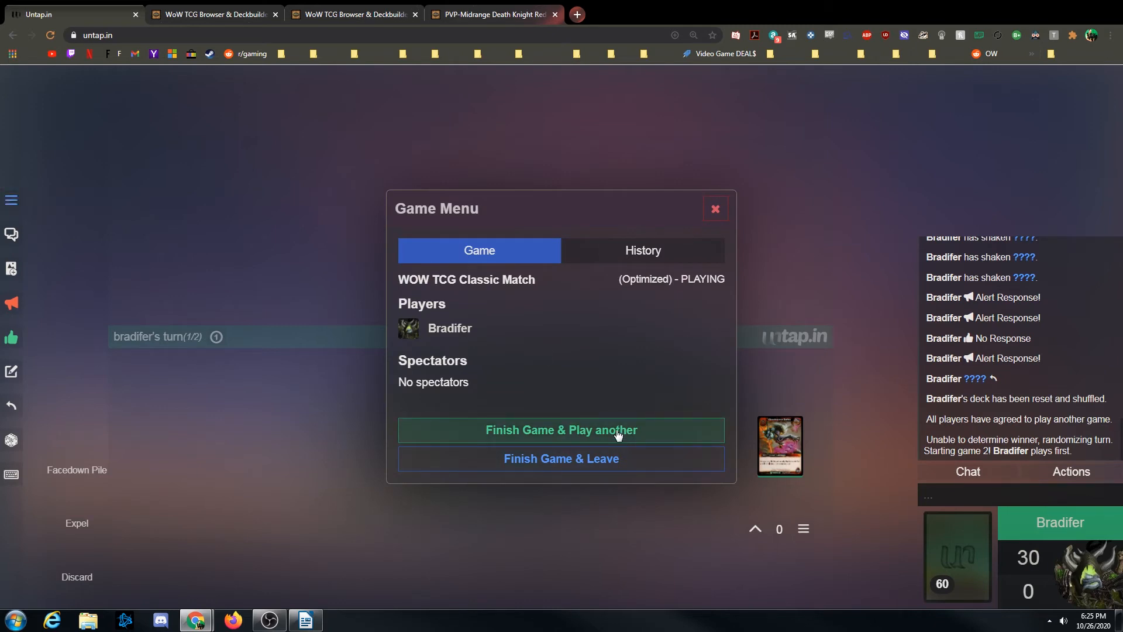
{"action": "mouse_move", "coordinate": [613, 386]}
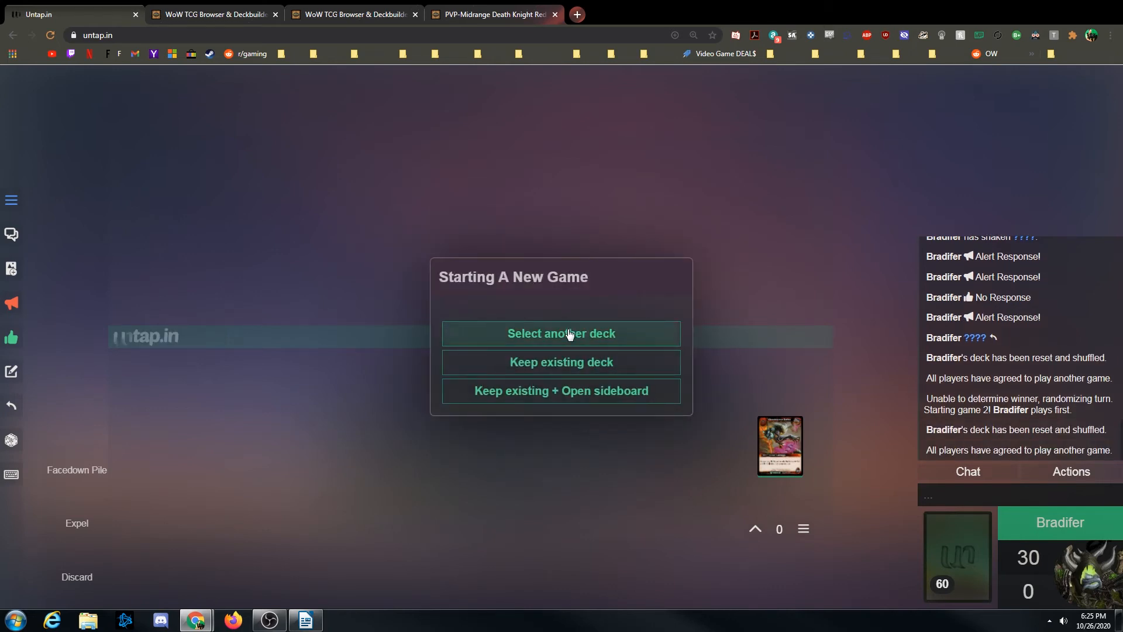
{"action": "mouse_move", "coordinate": [587, 391]}
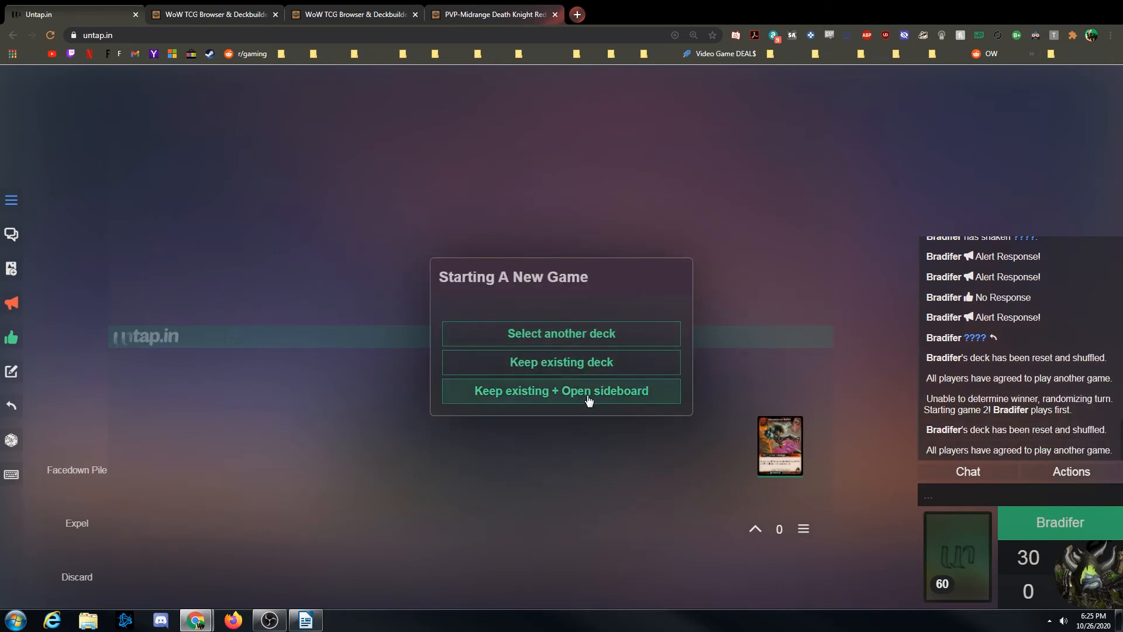
{"action": "mouse_move", "coordinate": [561, 362]}
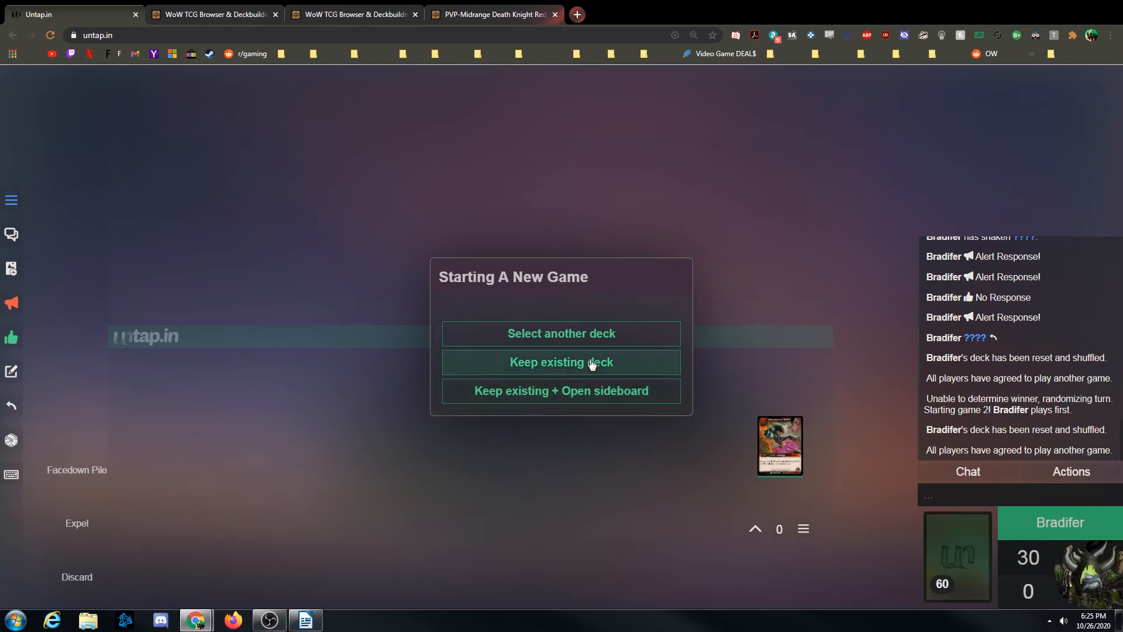
{"action": "left_click", "coordinate": [561, 361]}
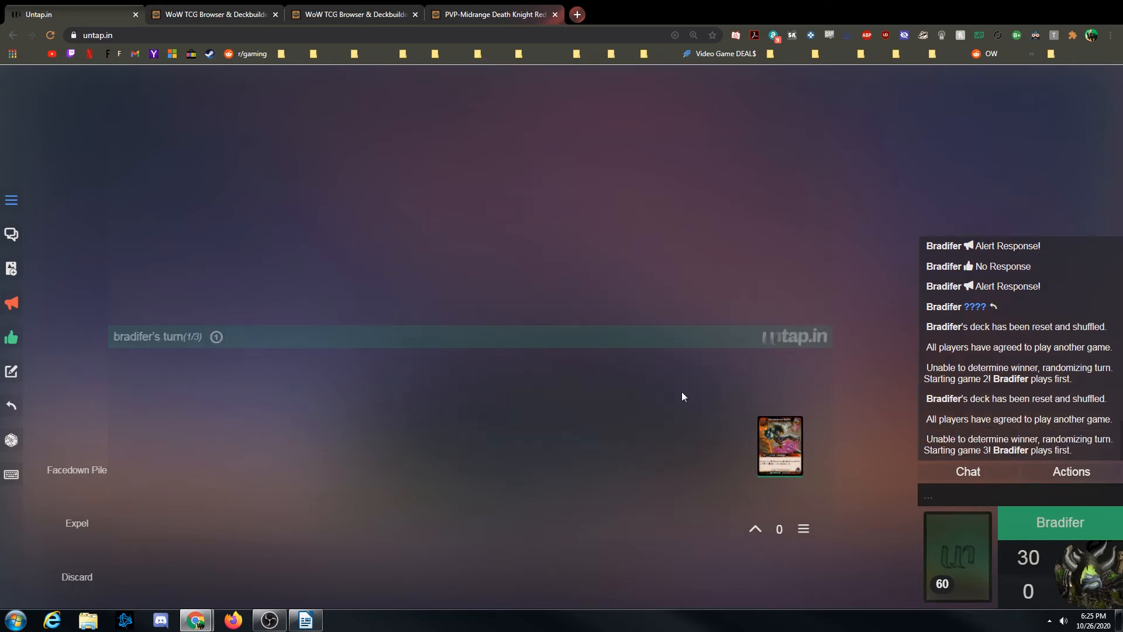
{"action": "mouse_move", "coordinate": [606, 414]}
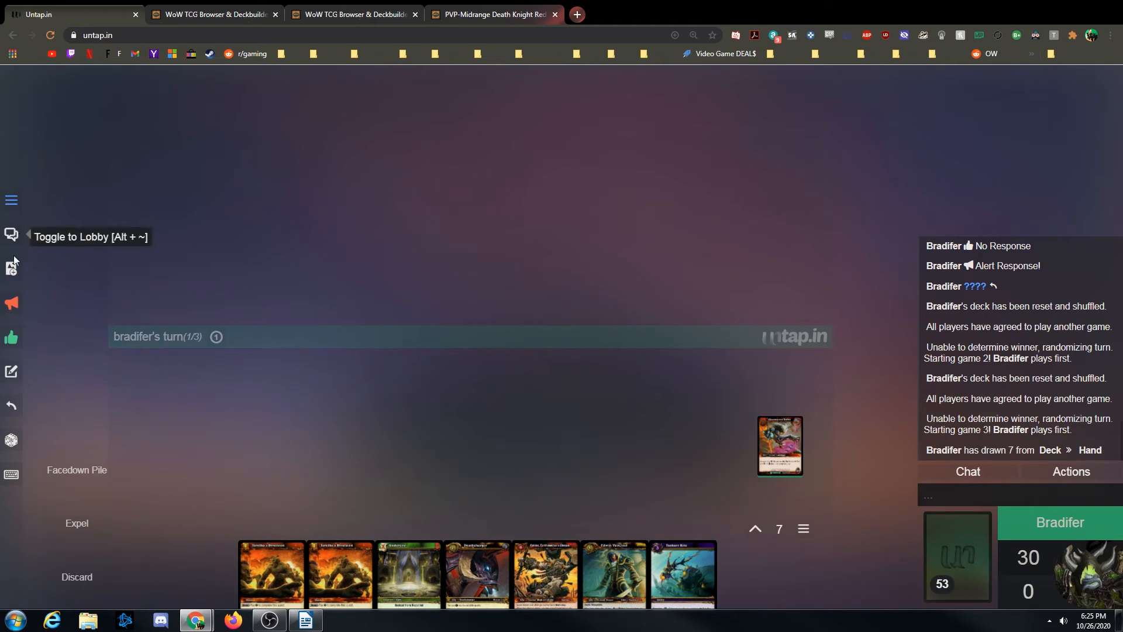
{"action": "mouse_move", "coordinate": [11, 337]}
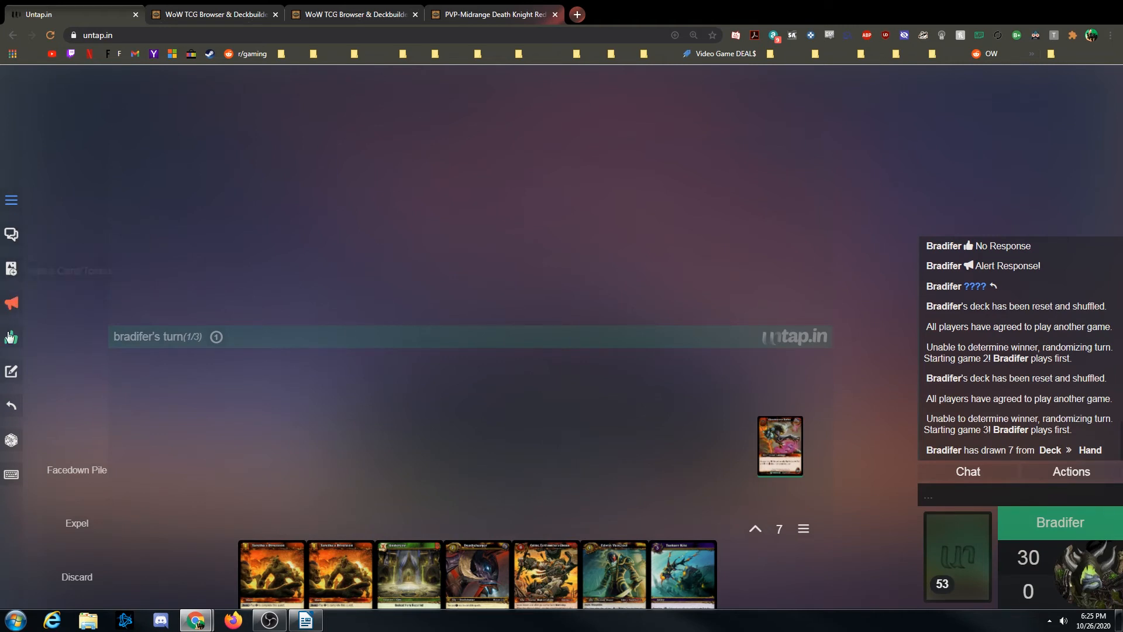
{"action": "mouse_move", "coordinate": [12, 234]}
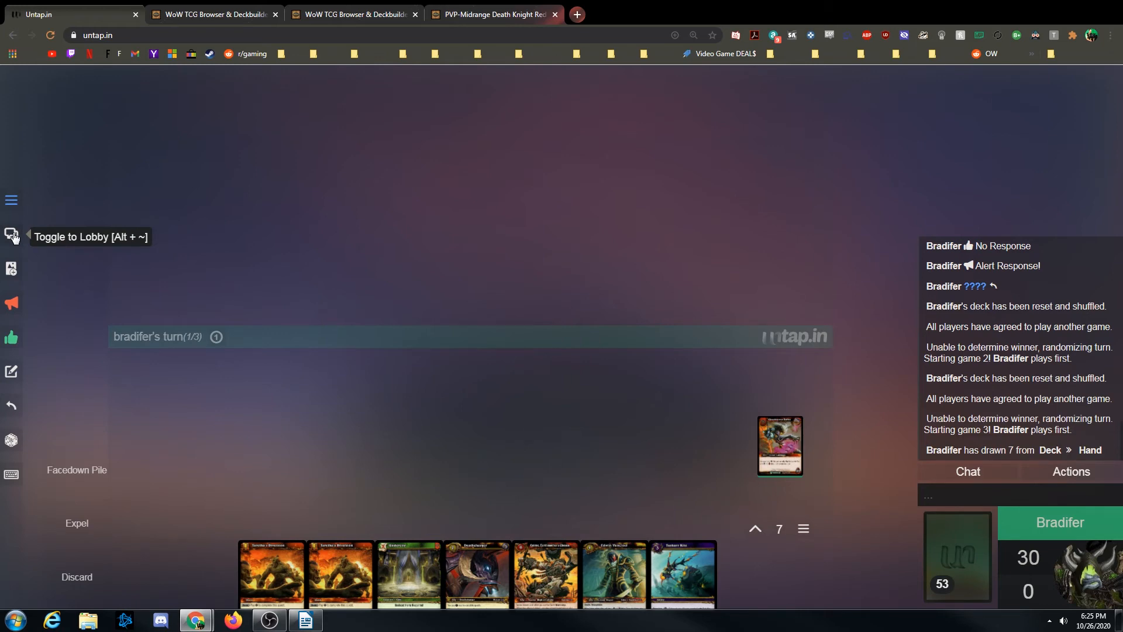
- Switch to the lobby, view the saved decks, then the WoW TCG open games list
{"action": "left_click", "coordinate": [12, 237]}
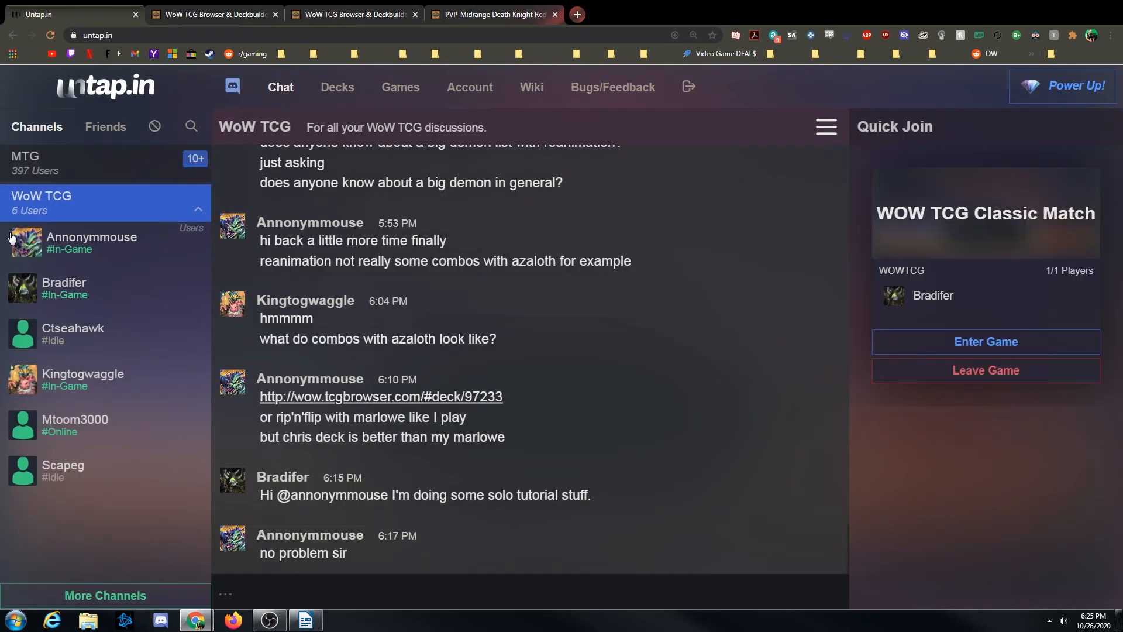
{"action": "mouse_move", "coordinate": [449, 293]}
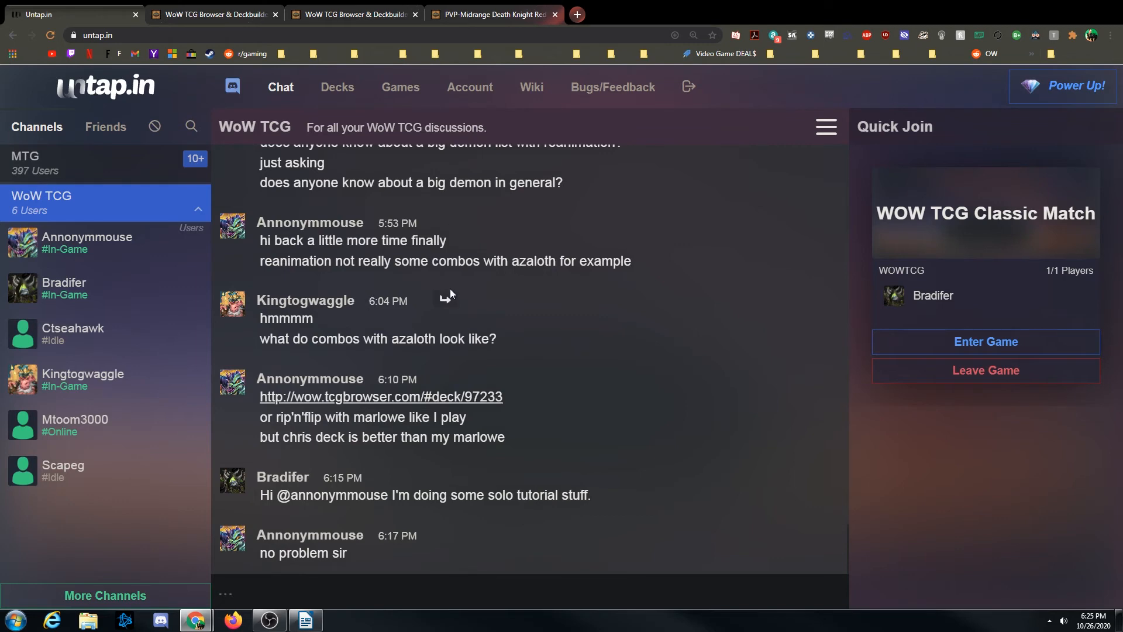
{"action": "scroll", "scroll_direction": "up", "scroll_amount": 3}
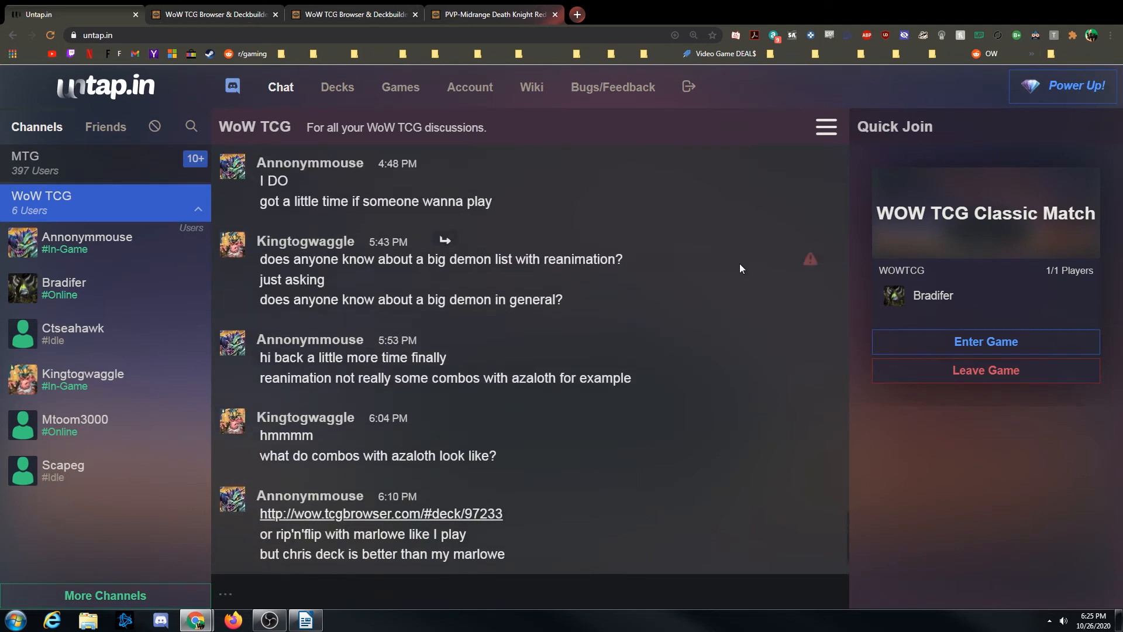
{"action": "left_click", "coordinate": [337, 87]}
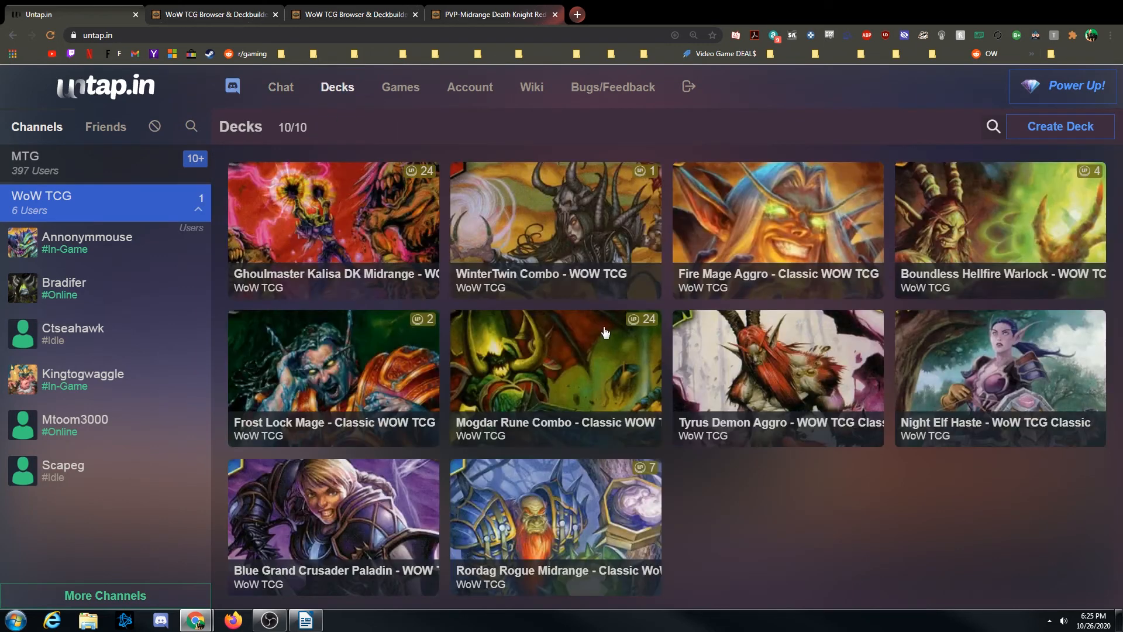
{"action": "mouse_move", "coordinate": [590, 406]}
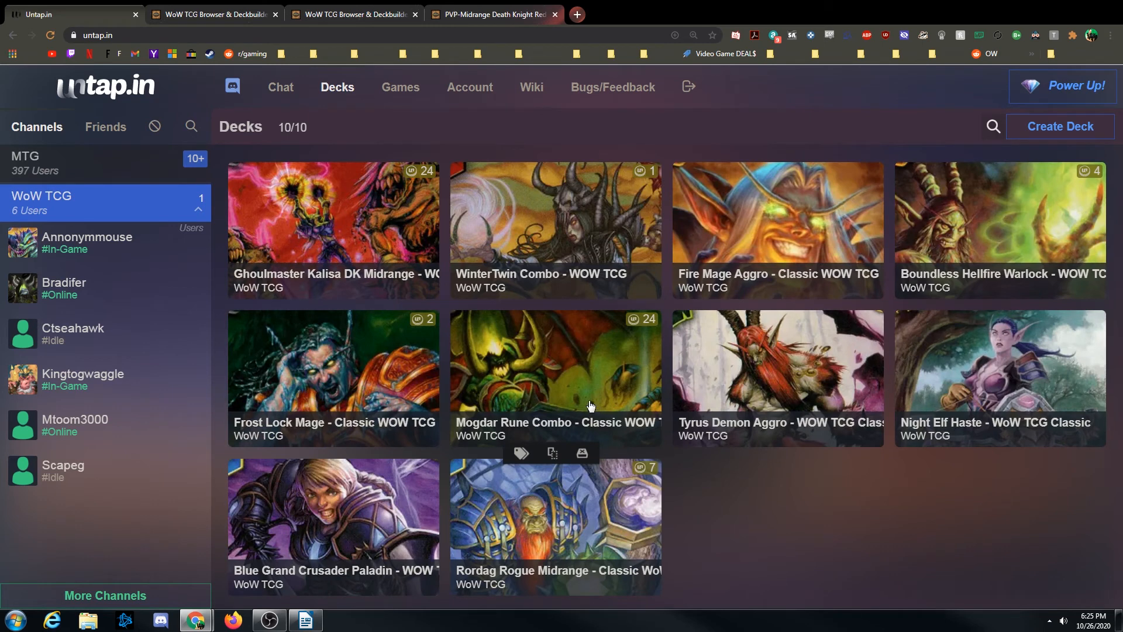
{"action": "mouse_move", "coordinate": [603, 385]}
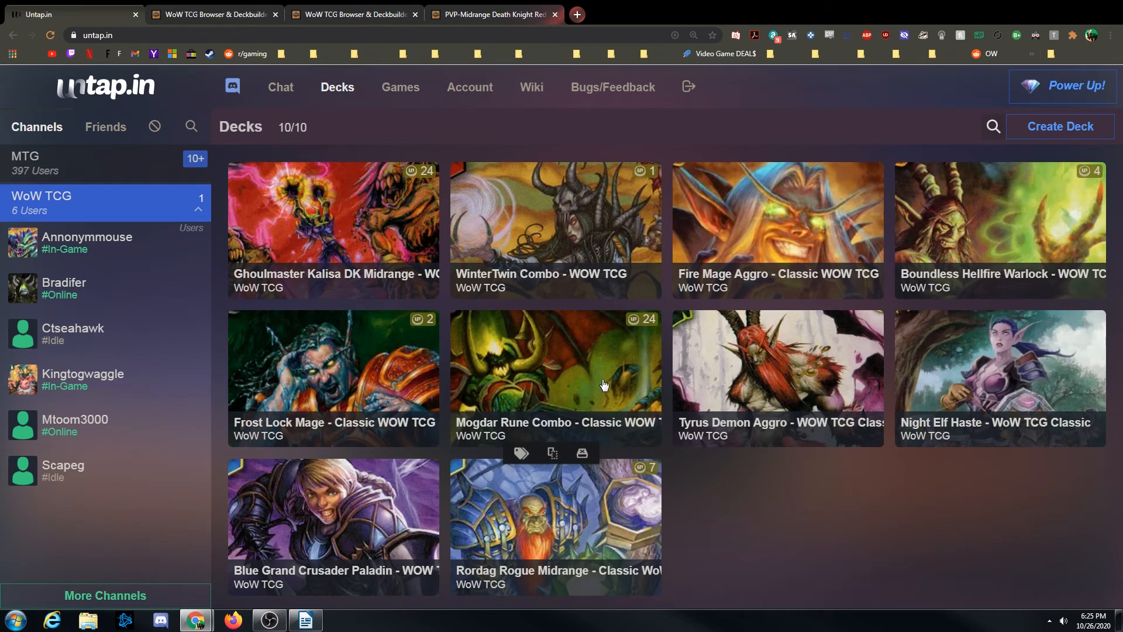
{"action": "mouse_move", "coordinate": [398, 124]}
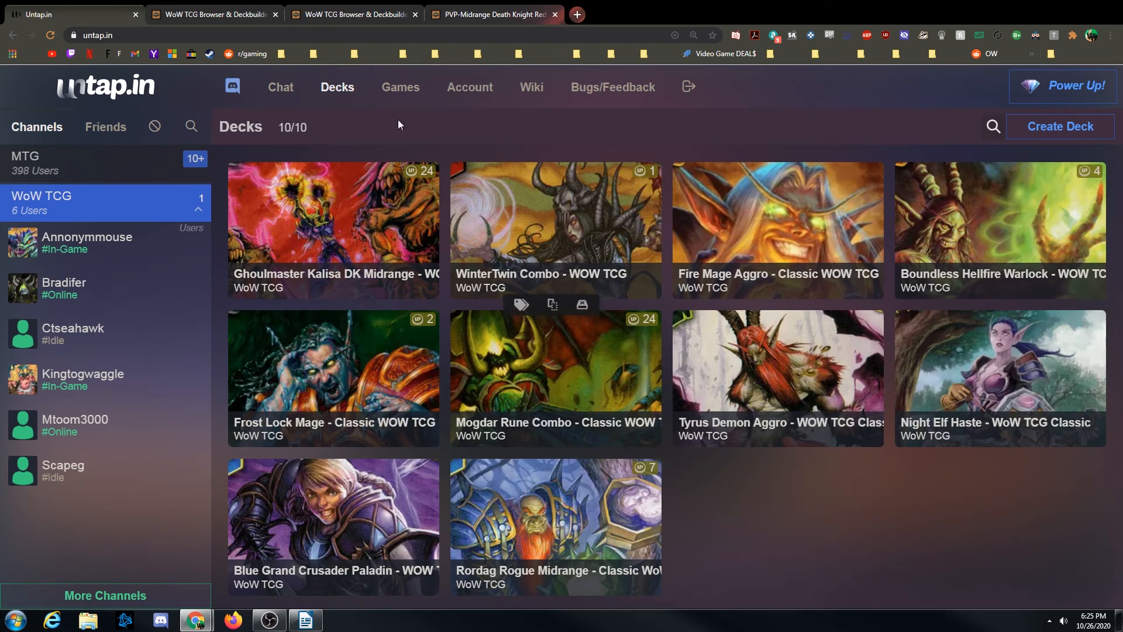
{"action": "left_click", "coordinate": [399, 87]}
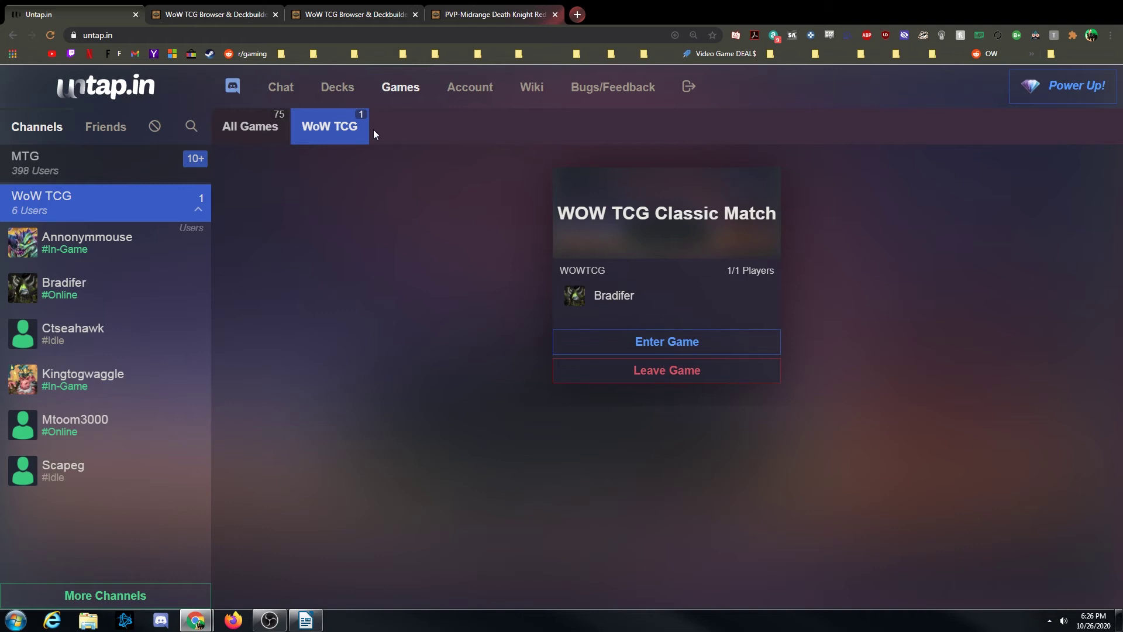
{"action": "mouse_move", "coordinate": [435, 249]}
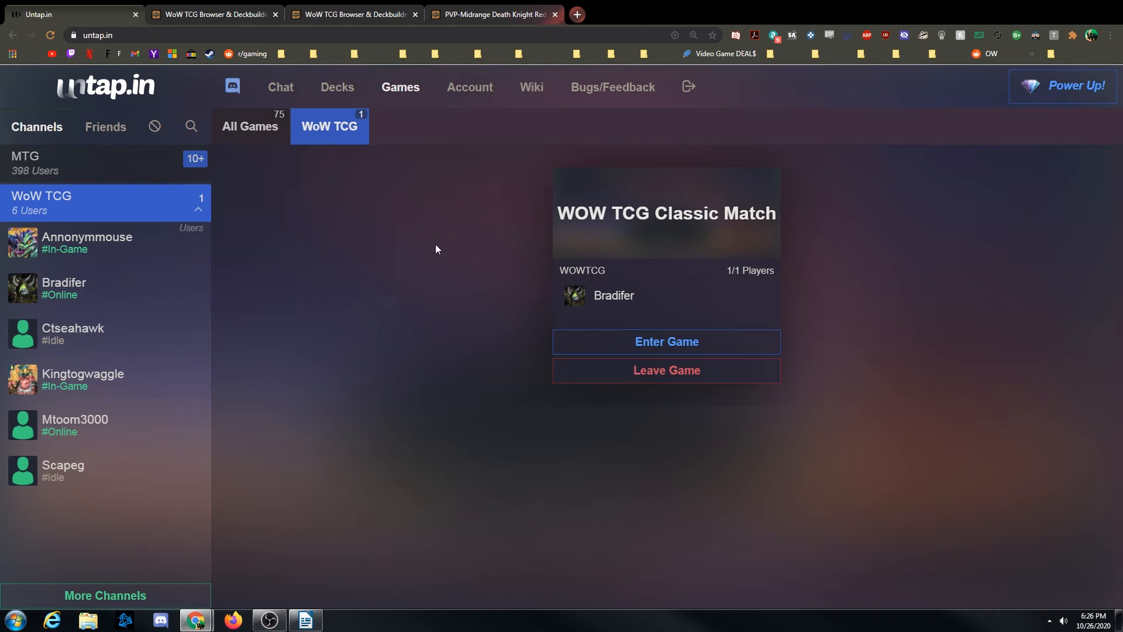
- Enter the WOW TCG Classic Match to rejoin game 3 at the table
{"action": "left_click", "coordinate": [666, 342]}
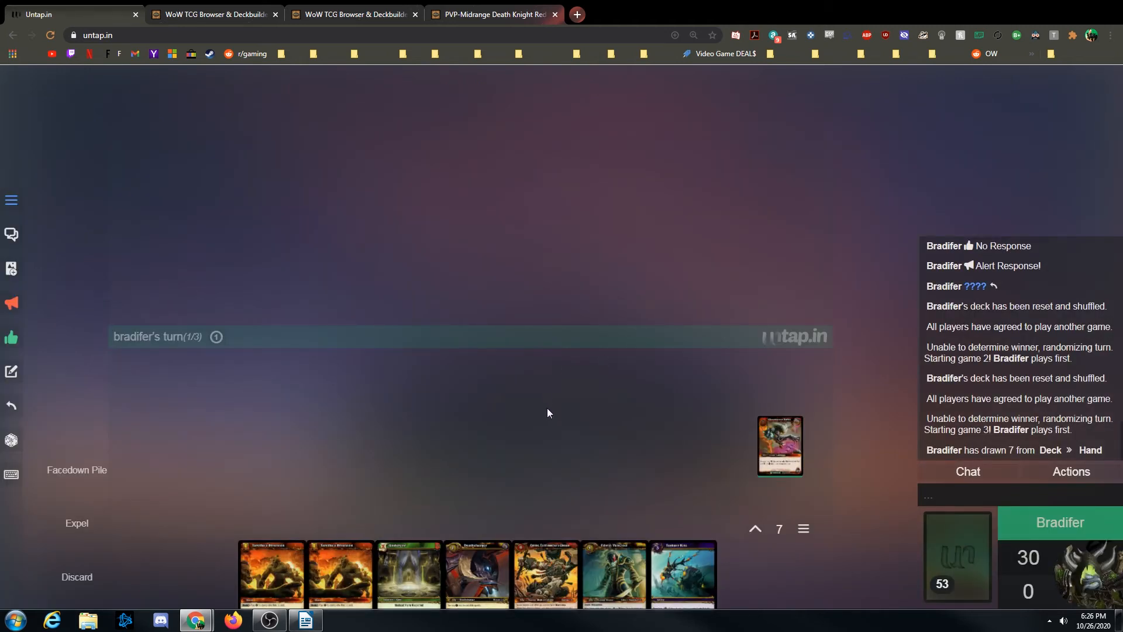
{"action": "mouse_move", "coordinate": [11, 475]}
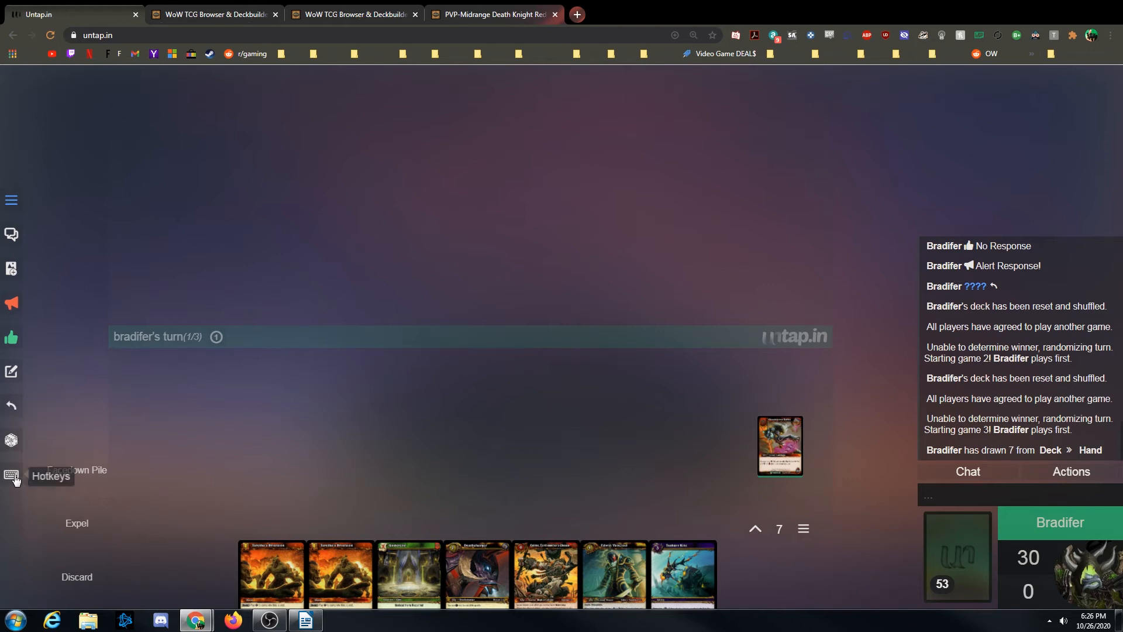
{"action": "mouse_move", "coordinate": [373, 425]}
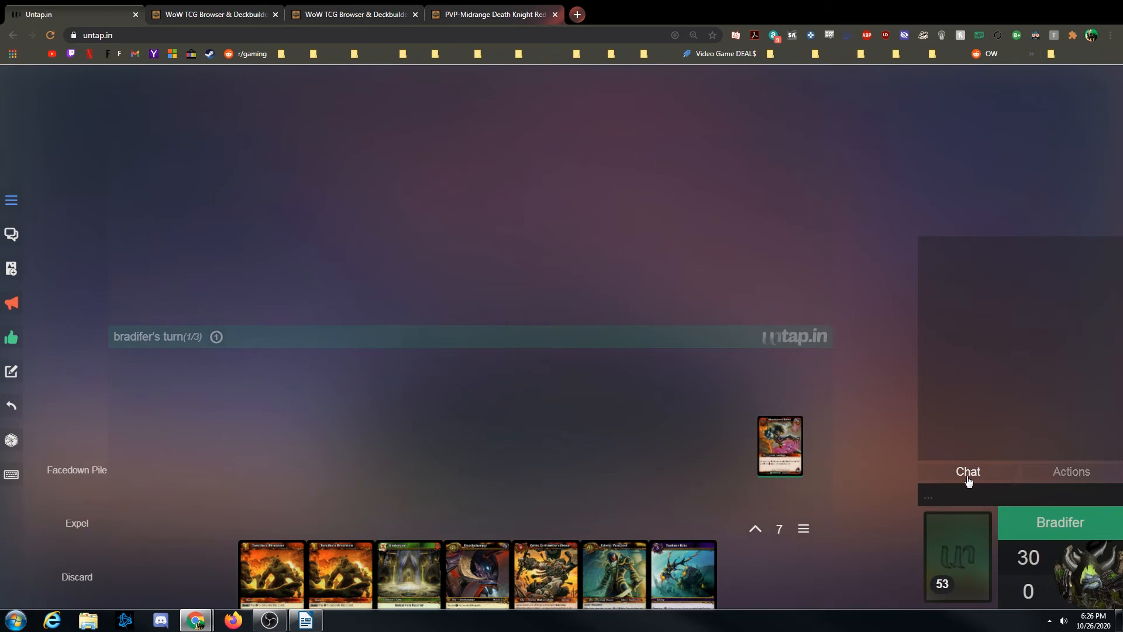
{"action": "mouse_move", "coordinate": [779, 444]}
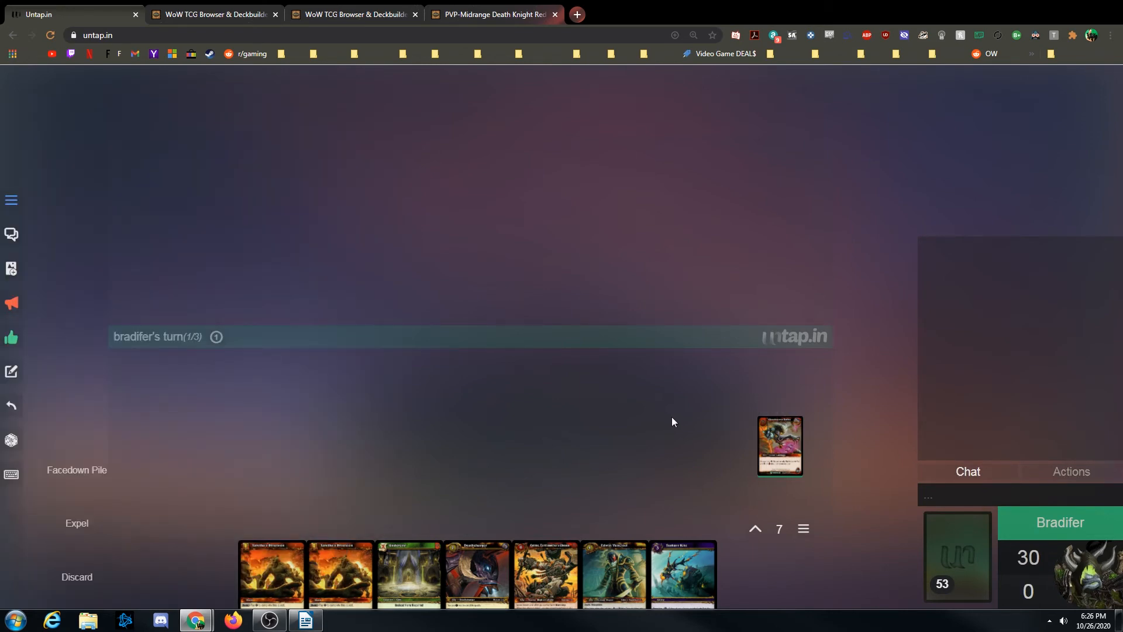
{"action": "mouse_move", "coordinate": [779, 445]}
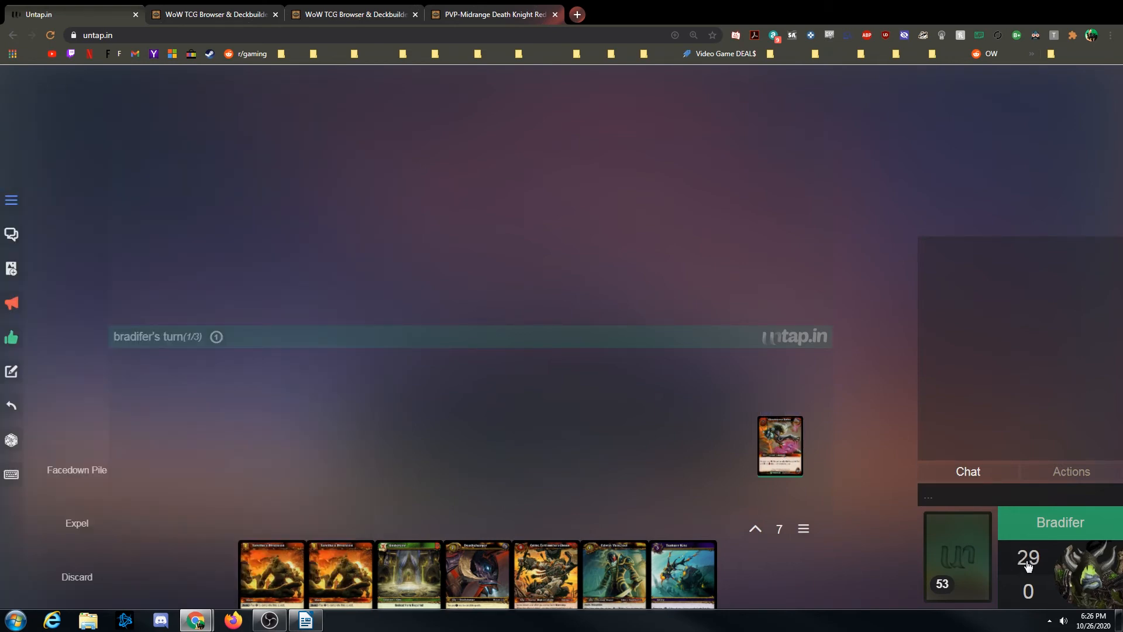
{"action": "mouse_move", "coordinate": [1037, 575]}
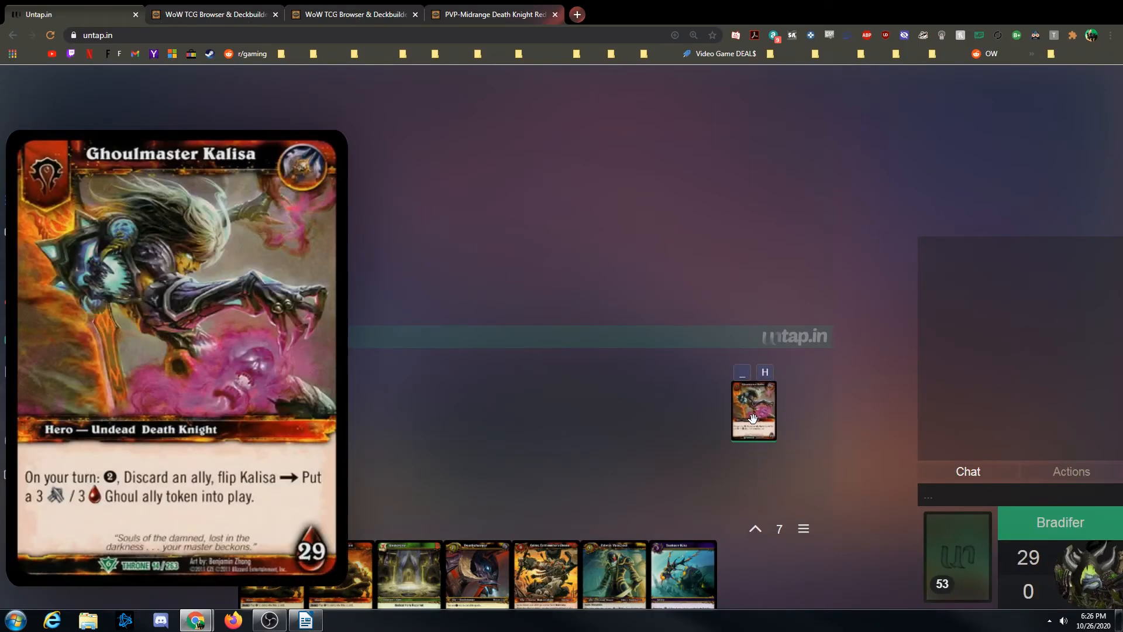
- Put a counter of 3 on the Ghoulmaster Kalisa hero card
{"action": "right_click", "coordinate": [752, 410]}
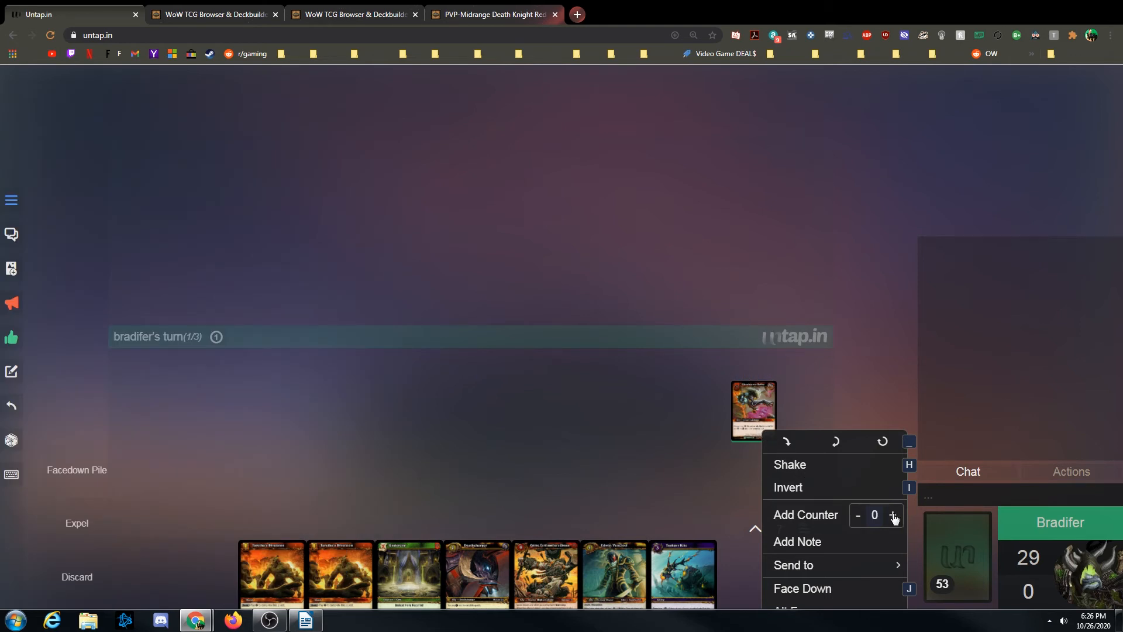
{"action": "mouse_move", "coordinate": [800, 522]}
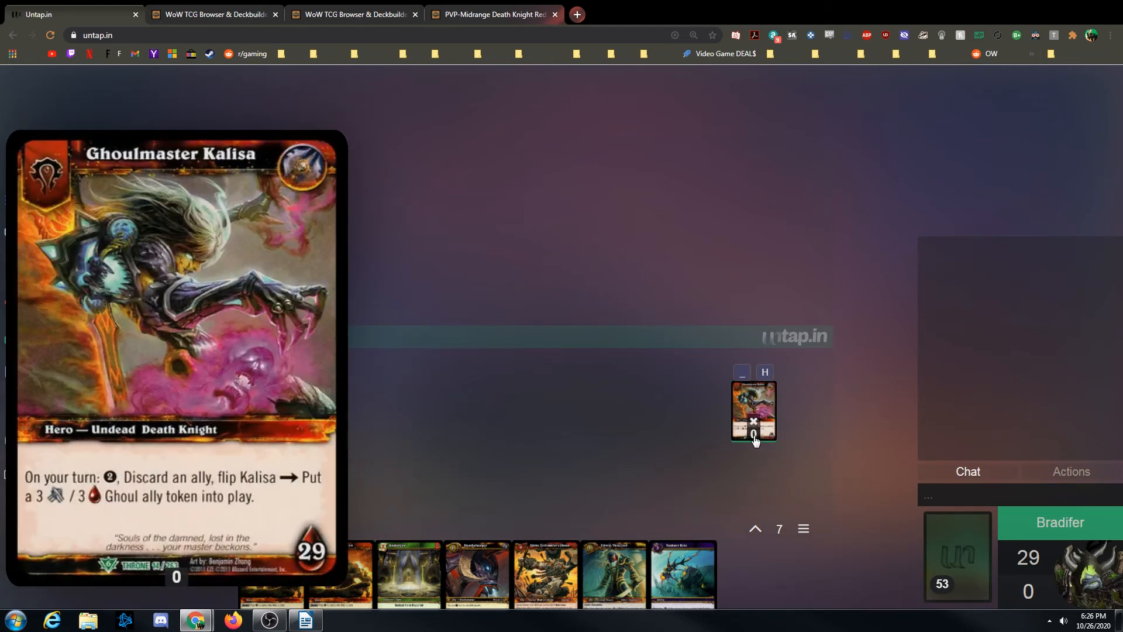
{"action": "left_click", "coordinate": [753, 435]}
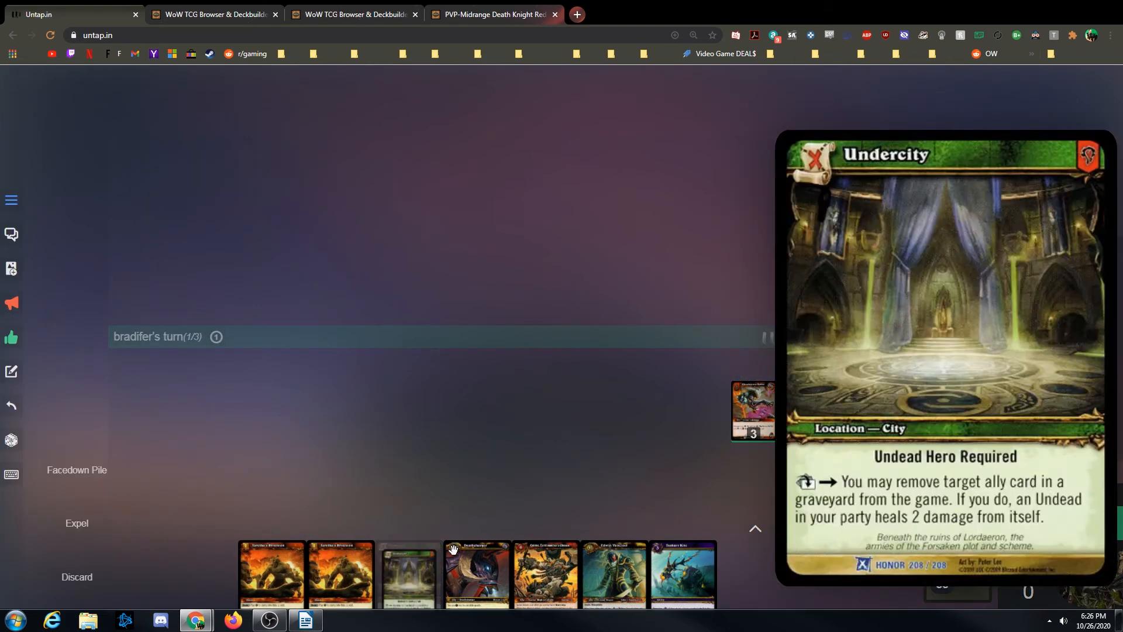
- Give the Undercity card in play a counter of 2
{"action": "right_click", "coordinate": [682, 482]}
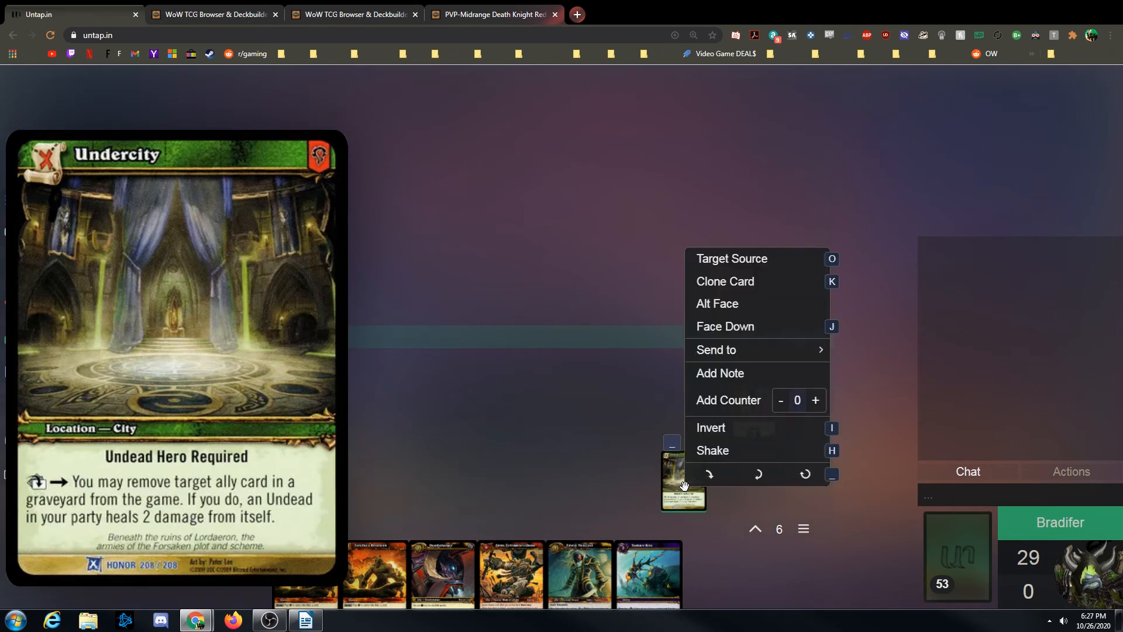
{"action": "left_click", "coordinate": [725, 281]}
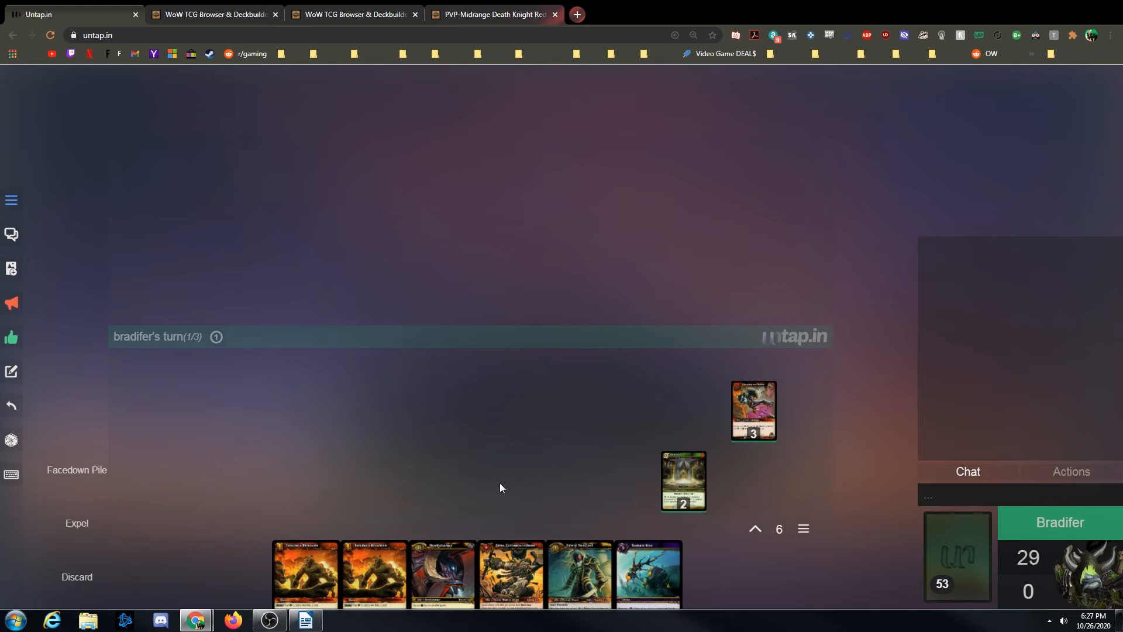
{"action": "mouse_move", "coordinate": [539, 417]}
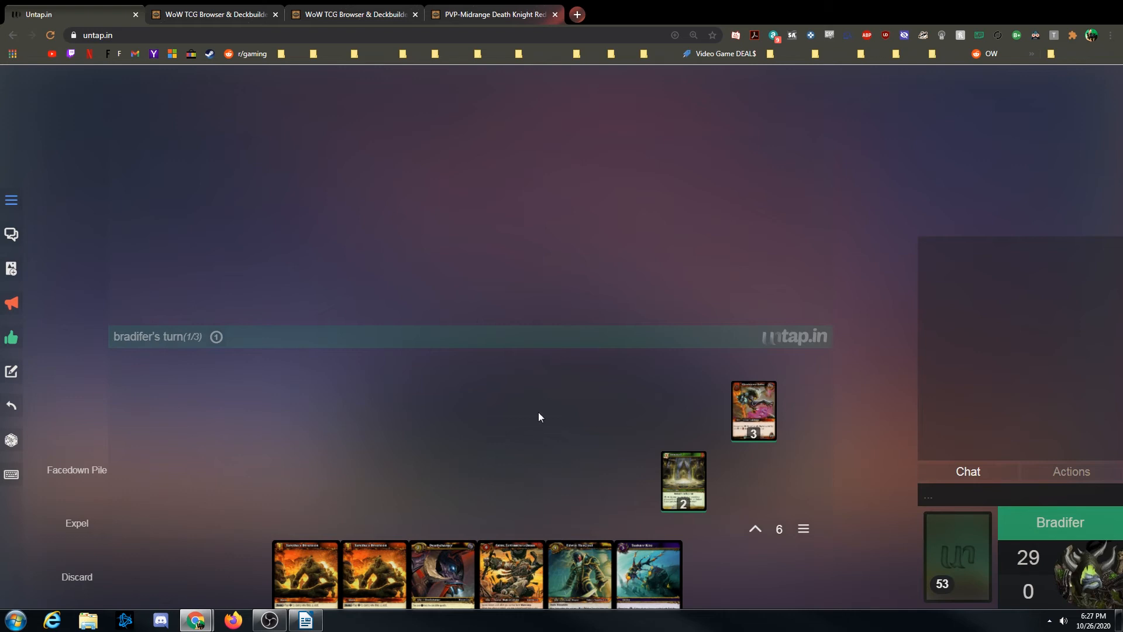
{"action": "mouse_move", "coordinate": [589, 355]}
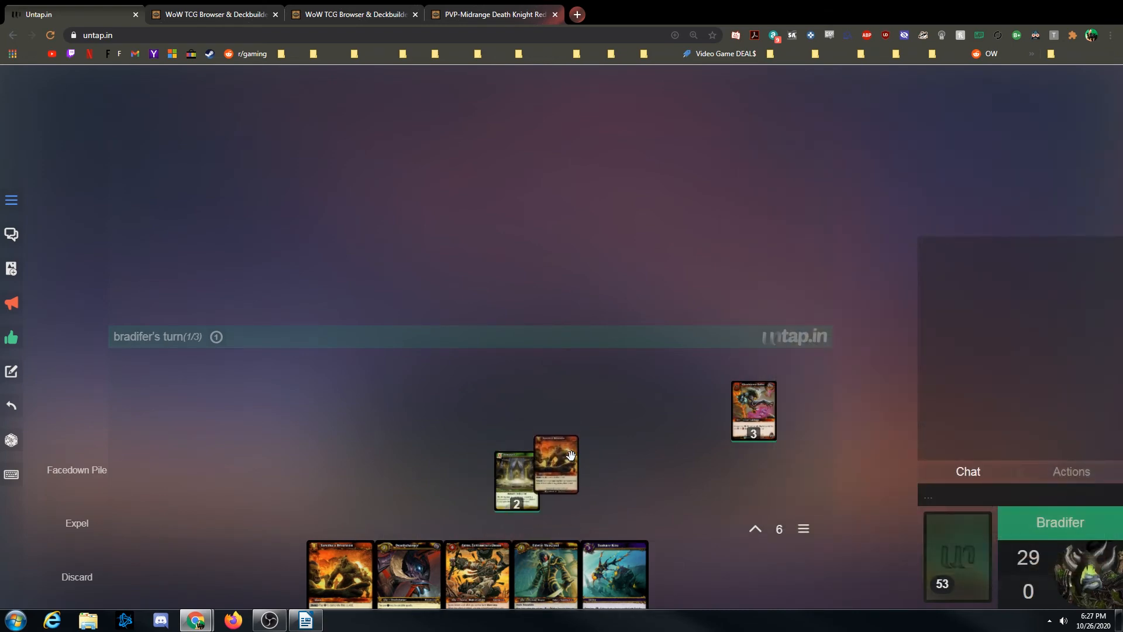
{"action": "mouse_move", "coordinate": [340, 573]}
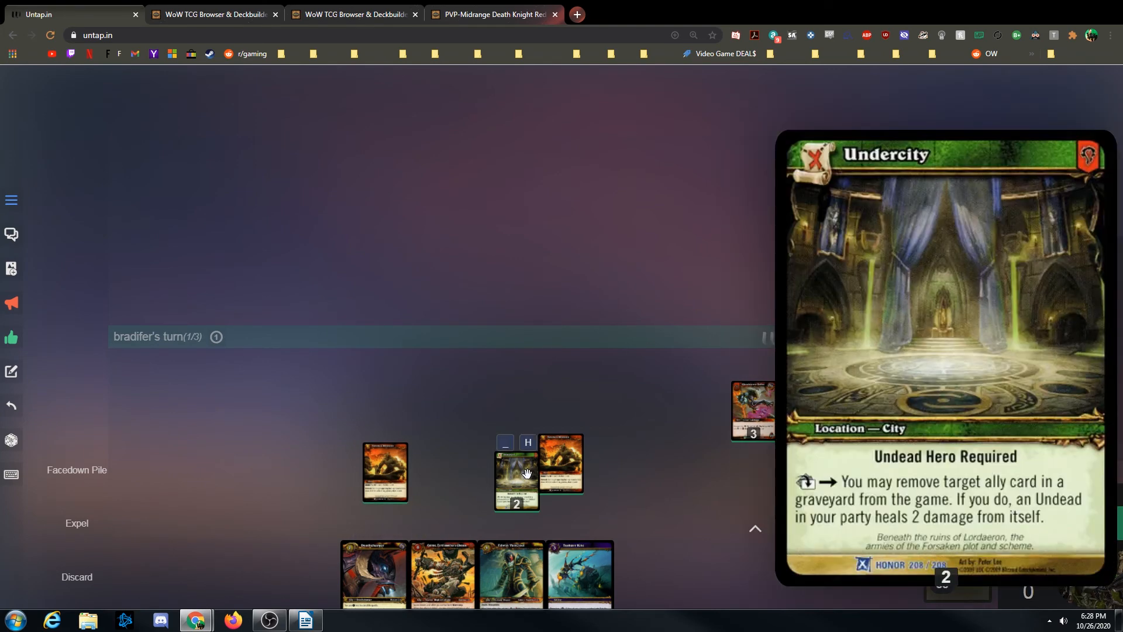
{"action": "mouse_move", "coordinate": [524, 478]}
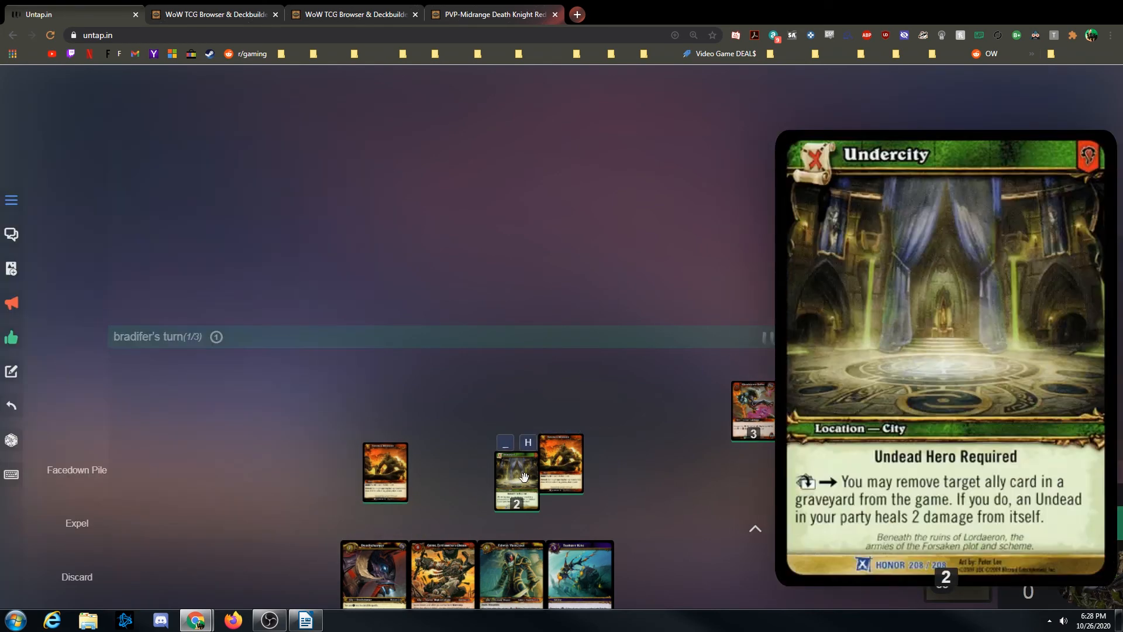
{"action": "mouse_move", "coordinate": [514, 476]}
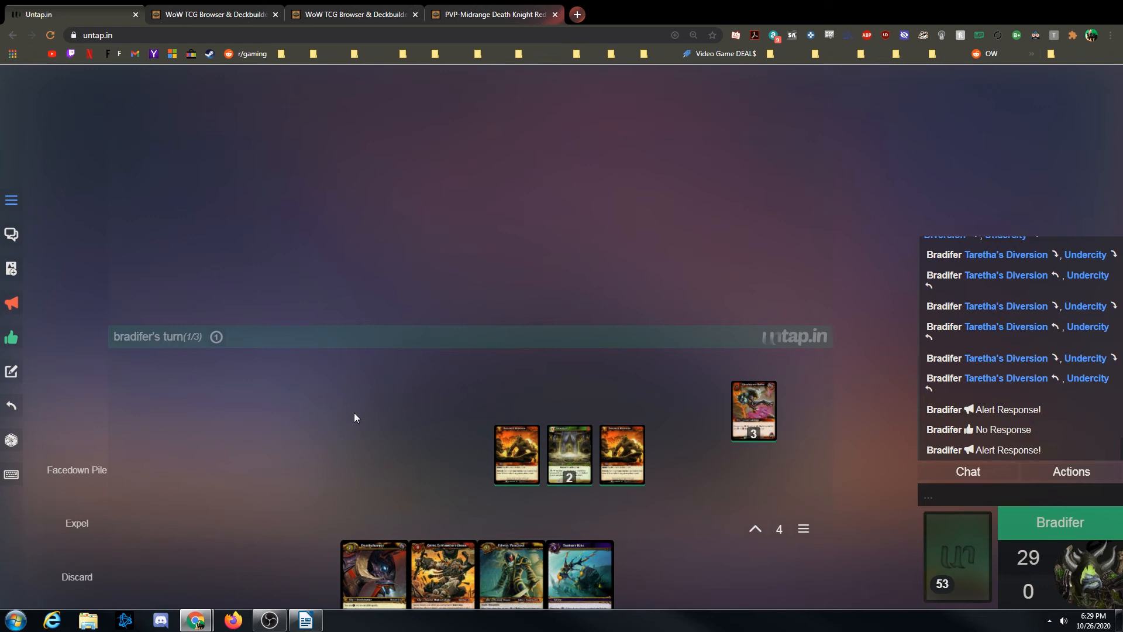
{"action": "mouse_move", "coordinate": [305, 412]}
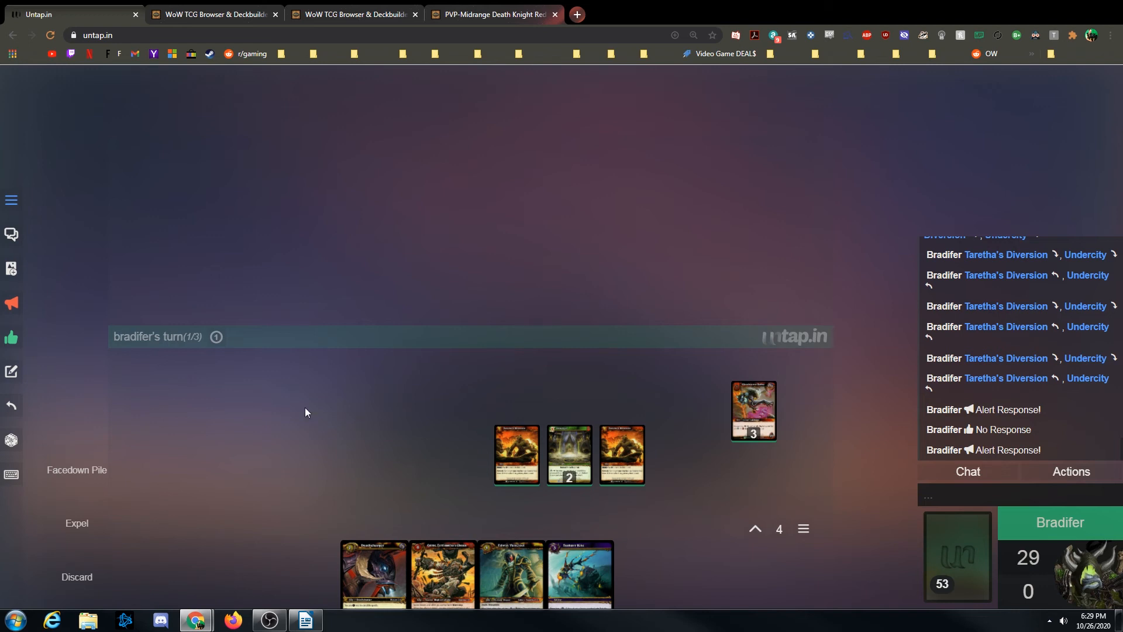
{"action": "mouse_move", "coordinate": [61, 350]}
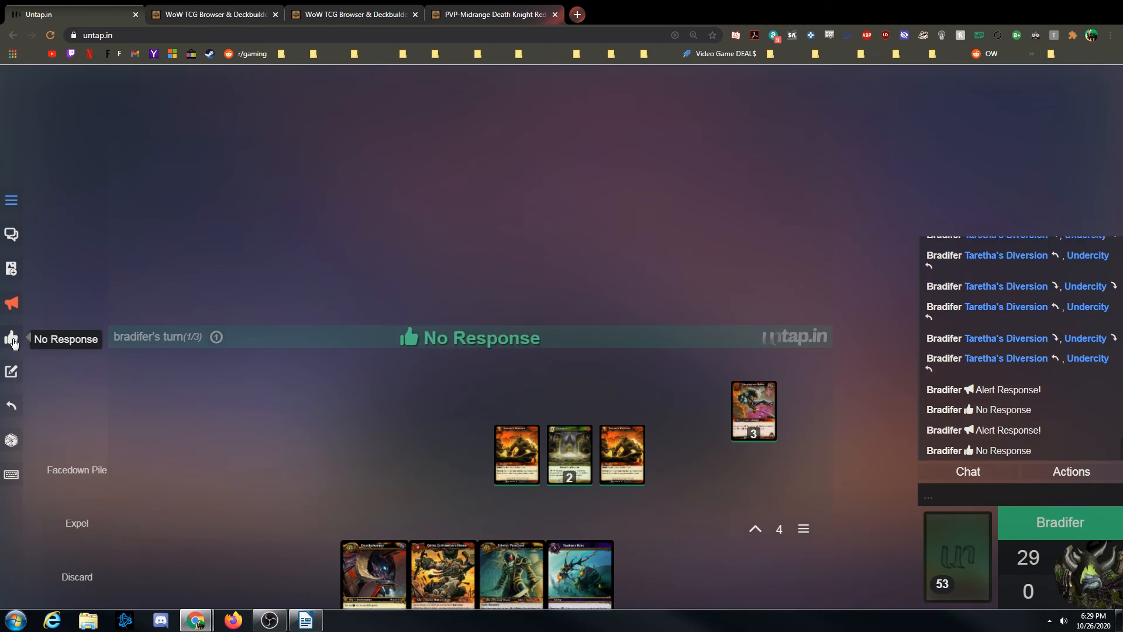
- Signal Alert Response, then No Response, to the opponent
{"action": "left_click", "coordinate": [12, 303]}
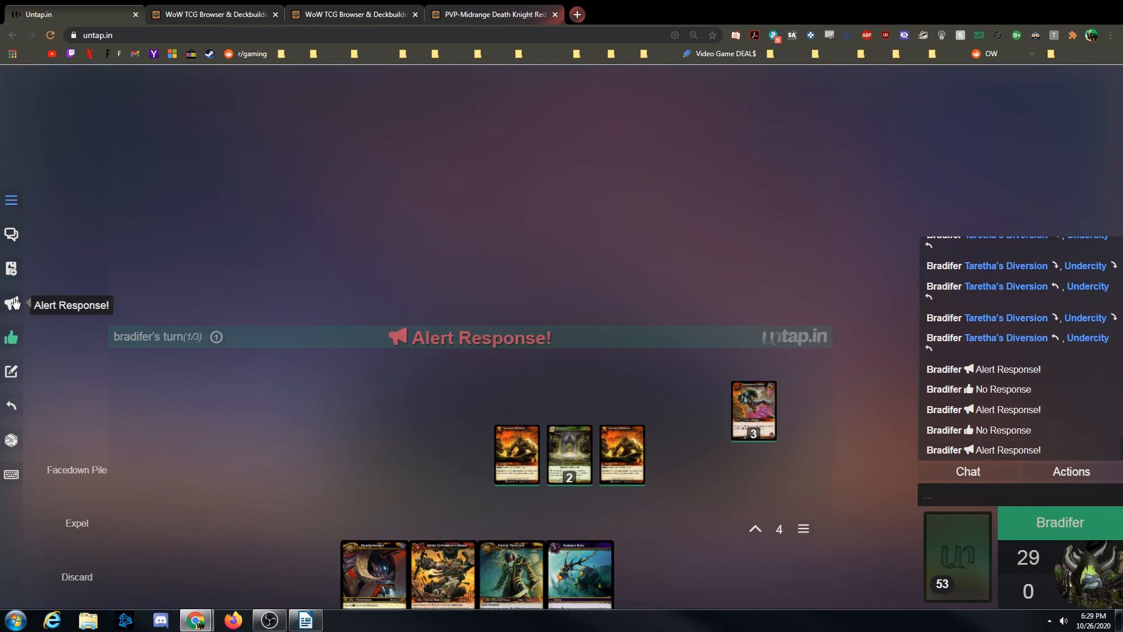
{"action": "mouse_move", "coordinate": [15, 308]}
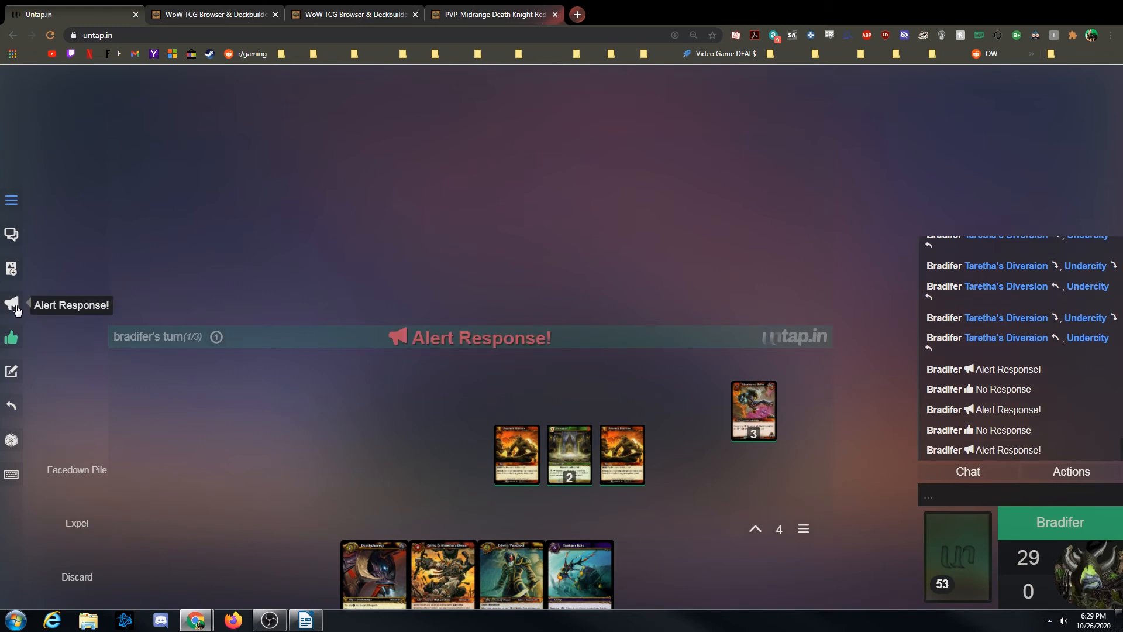
{"action": "mouse_move", "coordinate": [12, 337]}
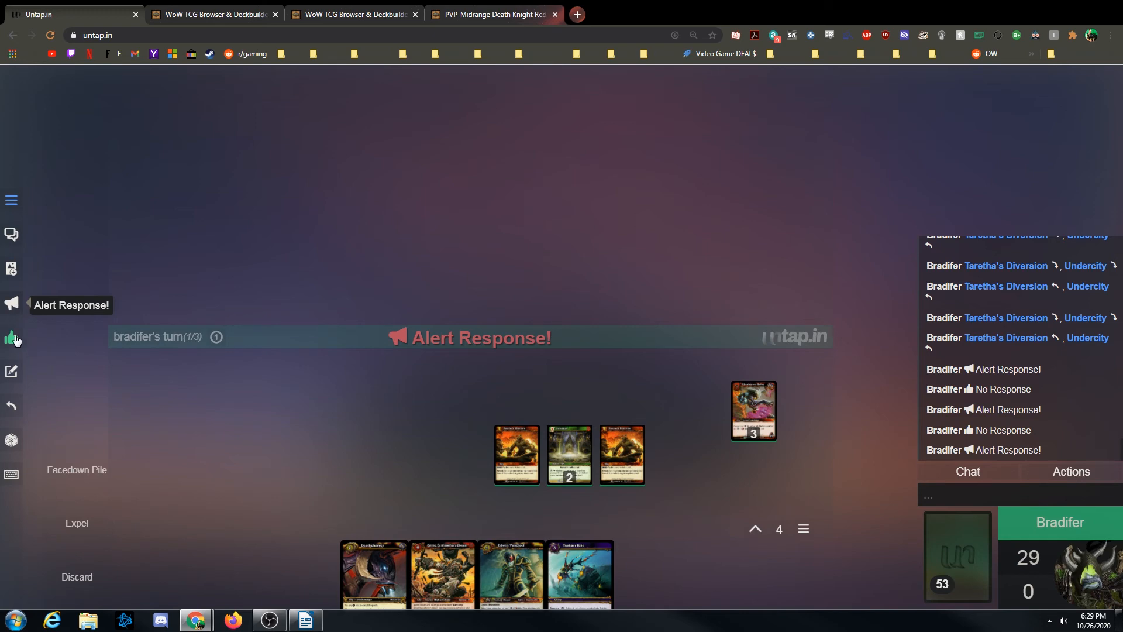
{"action": "left_click", "coordinate": [12, 337]}
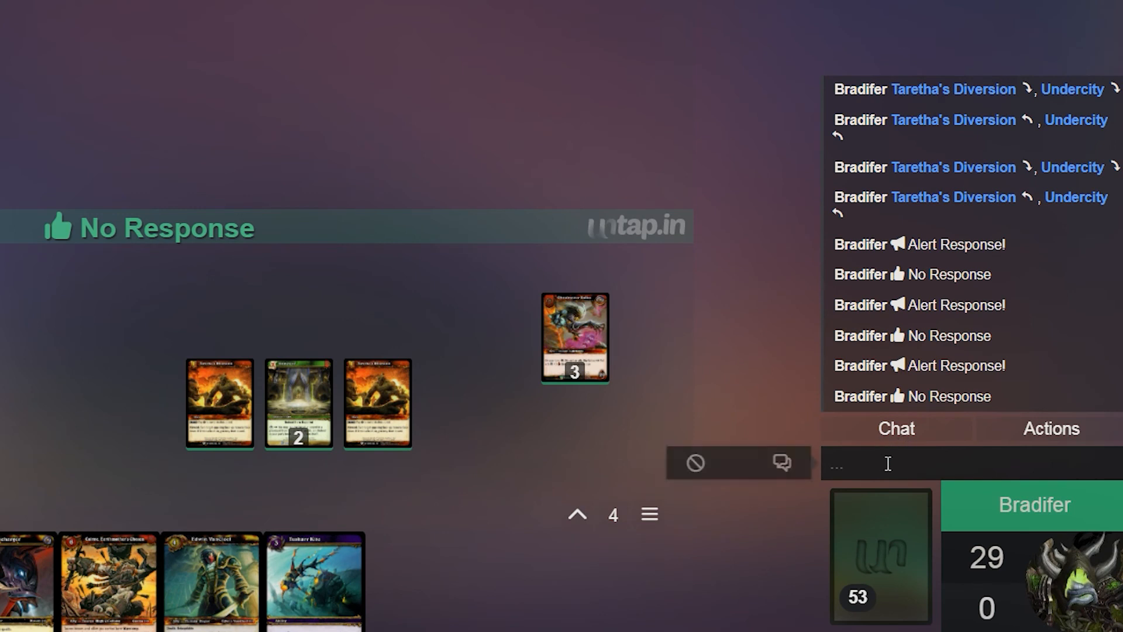
- Post the 'Thinking...' quick chat message to the game log
{"action": "left_click", "coordinate": [782, 462]}
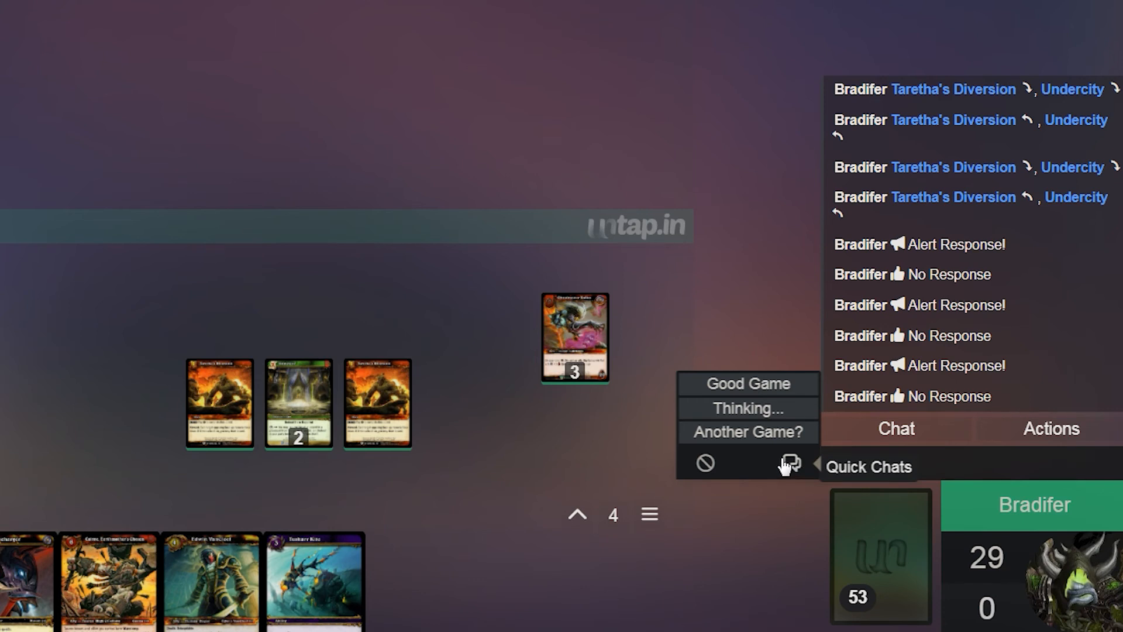
{"action": "mouse_move", "coordinate": [773, 437]}
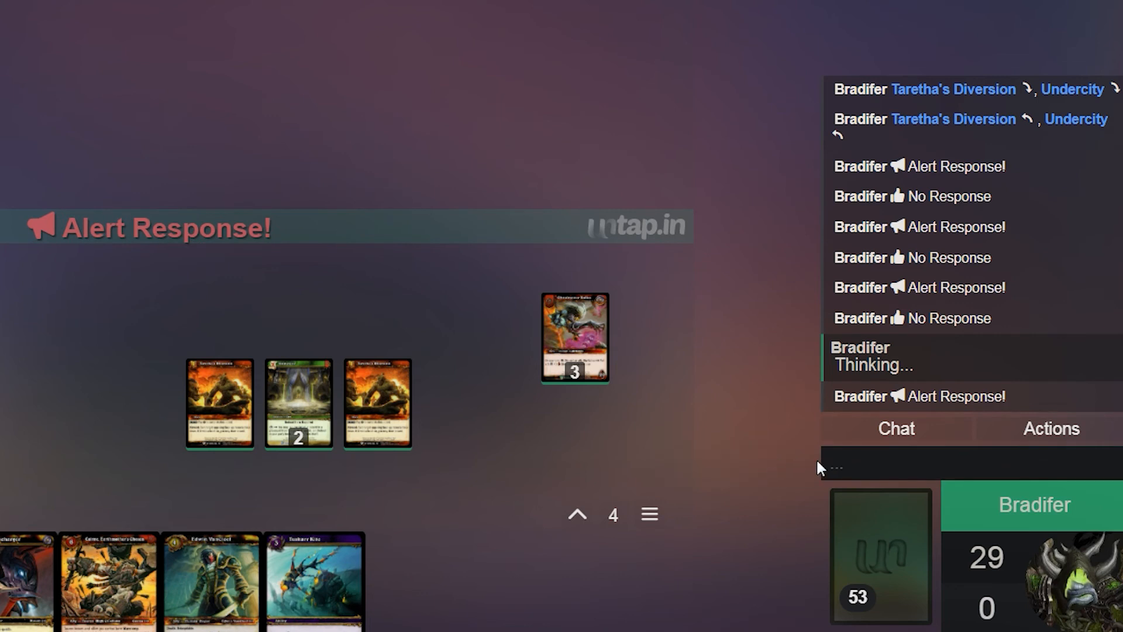
{"action": "left_click", "coordinate": [831, 462]}
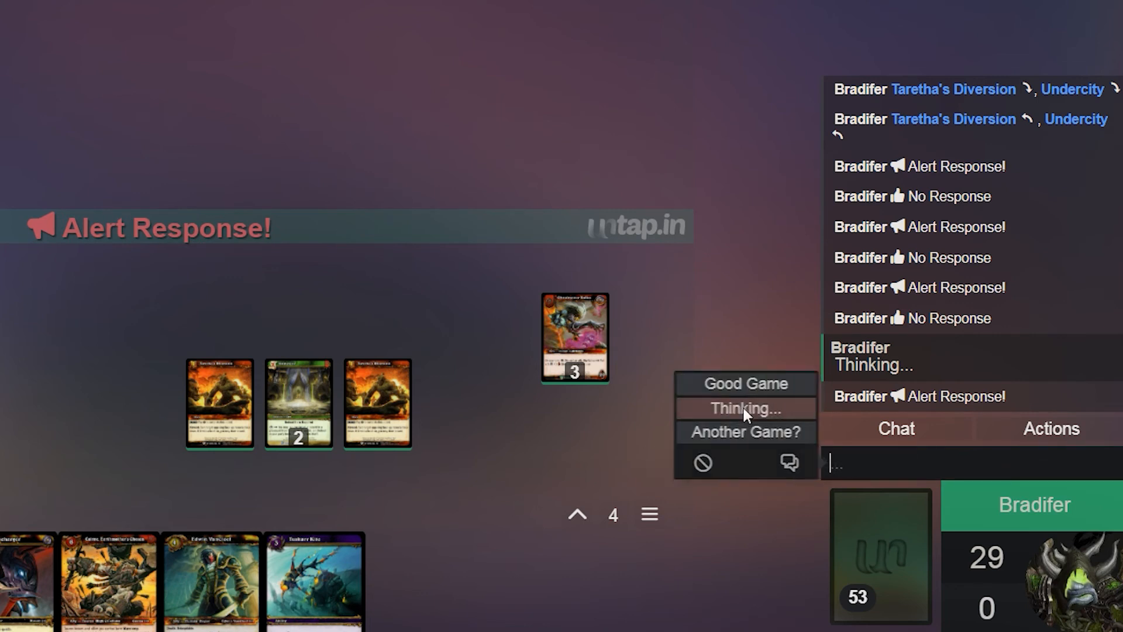
{"action": "left_click", "coordinate": [744, 408]}
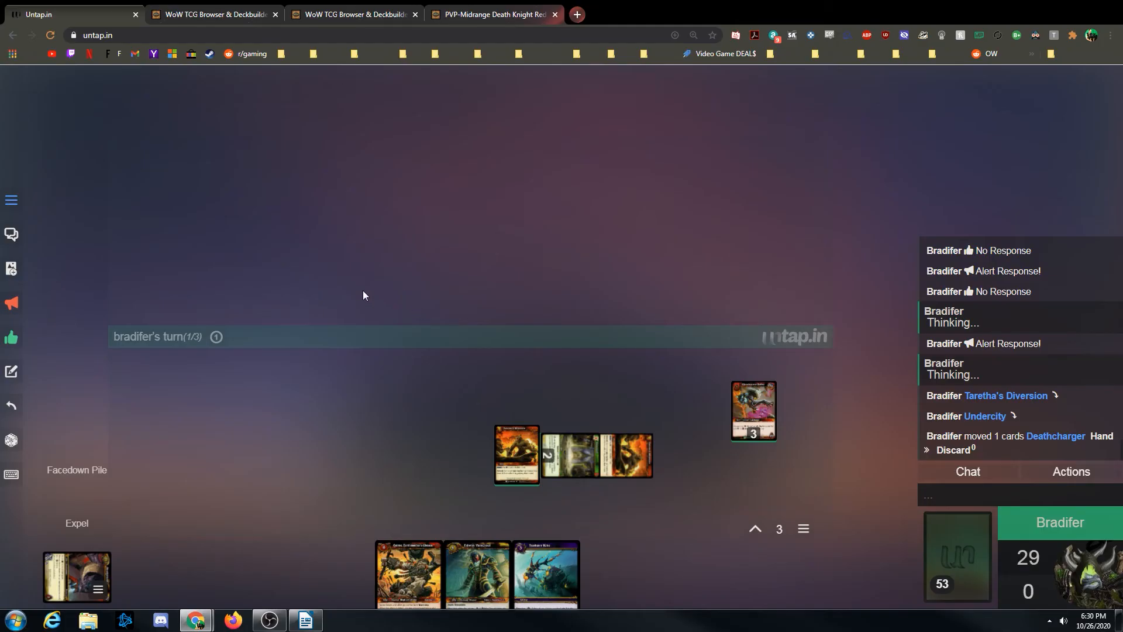
- Start game 4 with a different deck and flip its top card
{"action": "left_click", "coordinate": [11, 201]}
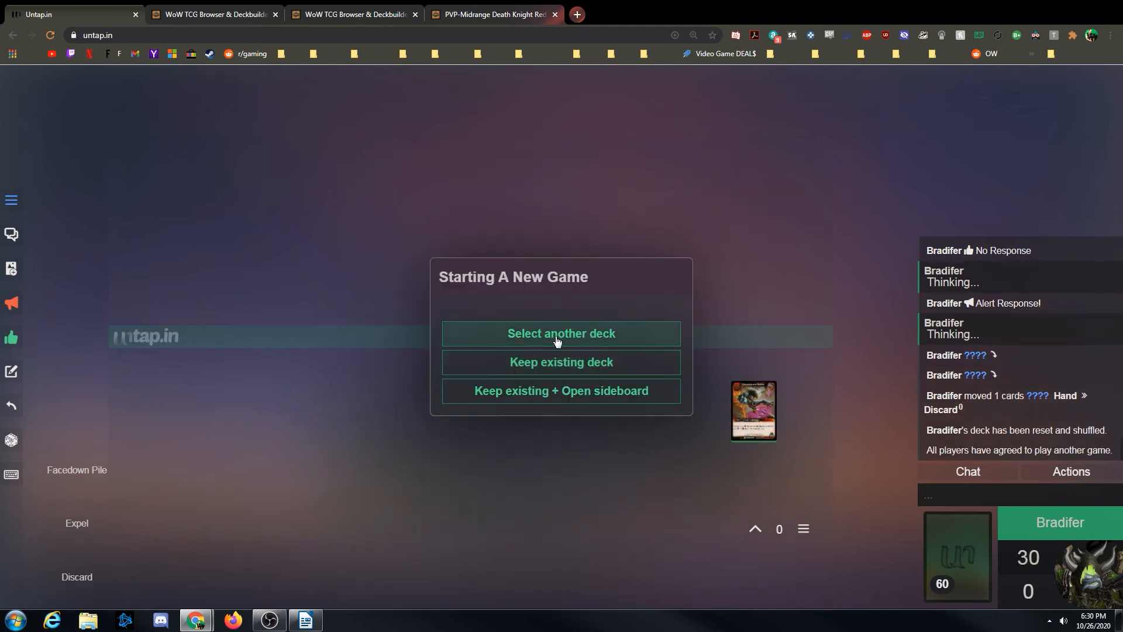
{"action": "left_click", "coordinate": [560, 333]}
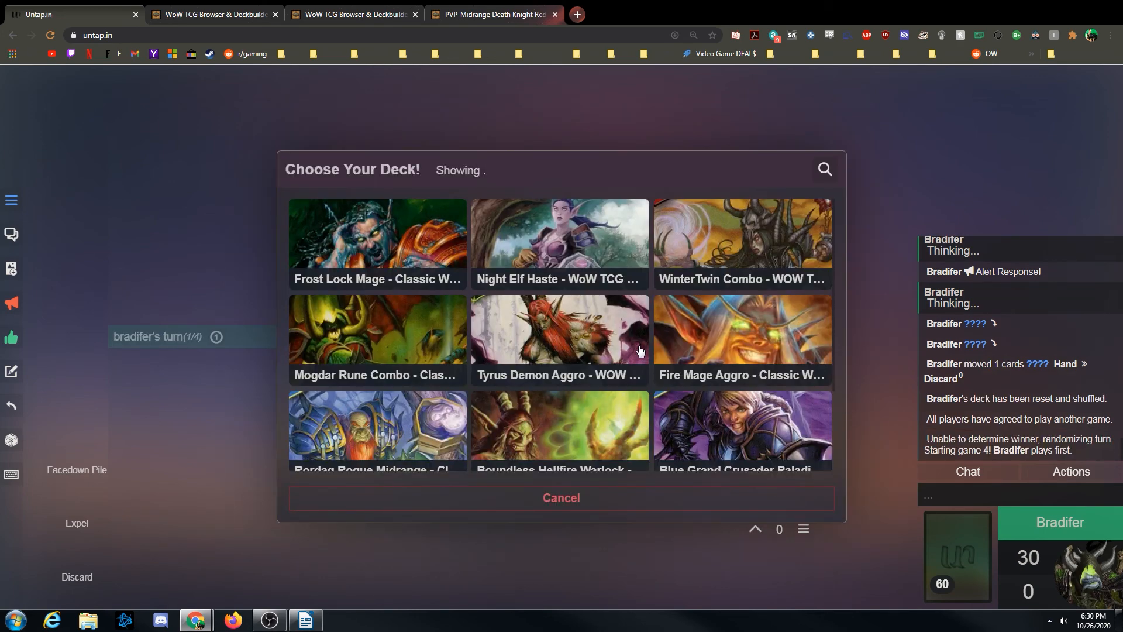
{"action": "scroll", "scroll_direction": "down", "scroll_amount": 3}
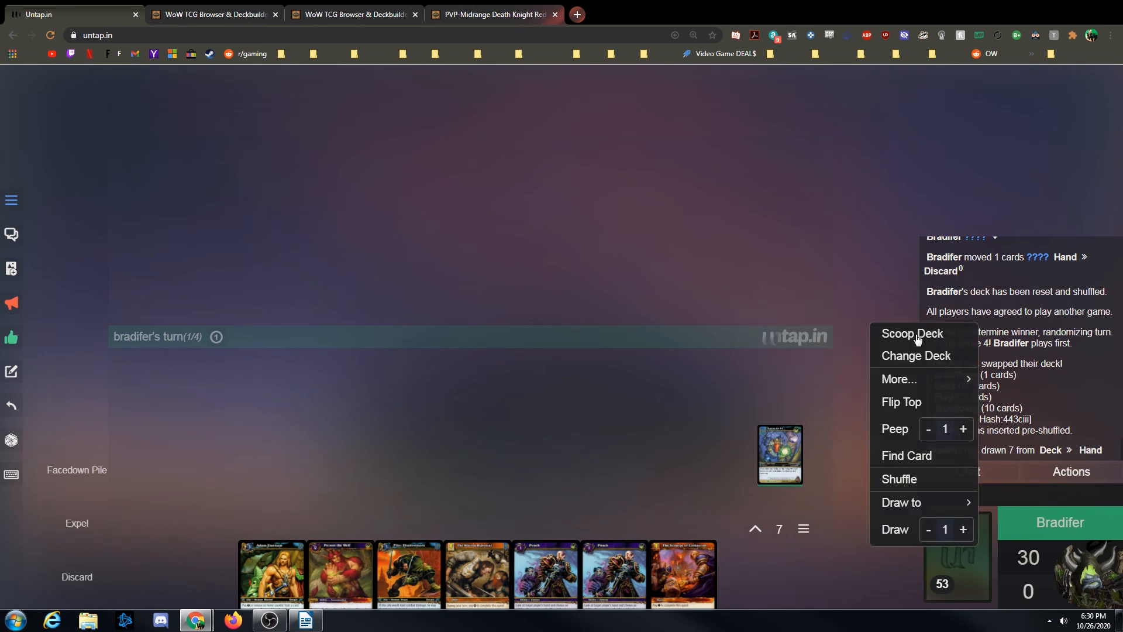
{"action": "mouse_move", "coordinate": [905, 337]}
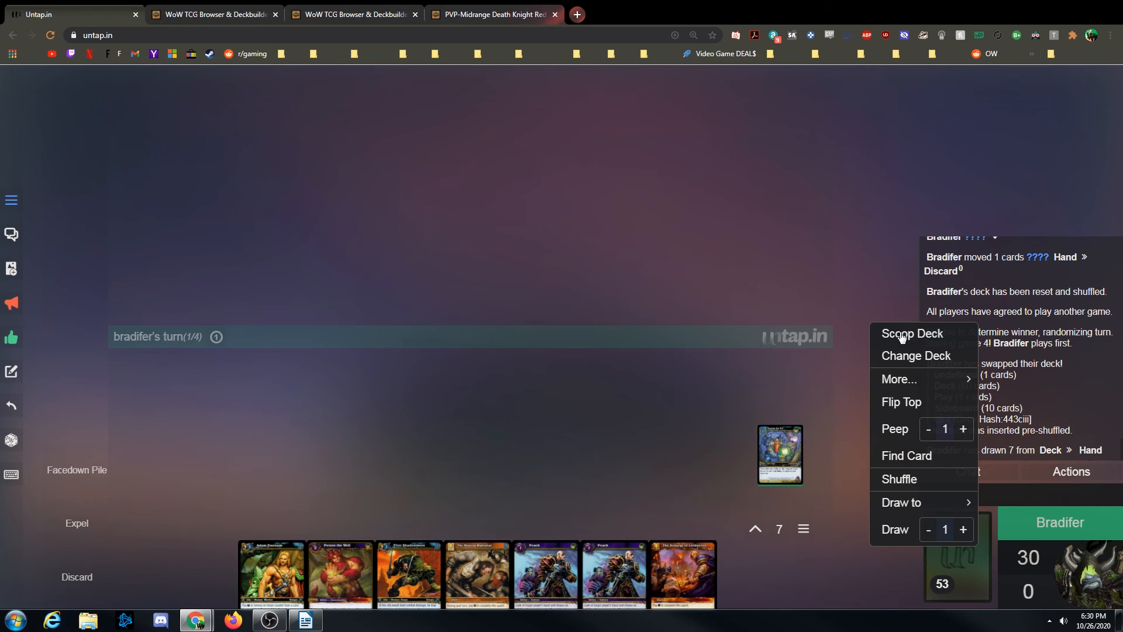
{"action": "mouse_move", "coordinate": [903, 405]}
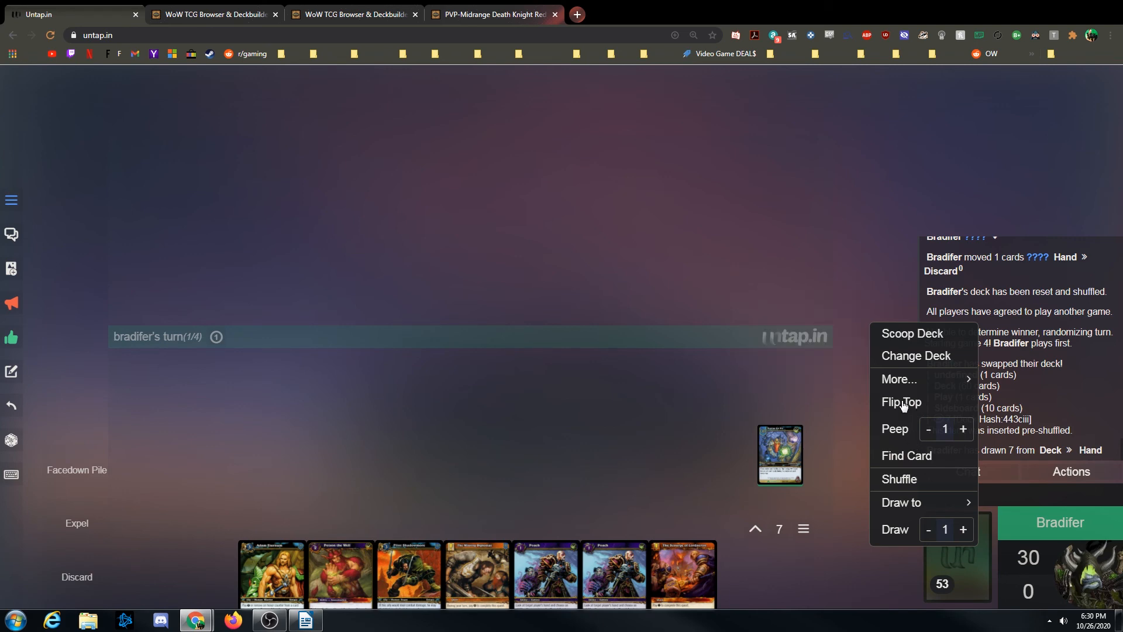
{"action": "left_click", "coordinate": [901, 402]}
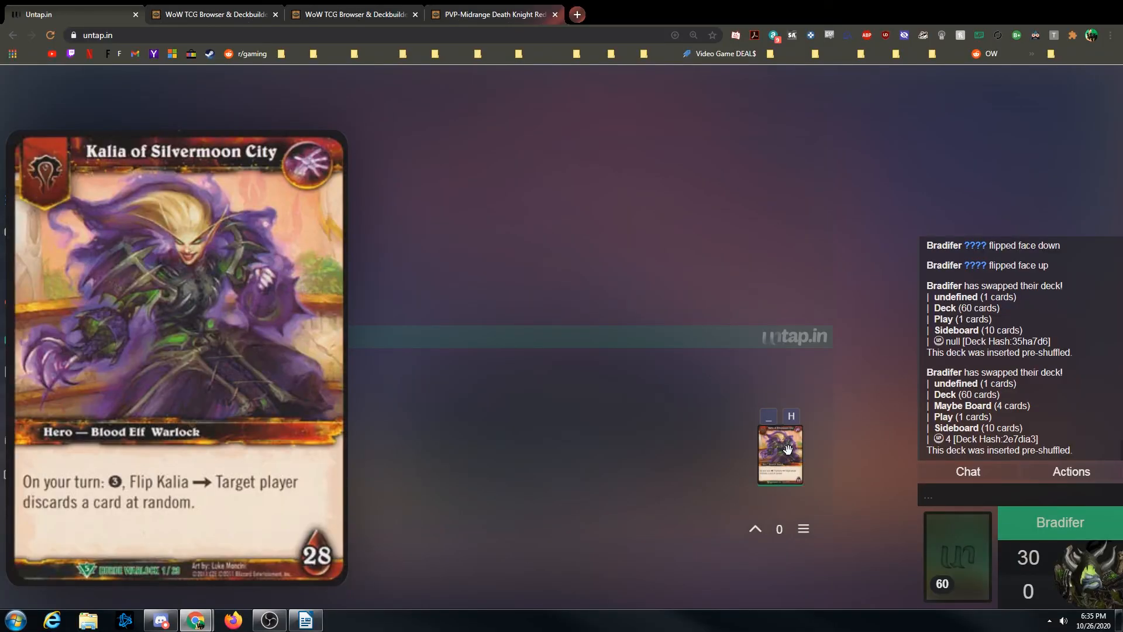
- Flip Kalia of Silvermoon City to its Alt Face and back to Default Face
{"action": "right_click", "coordinate": [779, 451]}
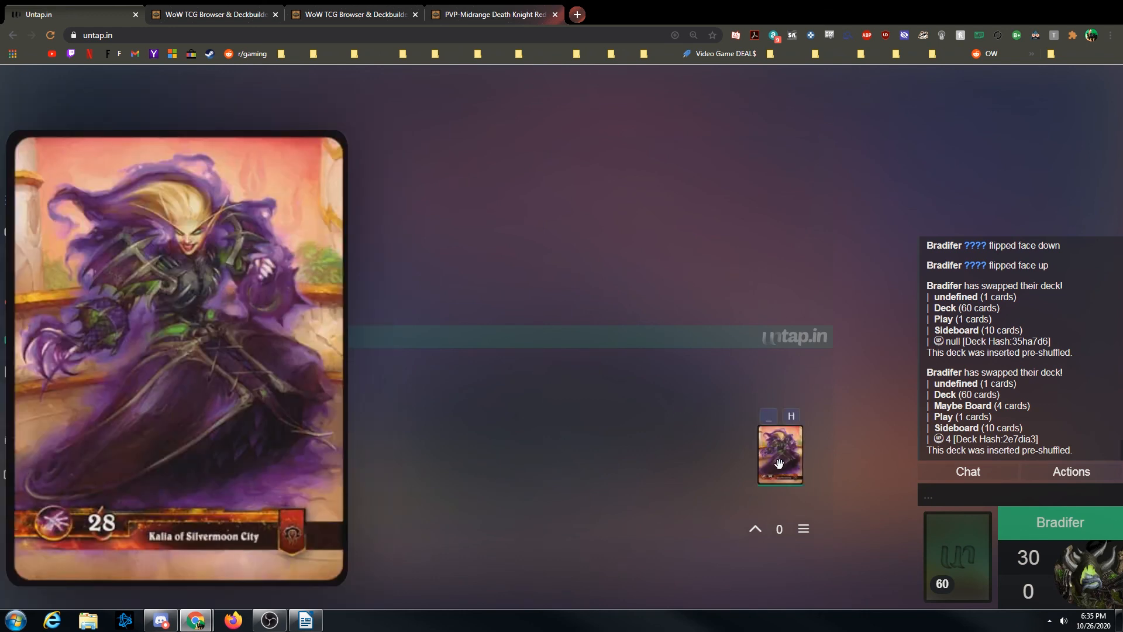
{"action": "right_click", "coordinate": [780, 453]}
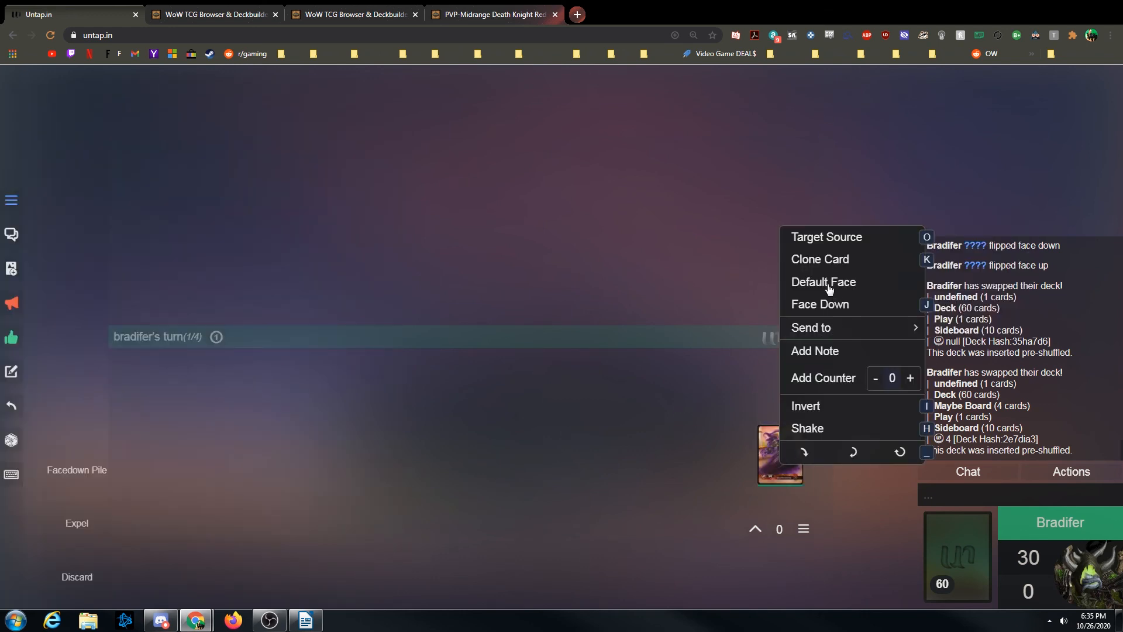
{"action": "mouse_move", "coordinate": [822, 288]}
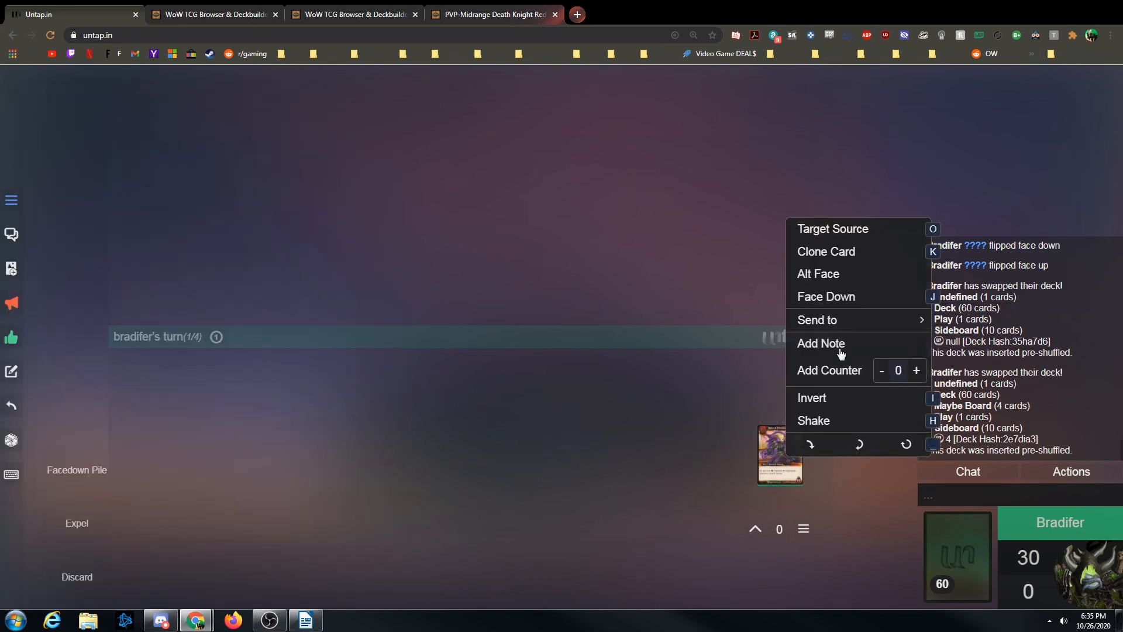
{"action": "left_click", "coordinate": [826, 296]}
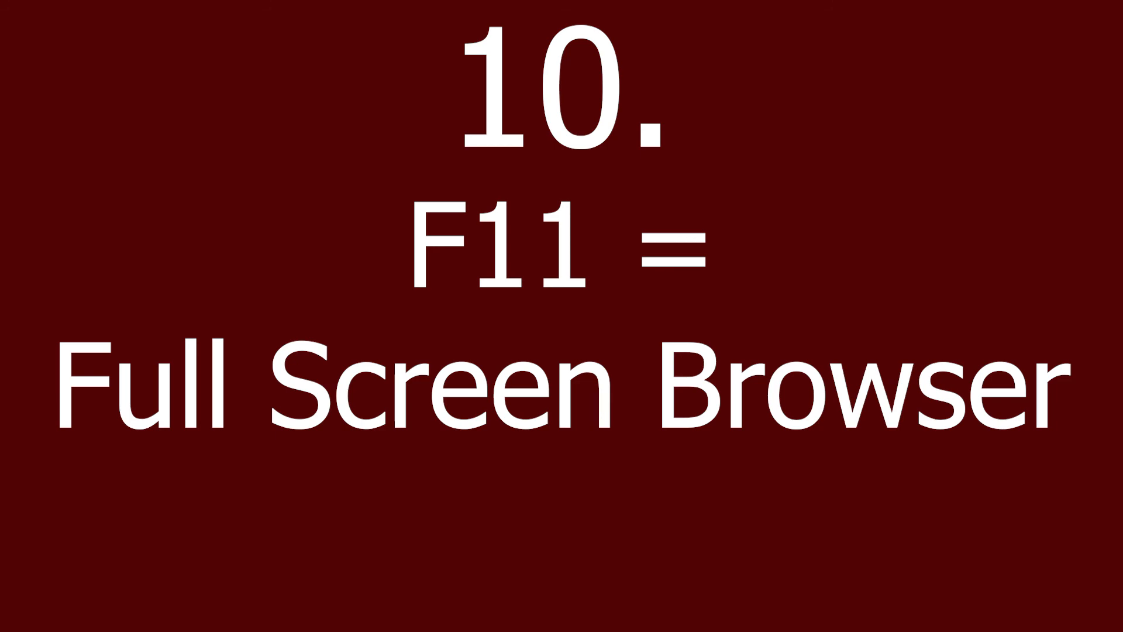
- Toggle the browser into full screen and back, then bring up Discord
{"action": "key", "text": "f11"}
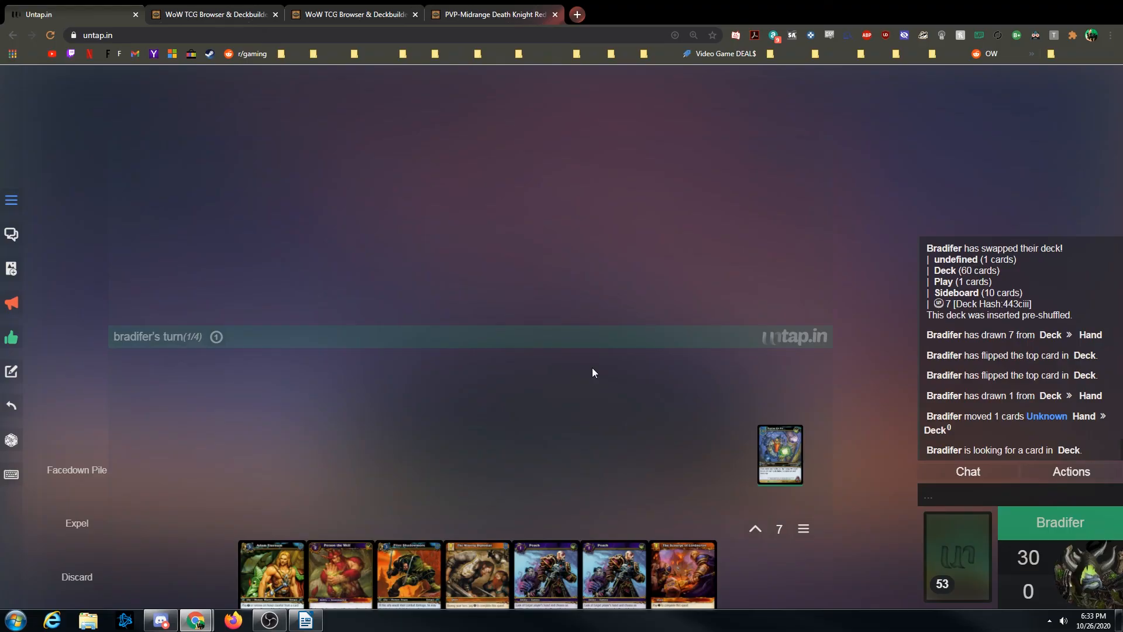
{"action": "mouse_move", "coordinate": [650, 370]}
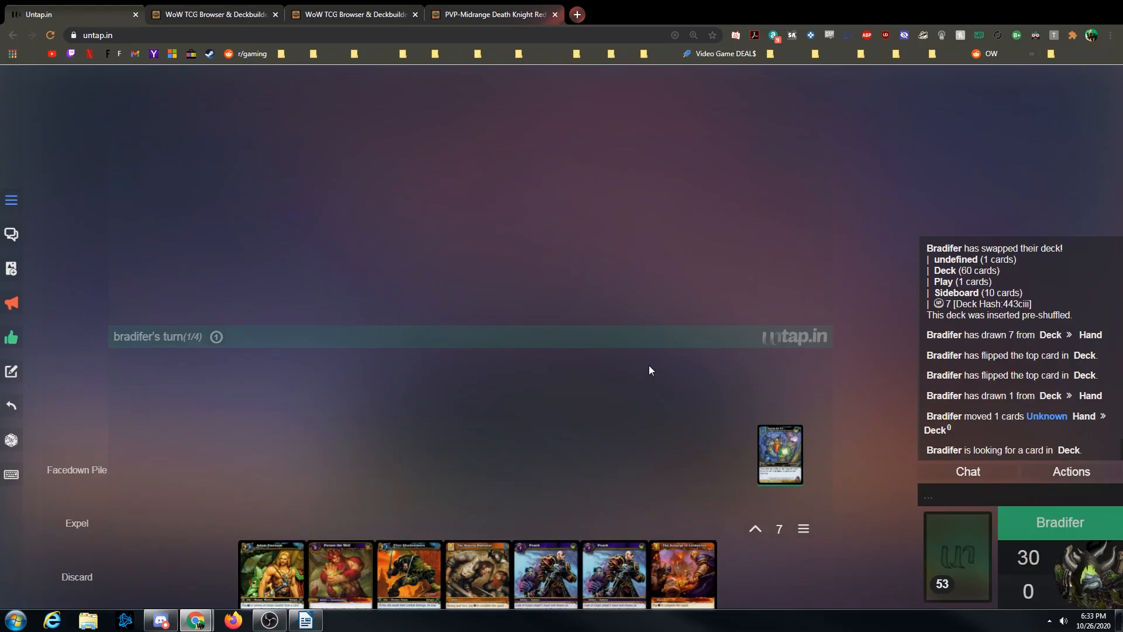
{"action": "key", "text": "F11"}
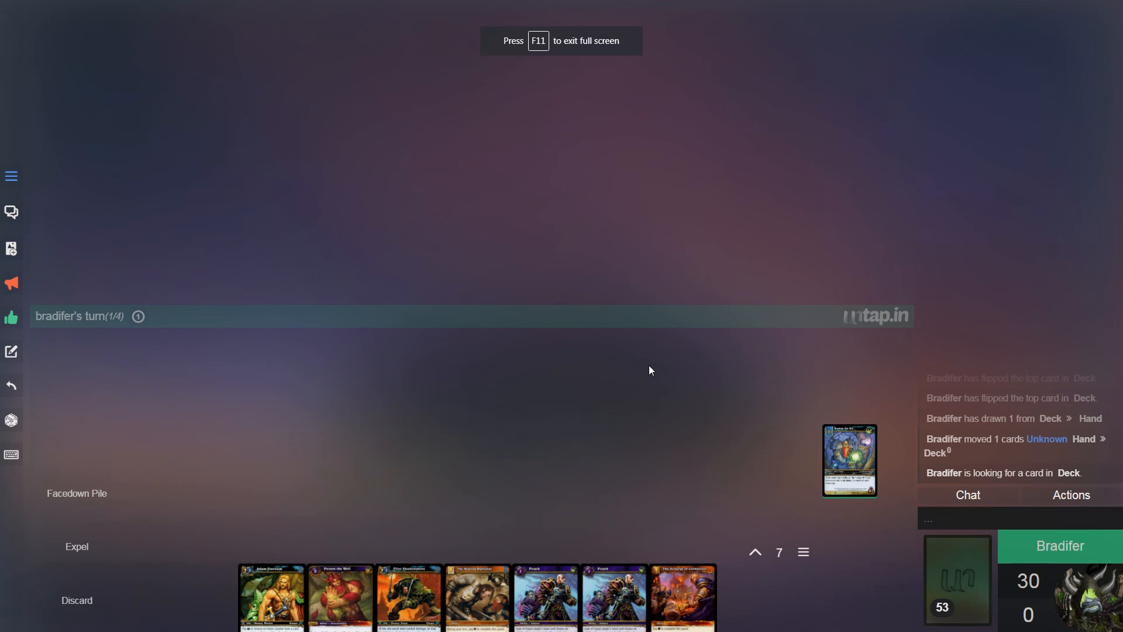
{"action": "key", "text": "F11"}
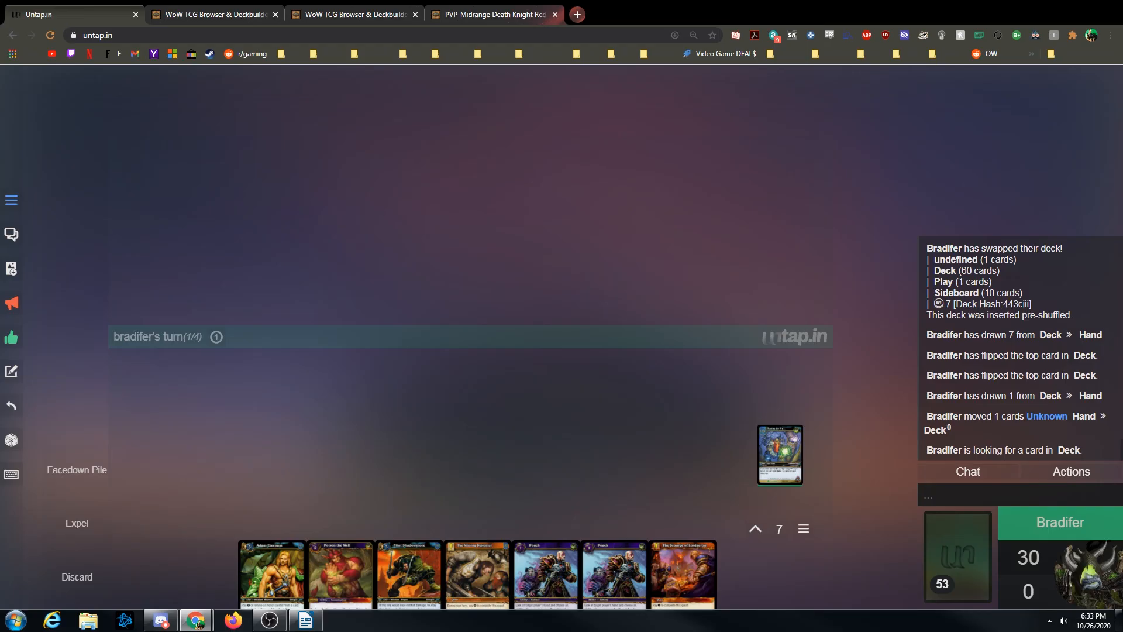
{"action": "left_click", "coordinate": [159, 620]}
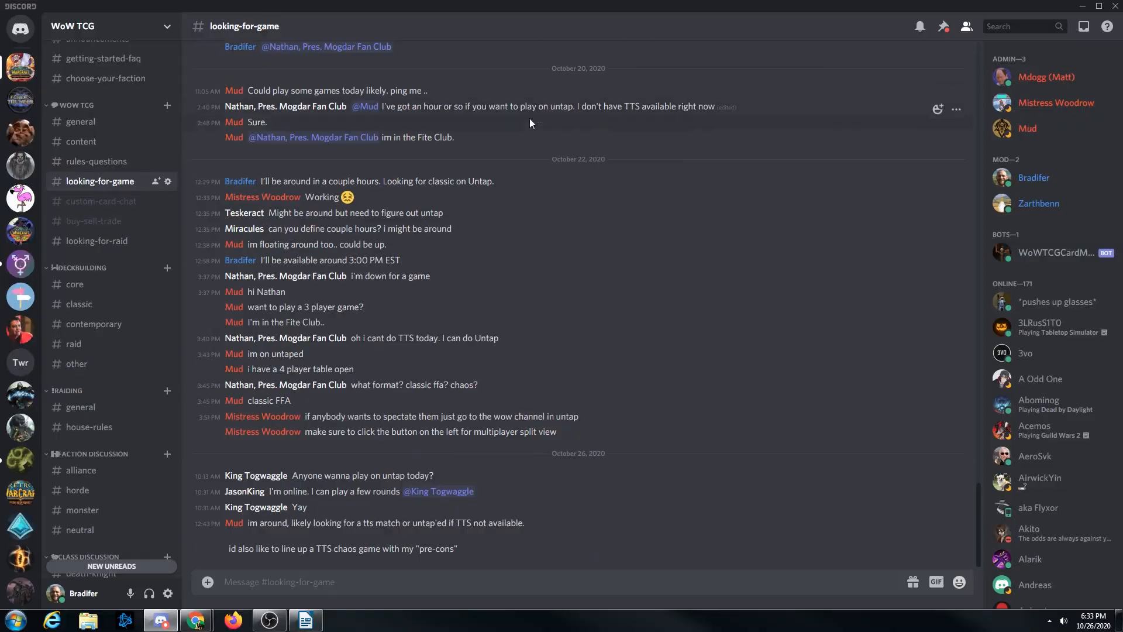
{"action": "mouse_move", "coordinate": [829, 278]}
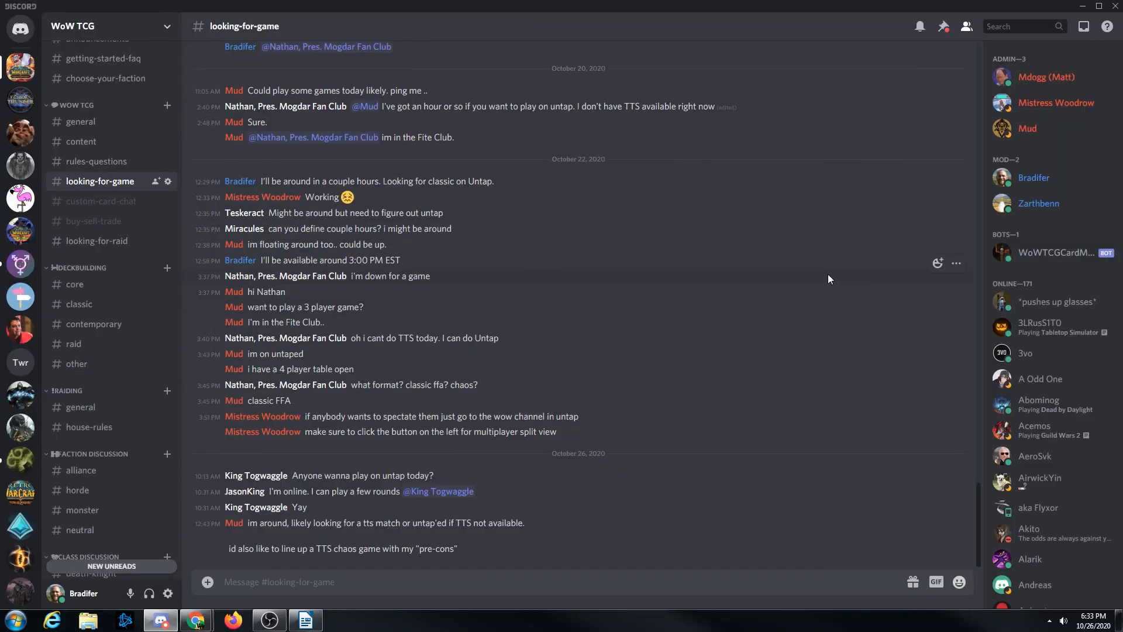
{"action": "mouse_move", "coordinate": [98, 188]}
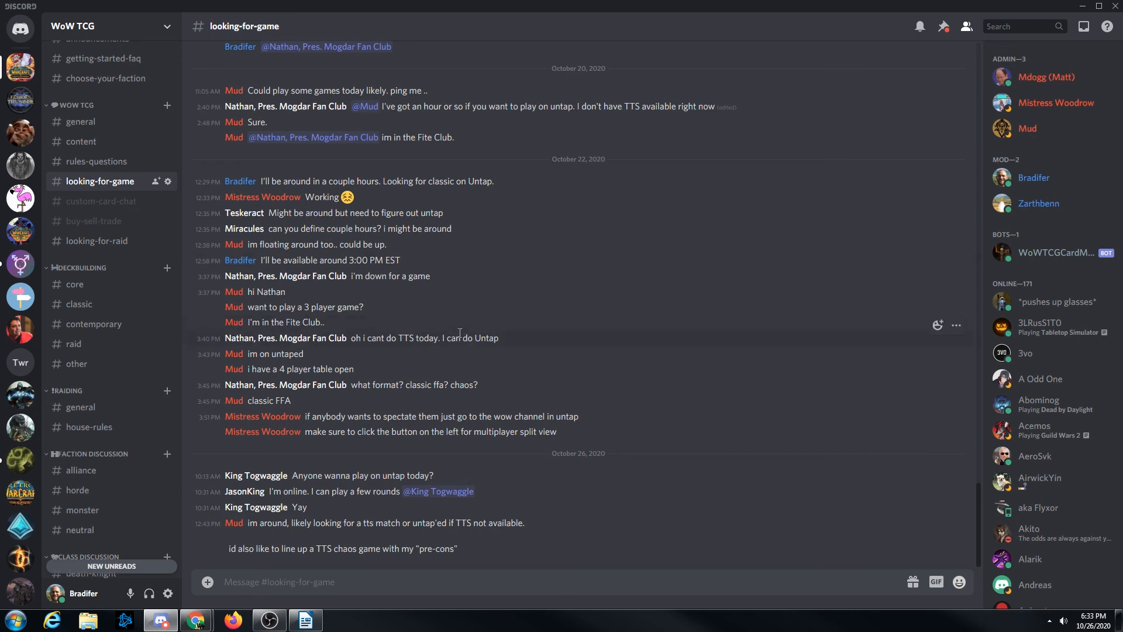
{"action": "mouse_move", "coordinate": [555, 337]}
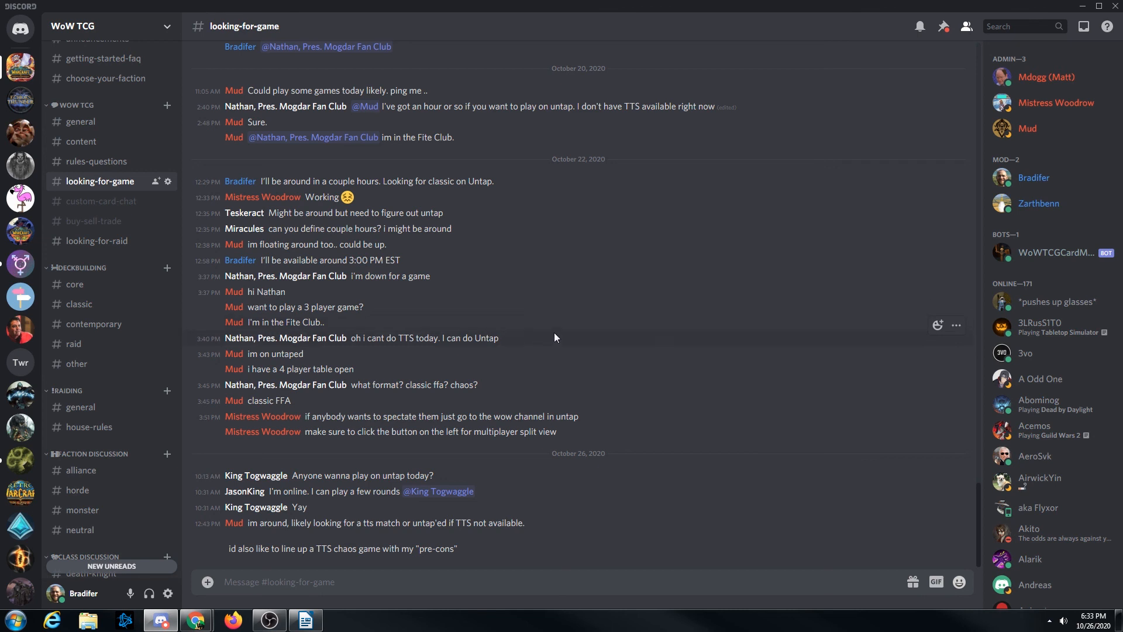